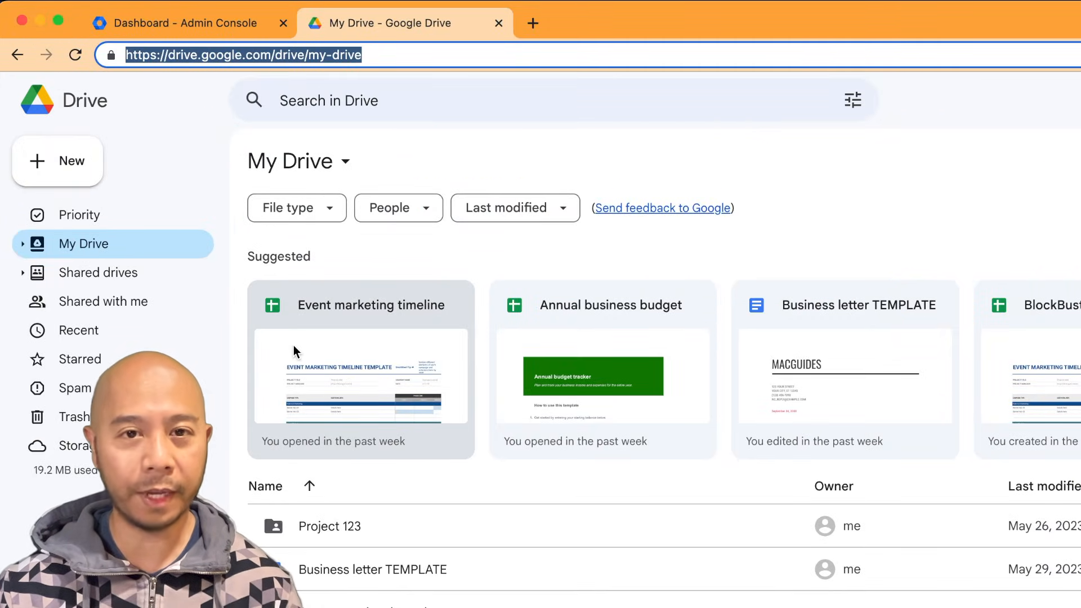
Start a new shared drive and name it 'Mark-E-Thing Drive'.
left_click(98, 273)
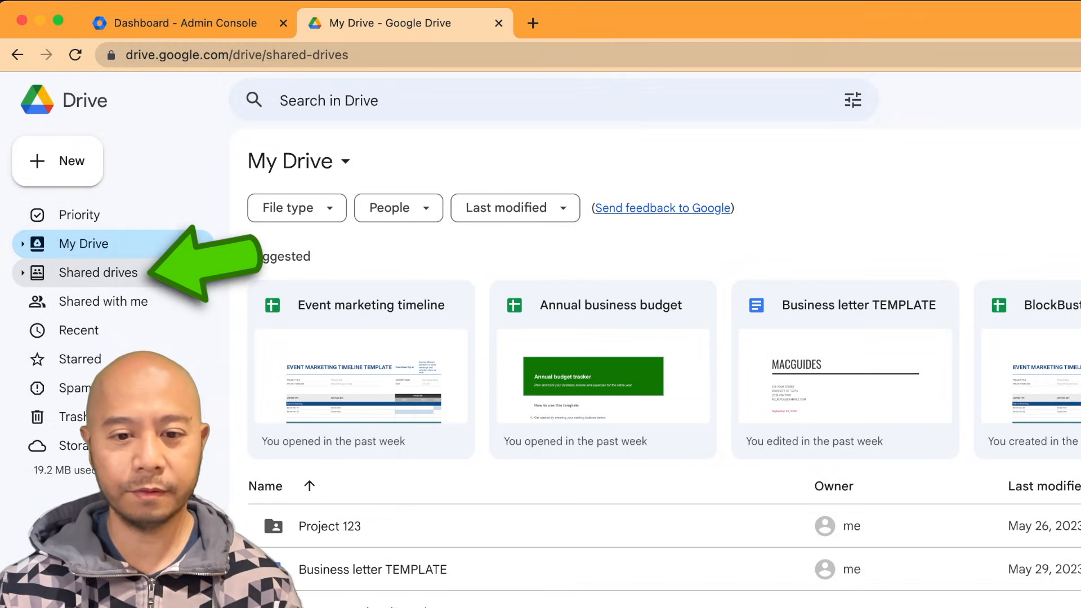
left_click(97, 273)
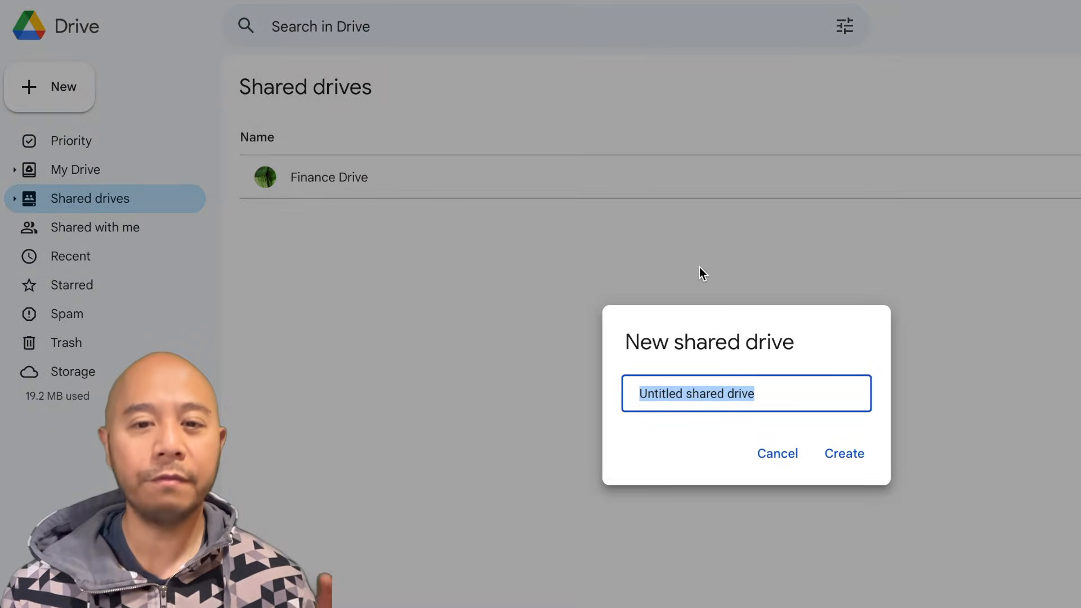
type("M")
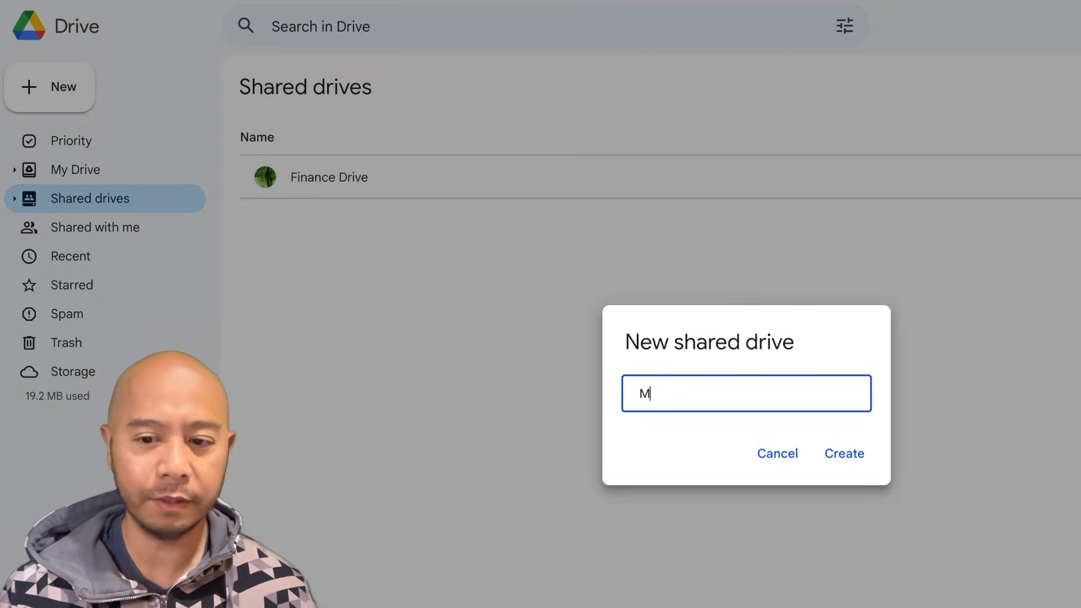
type("ar")
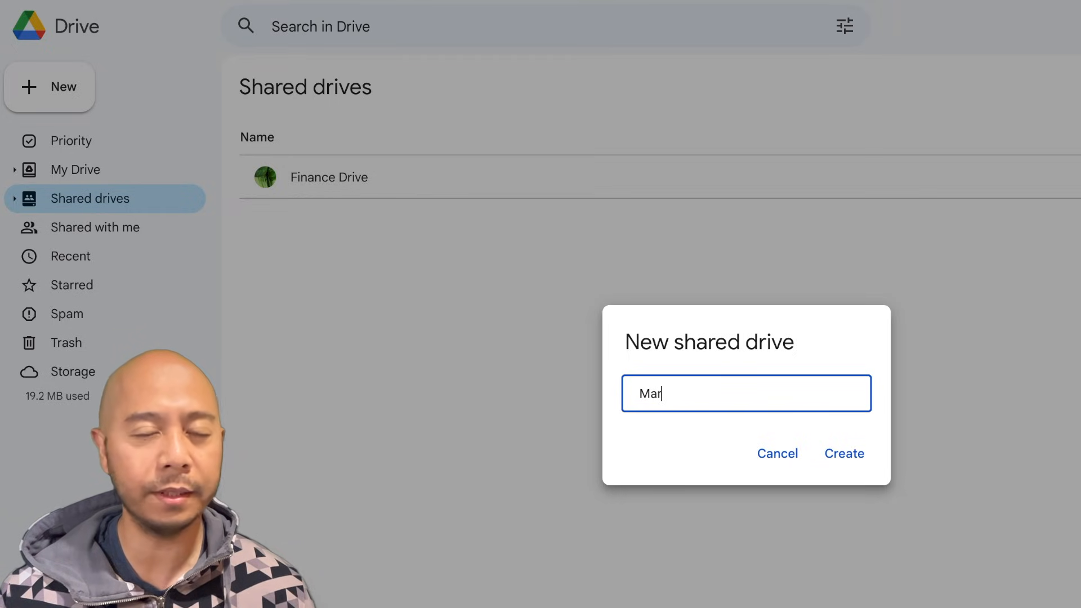
type("k-E")
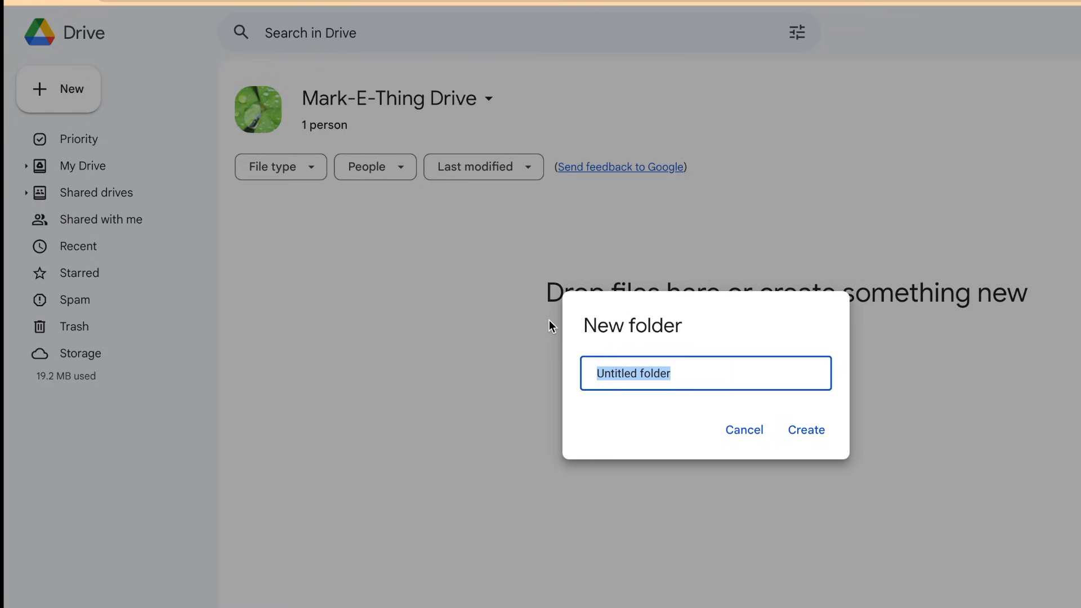
Create the 'Test' folder in Mark-E-Thing Drive and go back to the shared drives list.
left_click(744, 430)
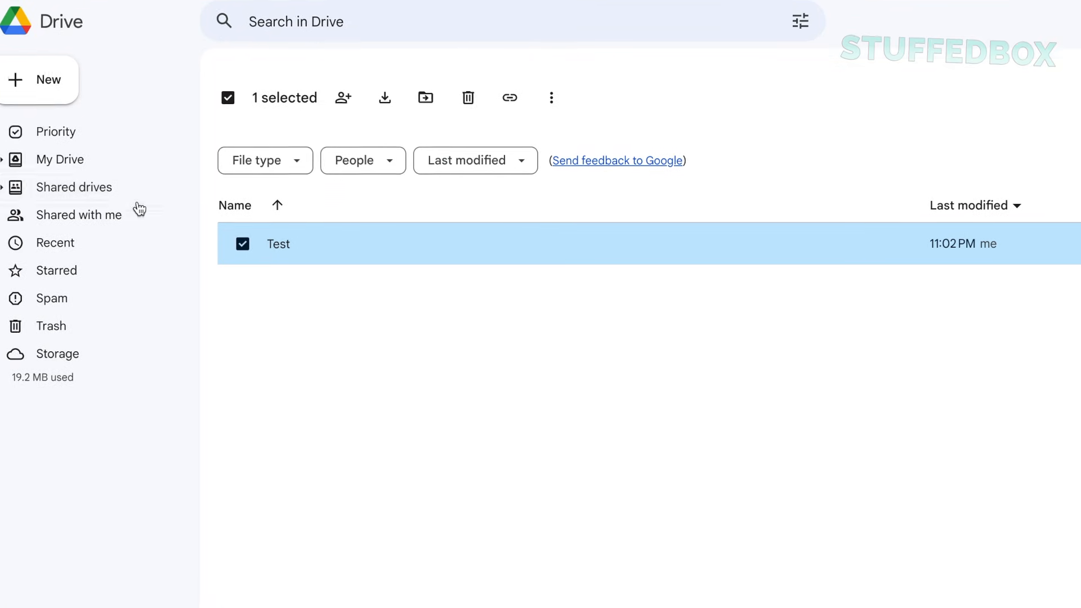
left_click(79, 187)
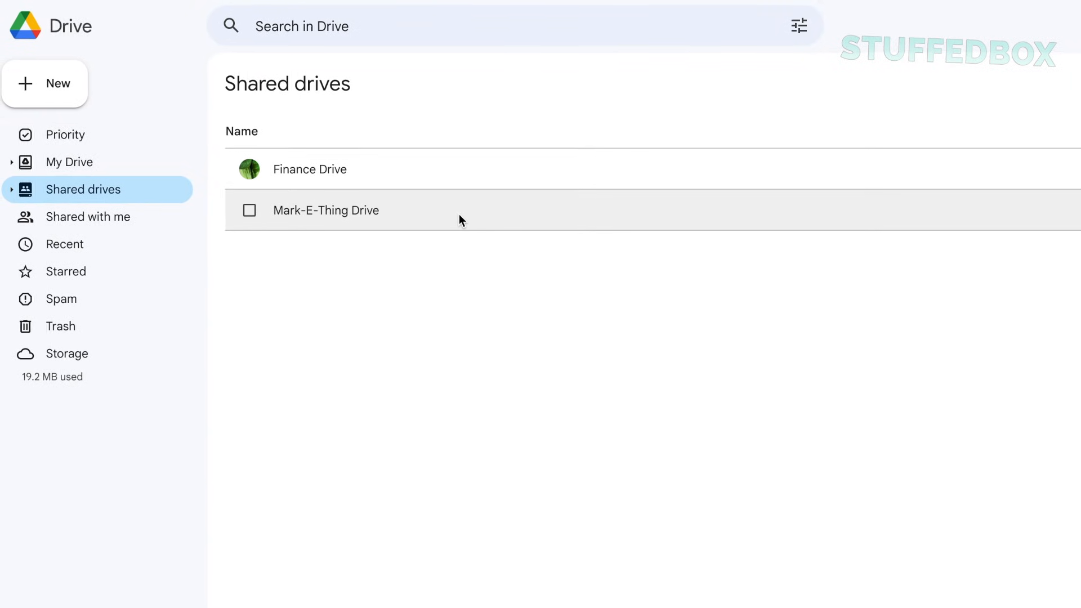
right_click(325, 210)
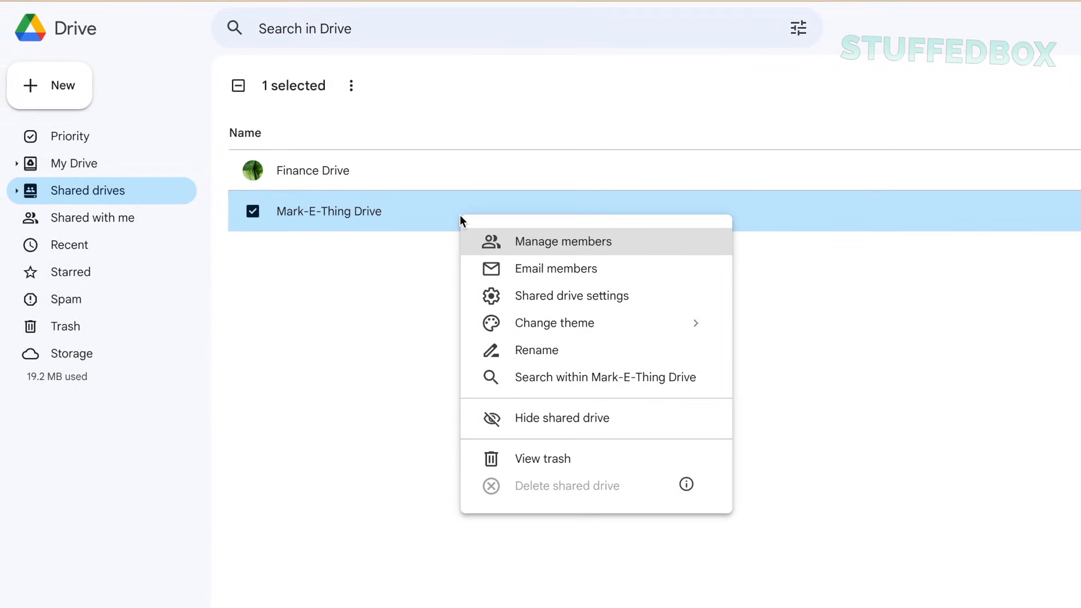
mouse_move(525, 229)
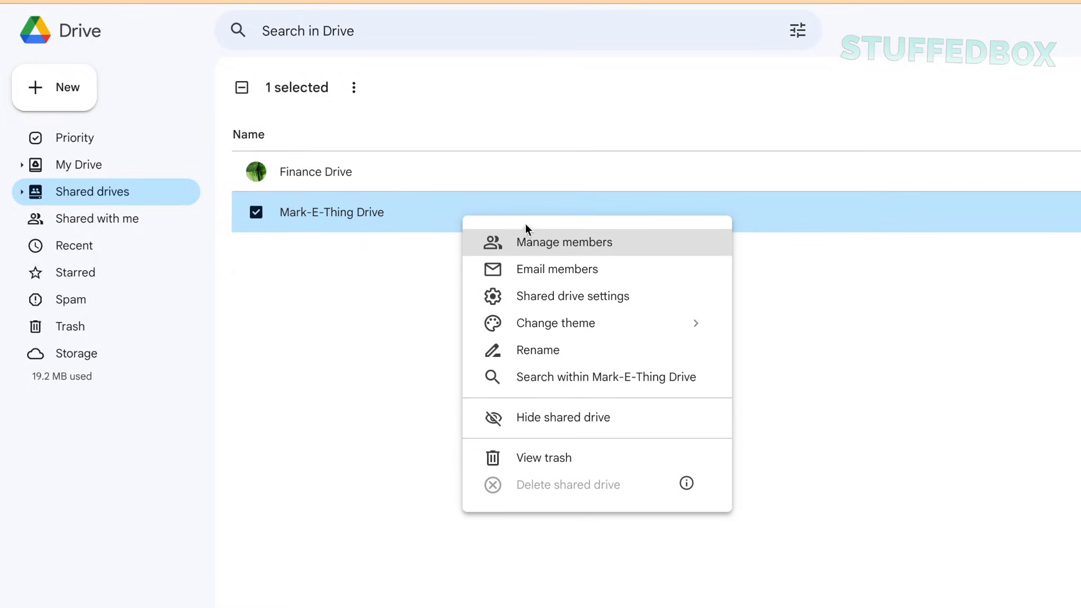
scroll("up", 3)
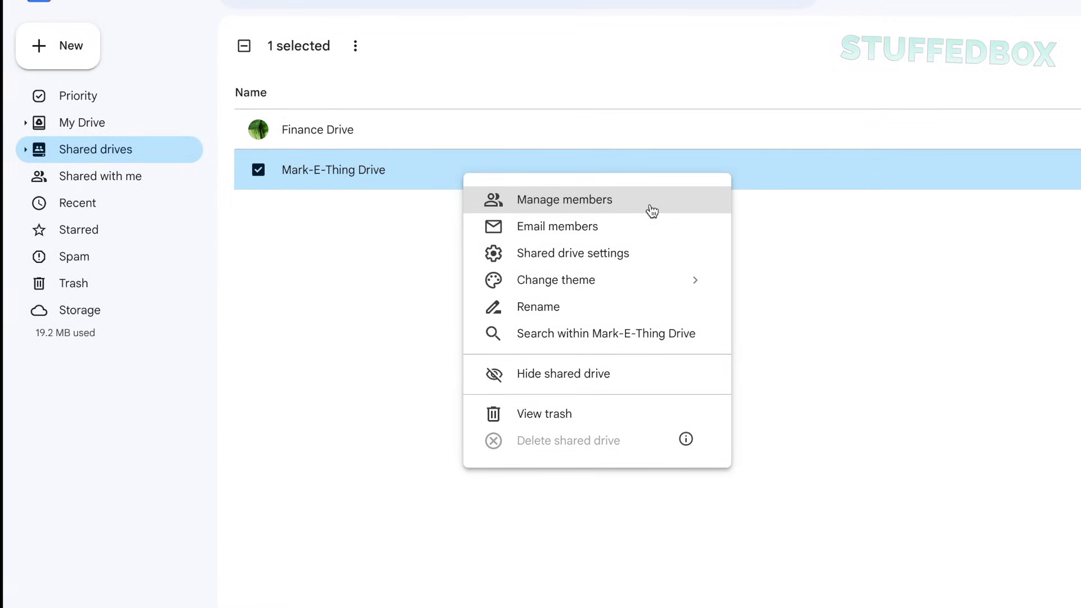
left_click(564, 200)
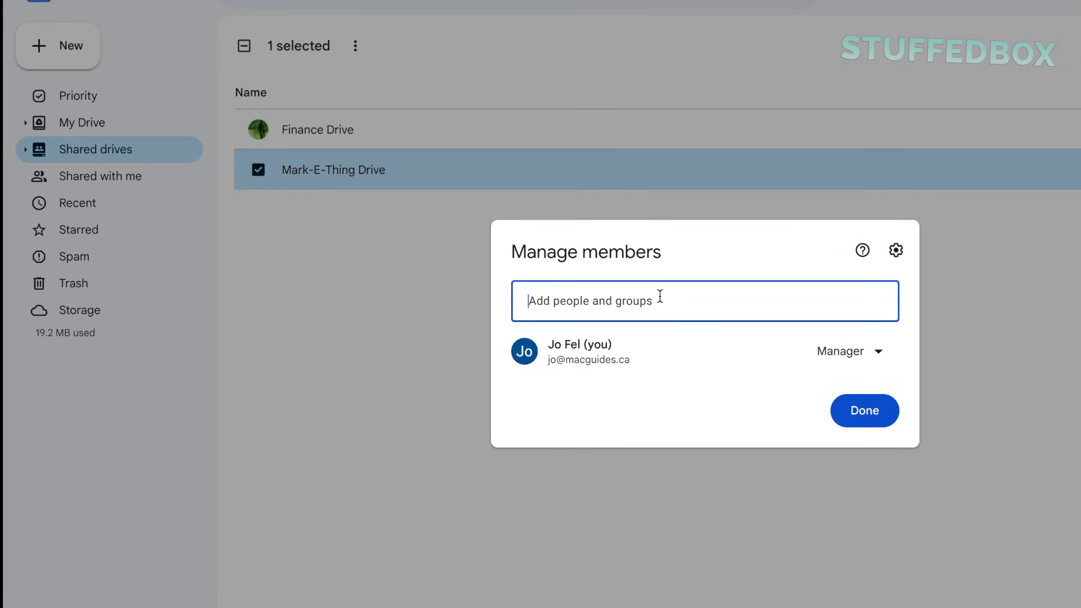
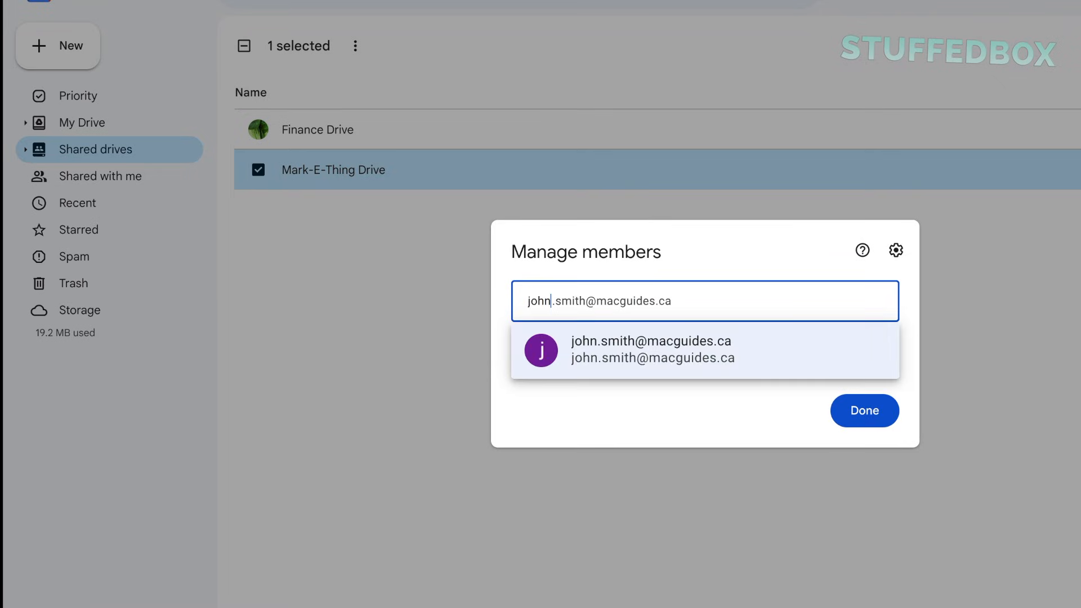
mouse_move(826, 346)
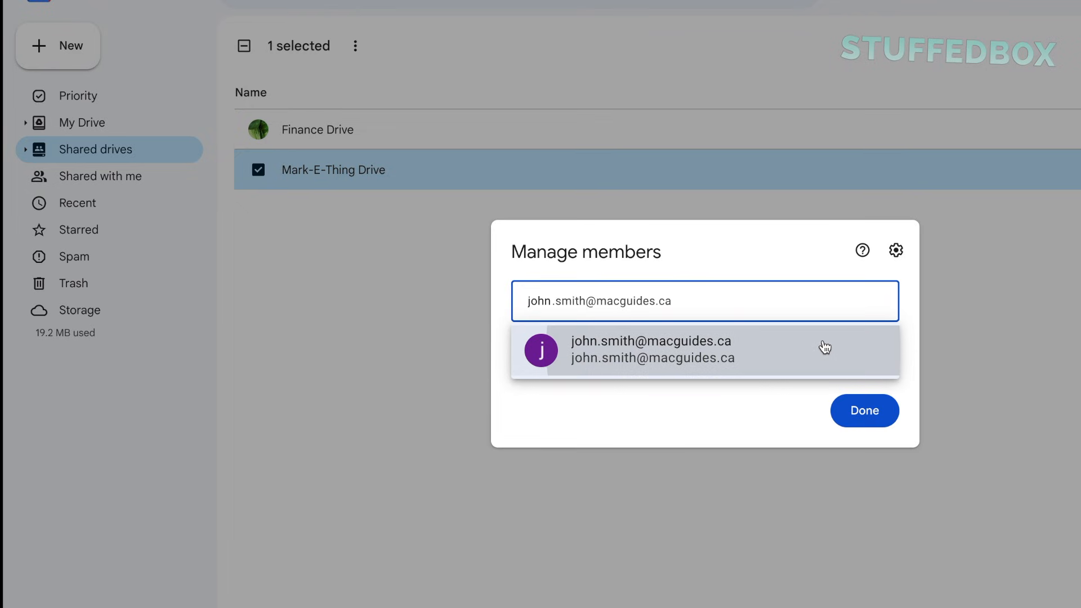
left_click(650, 349)
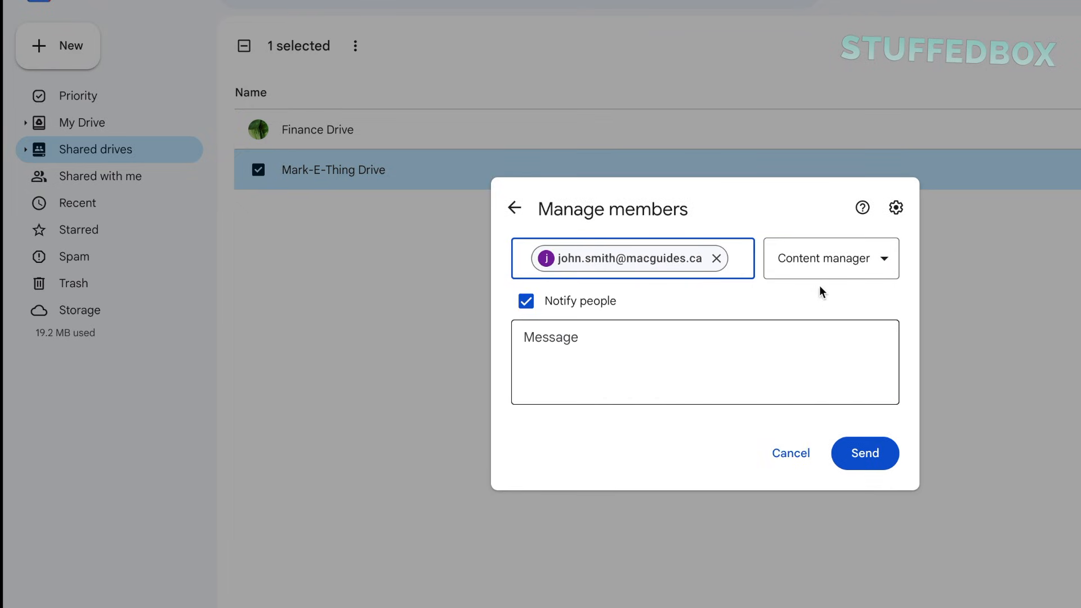
left_click(830, 259)
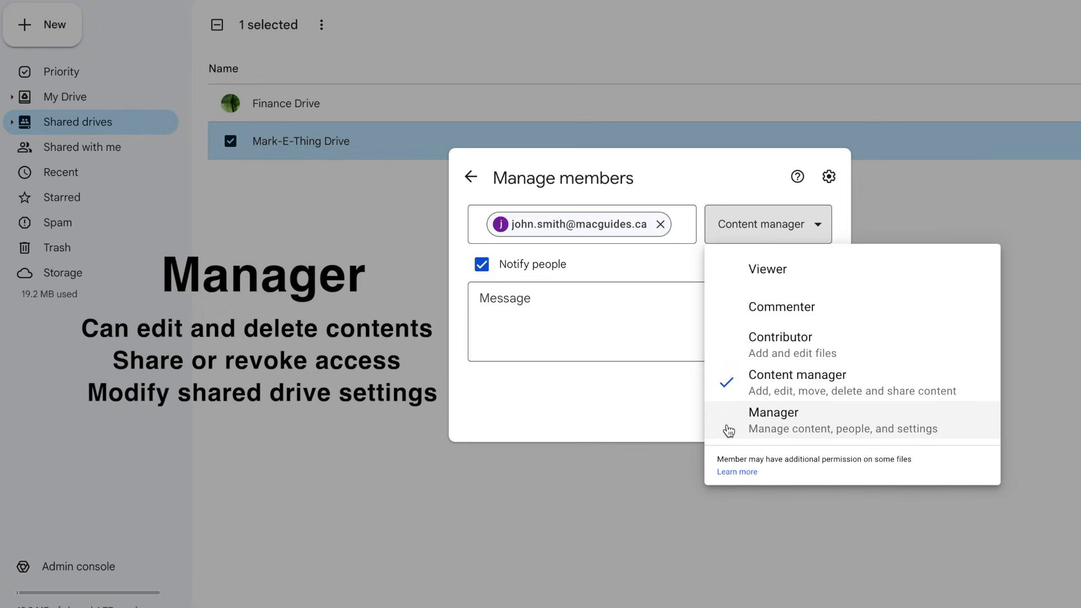
mouse_move(733, 396)
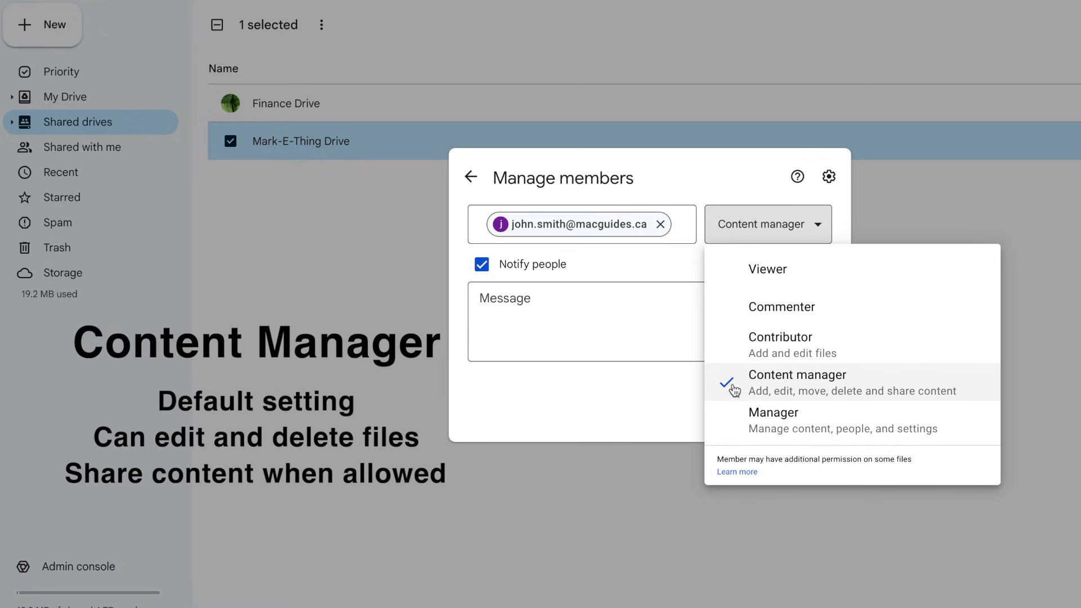
mouse_move(738, 345)
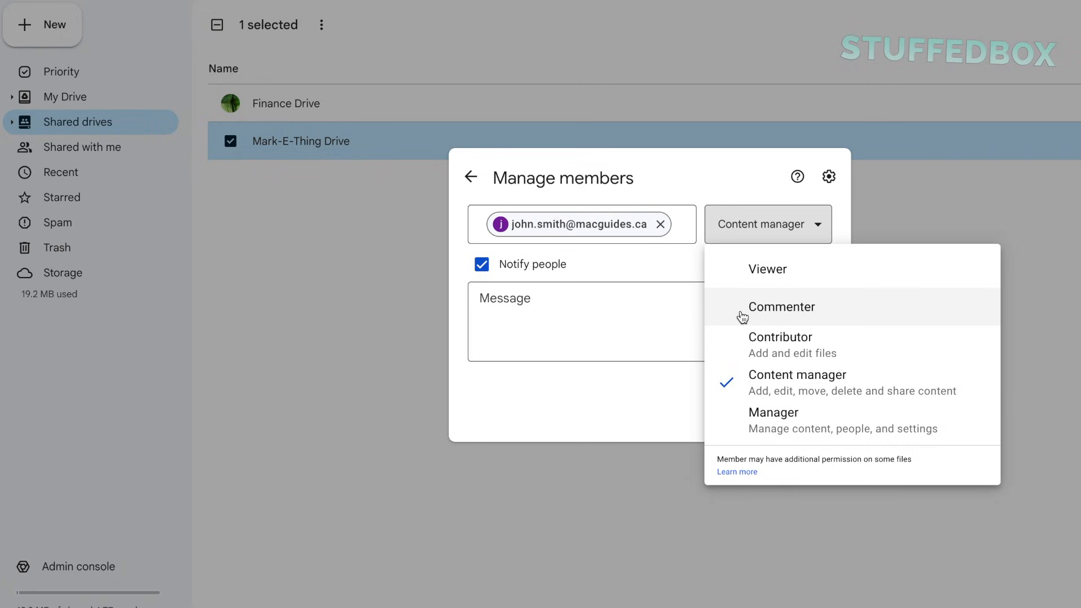
mouse_move(876, 375)
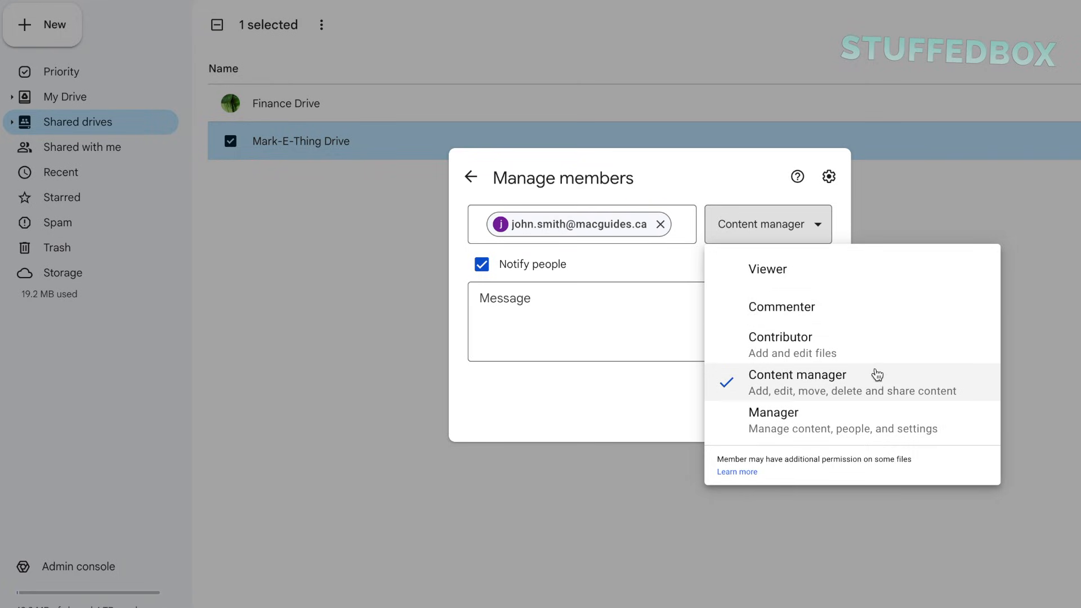
mouse_move(651, 273)
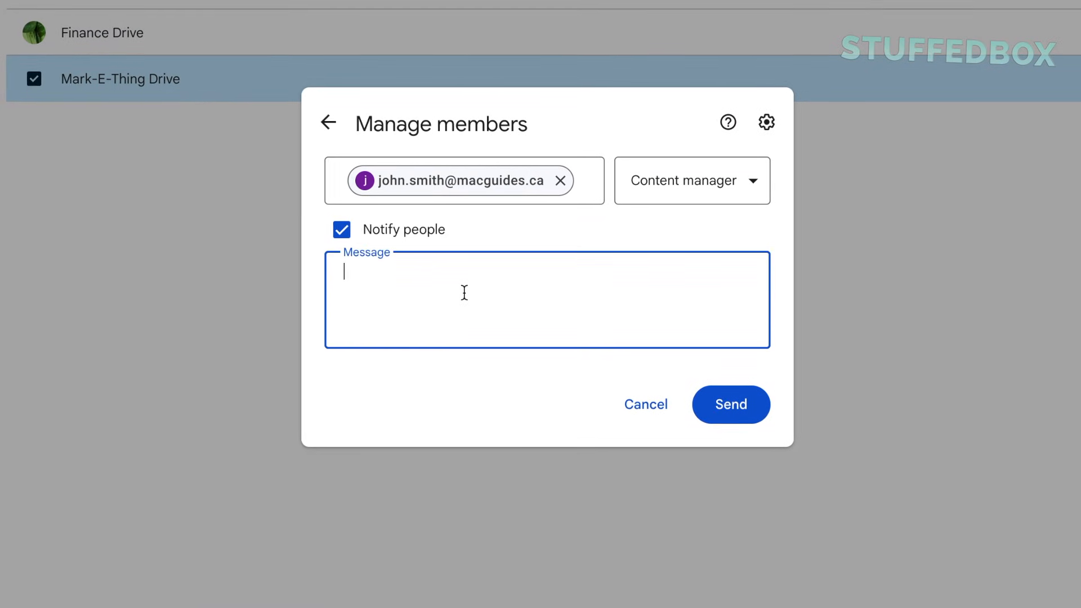
Send John Smith's Content manager invitation with the note 'Here's the Server folder'.
type("Here")
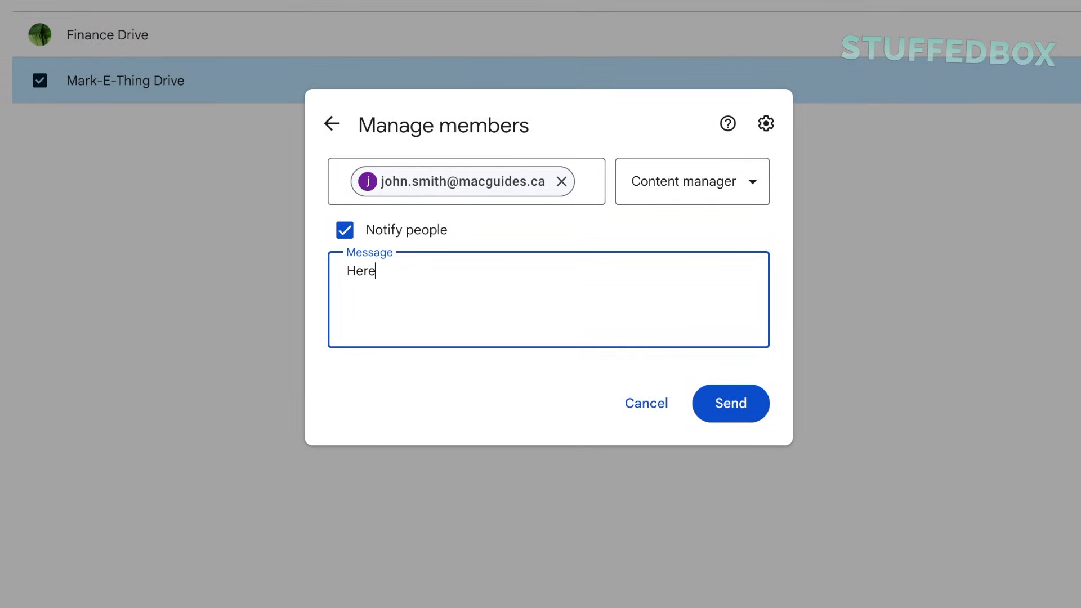
type("'s the S")
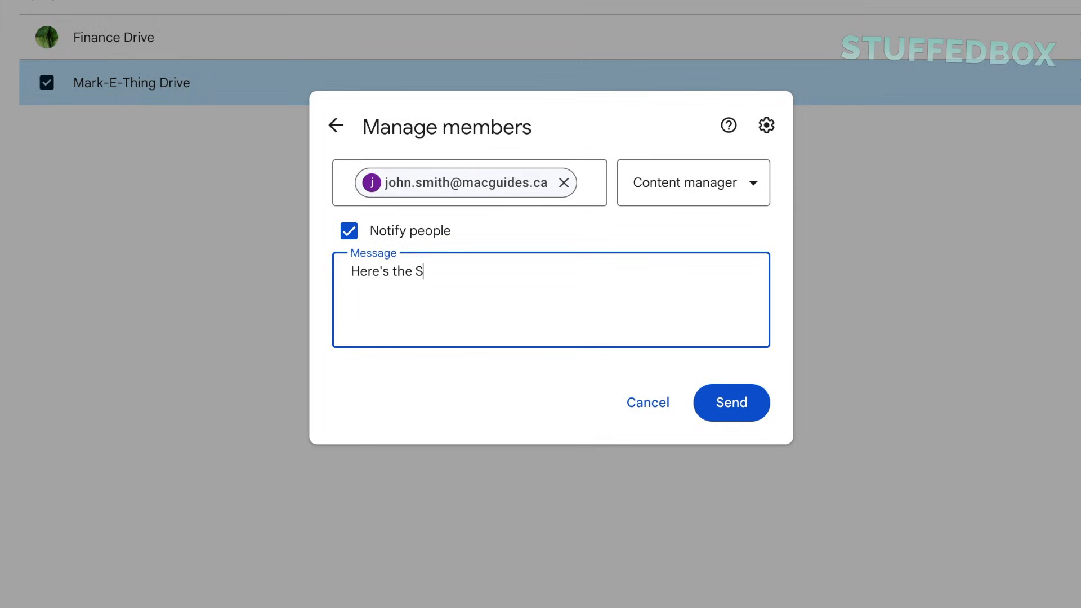
type("erver folder")
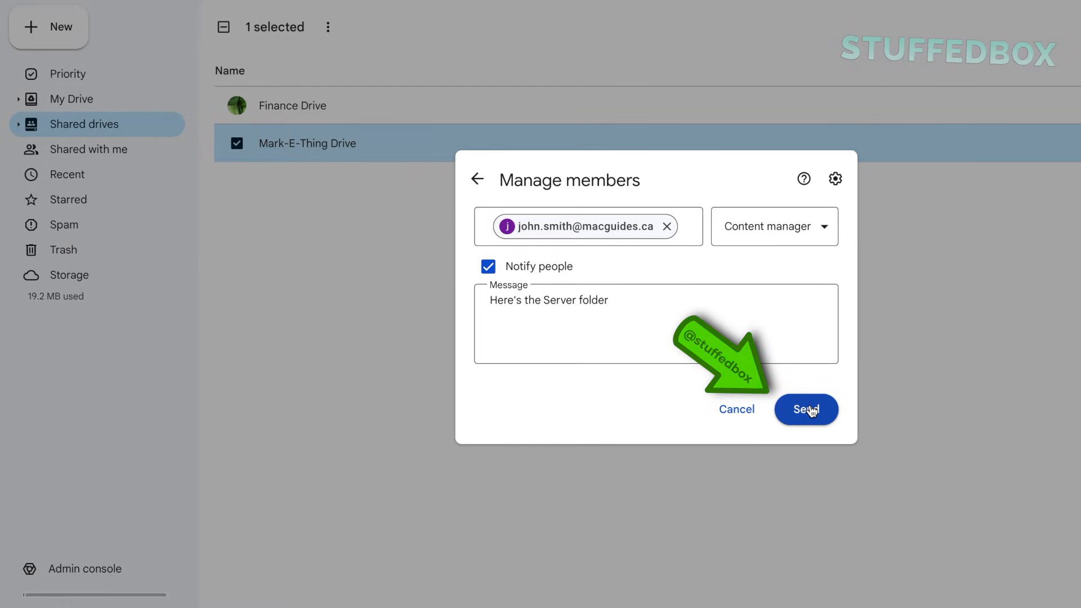
left_click(806, 409)
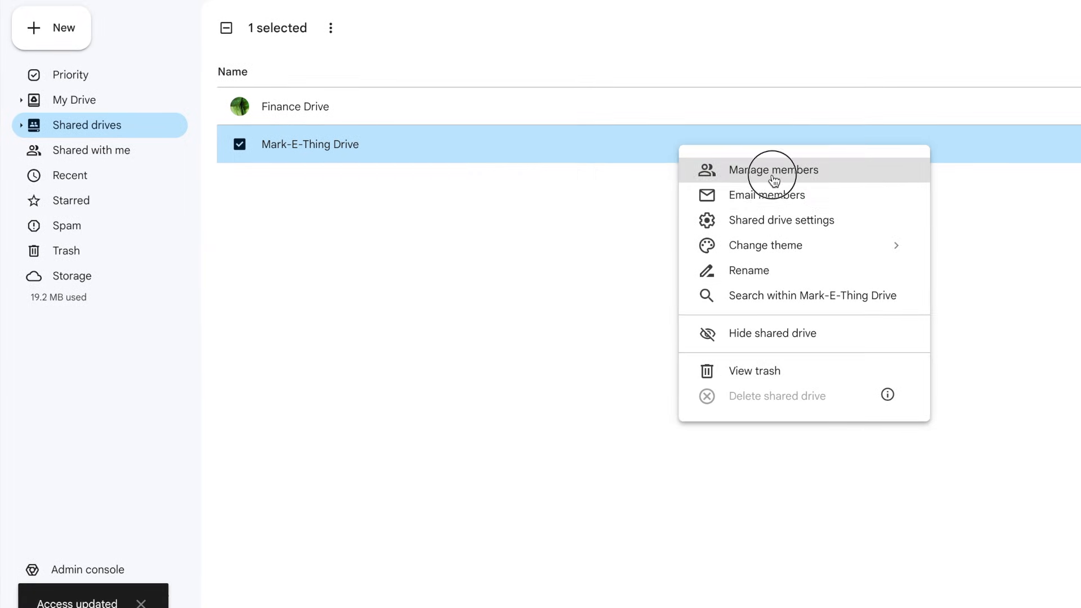
left_click(773, 170)
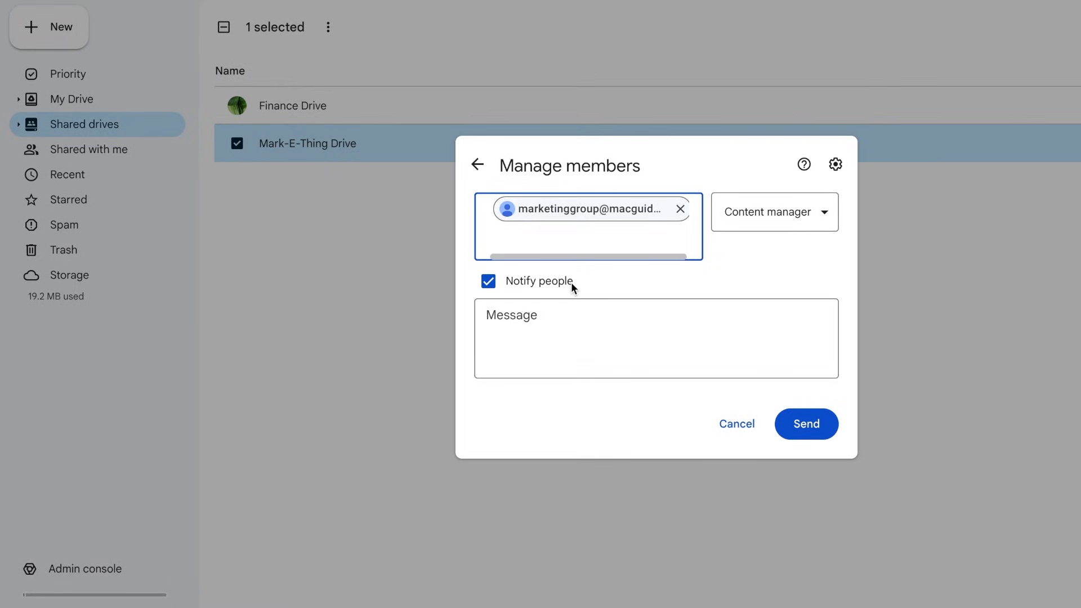
left_click(487, 282)
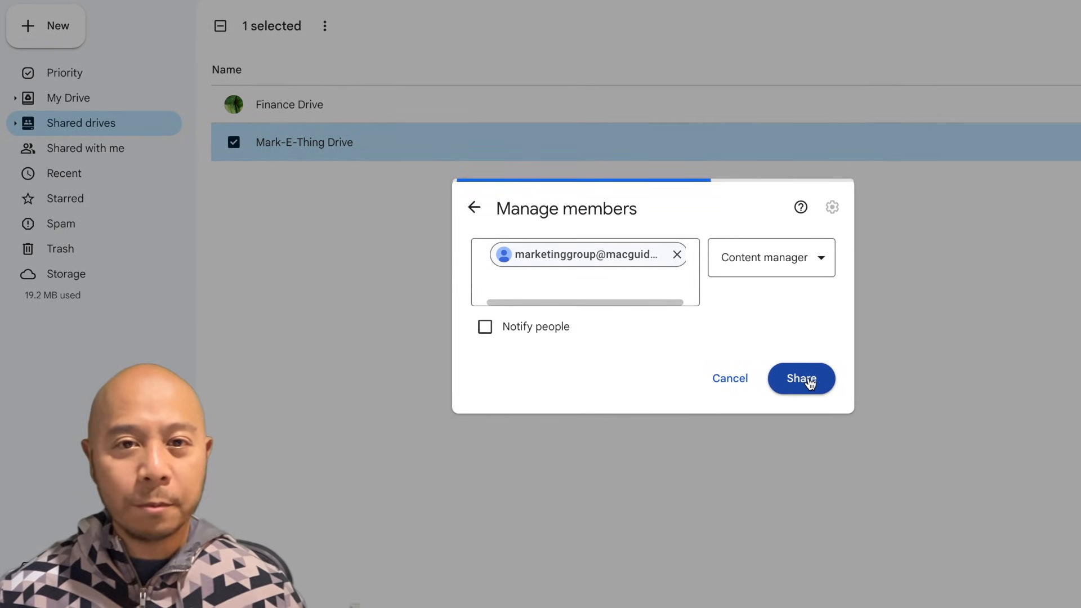
left_click(801, 378)
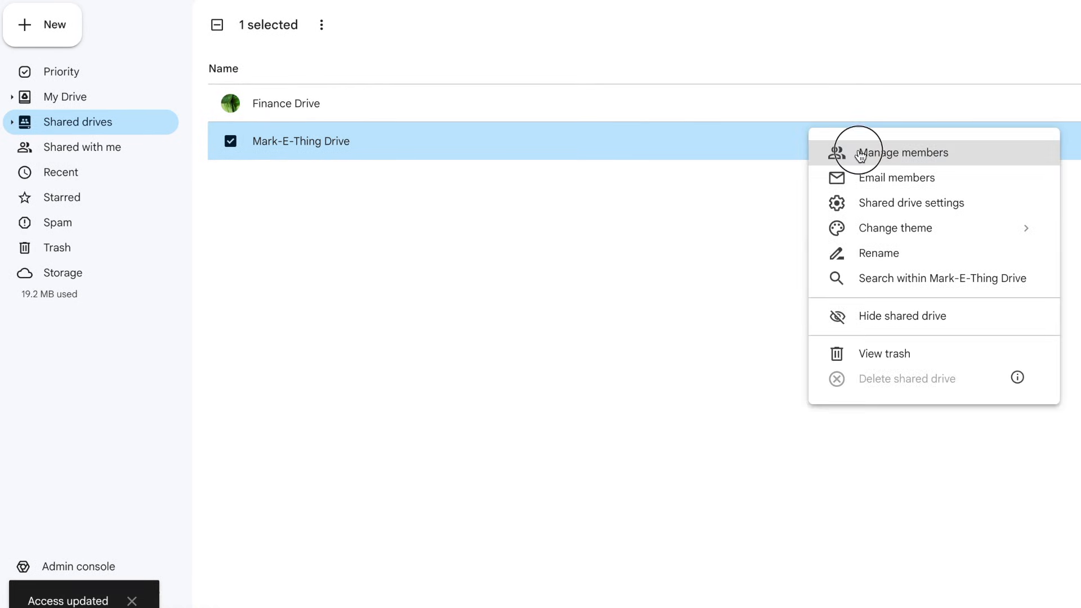
Confirm John Smith and the marketing group are both listed as Content managers.
left_click(903, 153)
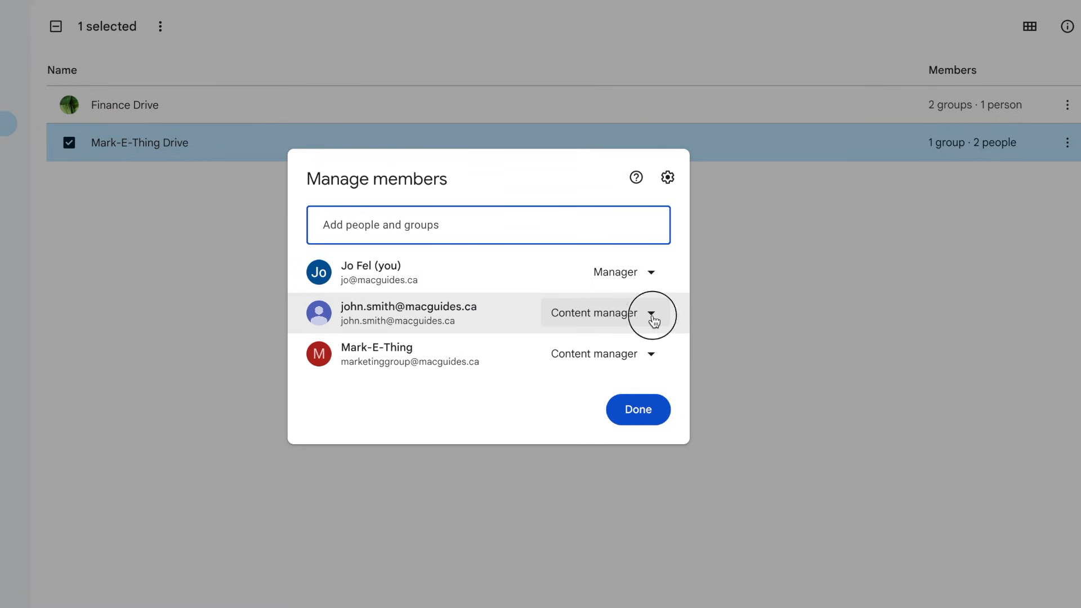
left_click(649, 315)
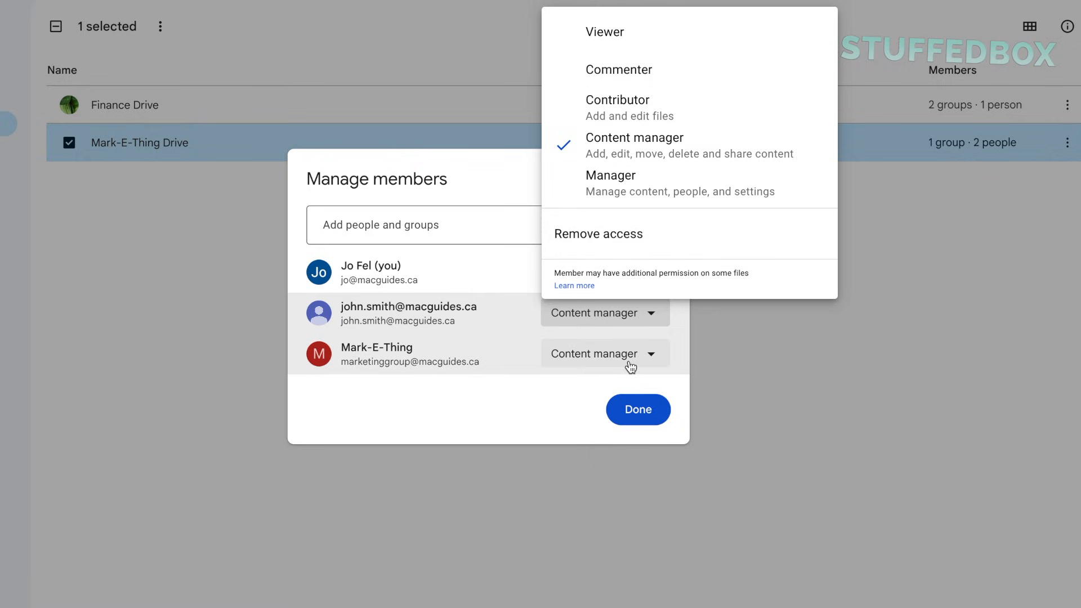
mouse_move(643, 403)
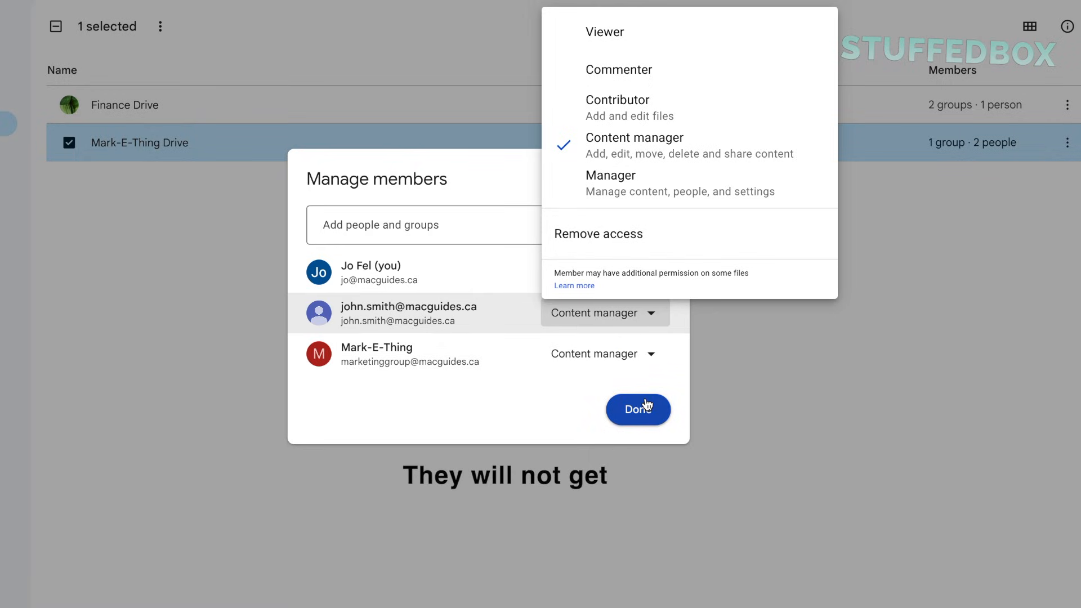
left_click(610, 175)
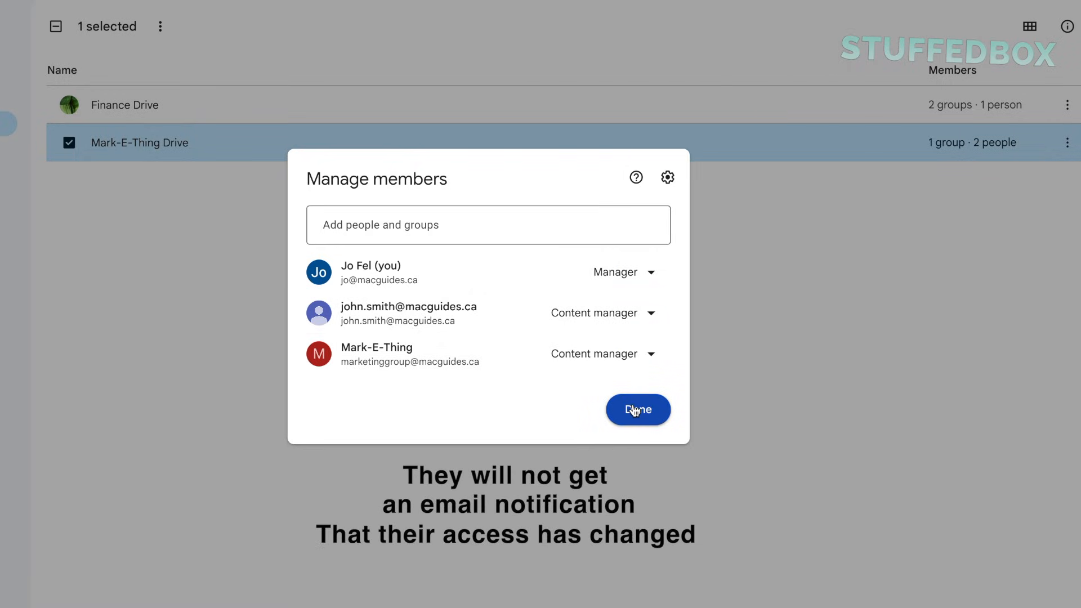
left_click(636, 409)
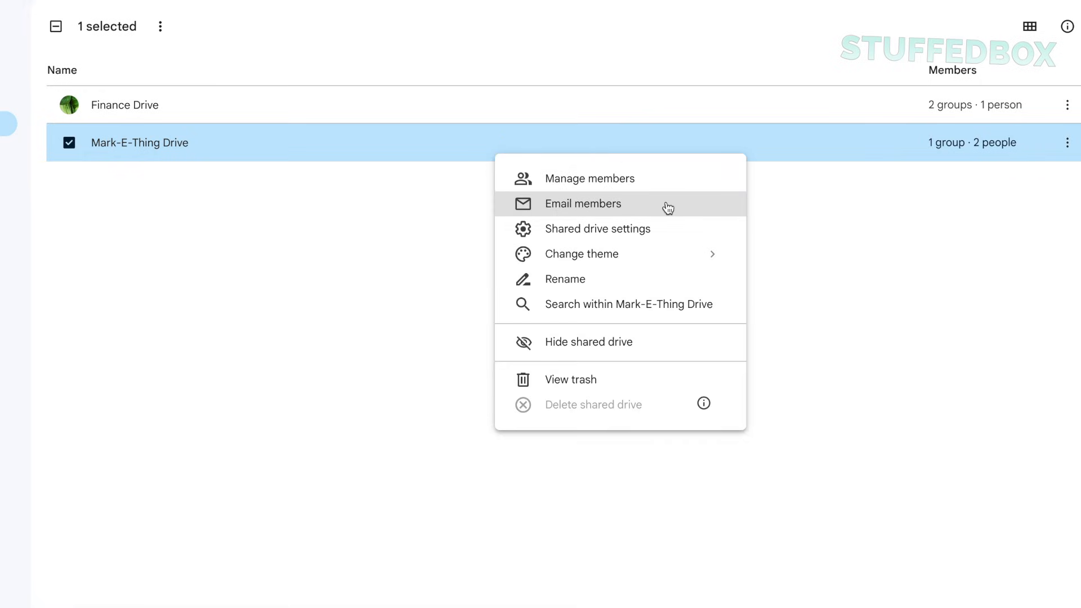
Email the drive's two content managers the message 'See folder structure changes'.
left_click(583, 203)
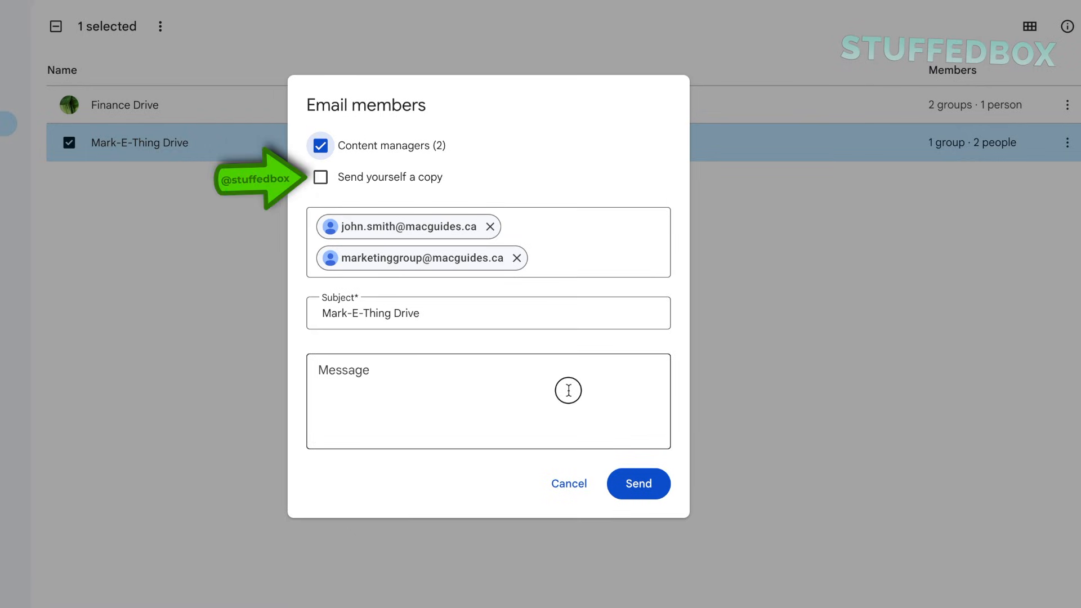
type("See folder structure")
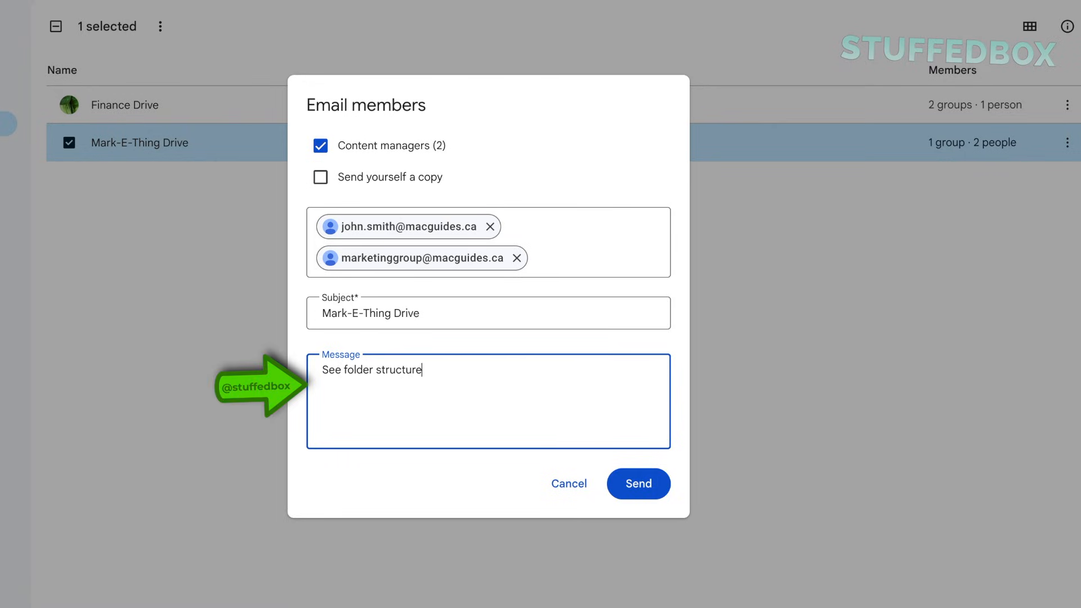
type("changes")
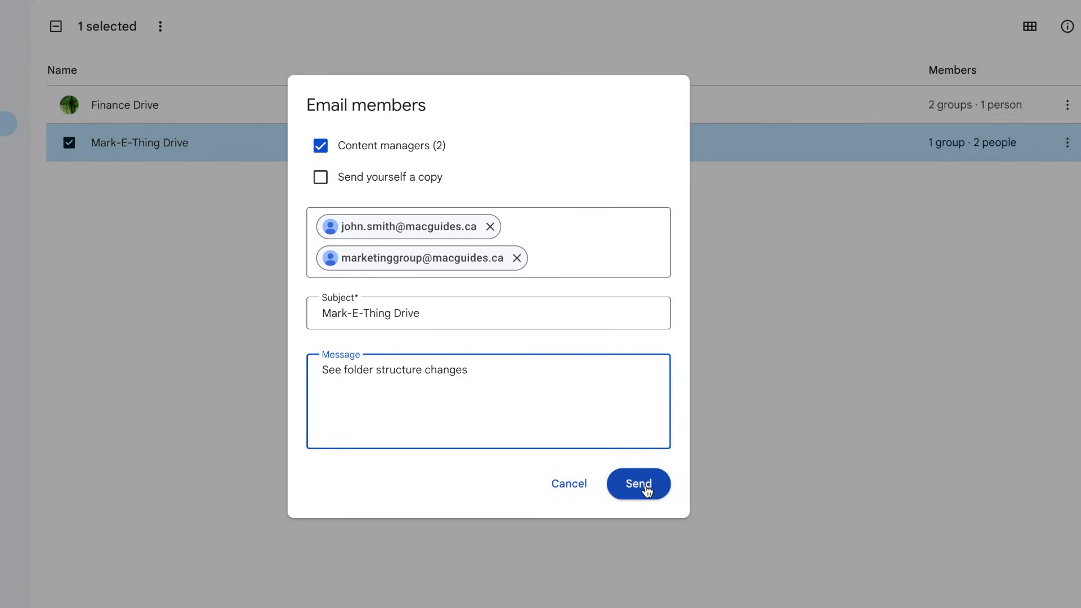
left_click(636, 483)
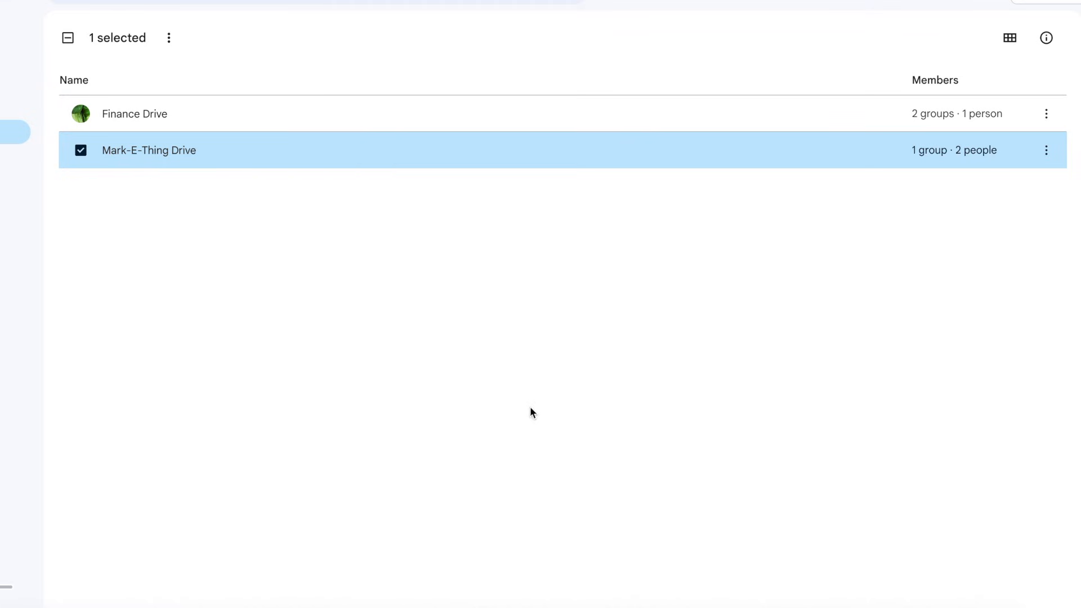
mouse_move(463, 157)
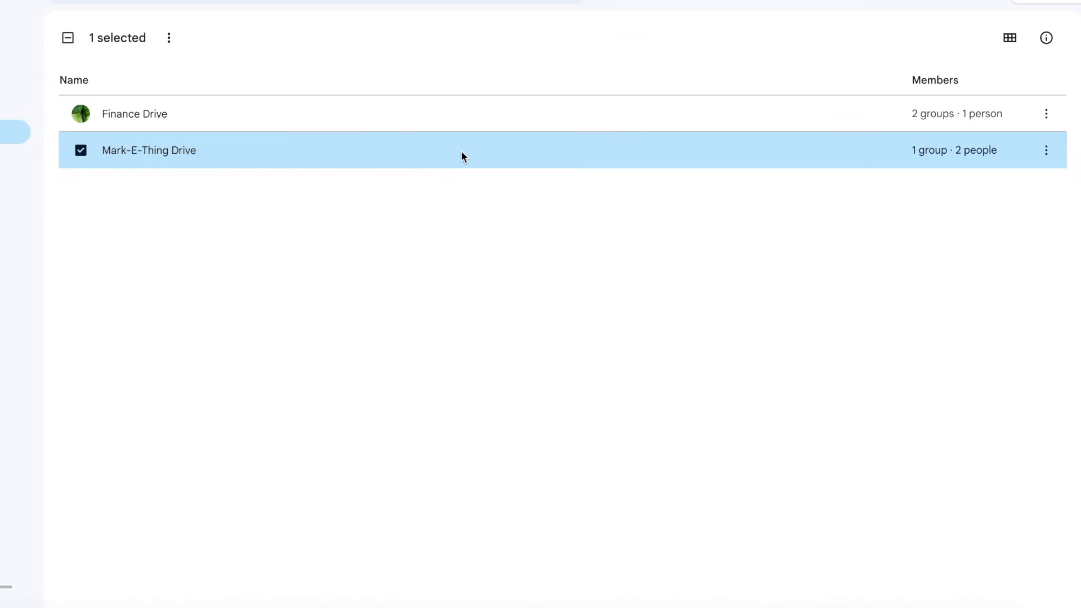
left_click(1046, 151)
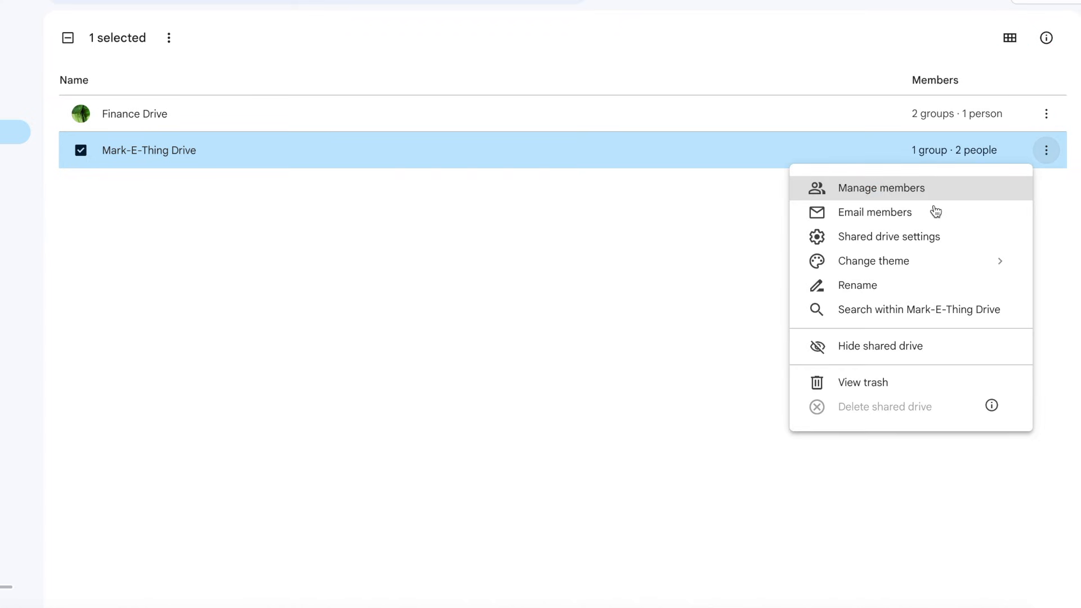
mouse_move(934, 217)
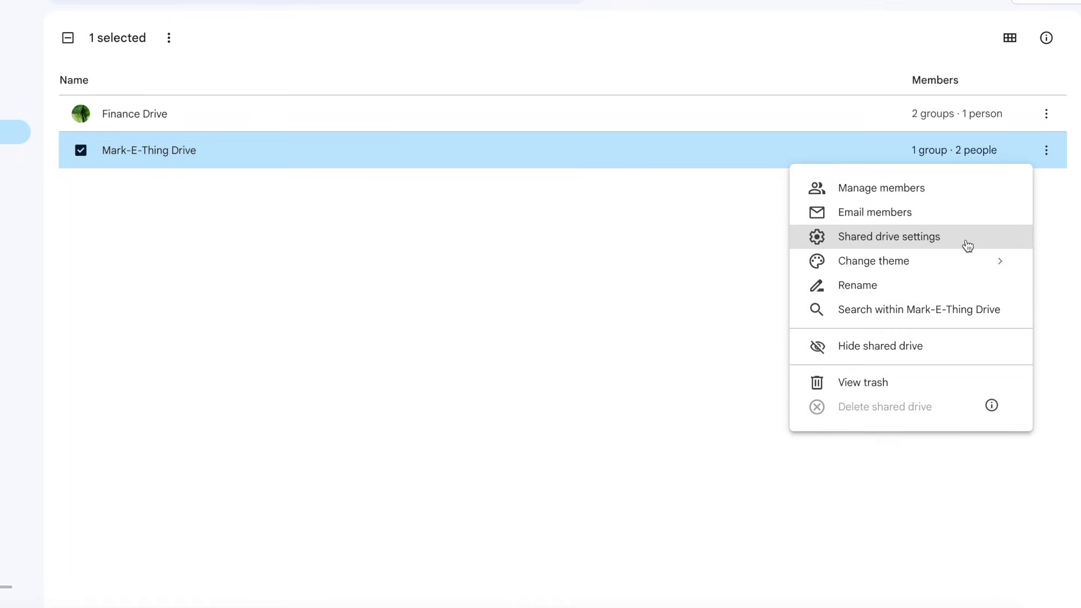
Disable outside access, non-member access and content-manager folder sharing in Mark-E-Thing Drive settings.
left_click(889, 236)
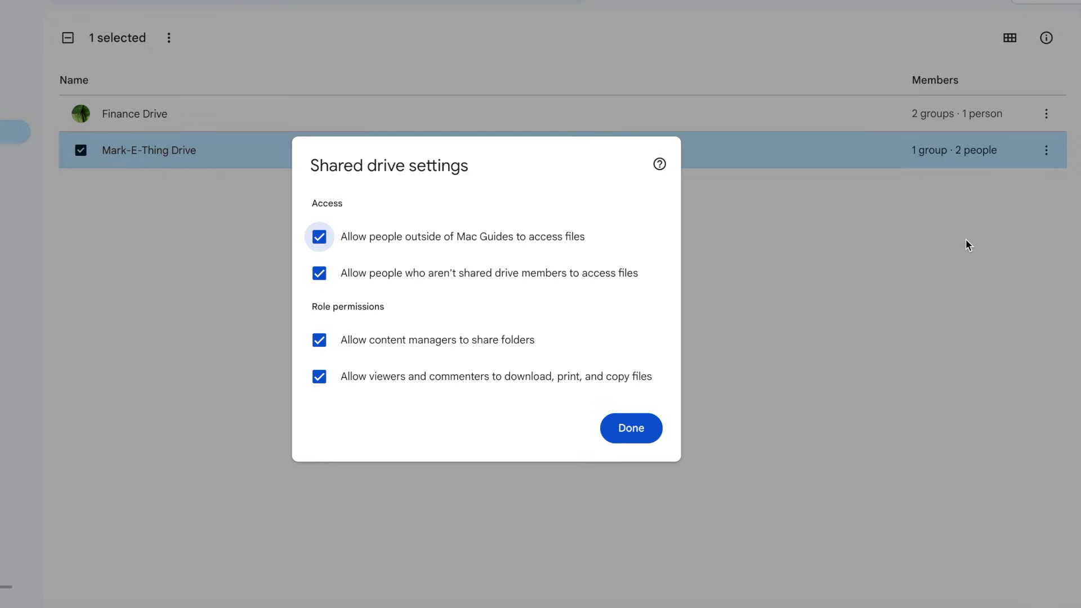
mouse_move(576, 285)
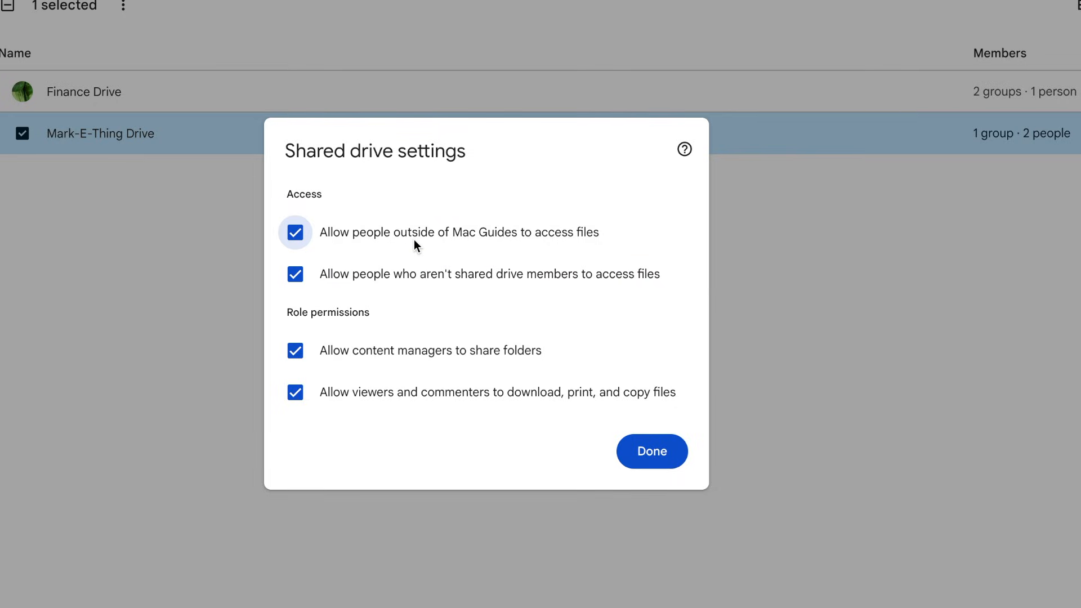
mouse_move(412, 239)
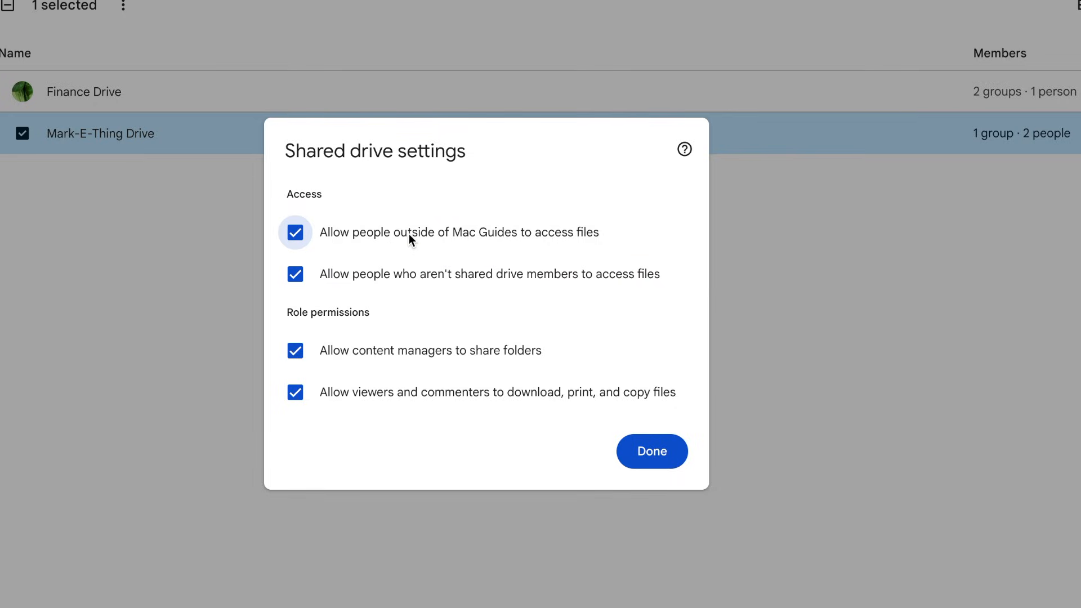
left_click(295, 233)
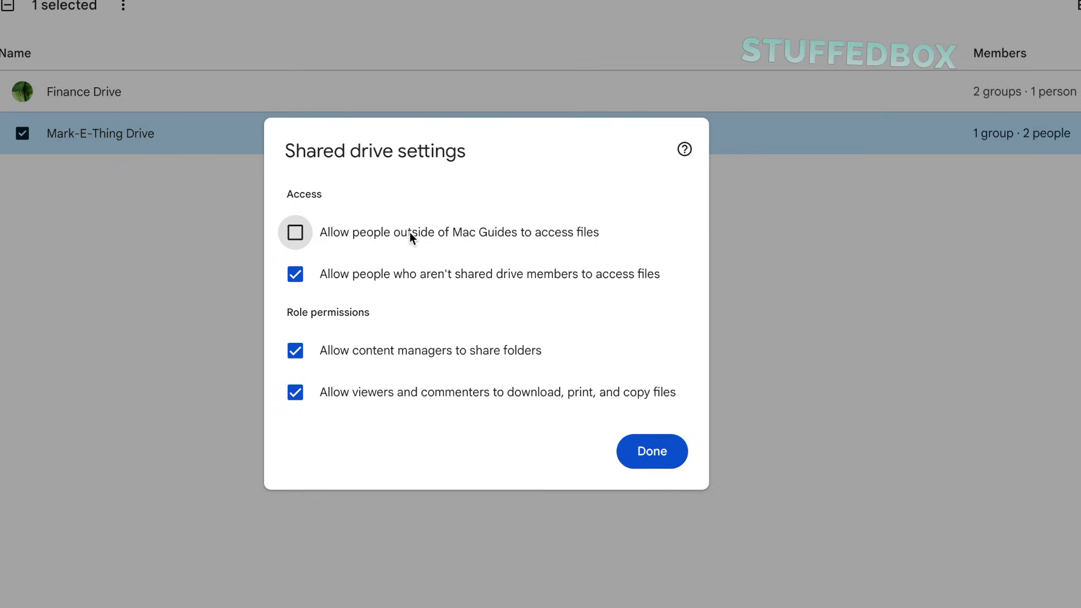
left_click(295, 274)
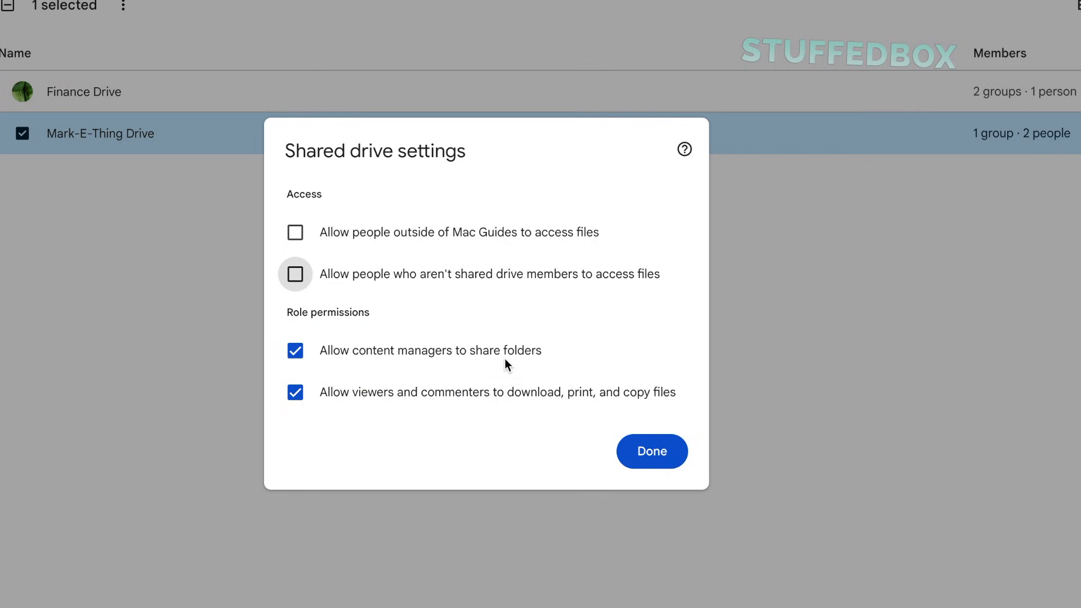
left_click(295, 351)
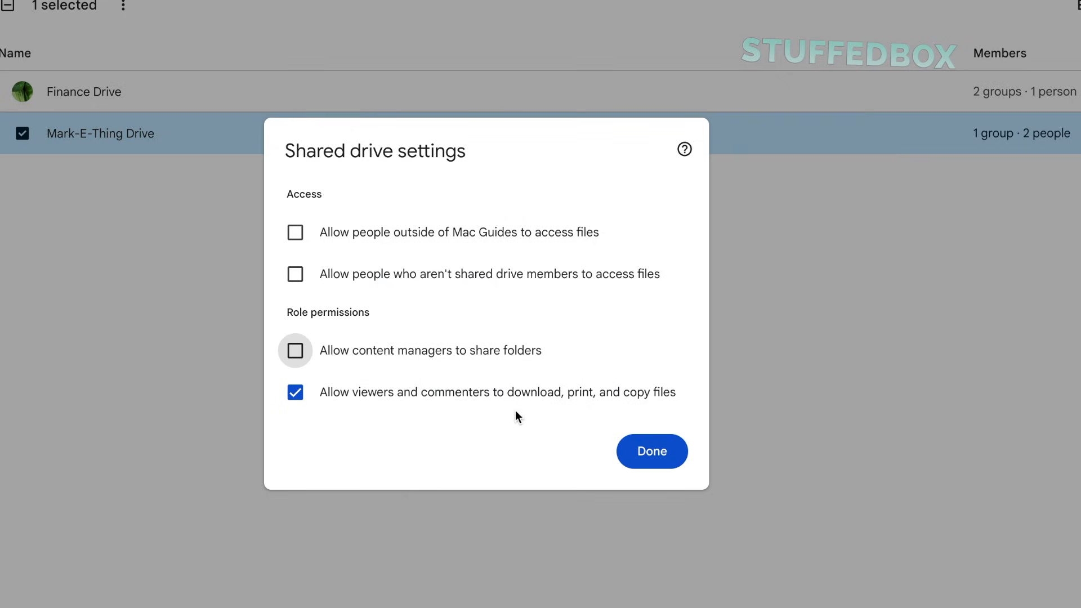
mouse_move(495, 476)
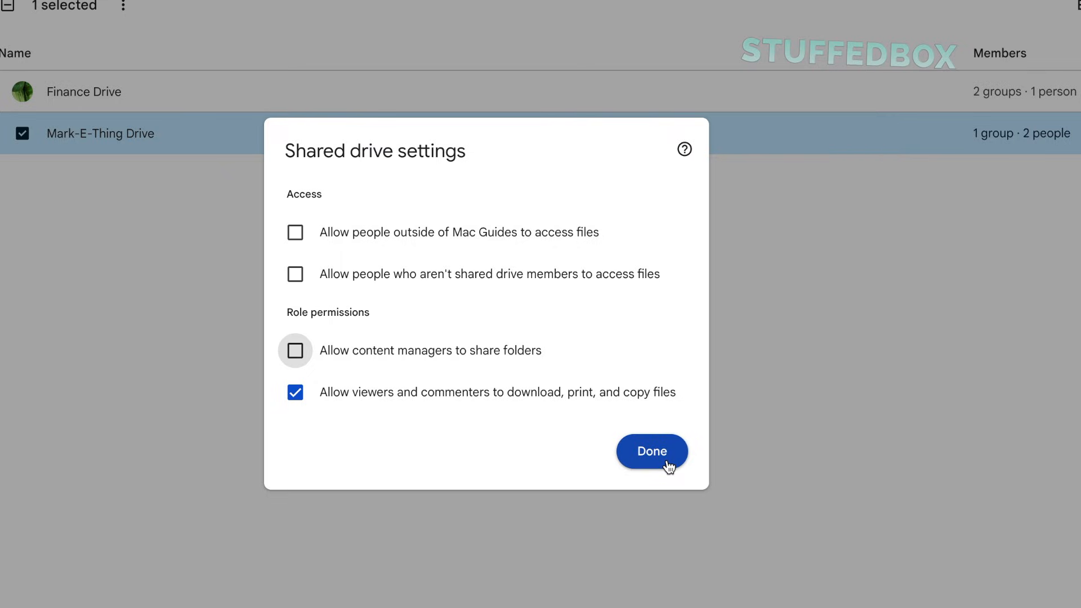
left_click(651, 451)
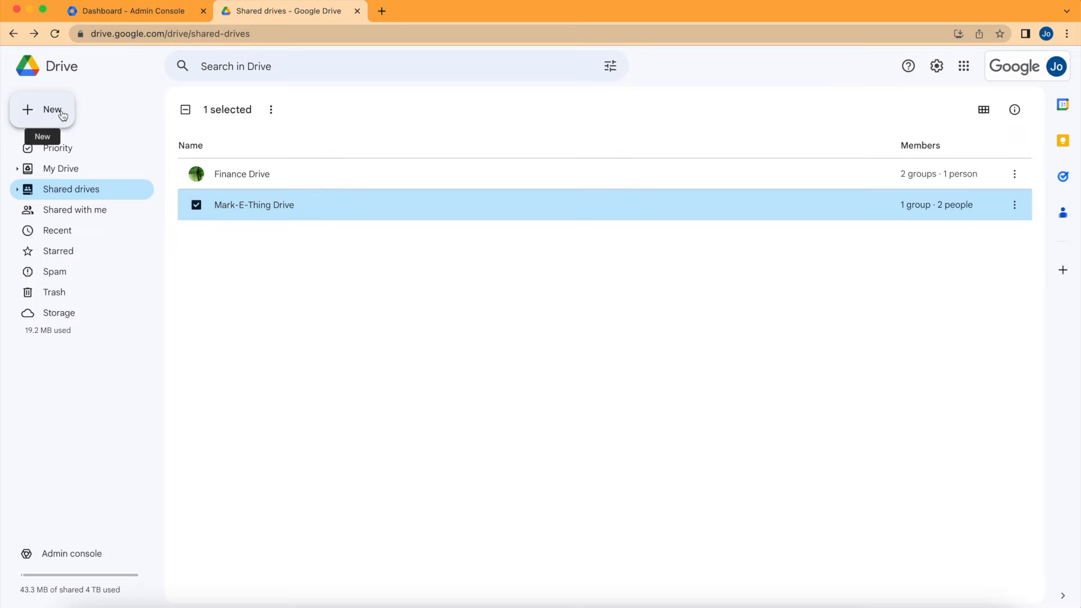
Create a new shared drive named 'Confidential_New Business'.
left_click(43, 110)
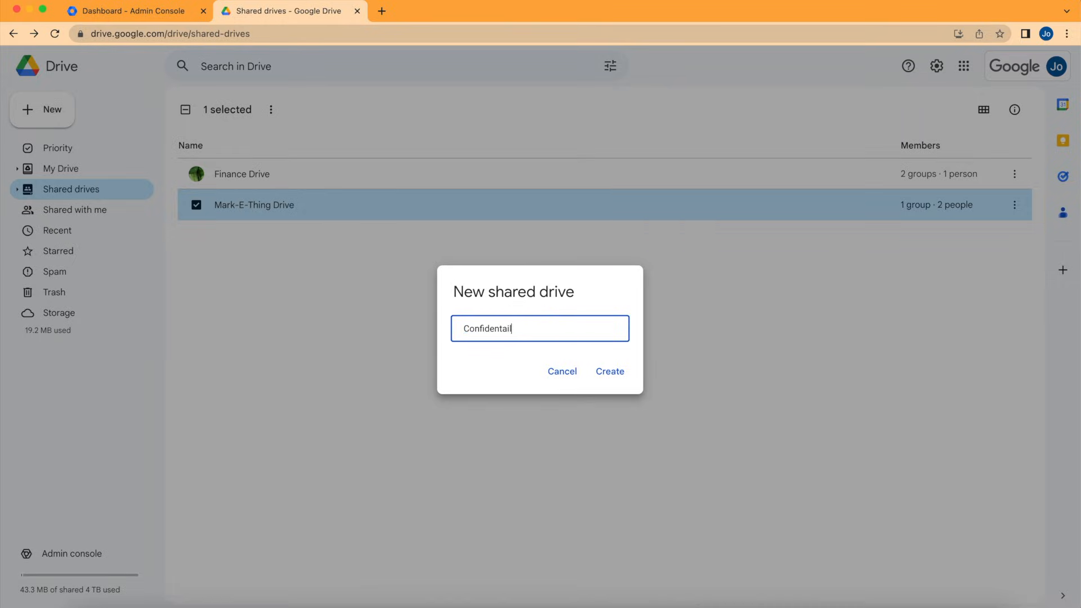
type("_N")
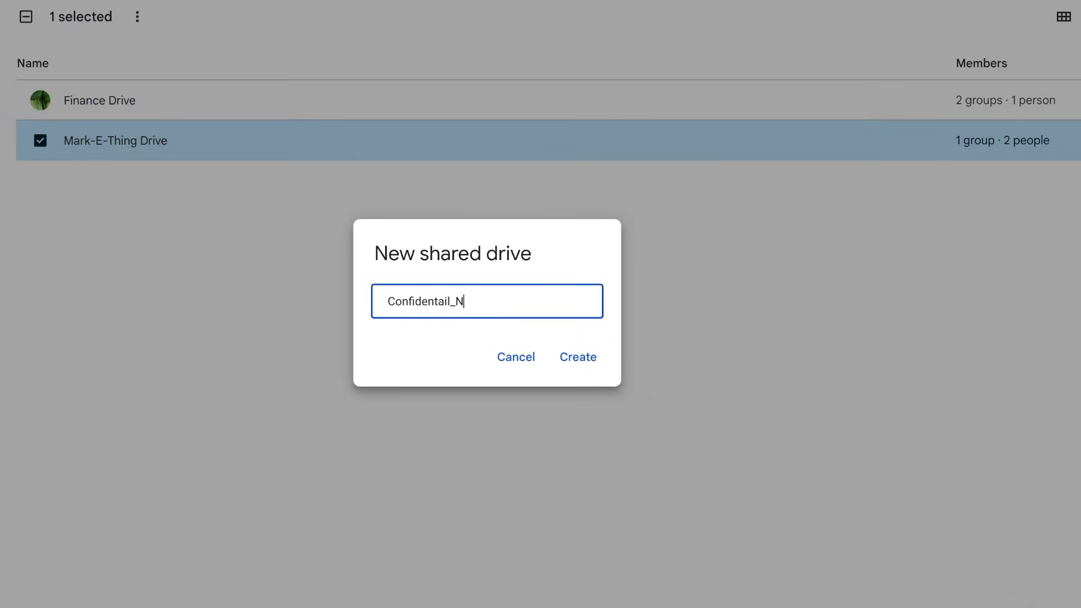
type("ew Business")
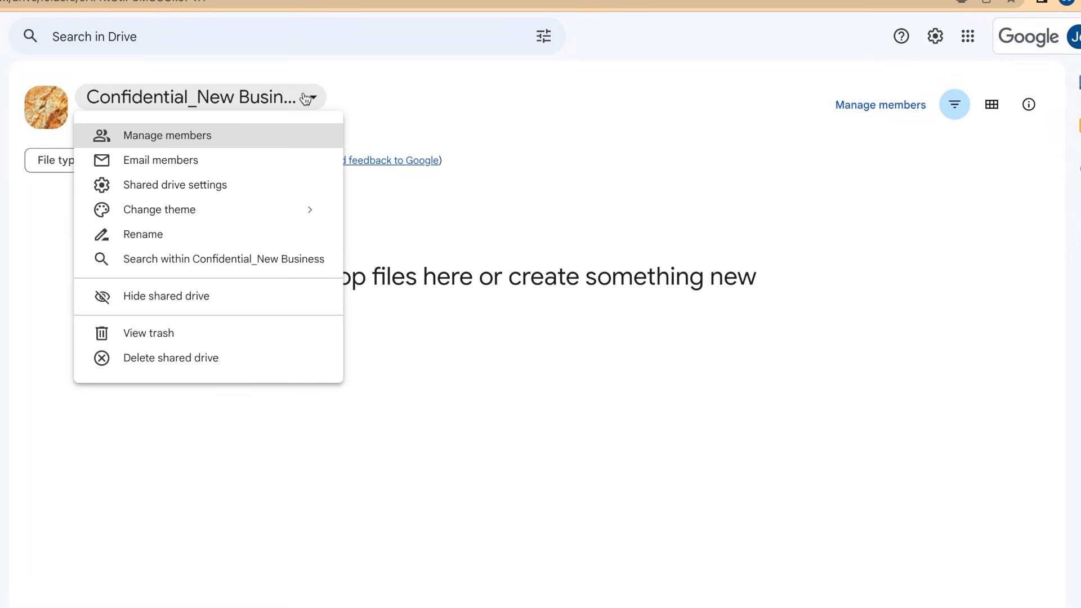
Turn off all access and sharing permissions in Confidential_New Business settings and save.
left_click(175, 184)
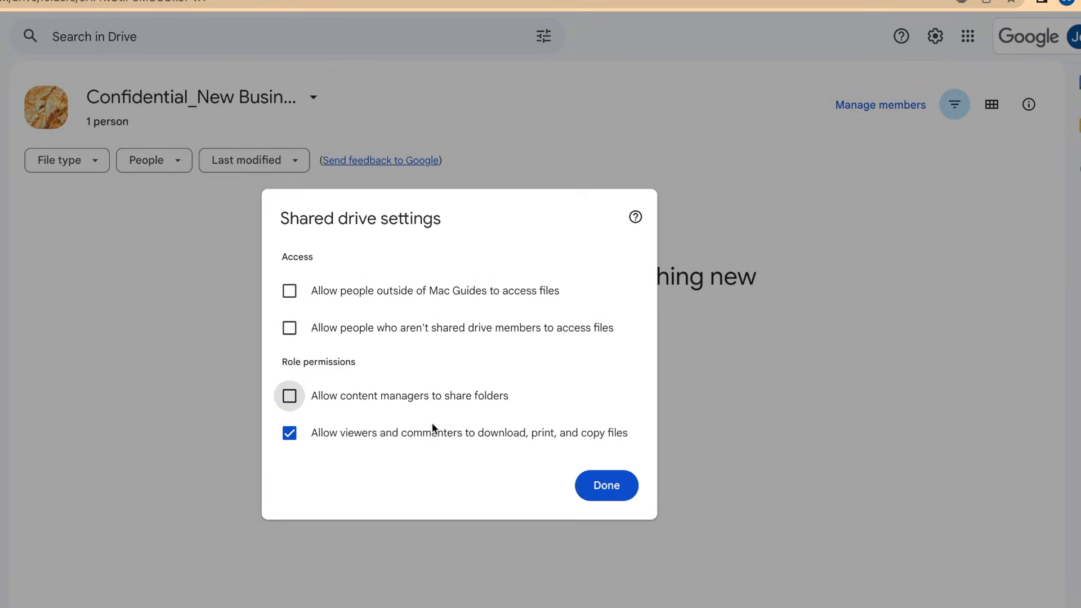
left_click(289, 432)
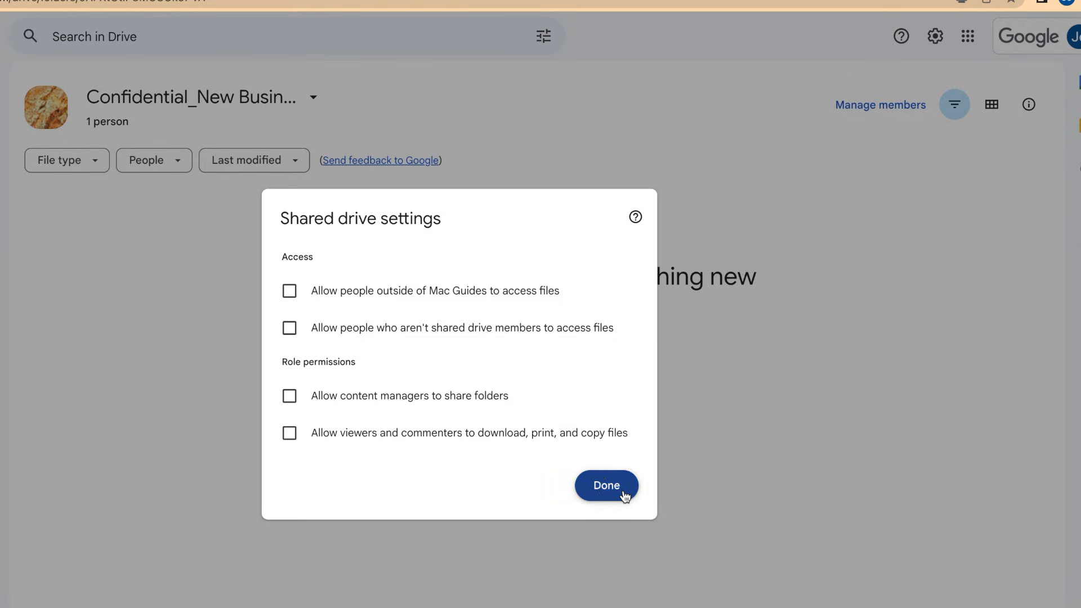
left_click(606, 485)
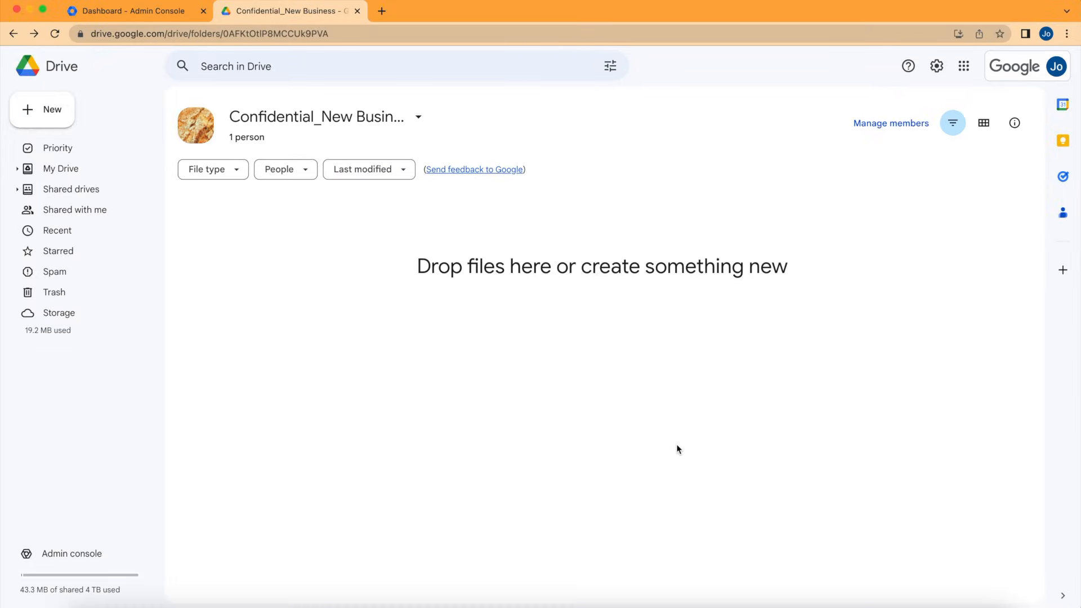
mouse_move(71, 189)
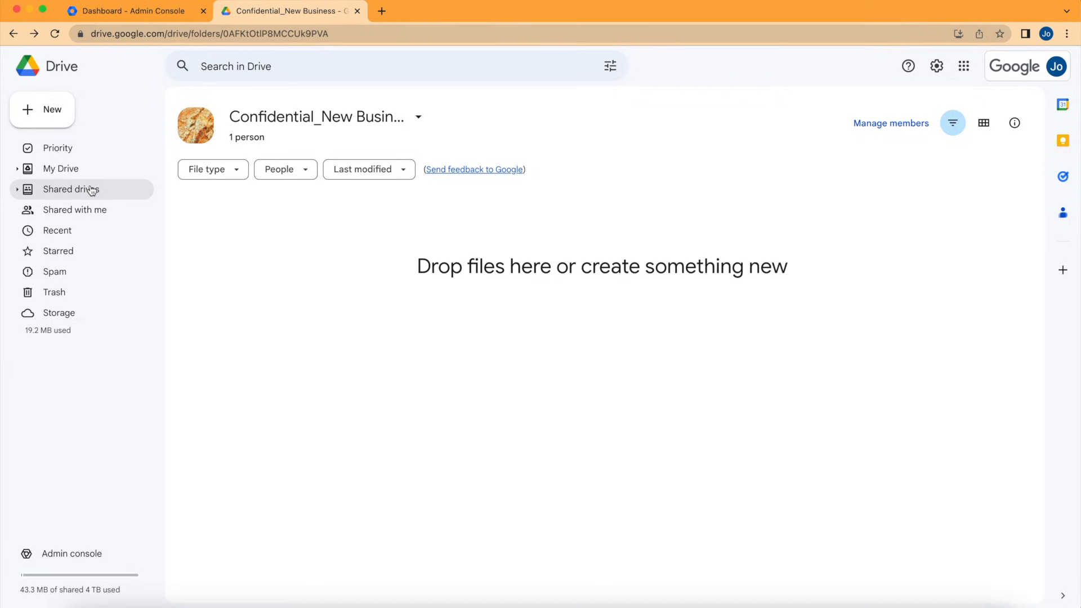
Create 'External_Client_Drive' with default settings, then view all four shared drives.
left_click(70, 190)
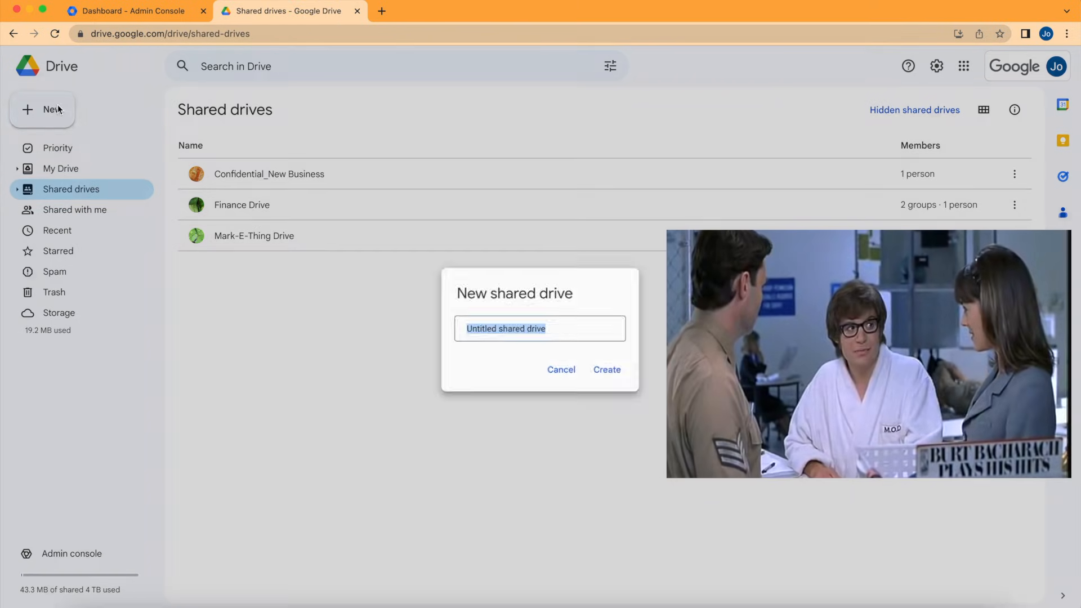
type("External_")
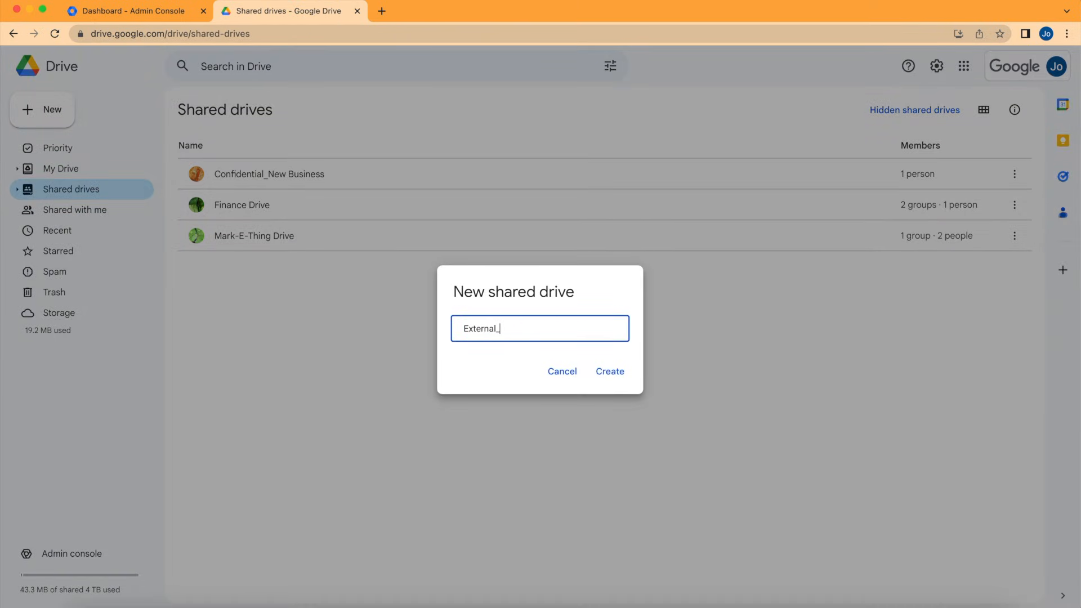
type("Client_Drive")
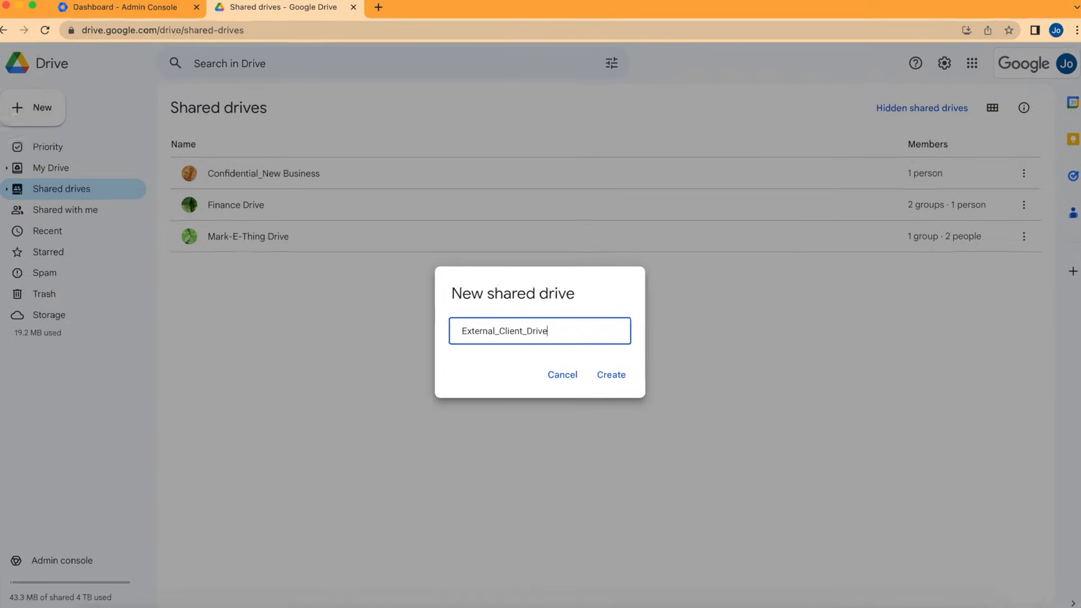
left_click(611, 374)
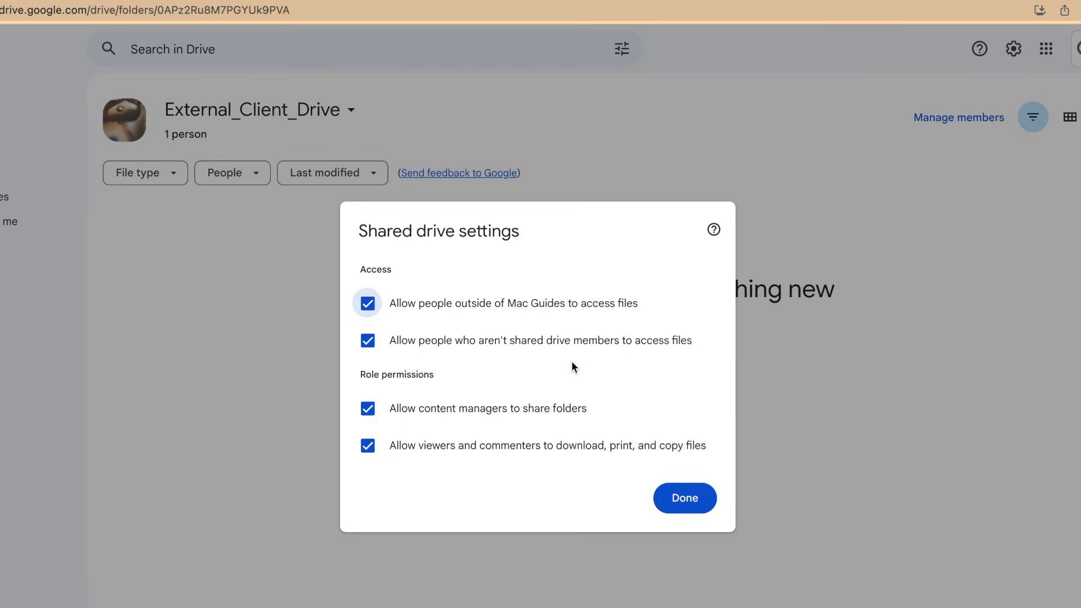
left_click(683, 497)
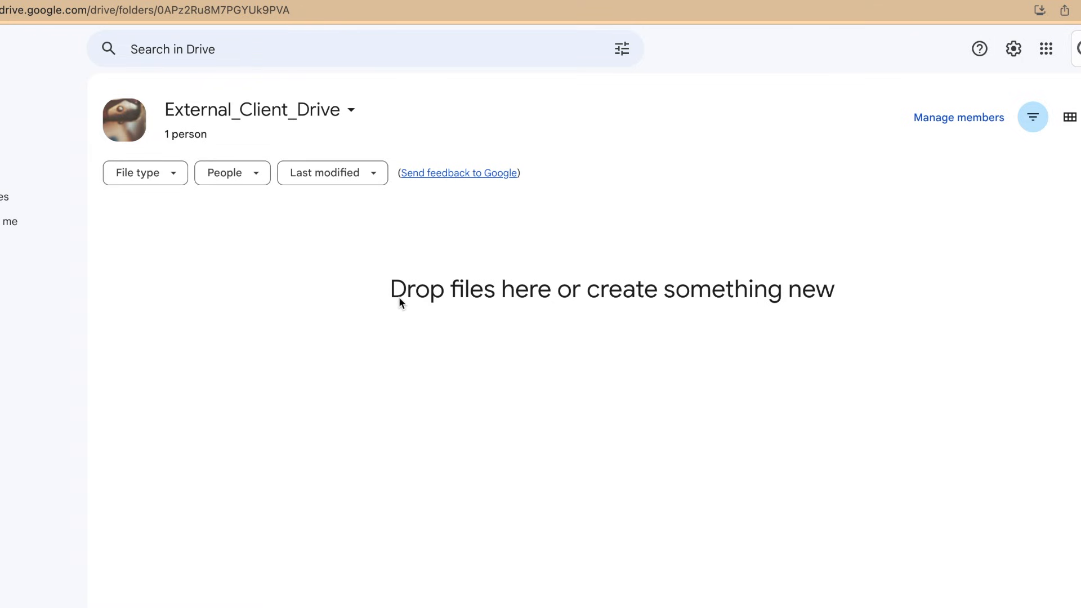
left_click(87, 203)
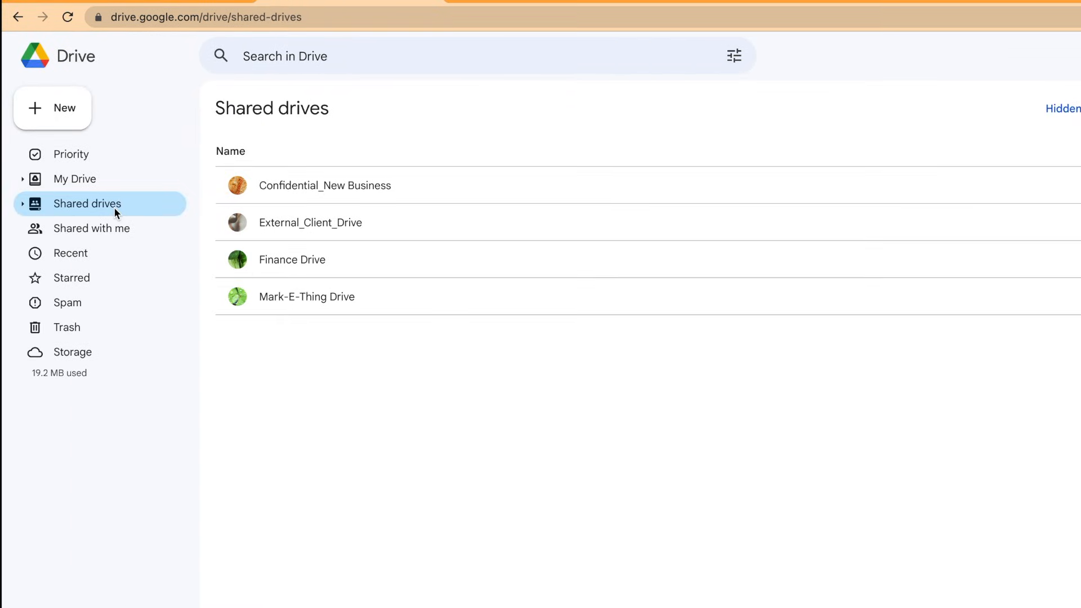
Swap Mark-E-Thing Drive's green leaves theme for the gallery's blue water image, then reload.
double_click(307, 297)
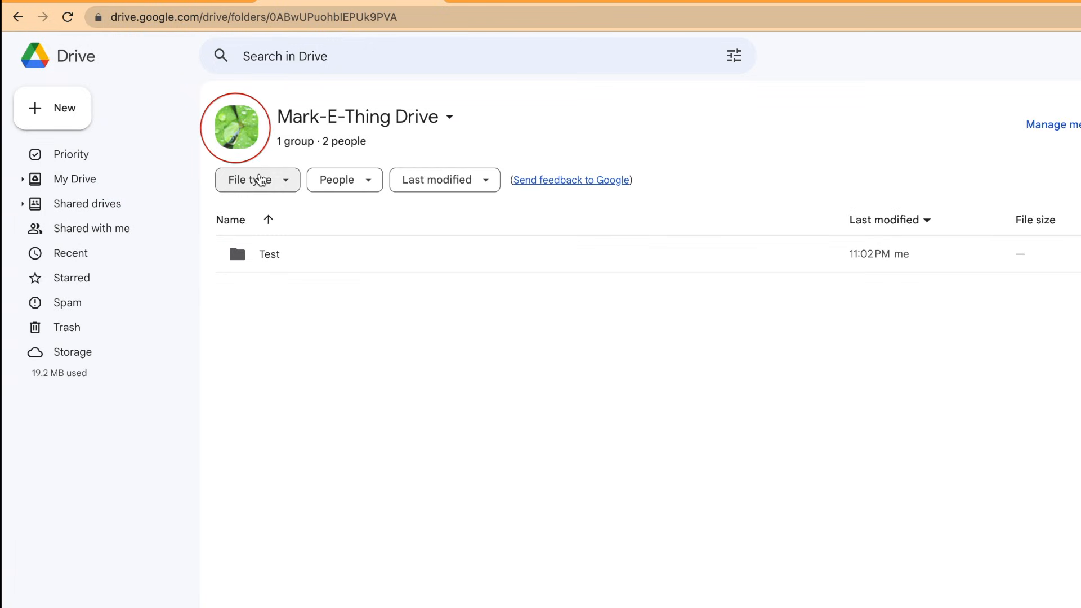
mouse_move(460, 142)
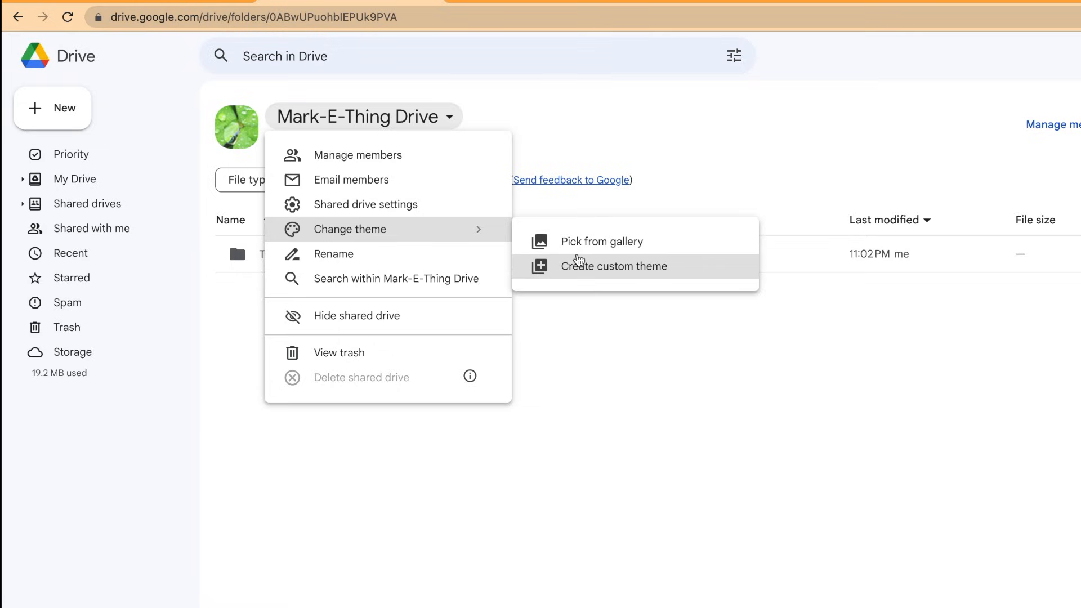
left_click(613, 267)
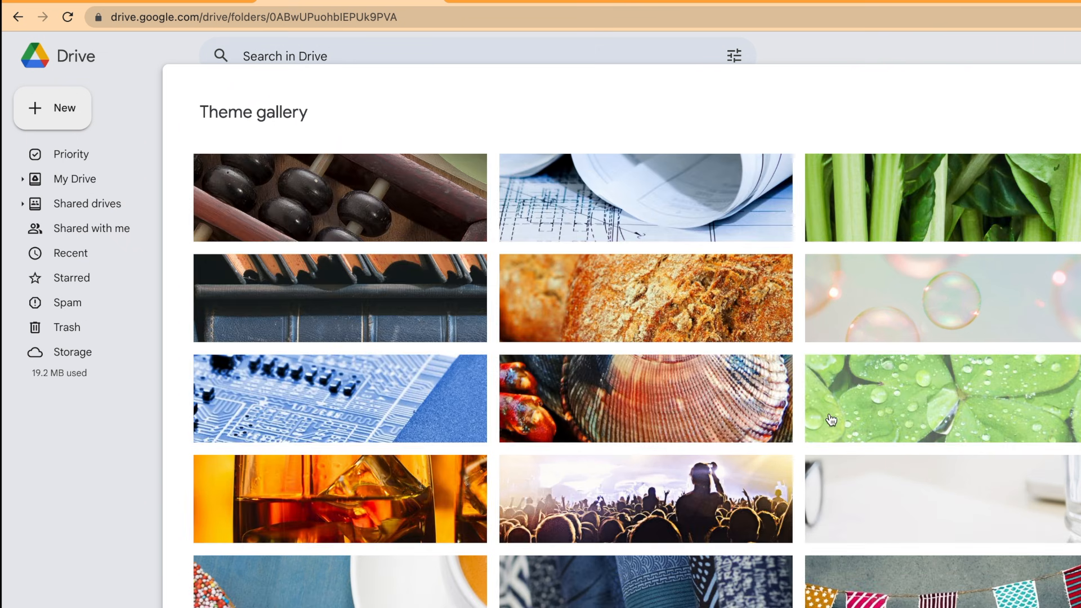
scroll("down", 3)
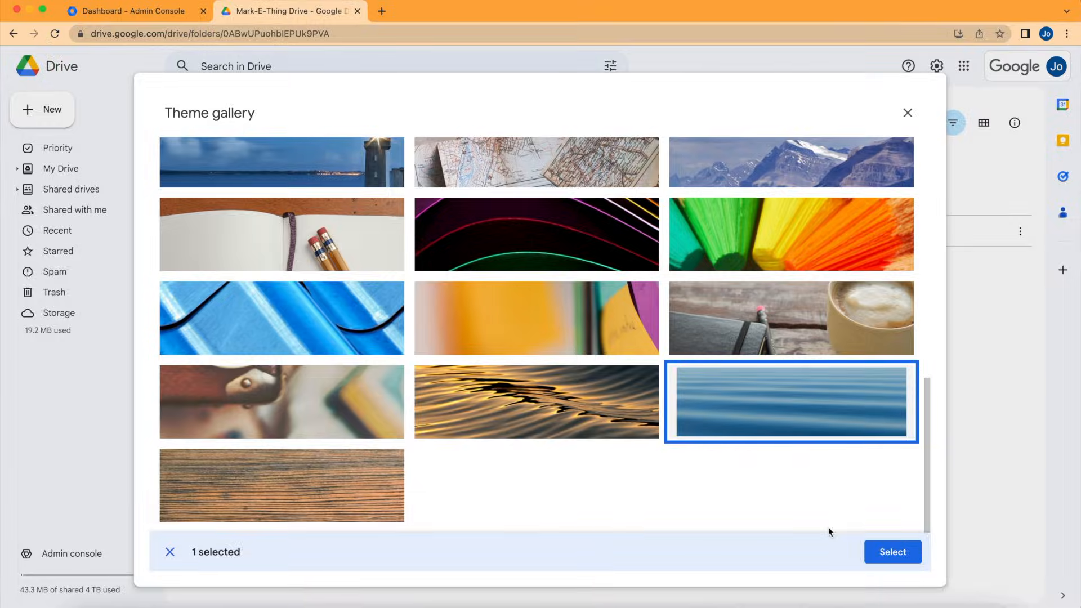
left_click(891, 552)
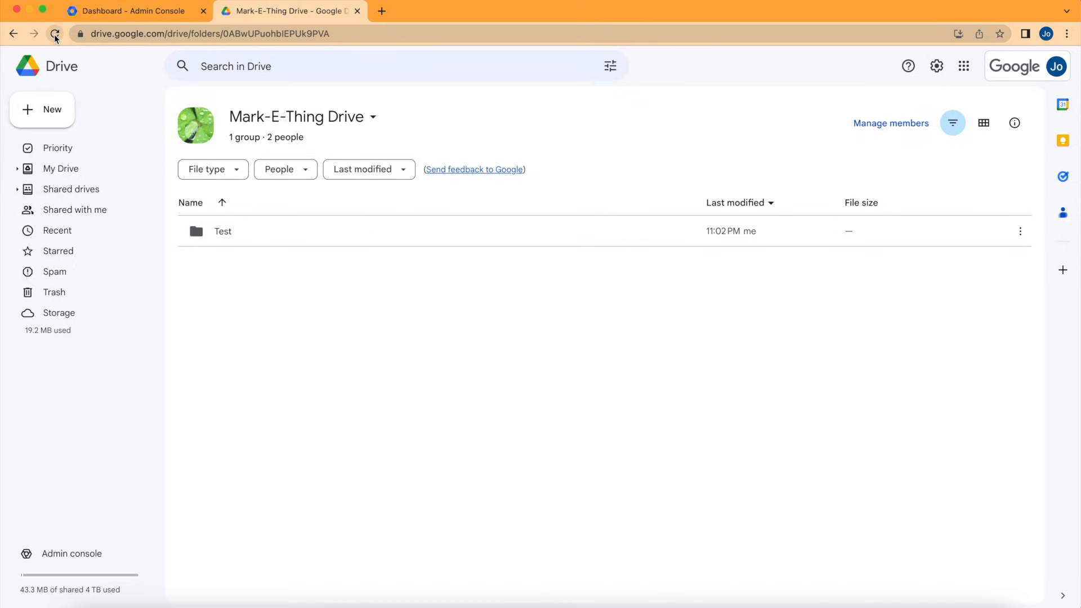
left_click(55, 33)
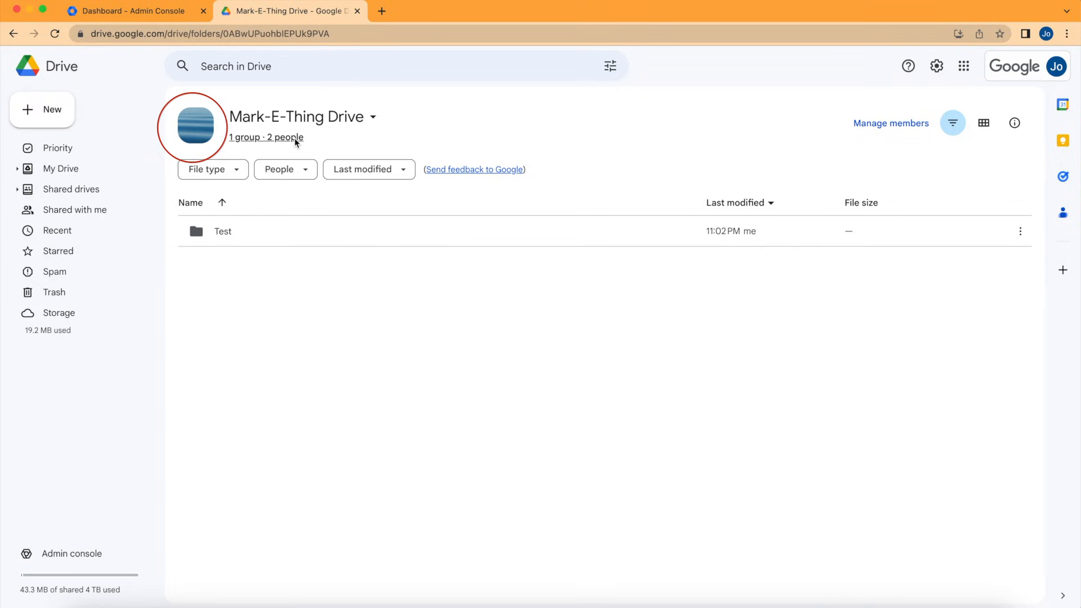
mouse_move(384, 126)
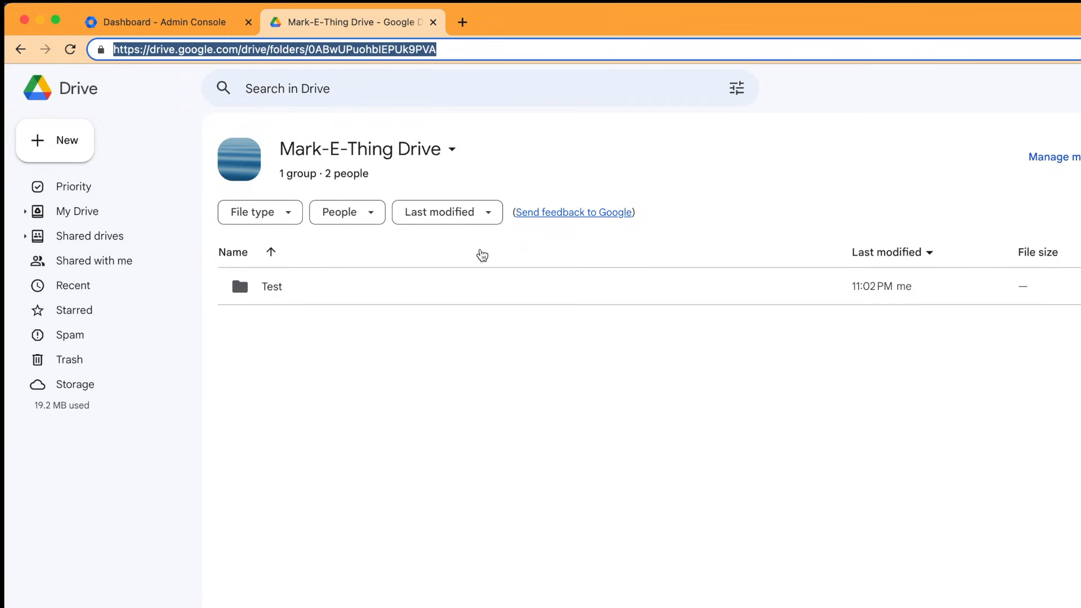
mouse_move(448, 148)
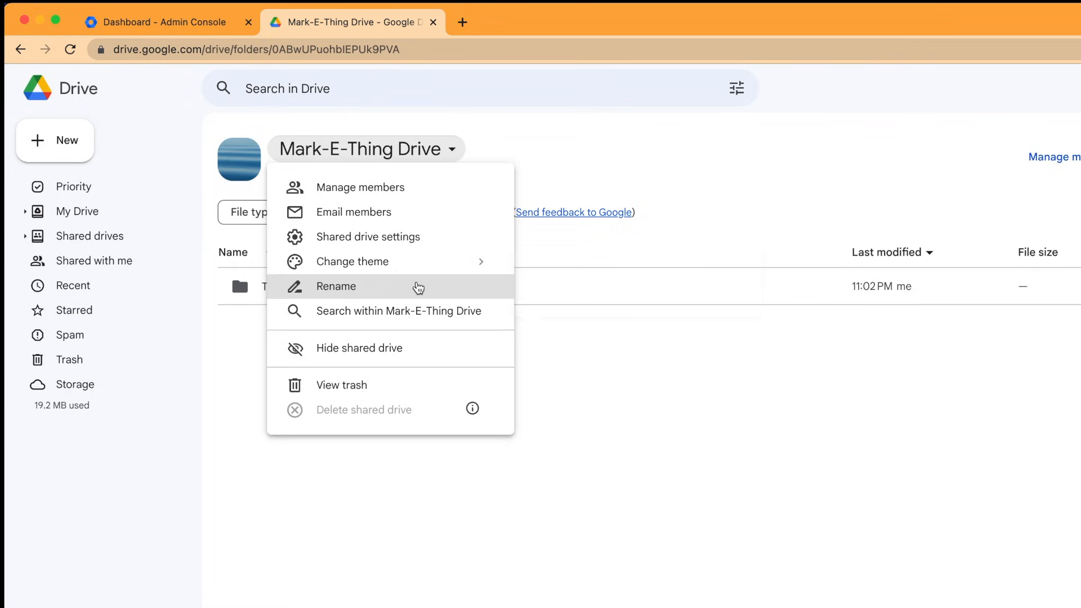
Delete the hyphens so Mark-E-Thing Drive is renamed MarkEThing Drive.
left_click(336, 286)
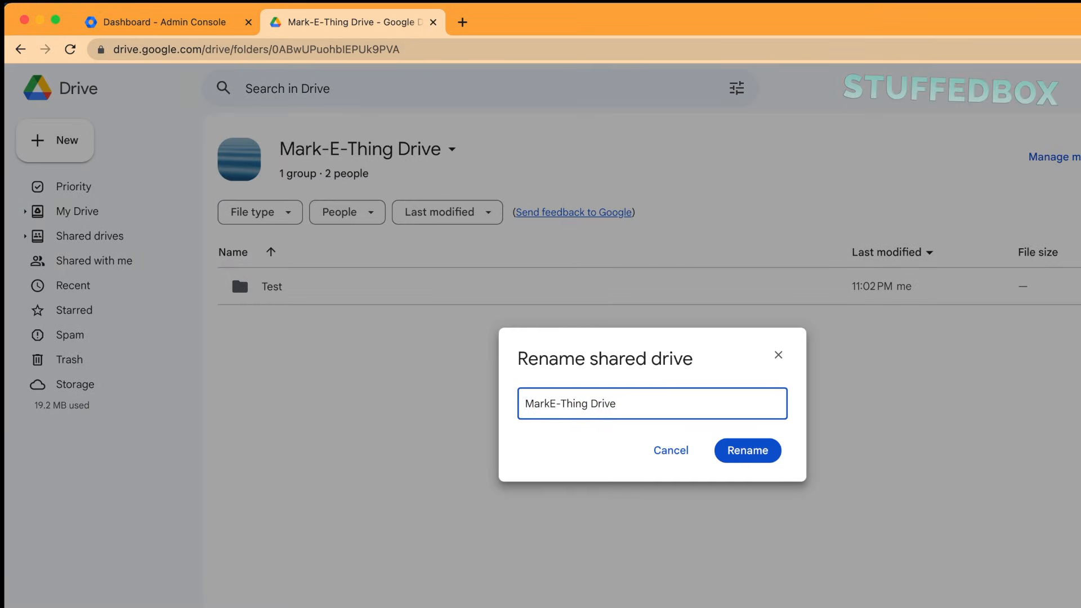
key("Backspace")
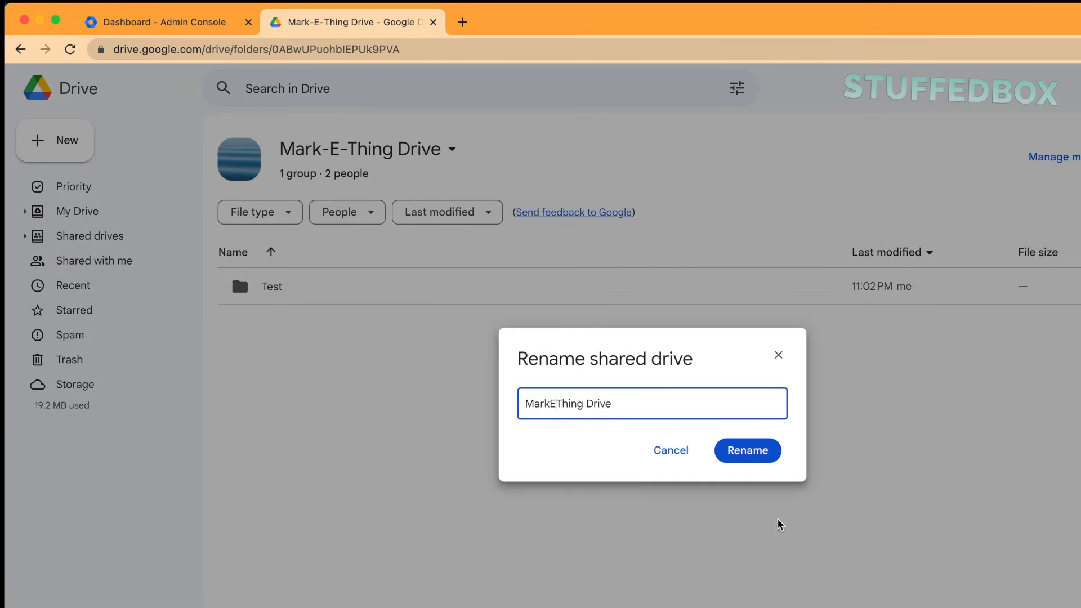
left_click(747, 450)
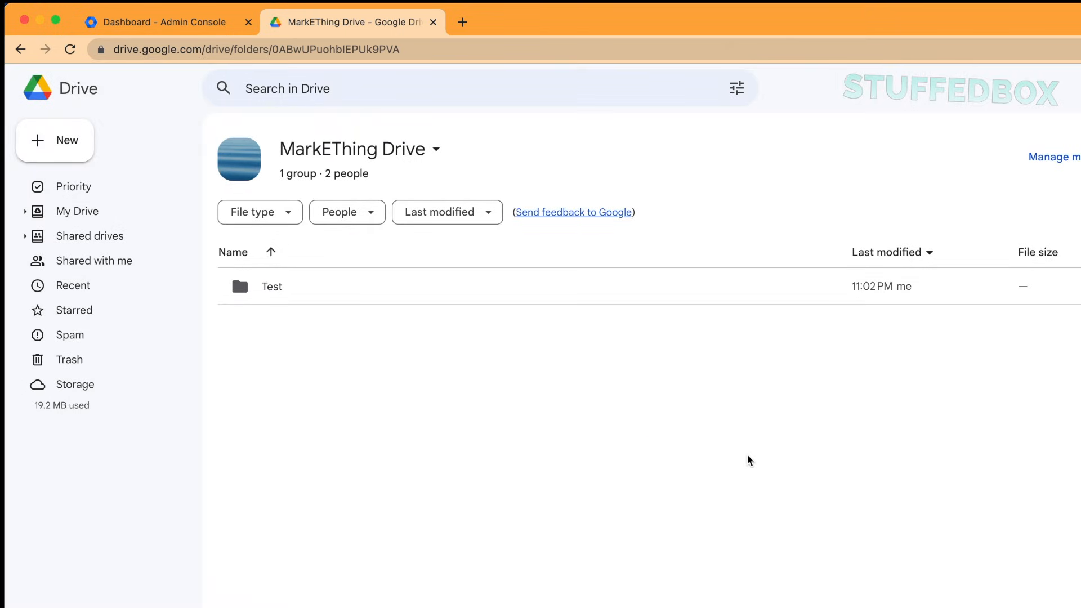
mouse_move(385, 65)
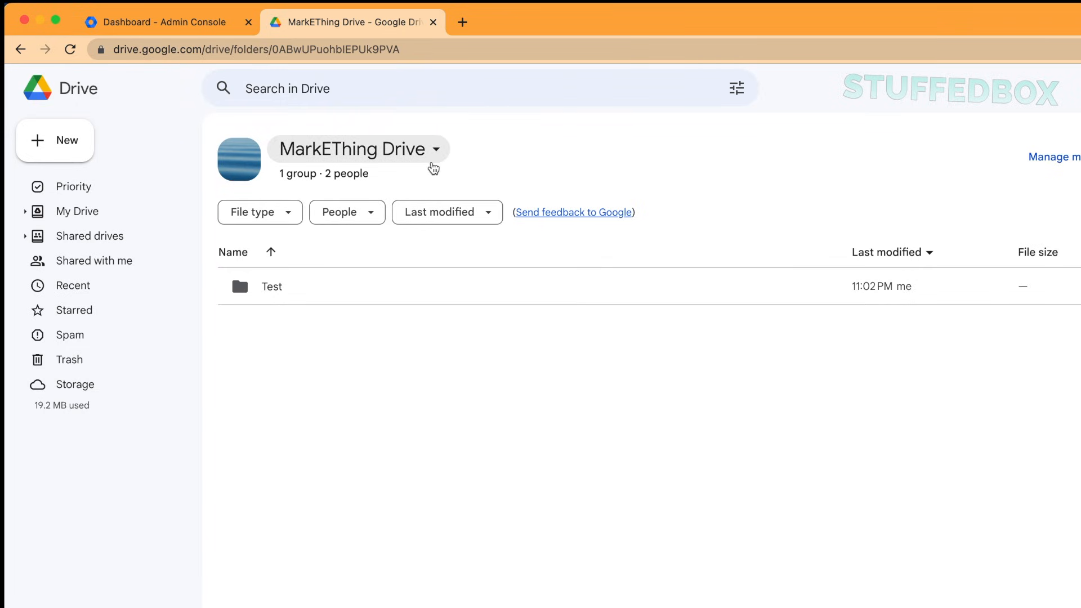
Start a search for 'test' scoped to MarkEThing Drive from its name menu.
left_click(435, 149)
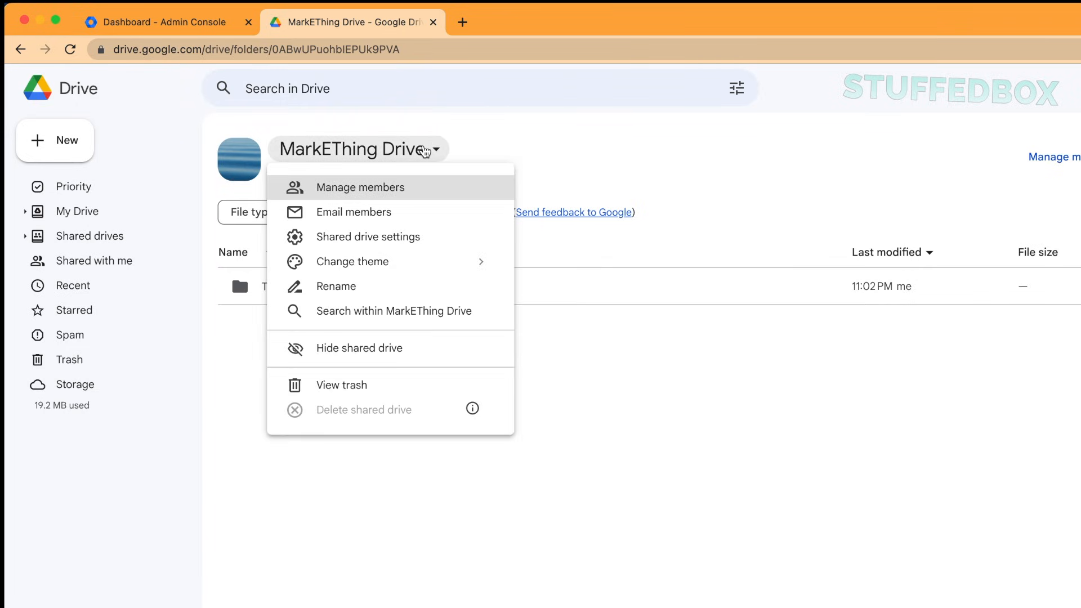
mouse_move(483, 311)
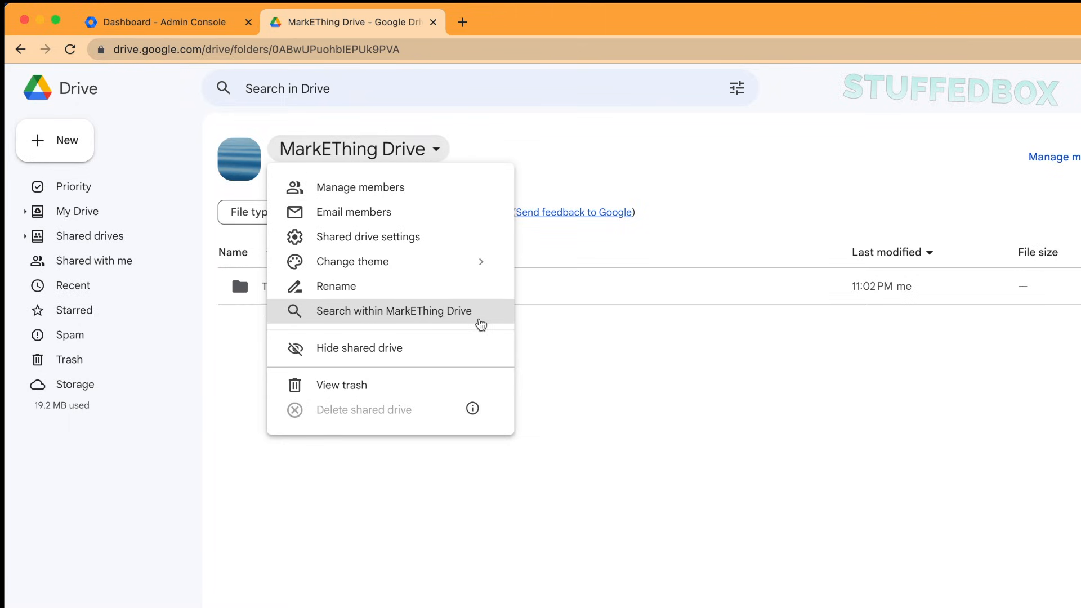
left_click(394, 311)
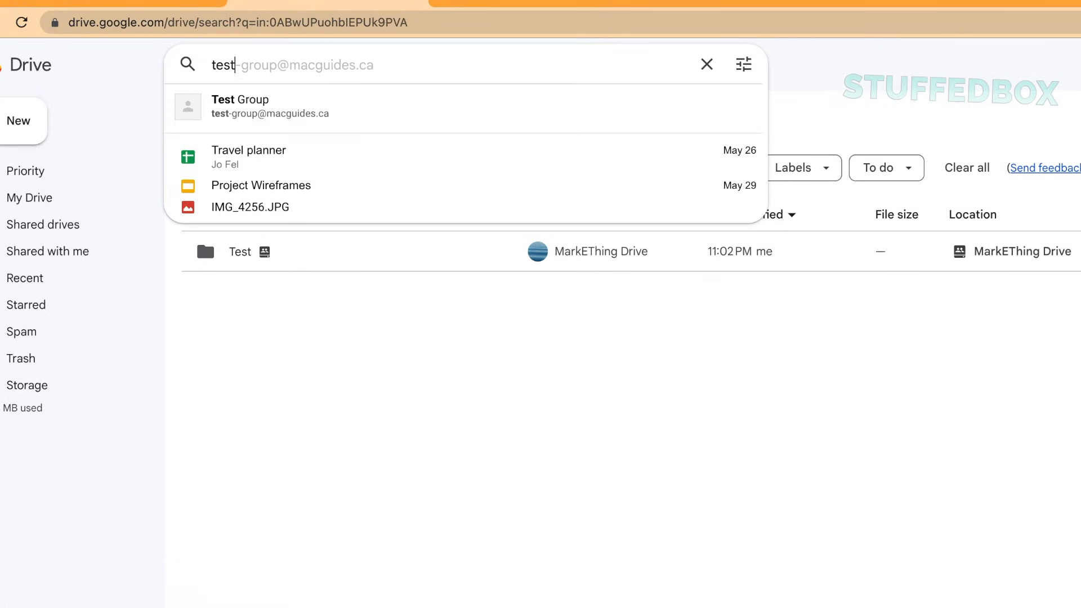
mouse_move(540, 58)
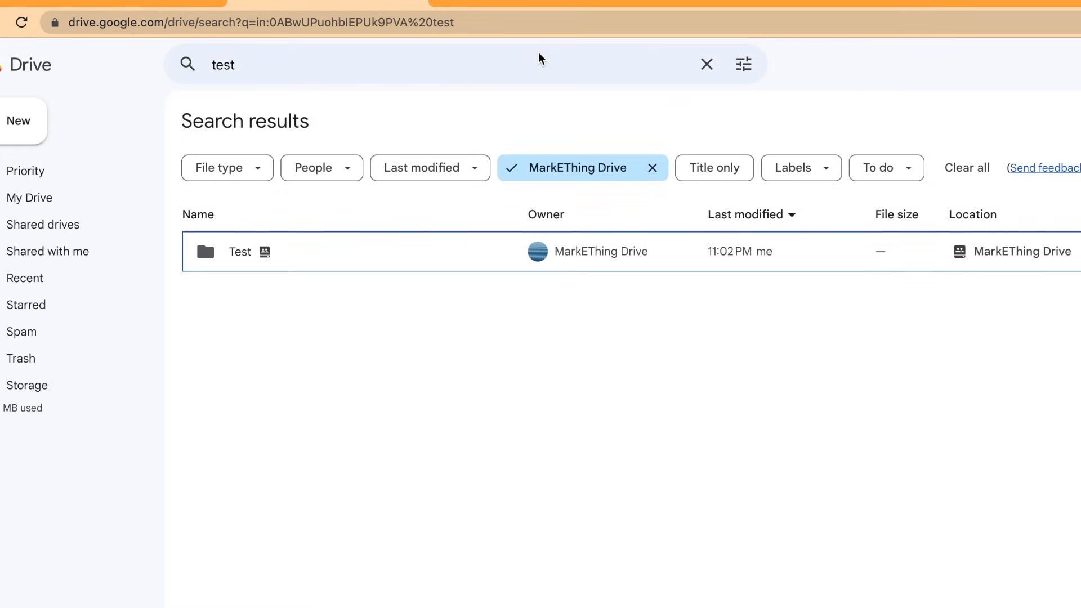
Hide Confidential_New Business, check it under Hidden shared drives, then return to the list.
left_click(42, 225)
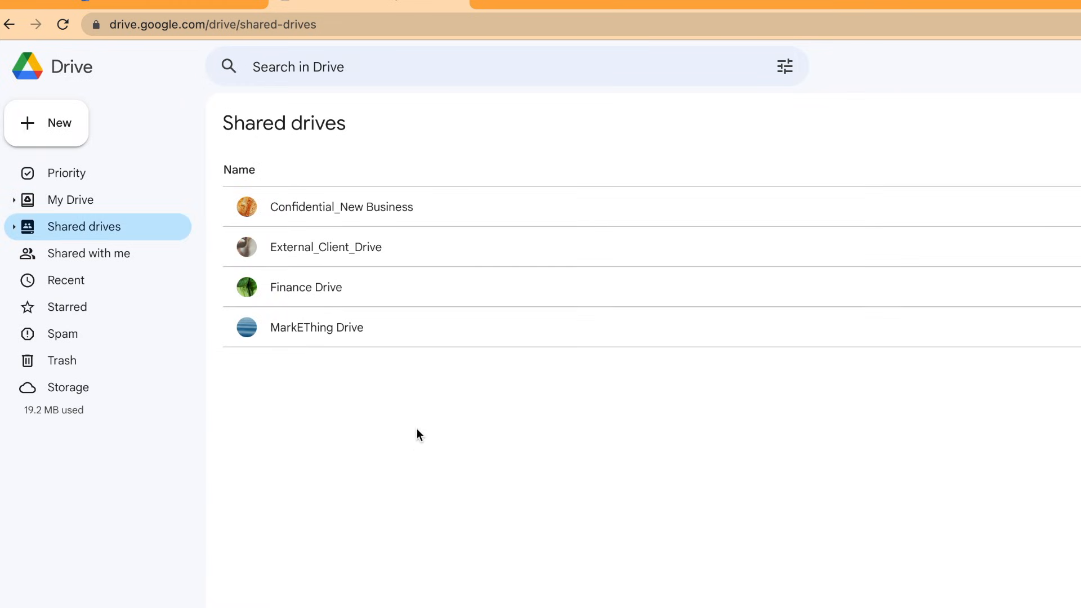
right_click(342, 207)
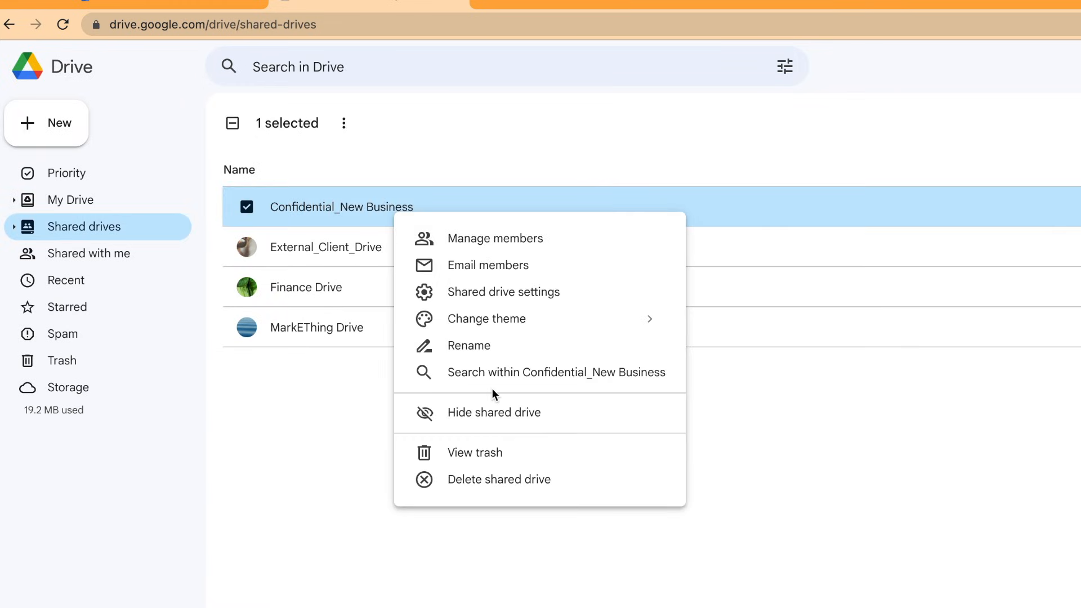
mouse_move(505, 412)
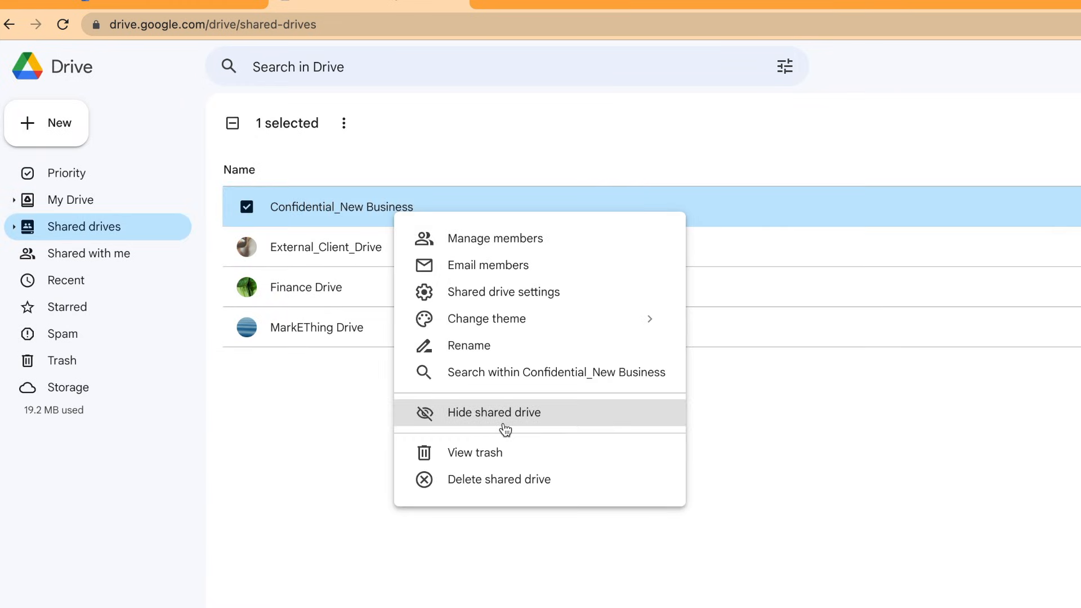
left_click(494, 412)
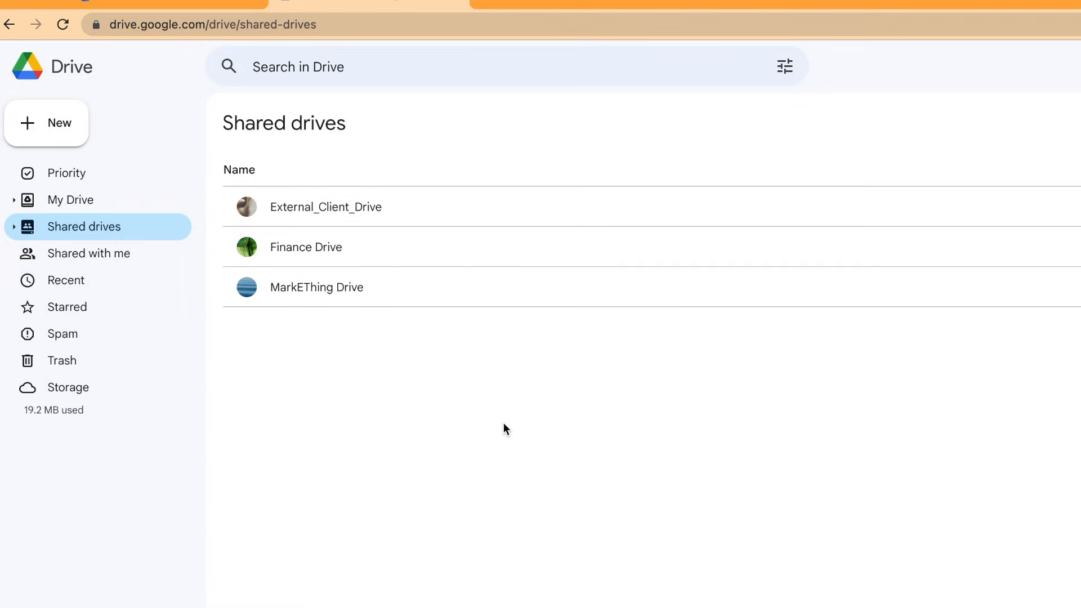
mouse_move(547, 442)
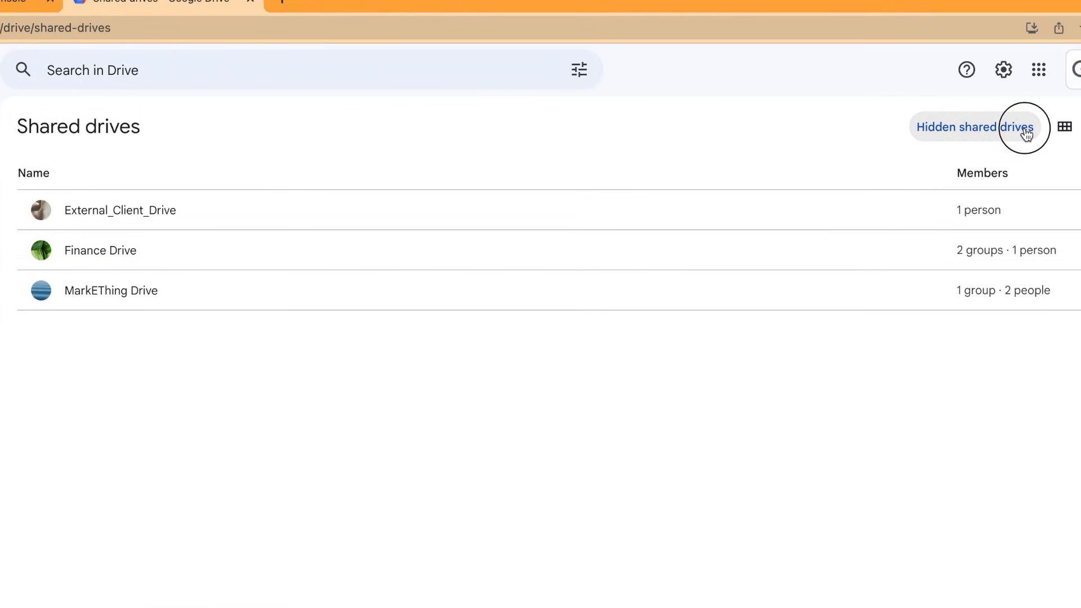
left_click(973, 127)
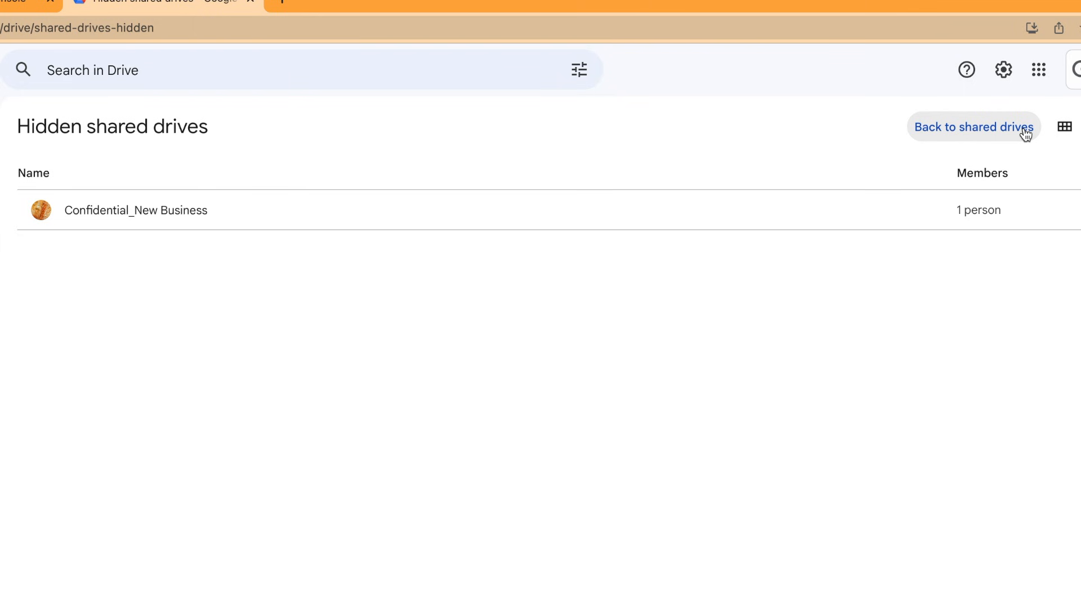
left_click(972, 126)
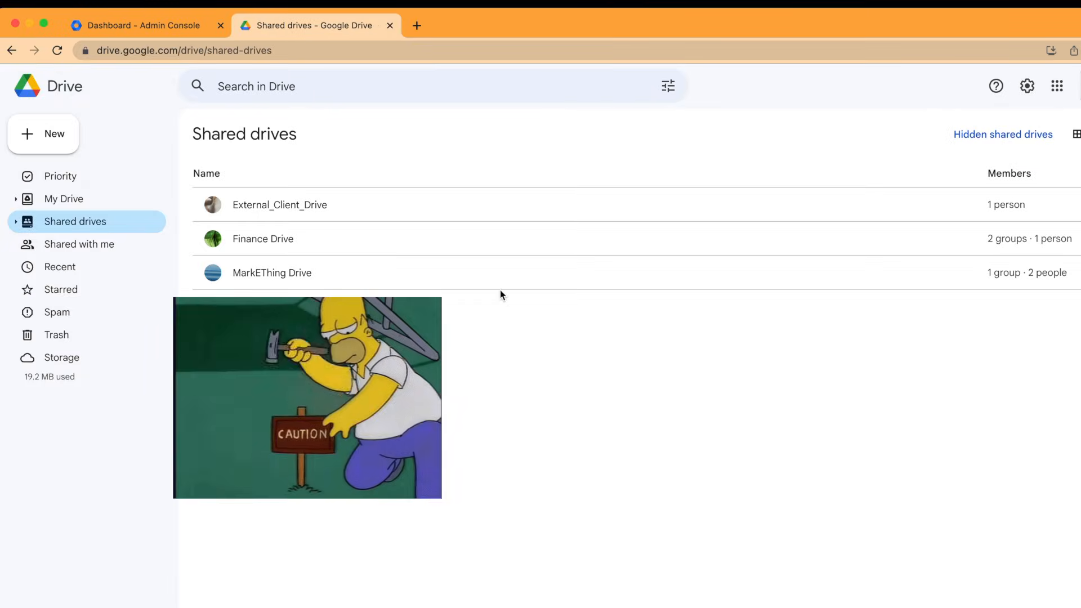
right_click(272, 272)
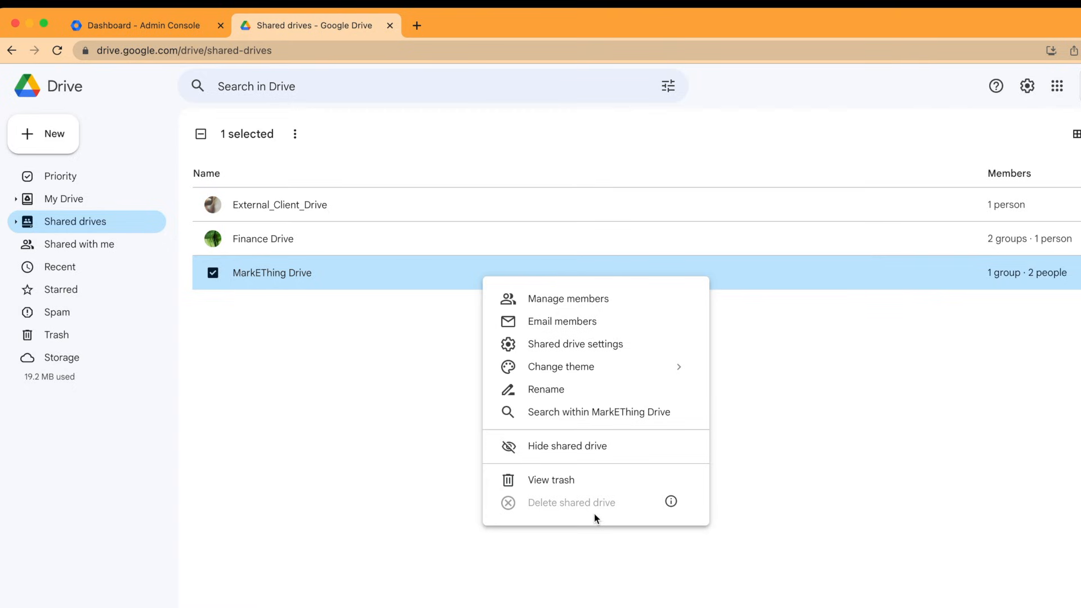
mouse_move(331, 205)
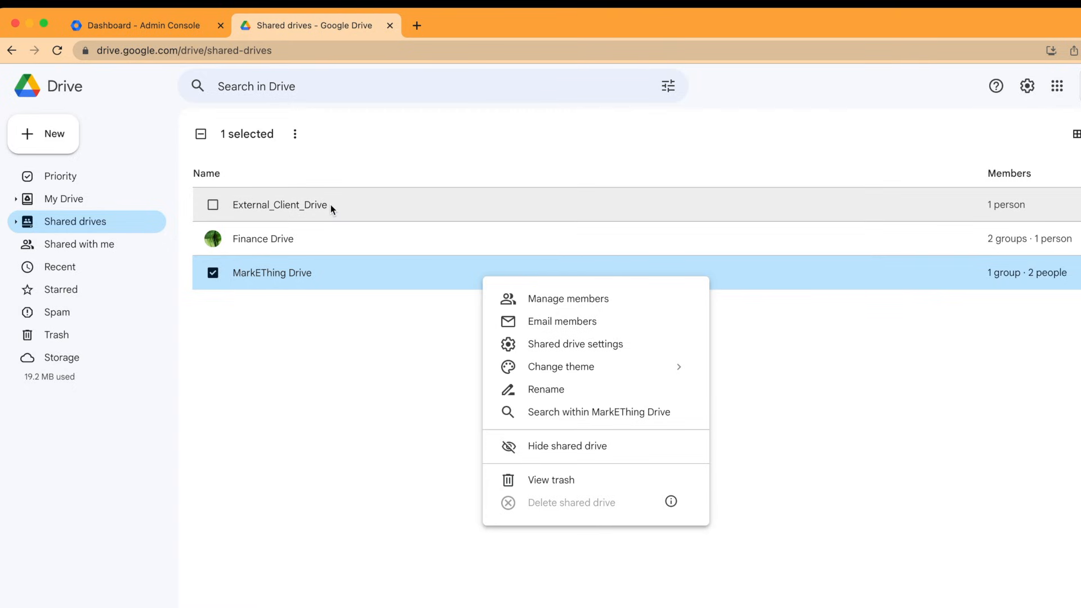
right_click(279, 205)
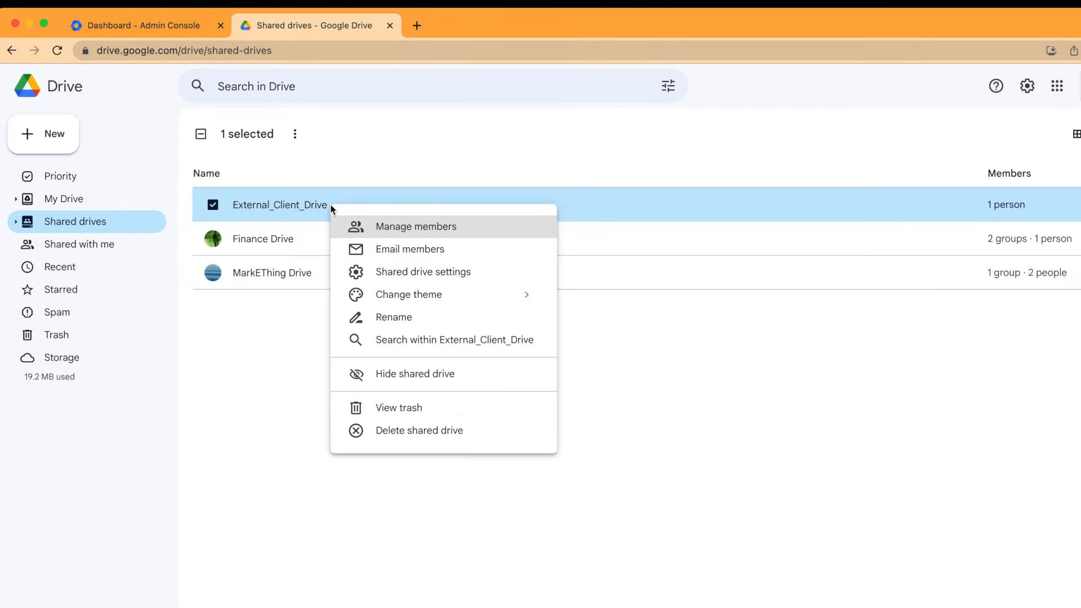
mouse_move(449, 413)
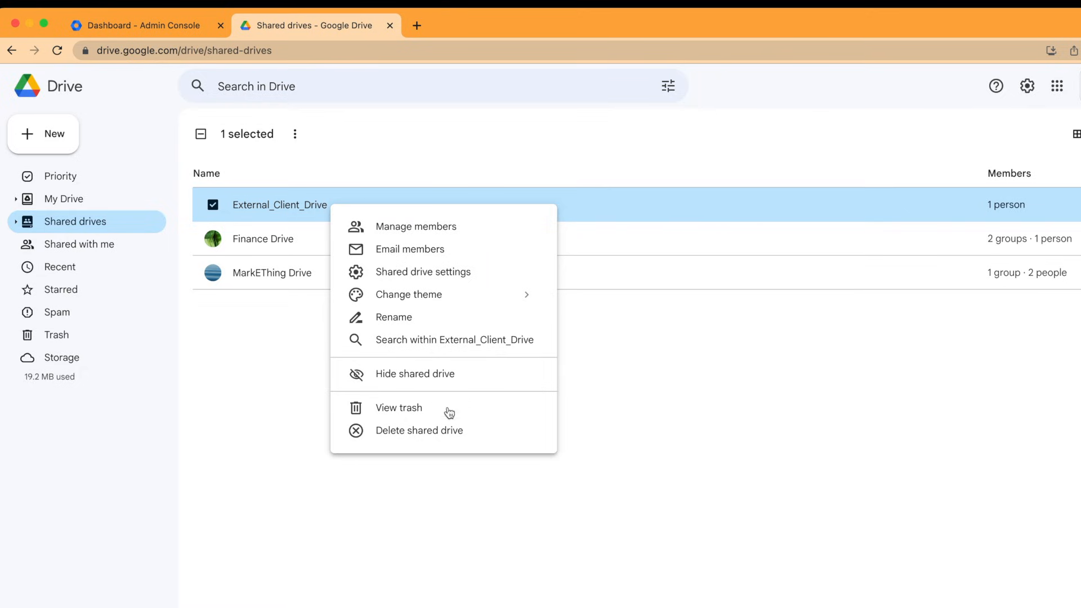
mouse_move(469, 430)
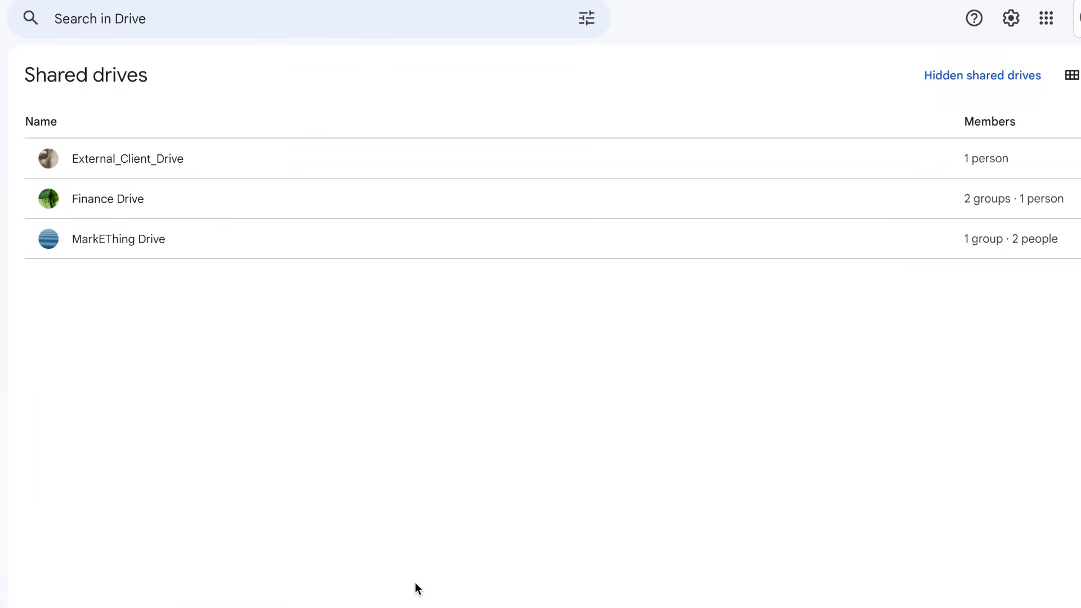
mouse_move(215, 238)
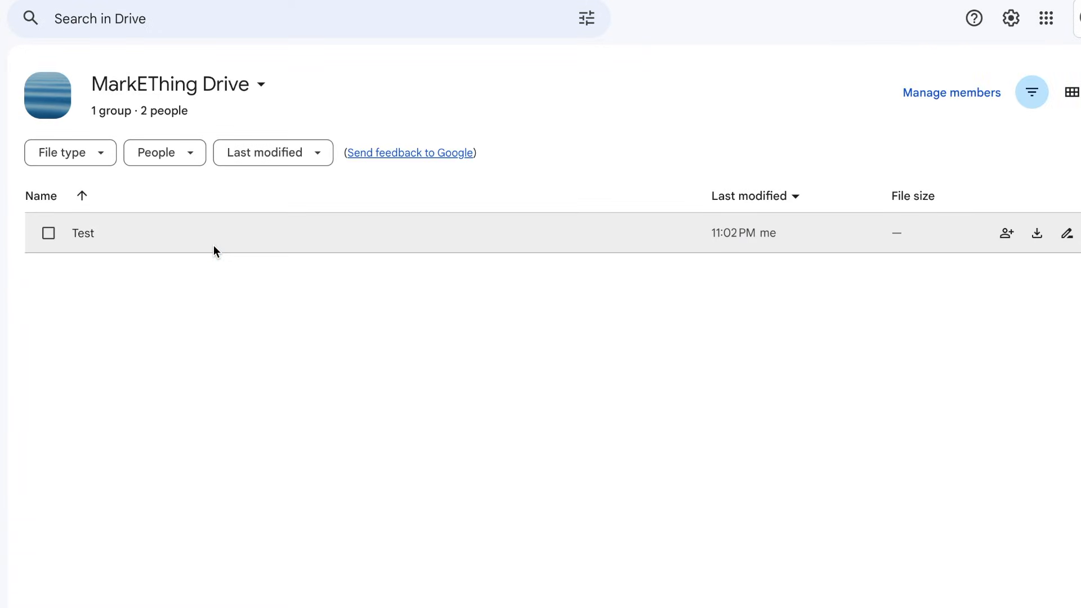
Move the Test folder into Finance Drive and confirm the ownership change.
right_click(214, 233)
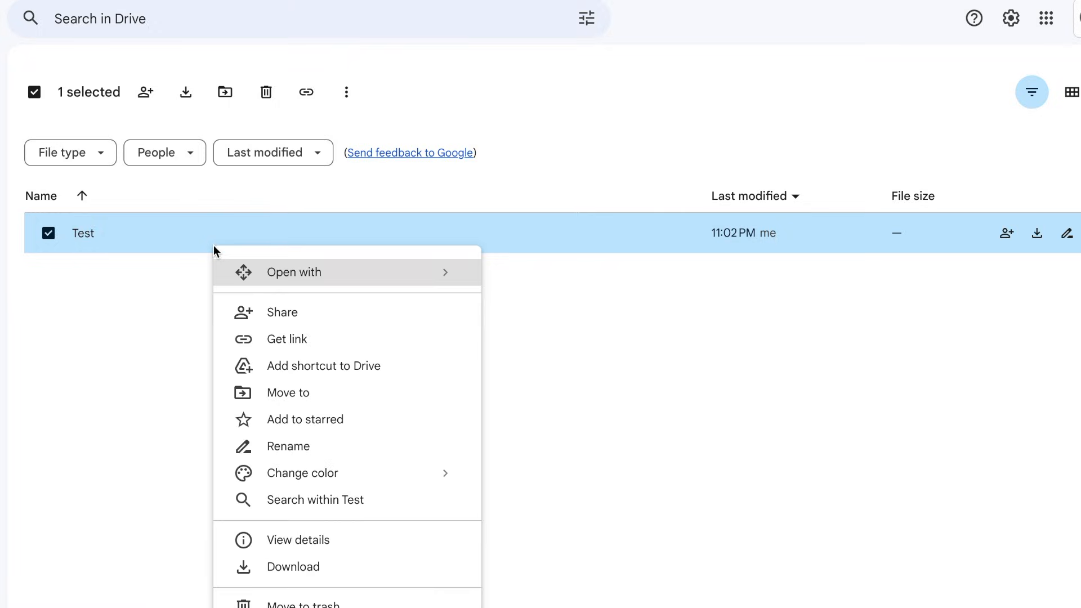
mouse_move(384, 318)
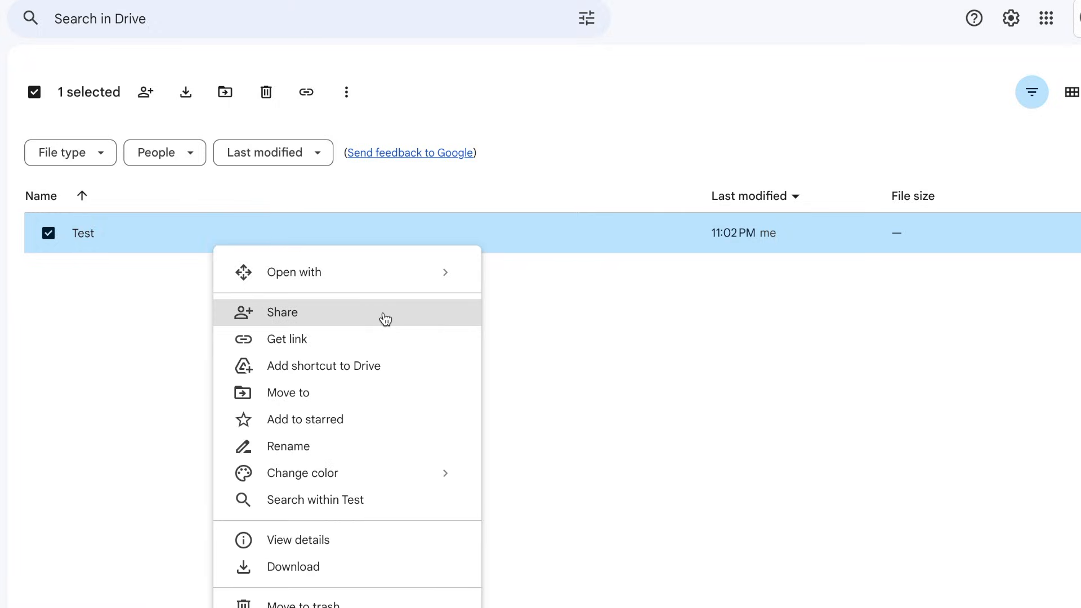
left_click(282, 311)
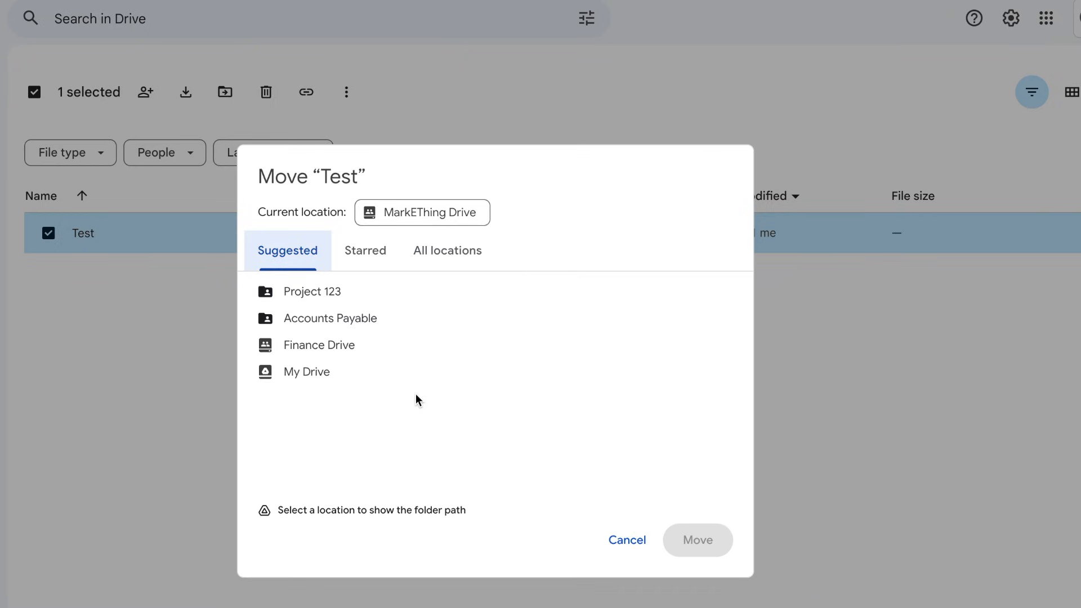
mouse_move(546, 345)
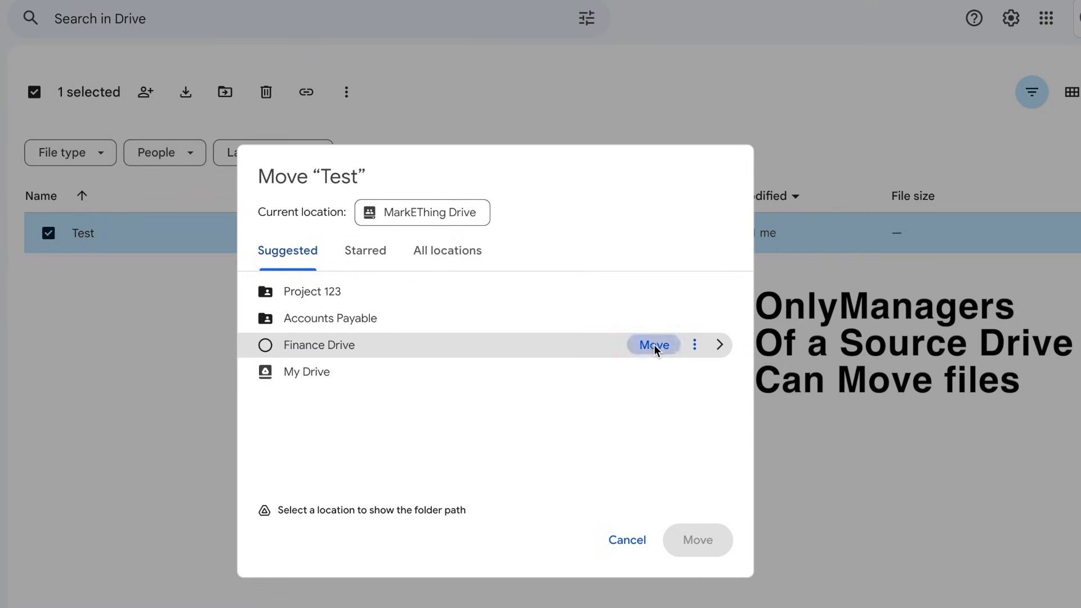
left_click(652, 345)
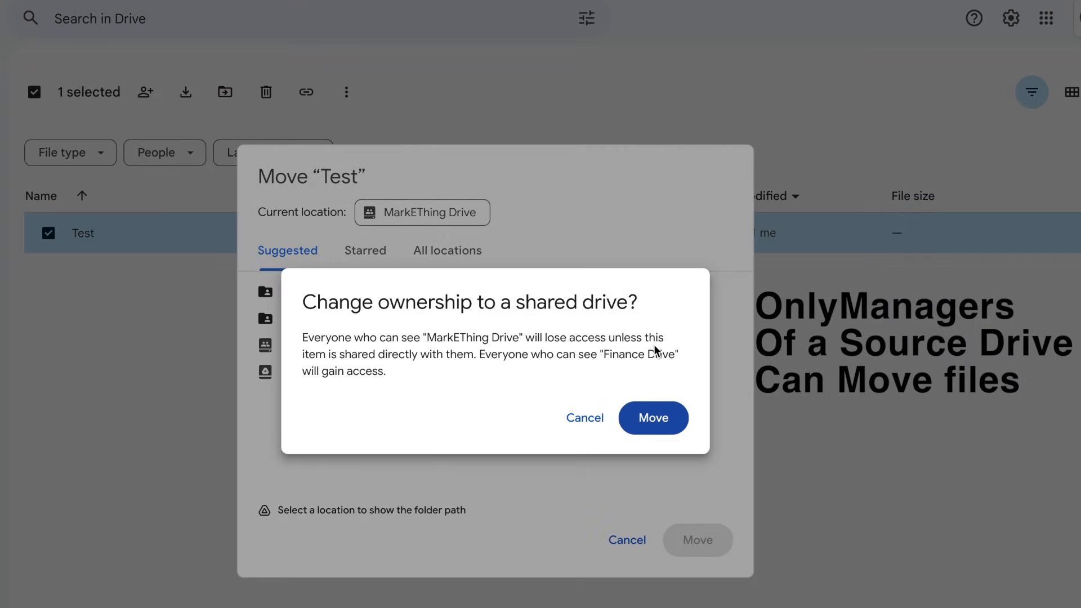
mouse_move(634, 374)
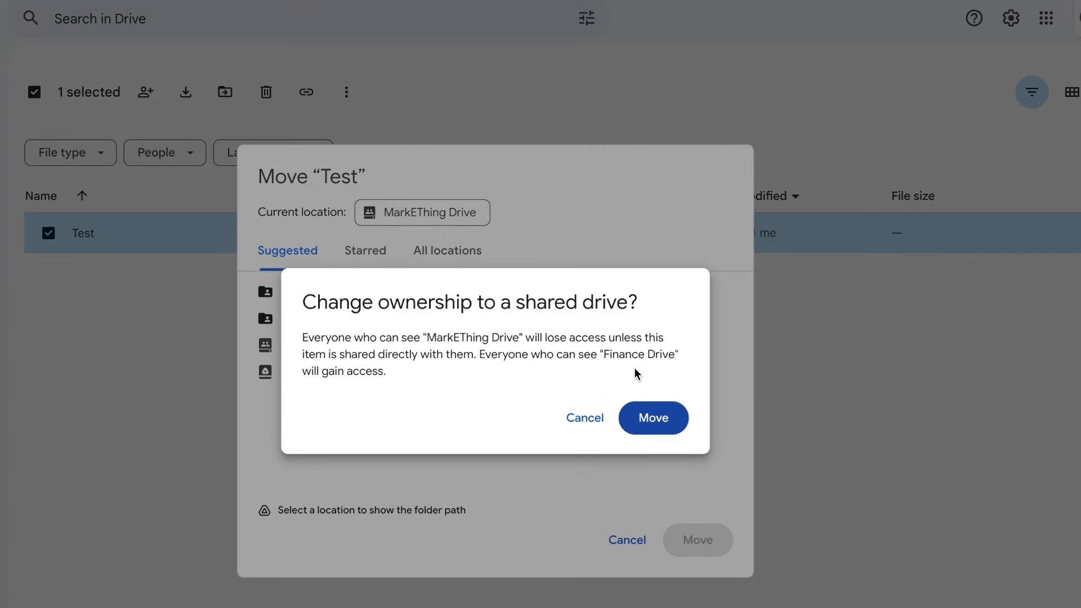
mouse_move(584, 418)
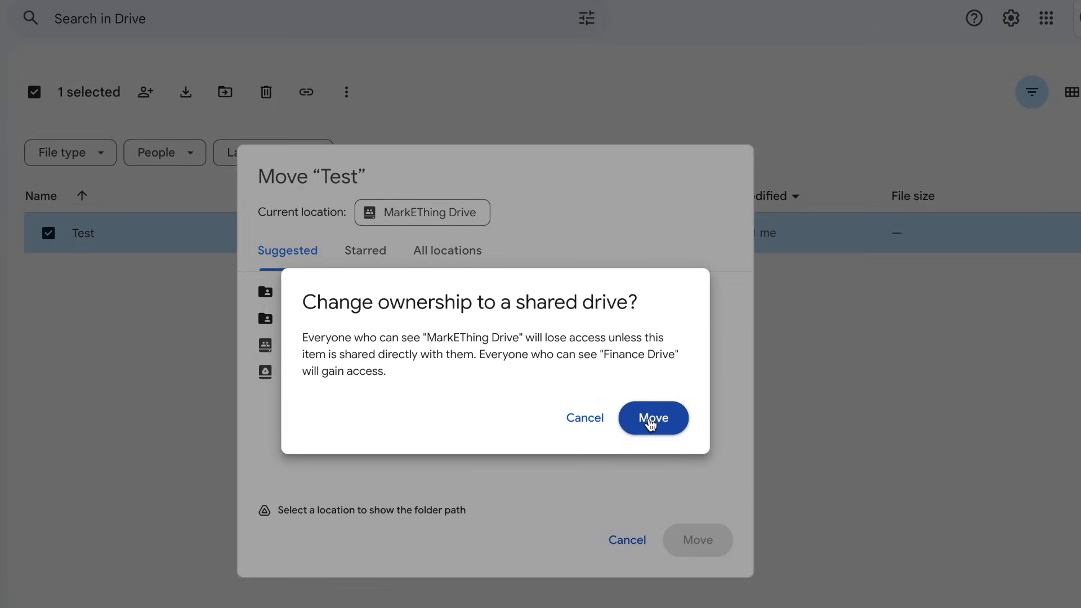
left_click(652, 418)
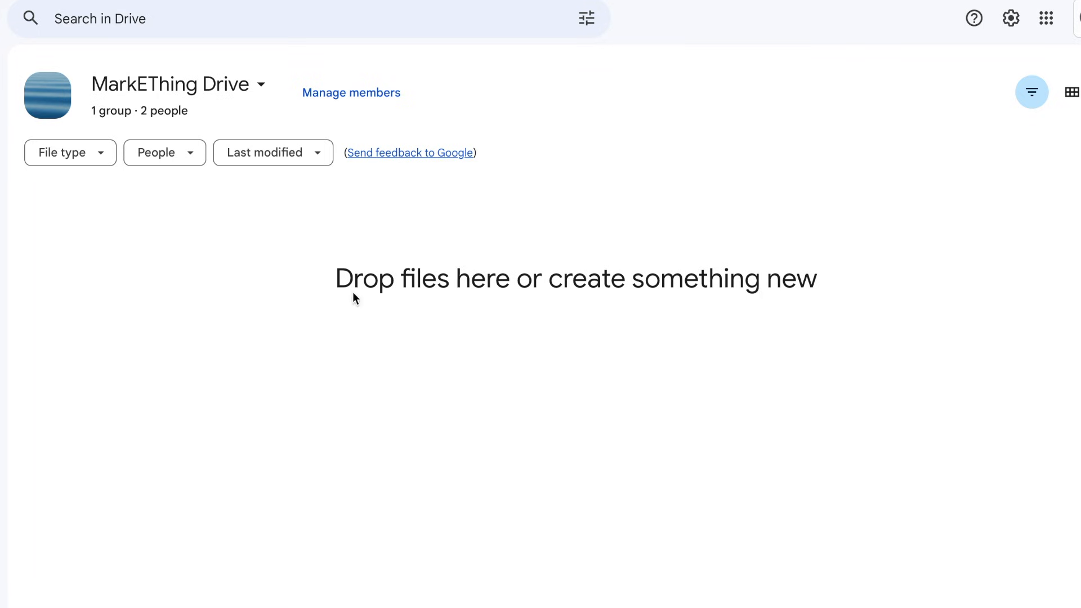
mouse_move(456, 312)
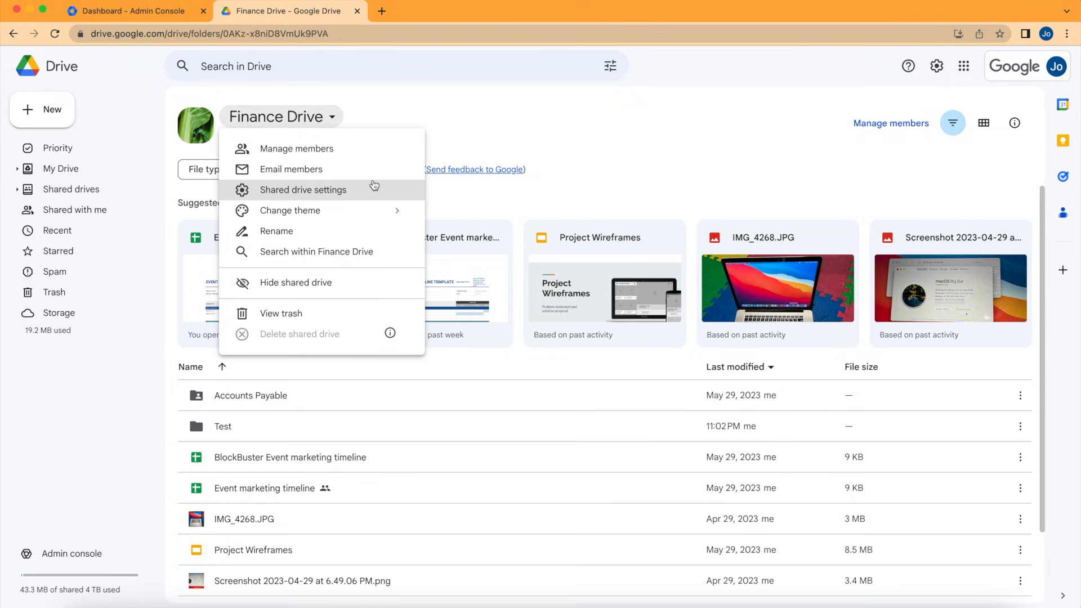
mouse_move(367, 197)
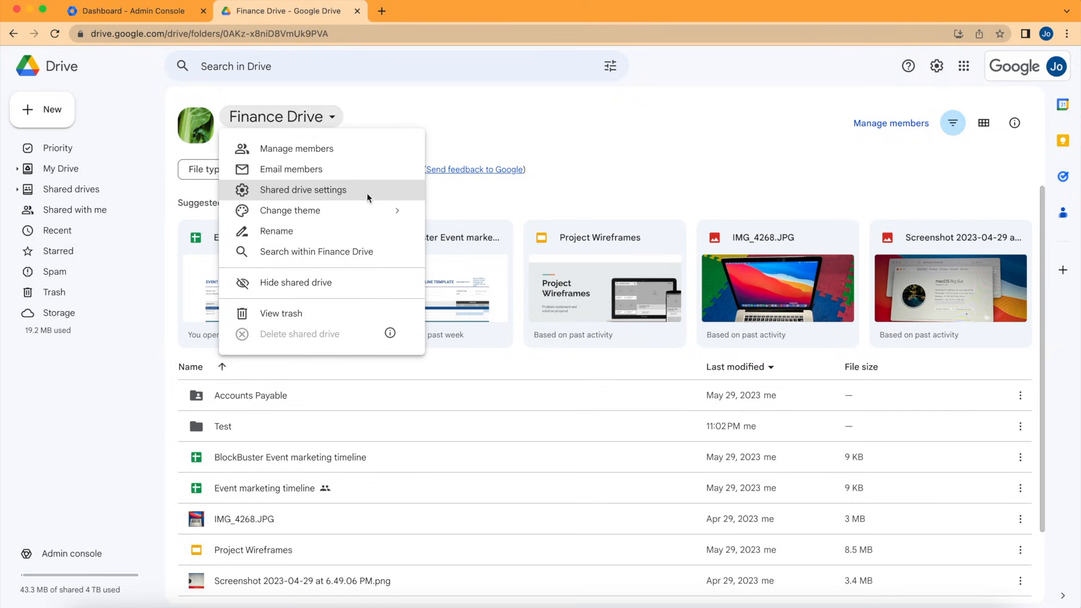
left_click(303, 190)
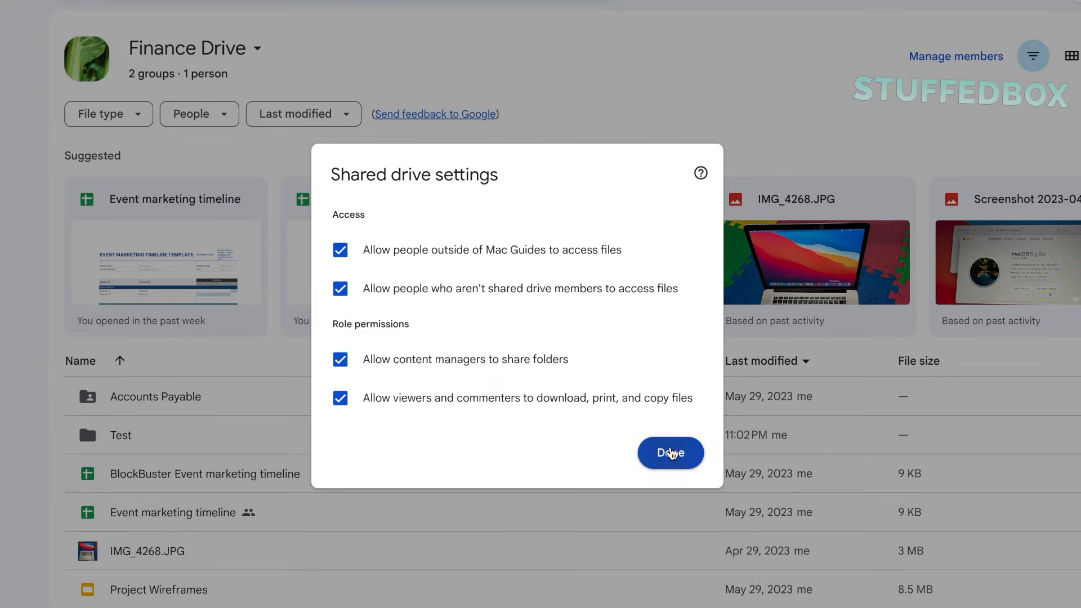
left_click(670, 453)
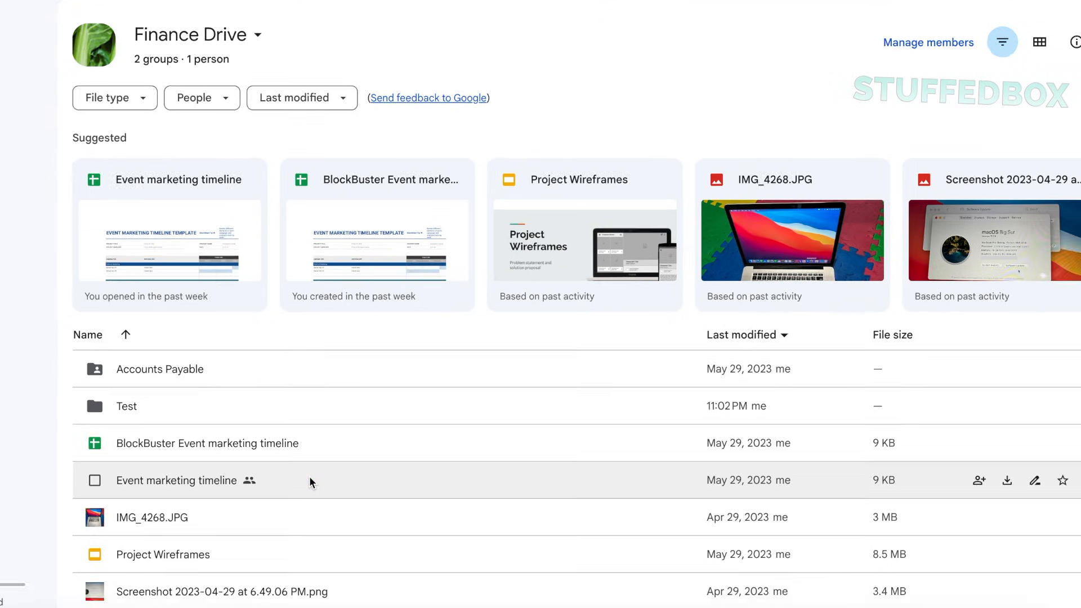
Review Event marketing timeline's sharing: Guests and All filters, general access options, download settings.
right_click(176, 480)
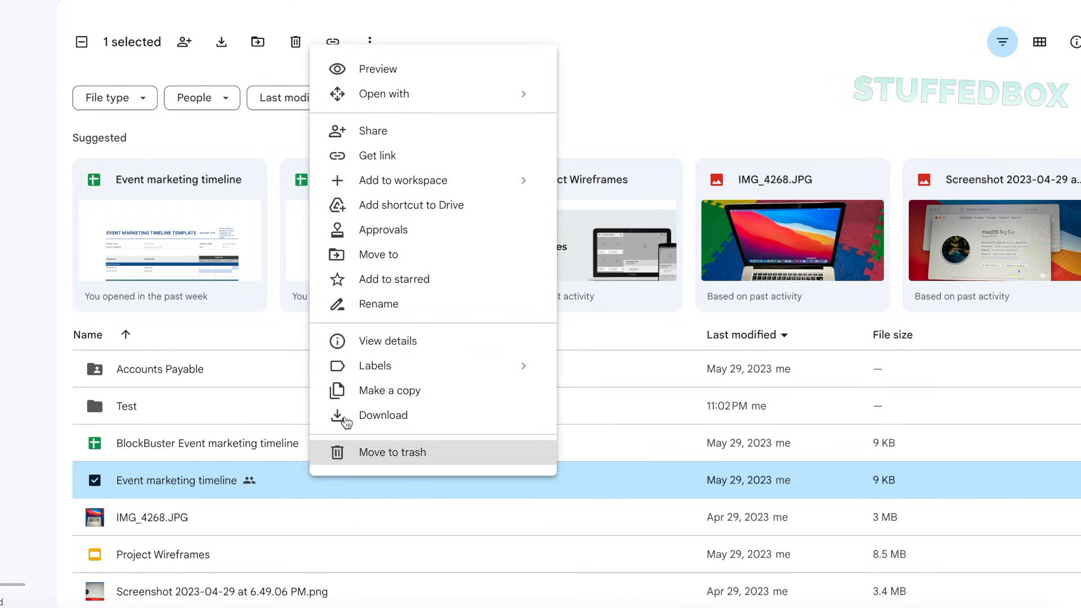
mouse_move(375, 180)
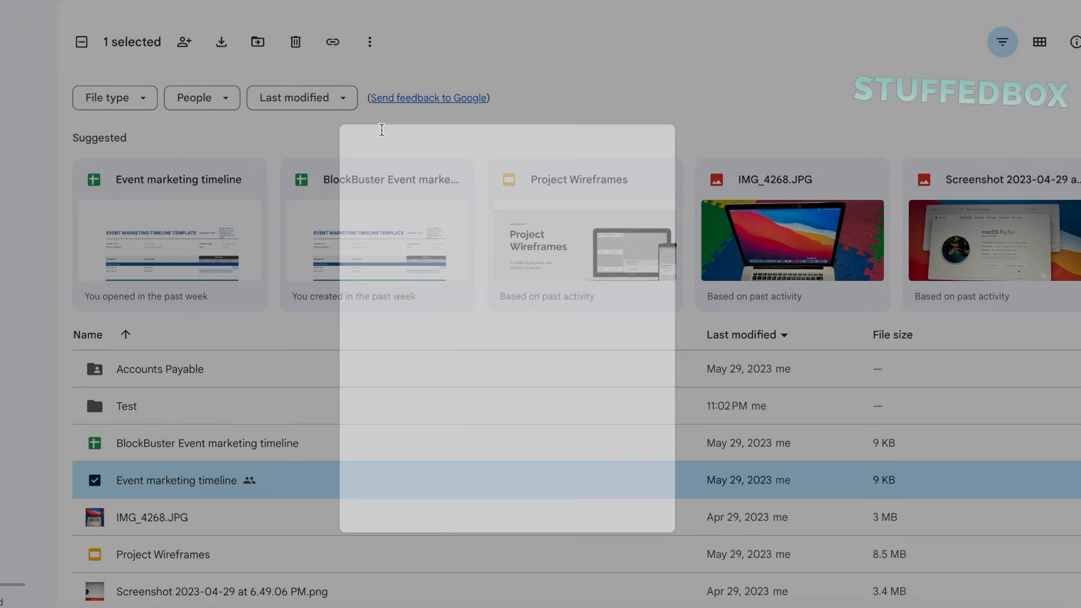
left_click(184, 41)
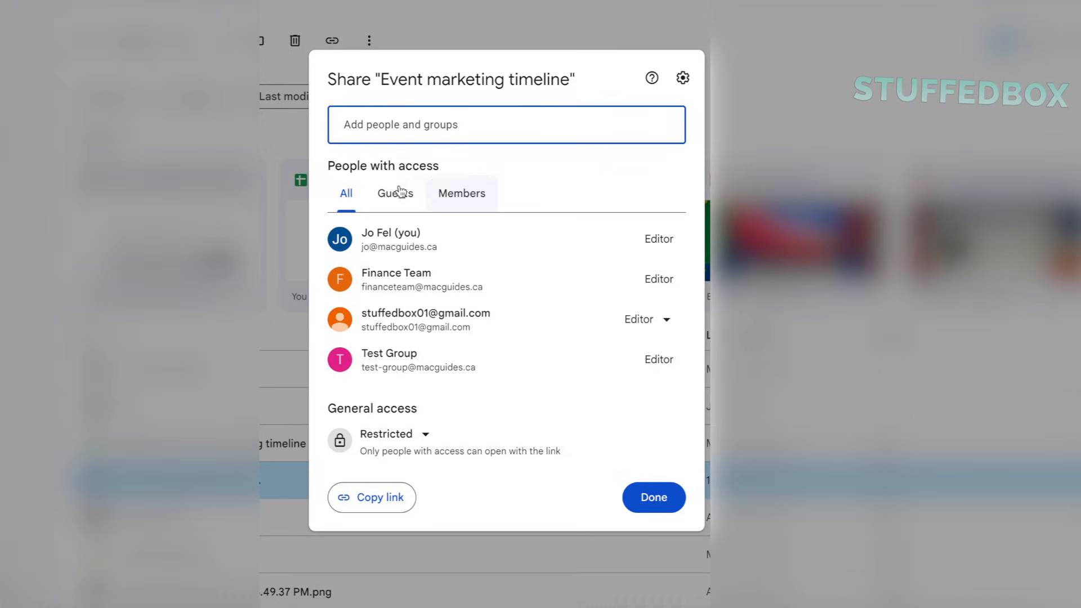
left_click(395, 193)
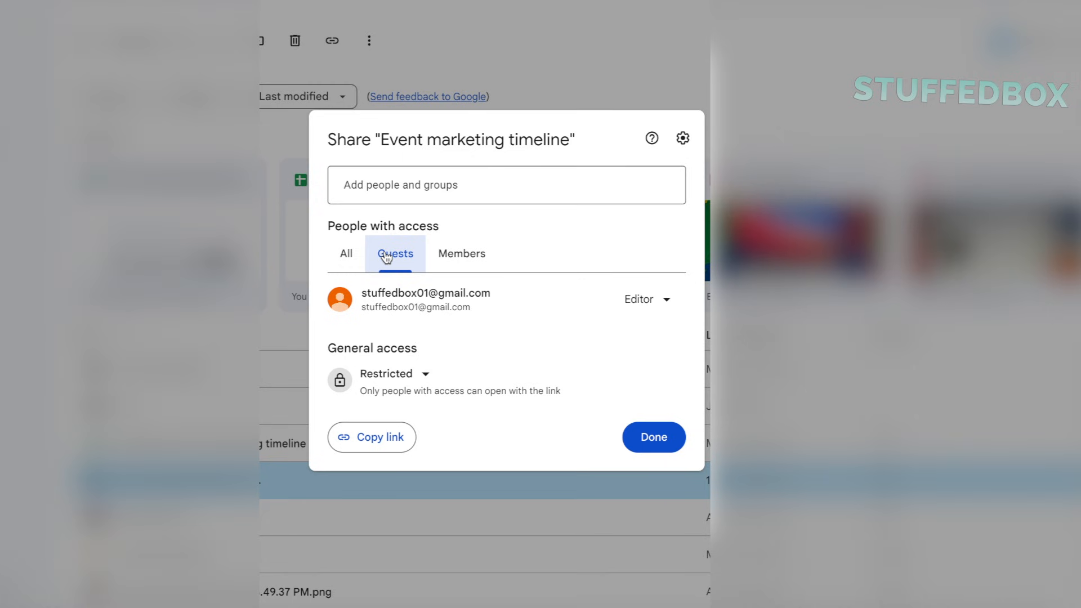
left_click(345, 252)
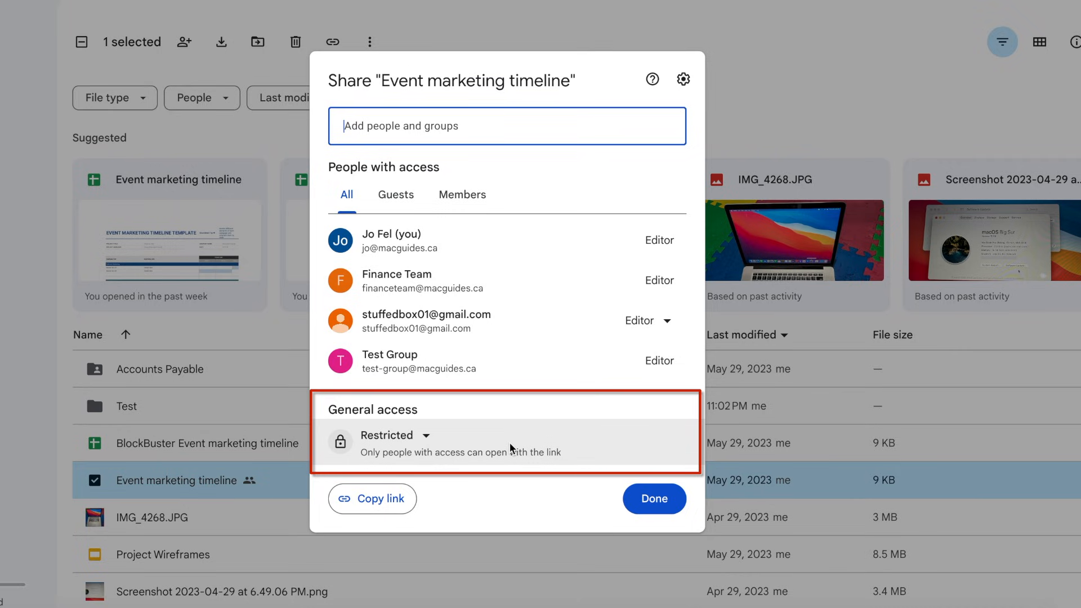
left_click(395, 435)
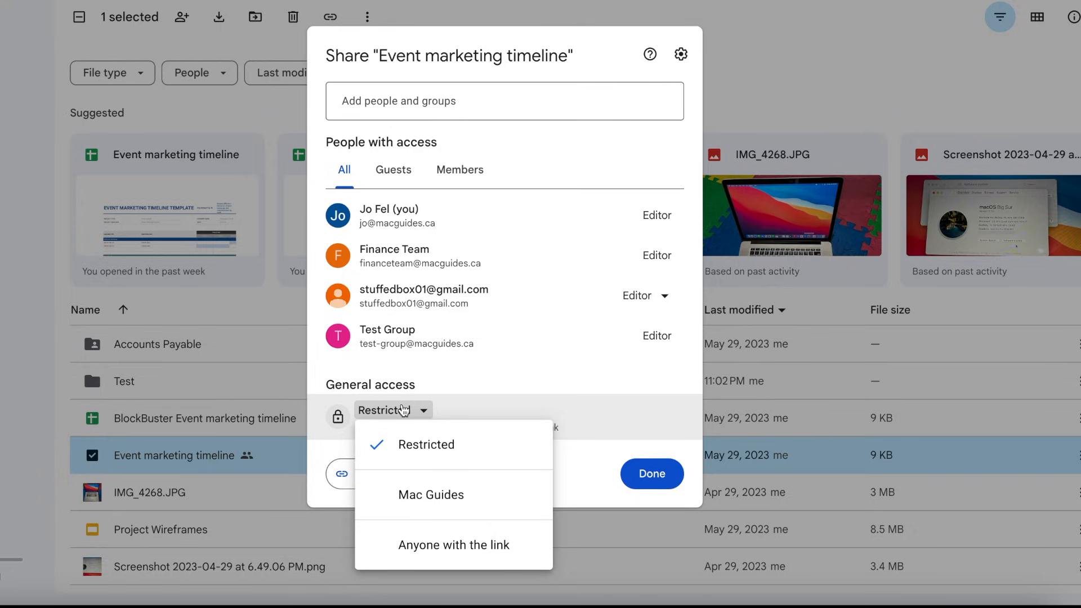
mouse_move(571, 452)
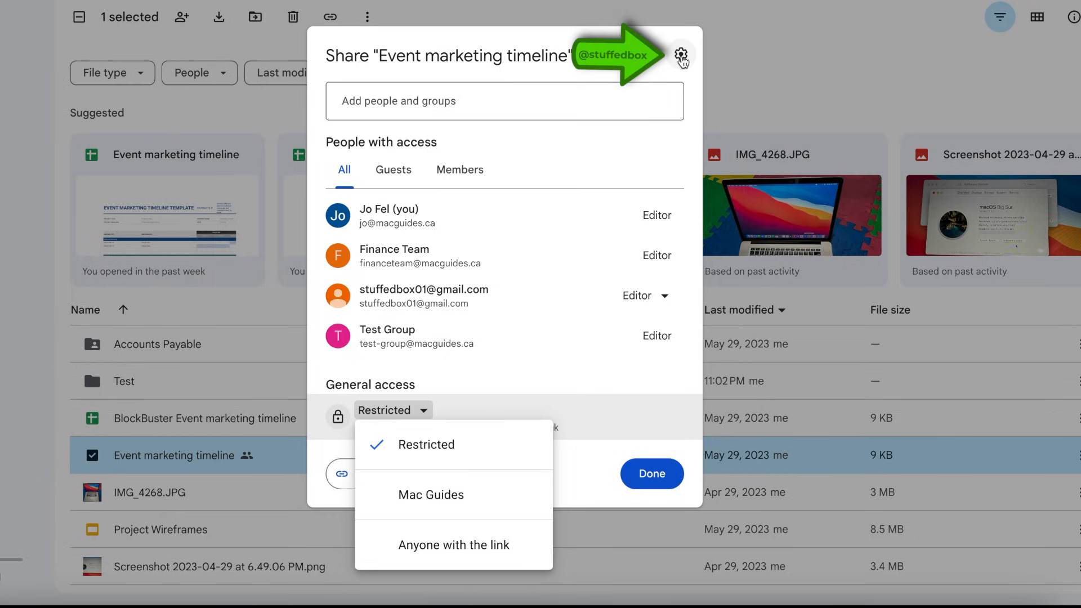
mouse_move(681, 56)
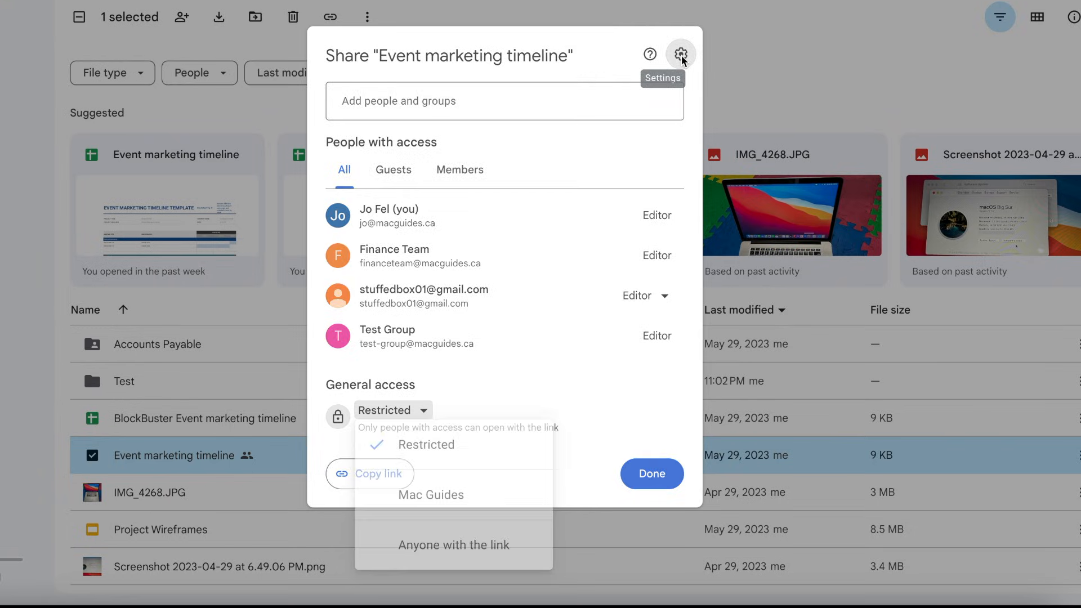
left_click(681, 55)
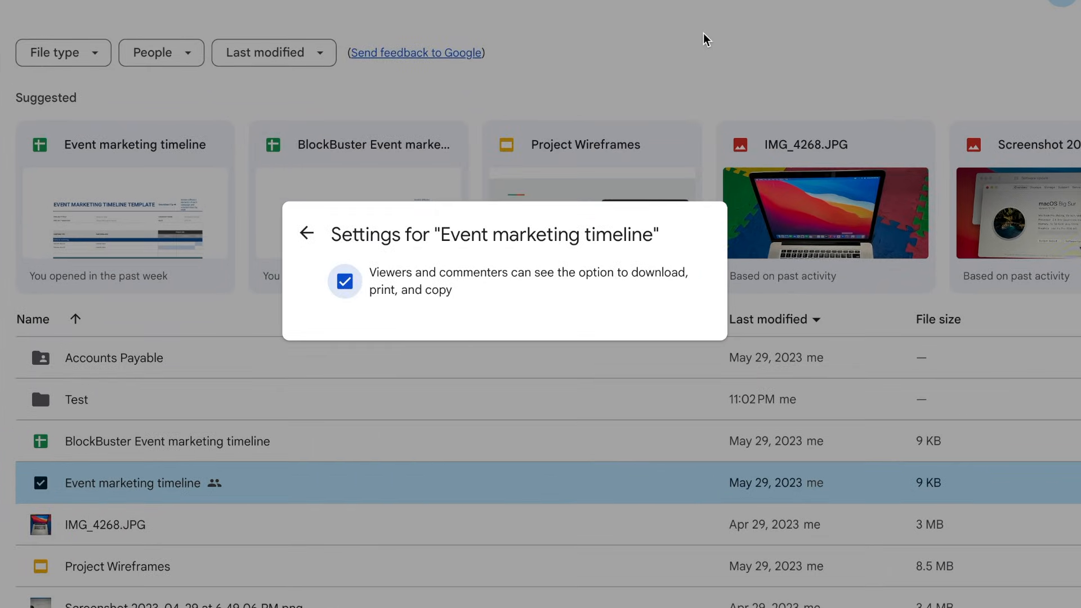
mouse_move(615, 71)
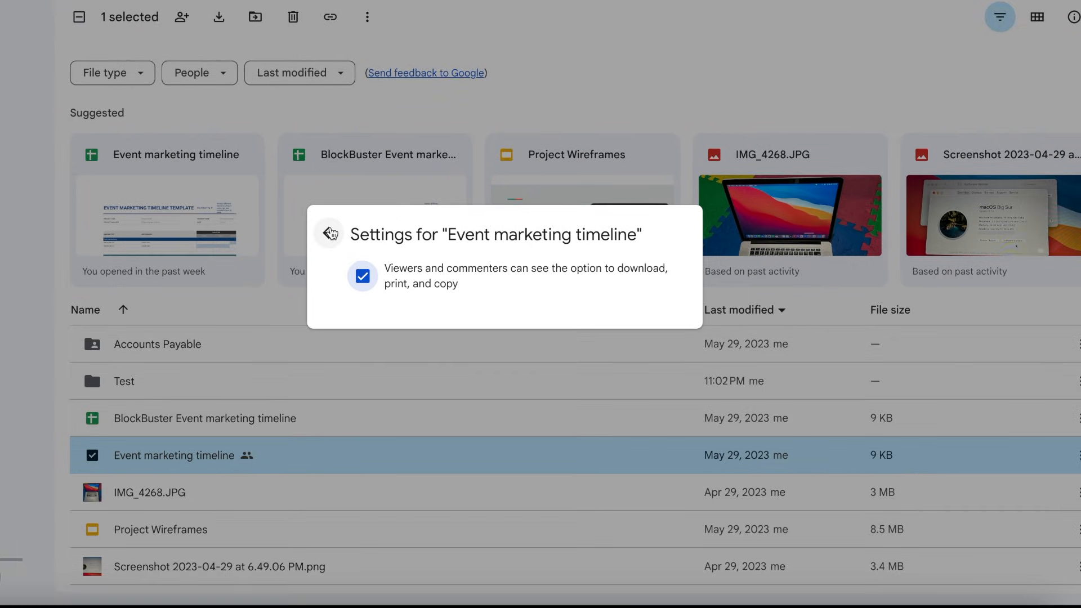
left_click(329, 233)
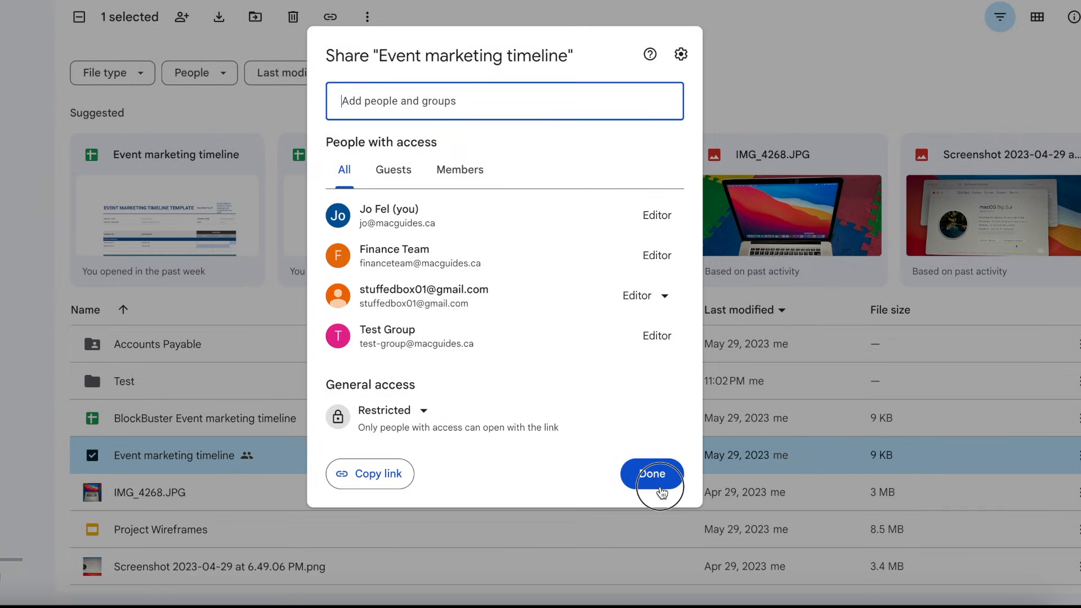
Close sharing, review Finance Drive members (Finance Team Contributor, Test Group Content manager), reopen it.
left_click(651, 473)
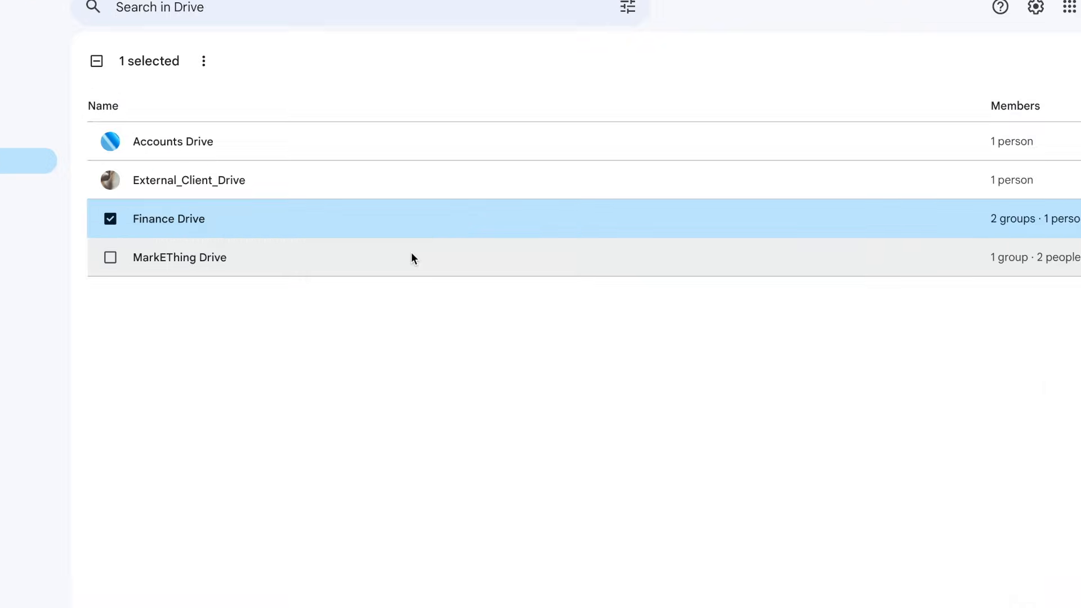
left_click(203, 61)
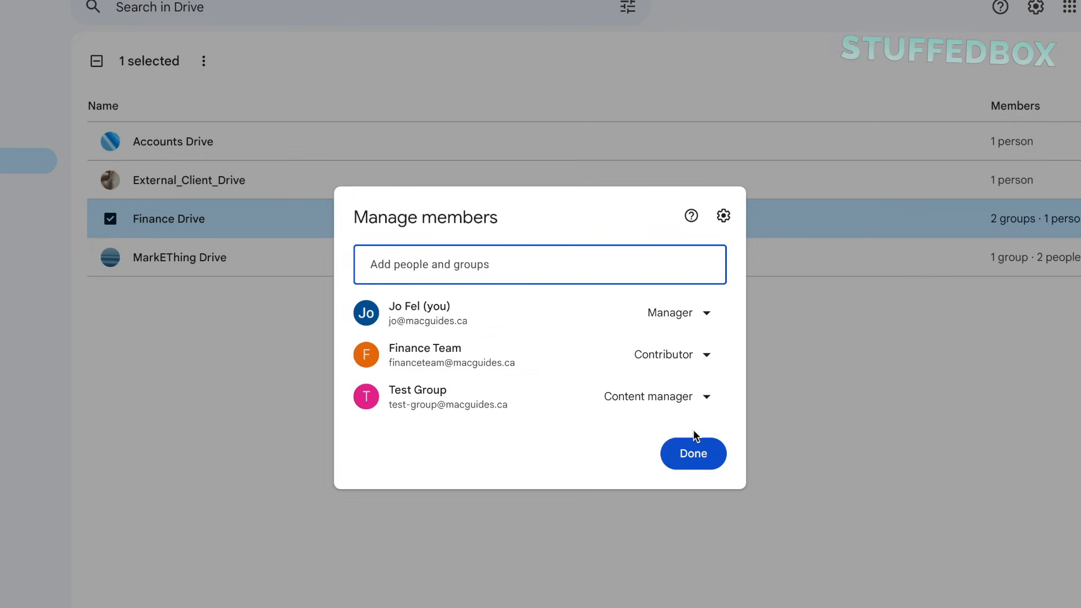
left_click(692, 454)
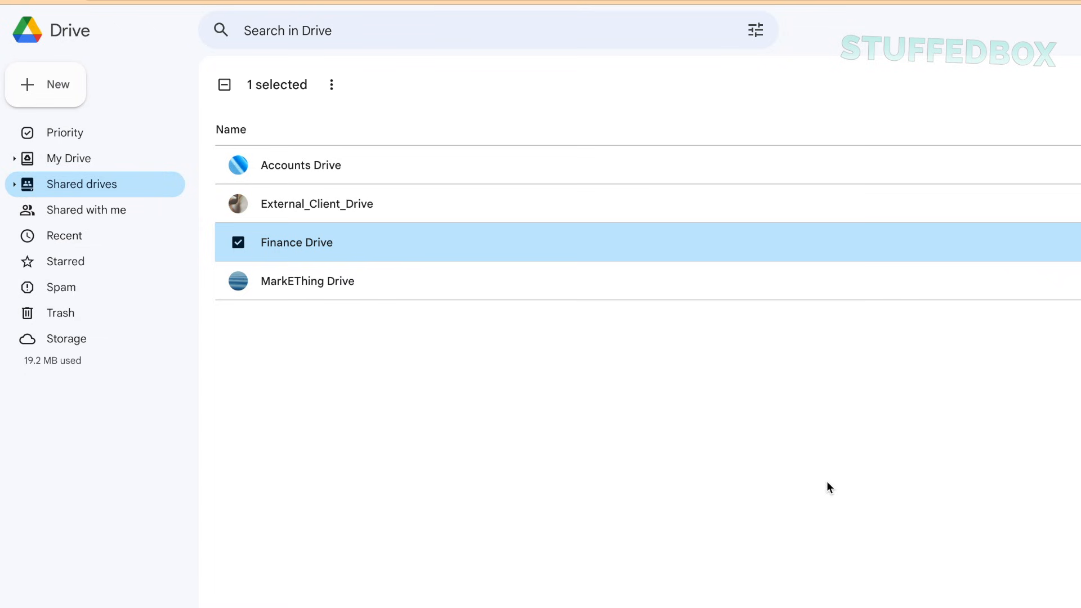
double_click(296, 242)
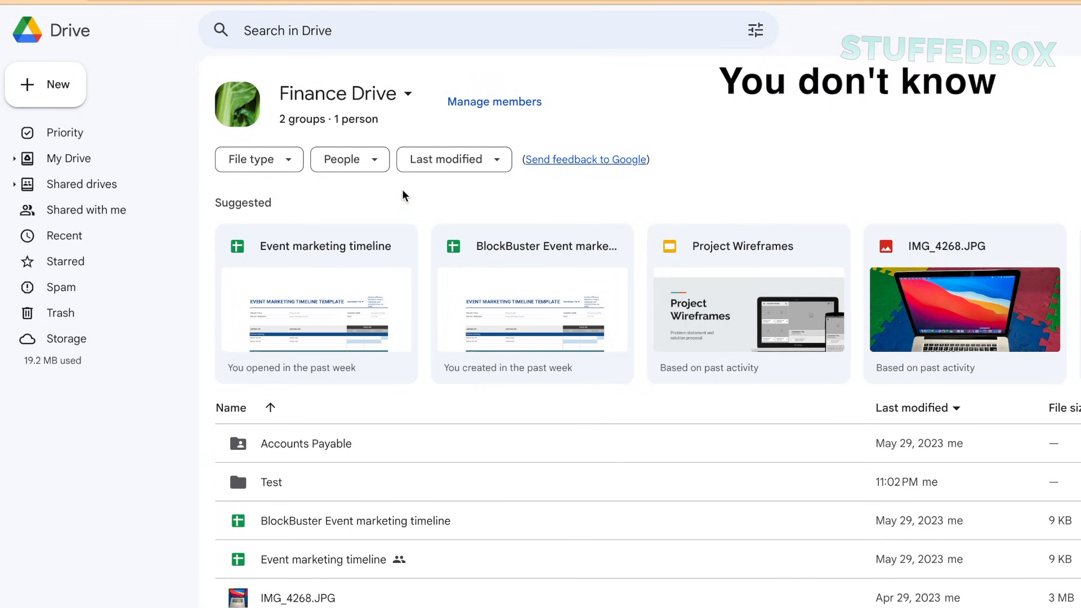
Change Finance Drive's settings to stop non-members accessing its files, and save.
left_click(346, 93)
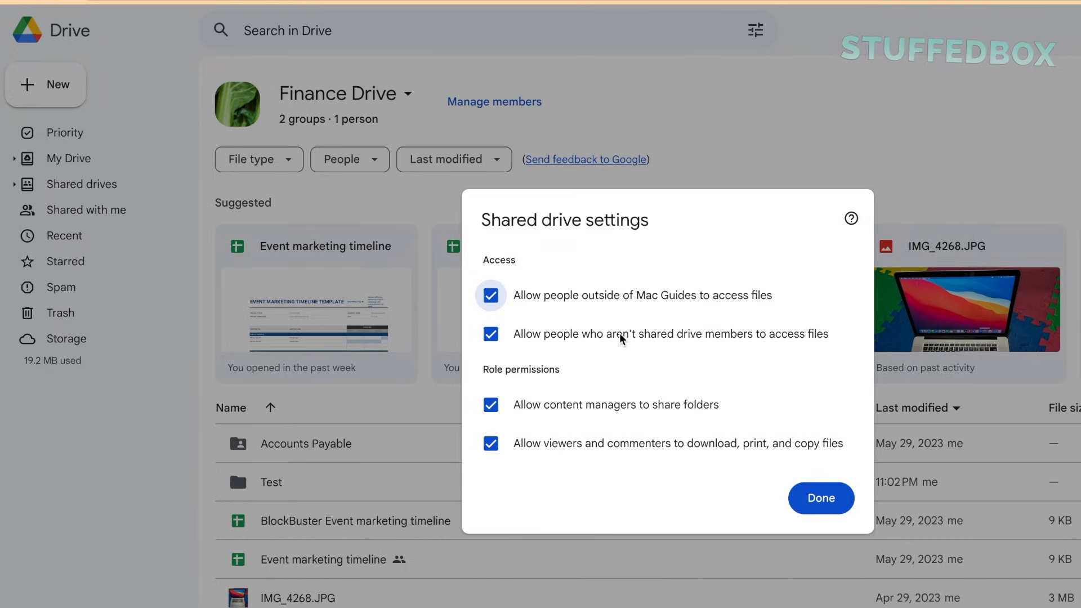
left_click(490, 333)
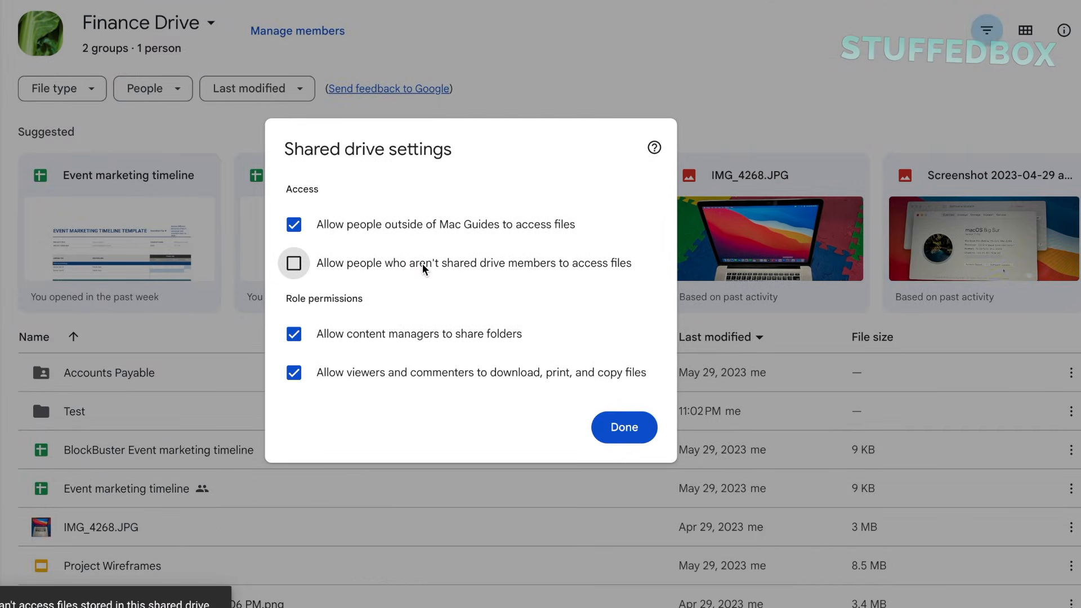
mouse_move(595, 456)
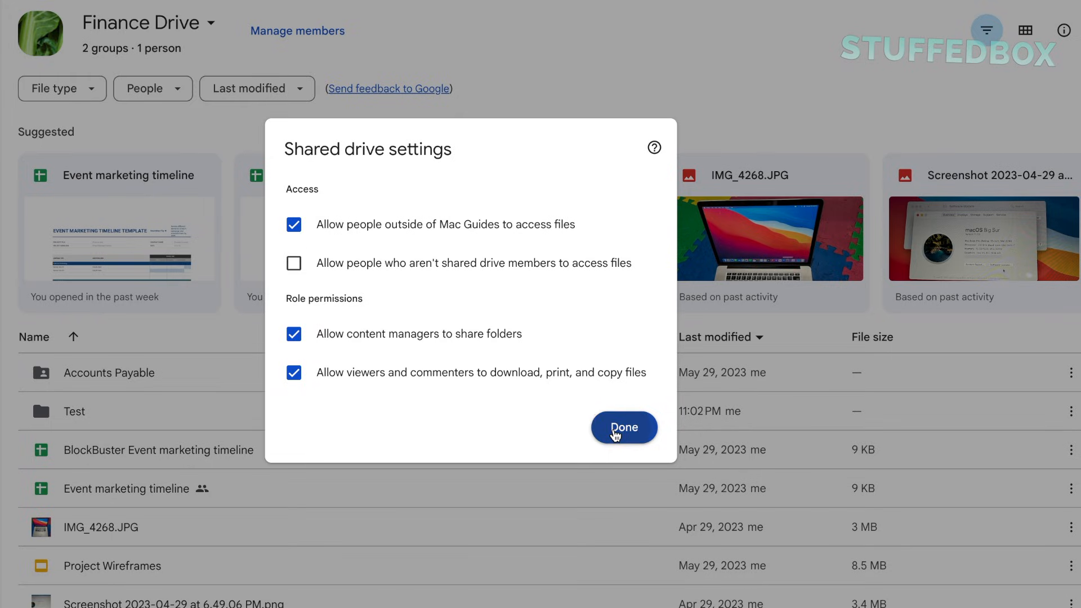
left_click(623, 427)
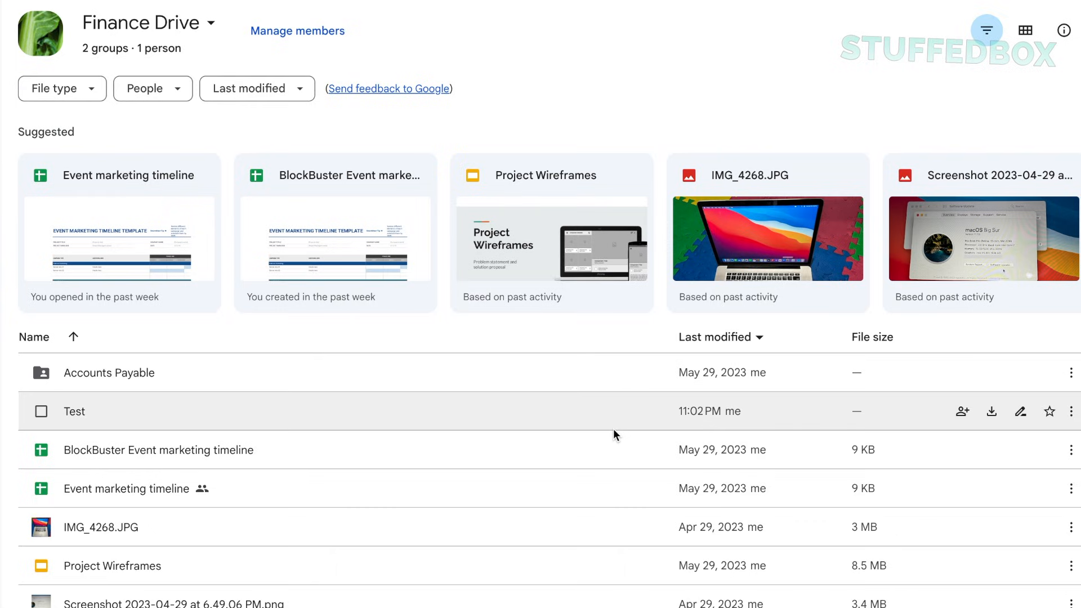
mouse_move(348, 498)
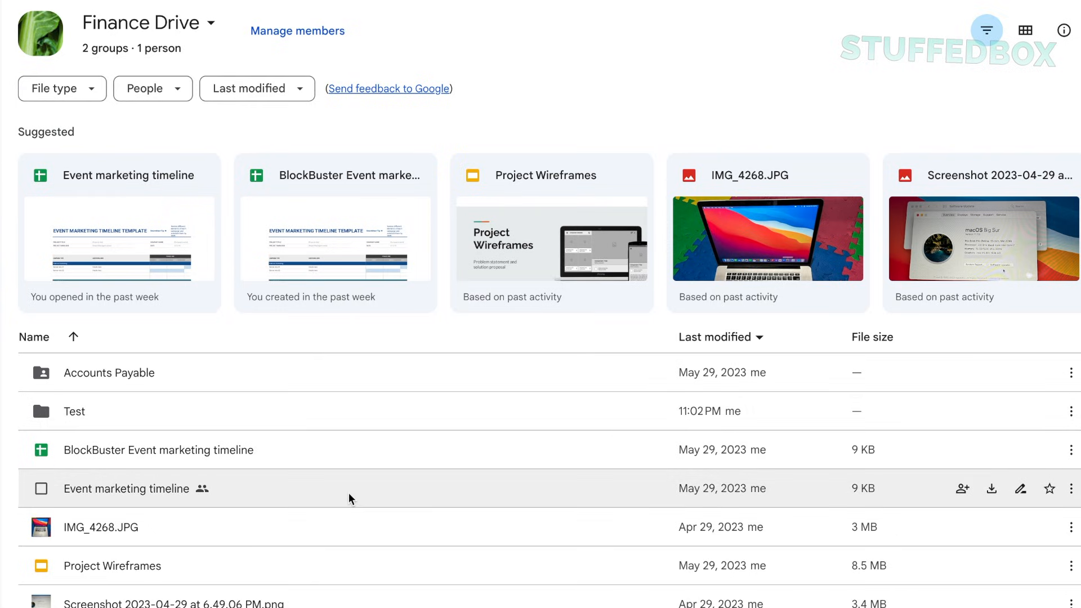
left_click(349, 493)
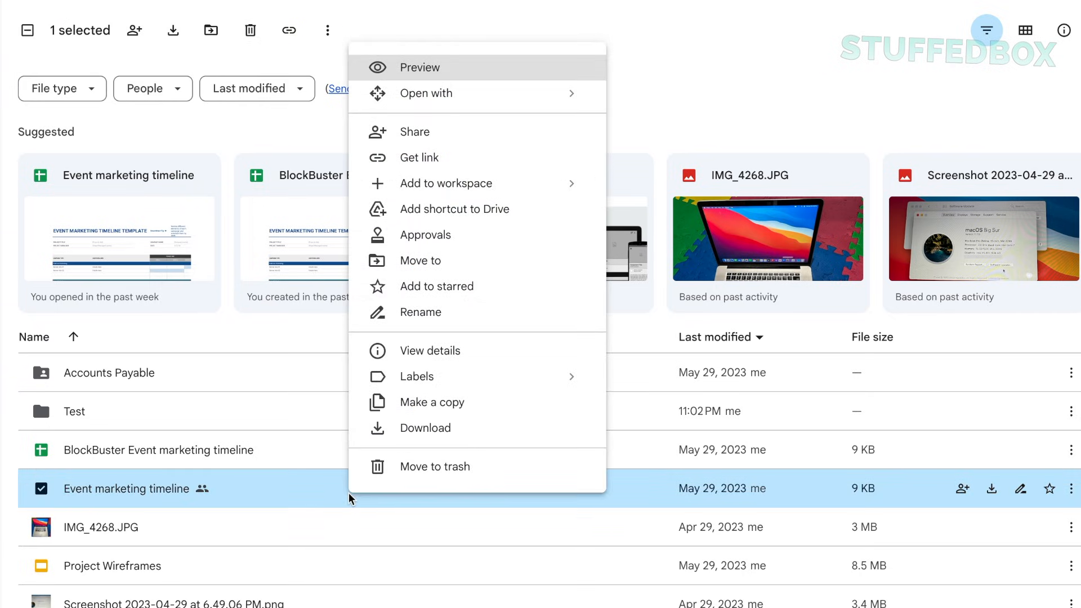
left_click(417, 135)
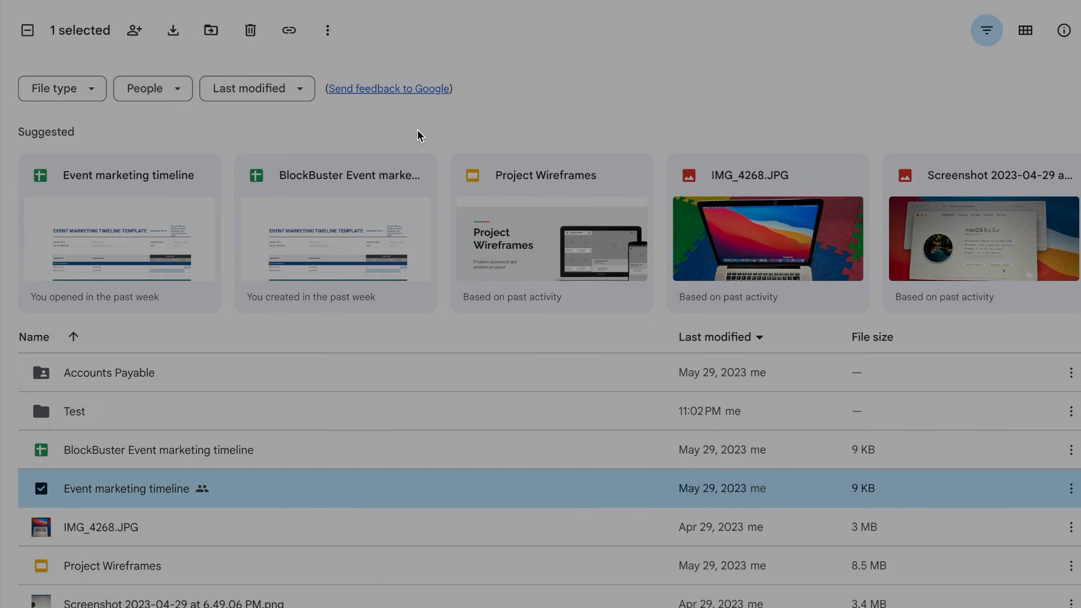
left_click(134, 30)
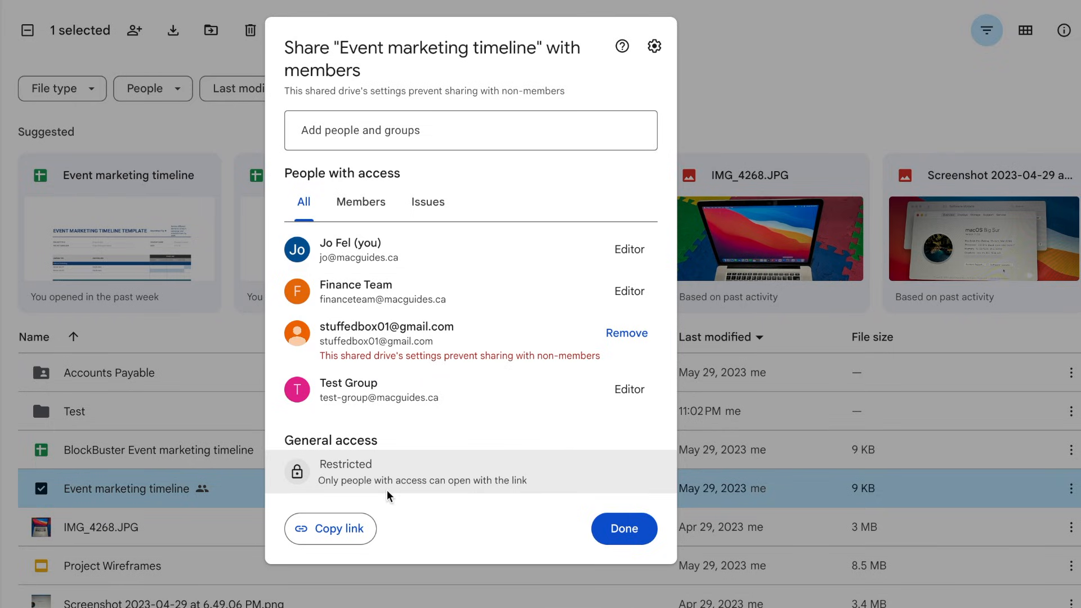
mouse_move(411, 486)
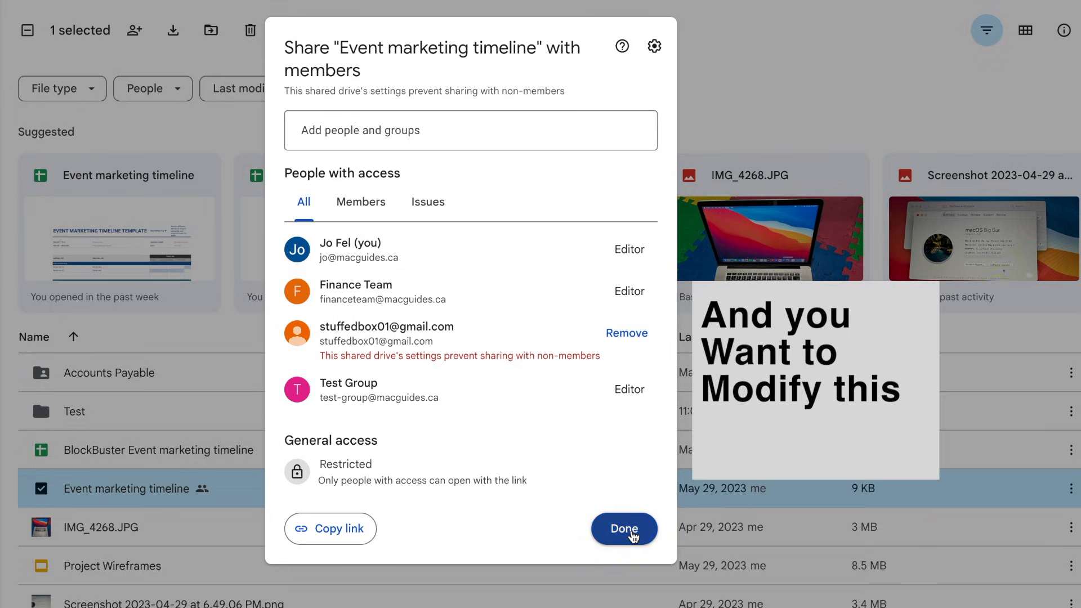
left_click(623, 528)
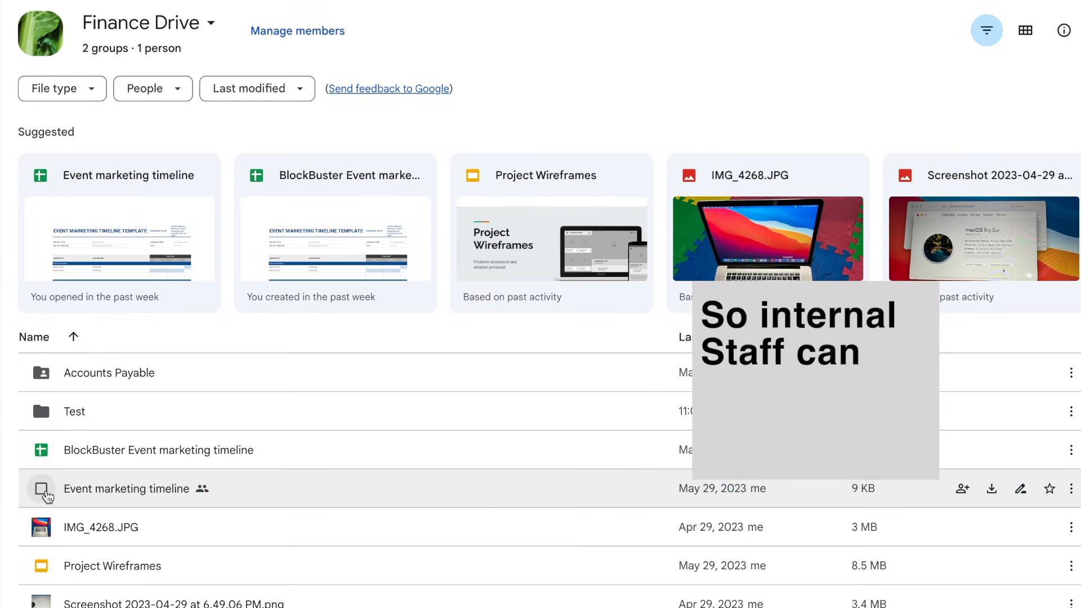
In Finance Drive settings, block people outside Mac Guides, allow non-members, and save.
left_click(147, 22)
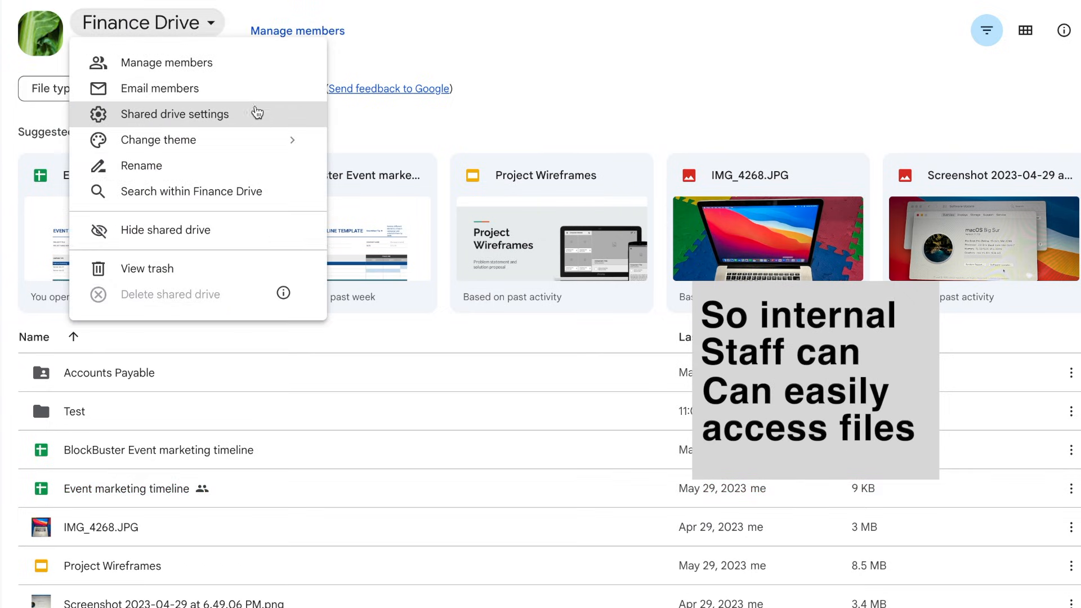
left_click(175, 114)
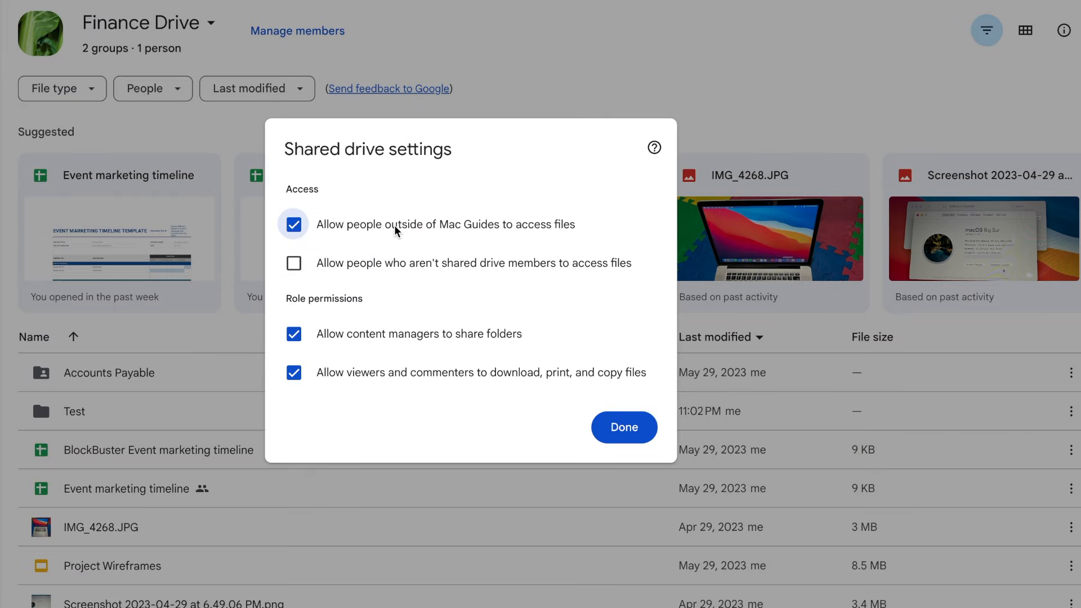
left_click(293, 224)
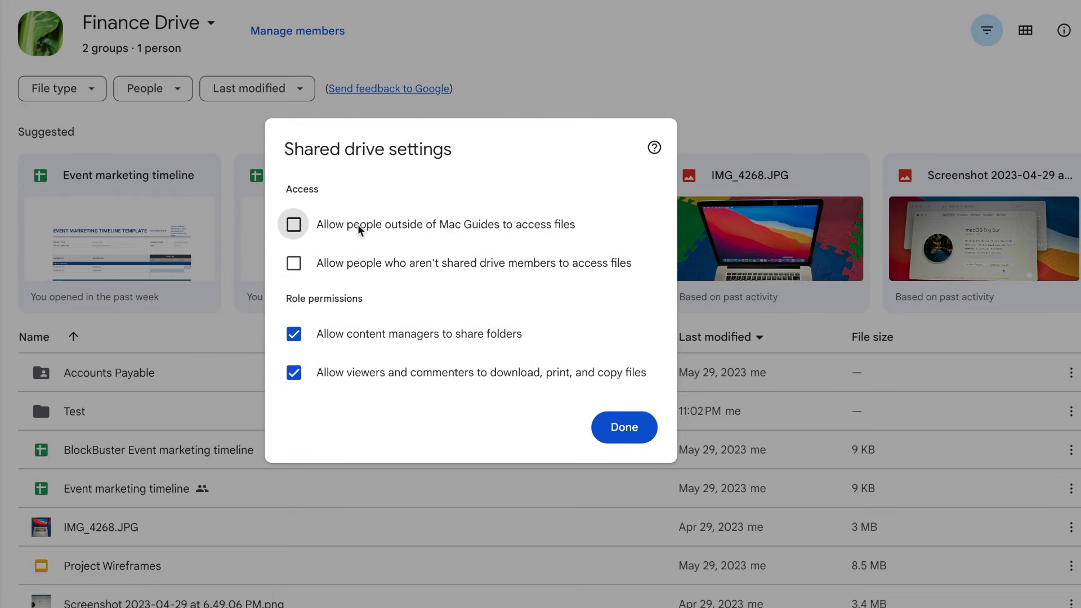
left_click(294, 263)
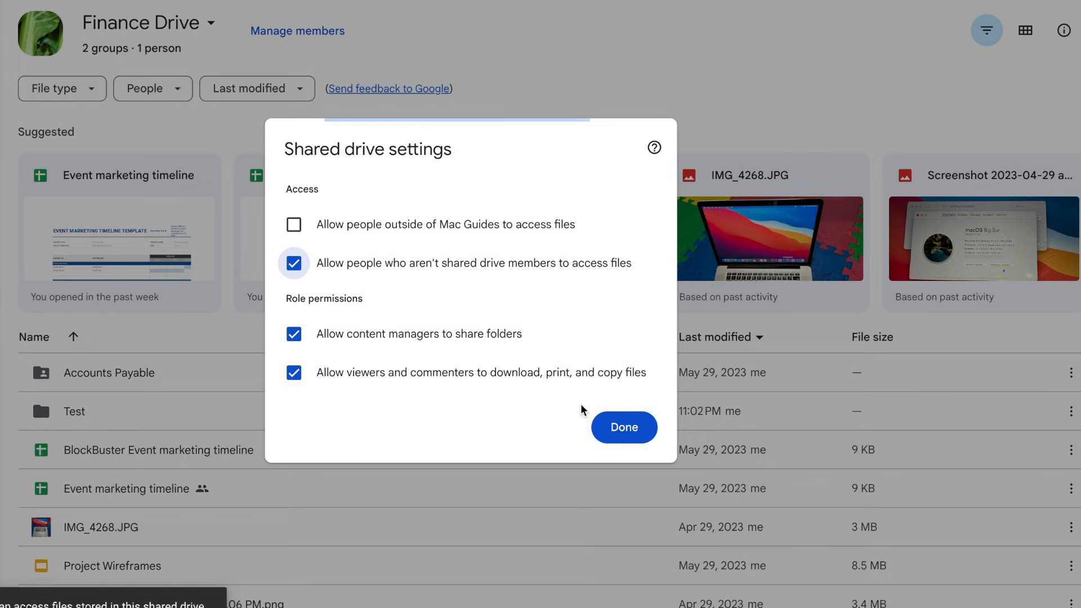
left_click(623, 427)
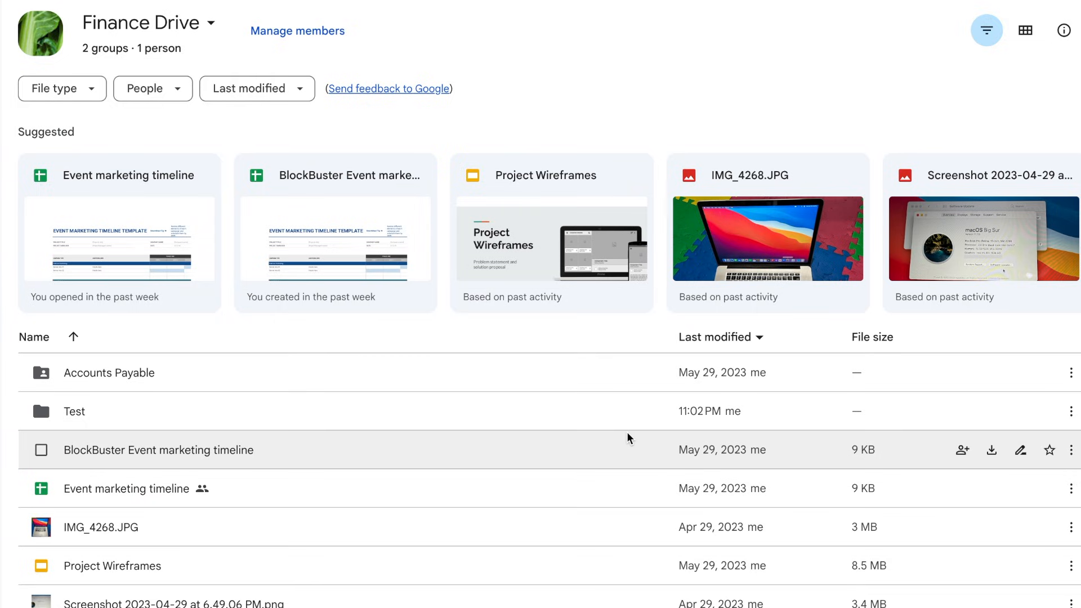
Set Event marketing timeline's general access to Mac Guides with the Viewer role.
right_click(126, 489)
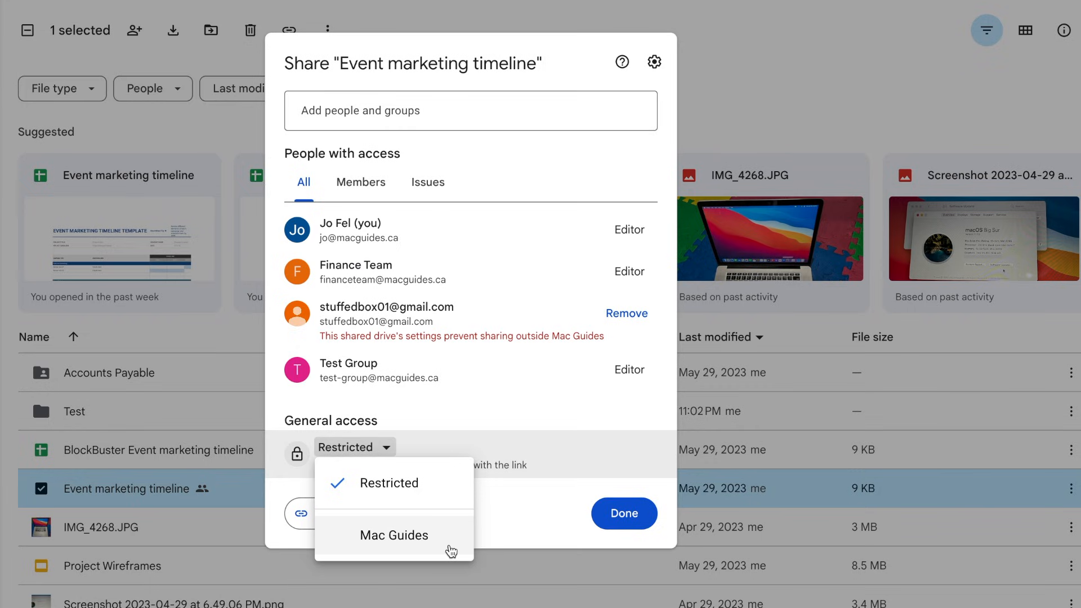
left_click(393, 535)
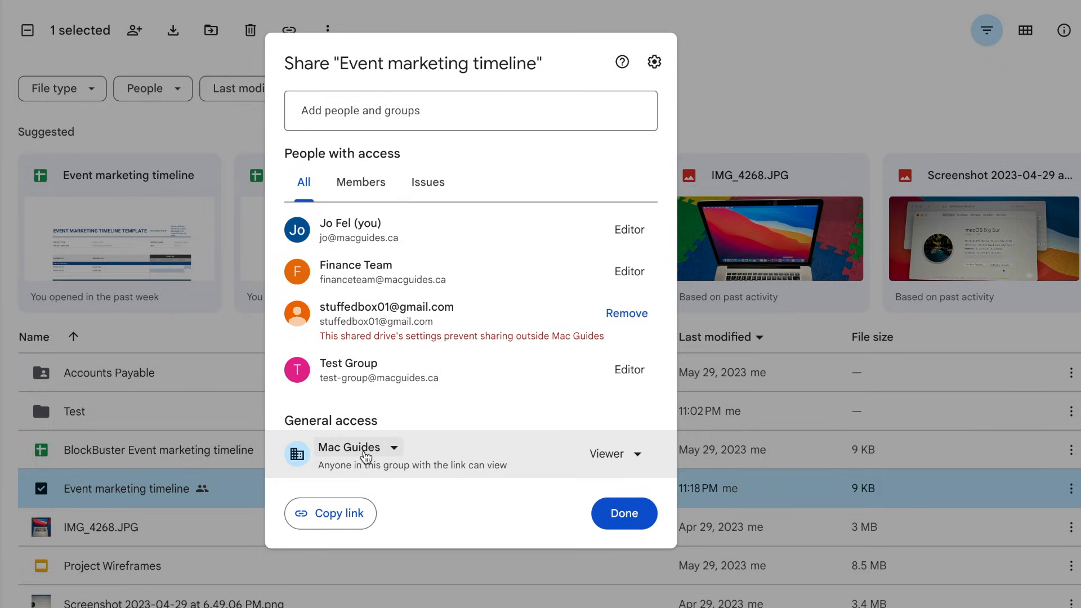
mouse_move(618, 476)
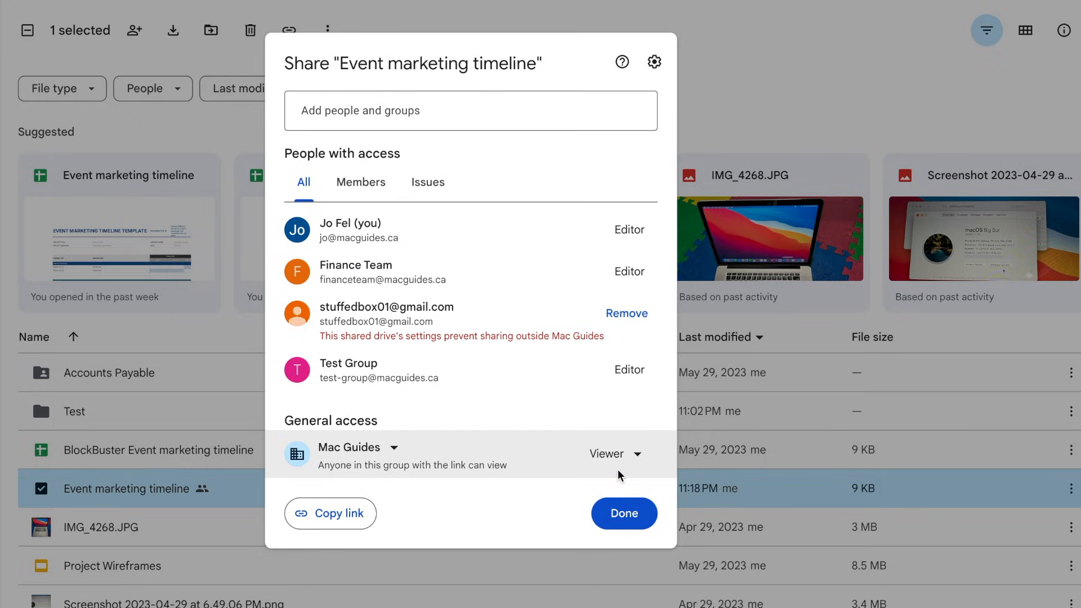
left_click(613, 454)
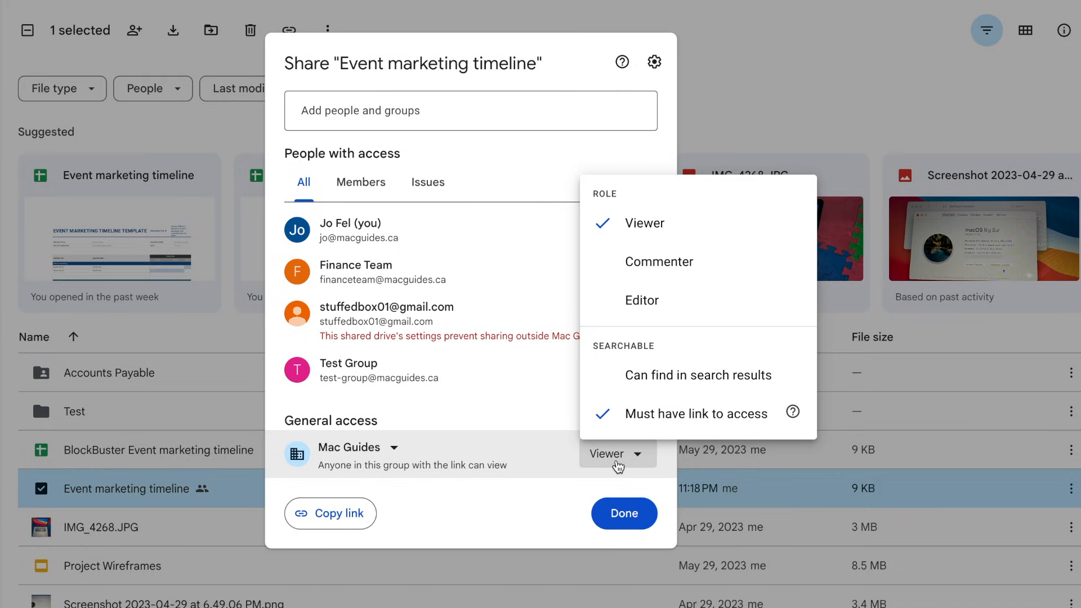
mouse_move(654, 478)
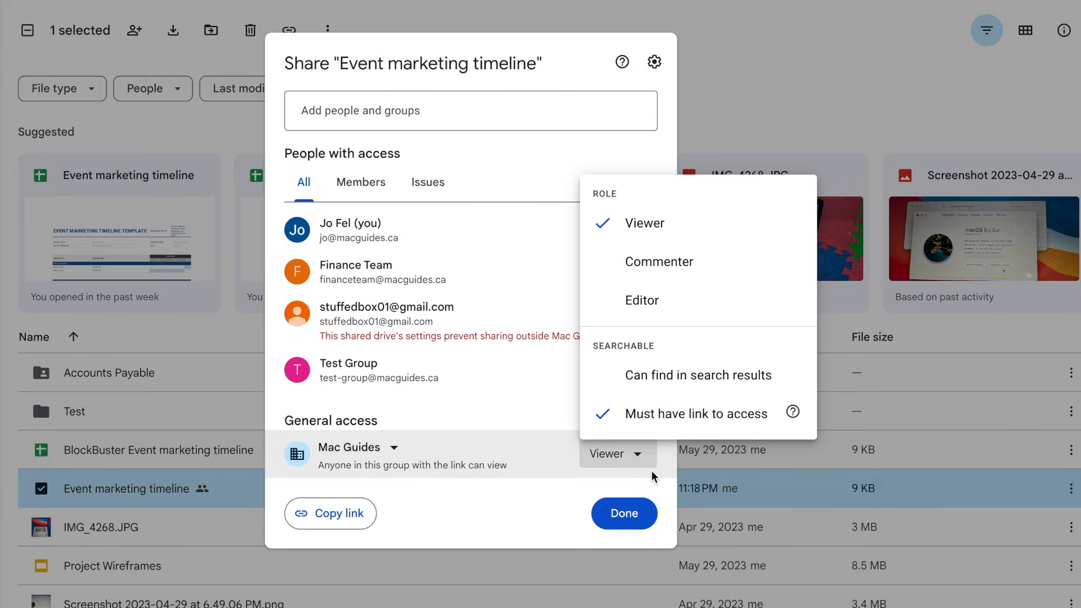
left_click(641, 300)
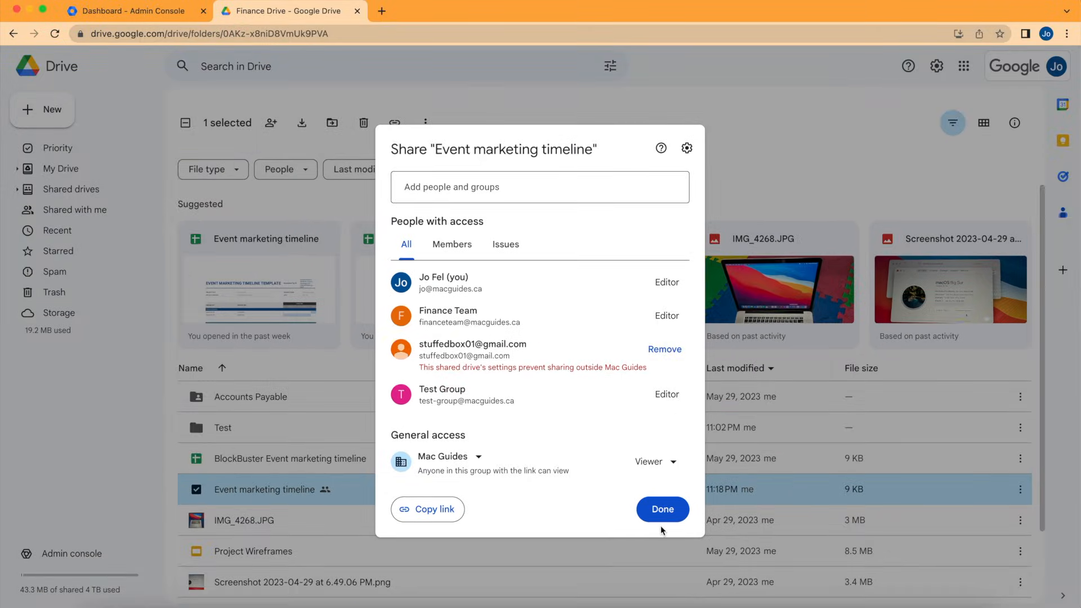
left_click(661, 509)
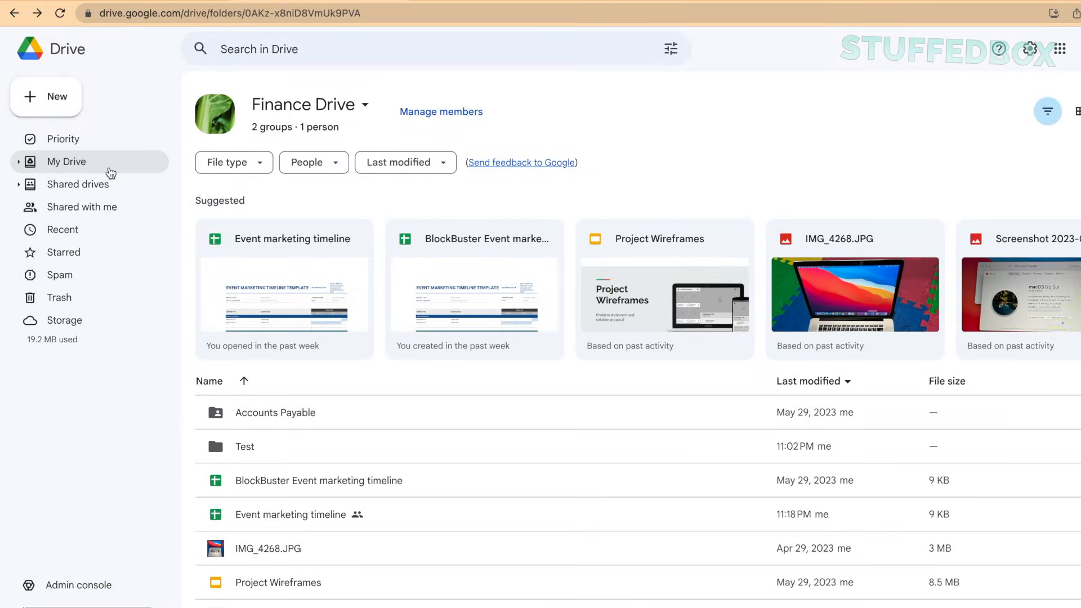
In My Drive, check Project 123's sharing access, then open the folder.
left_click(66, 161)
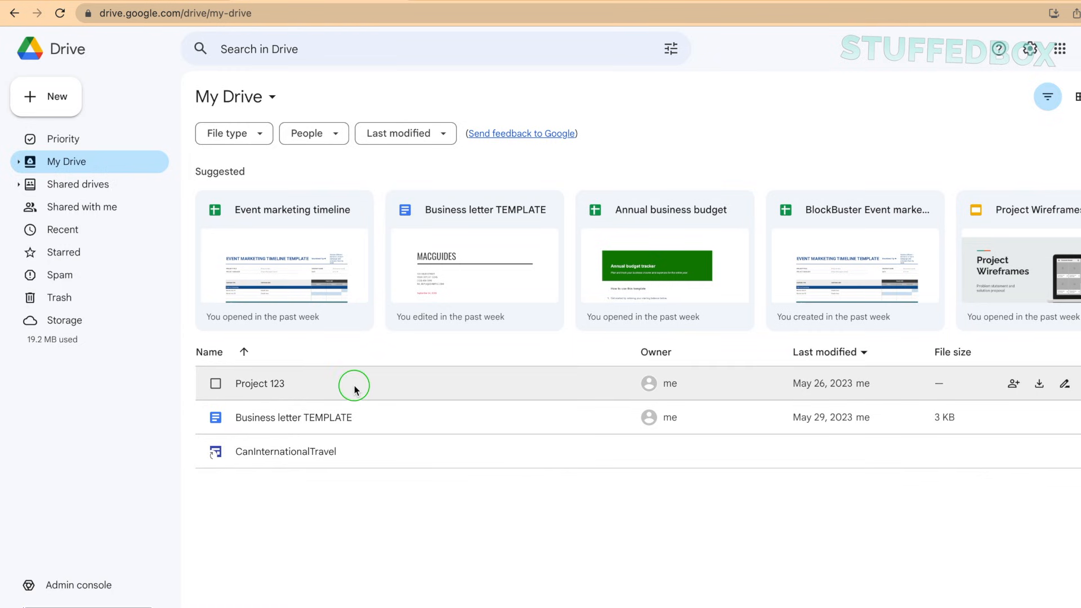
left_click(215, 383)
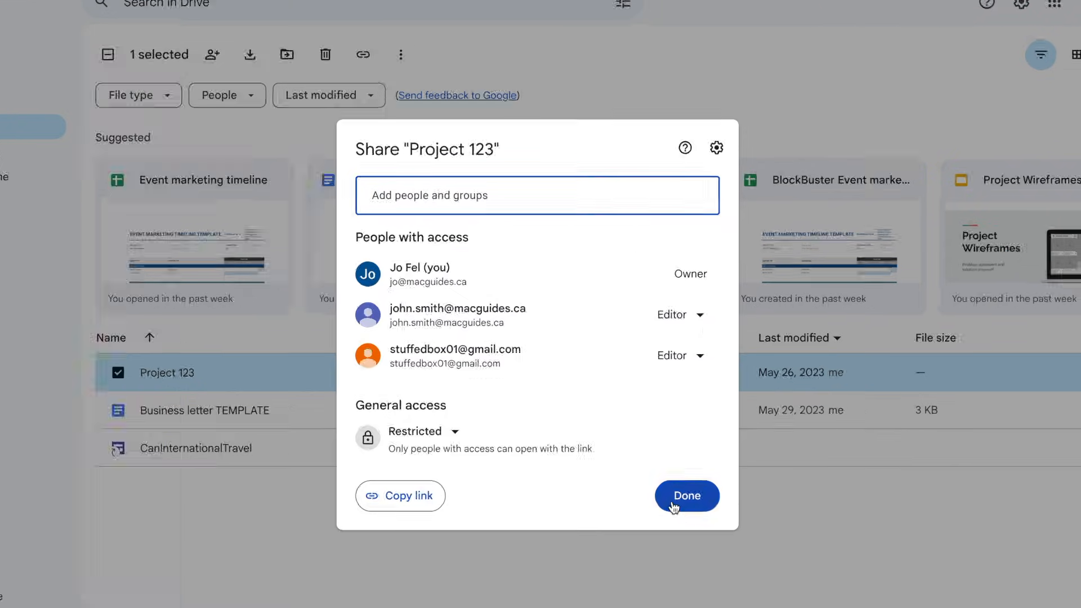
left_click(686, 496)
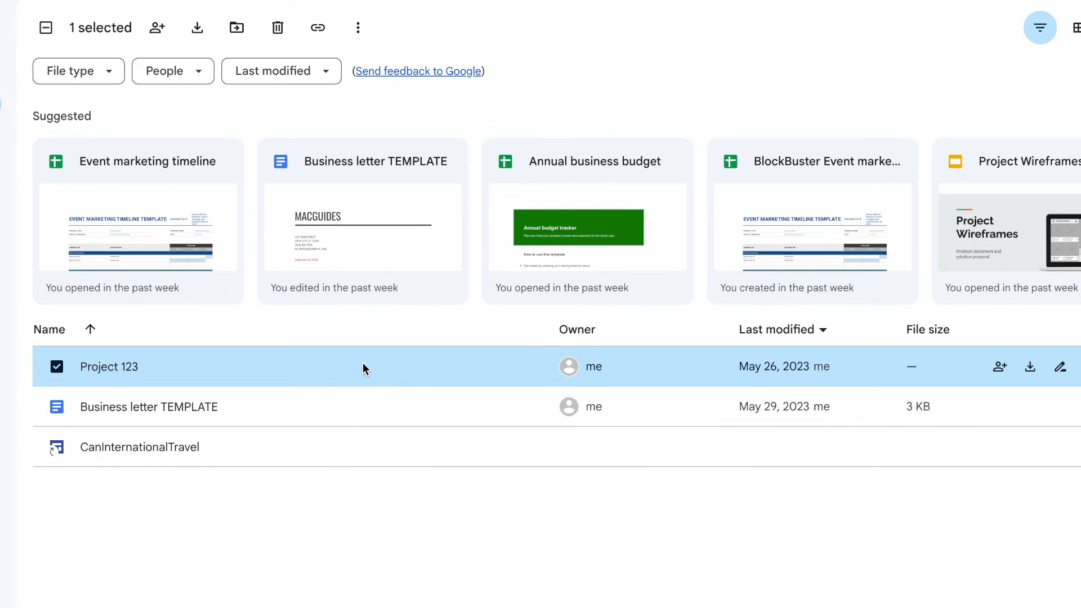
double_click(108, 366)
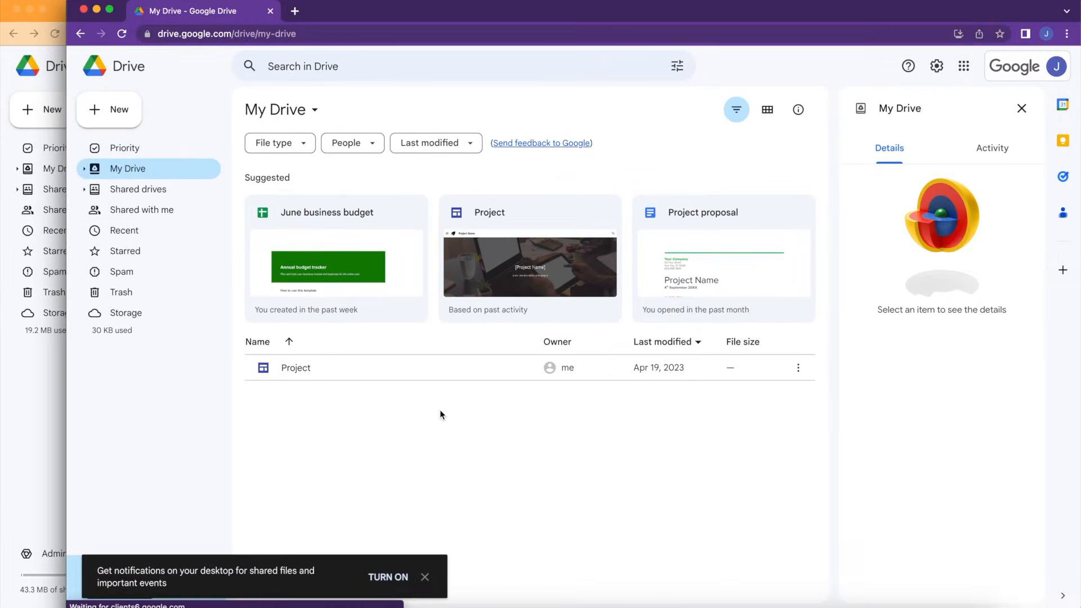
mouse_move(141, 209)
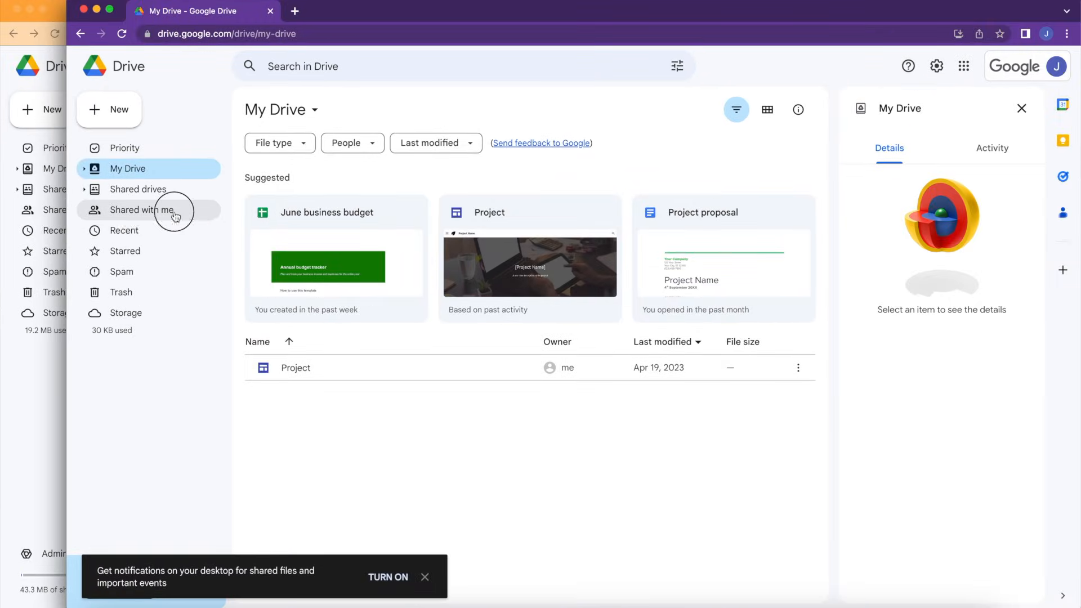
Copy Annual business budget from Shared with me and rename it '2023 Annual business budget'.
left_click(142, 210)
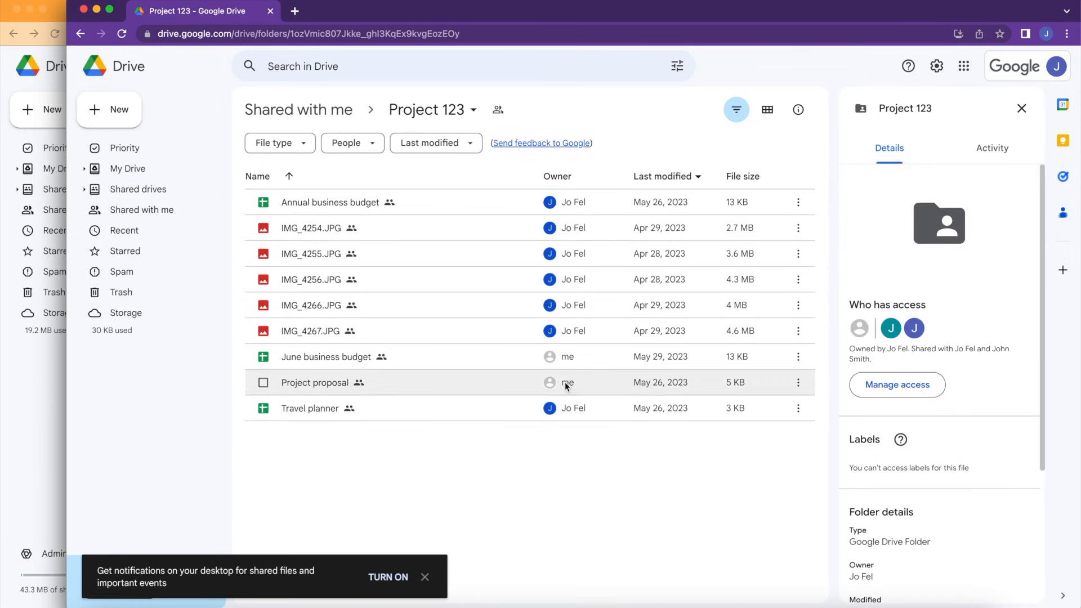
mouse_move(549, 382)
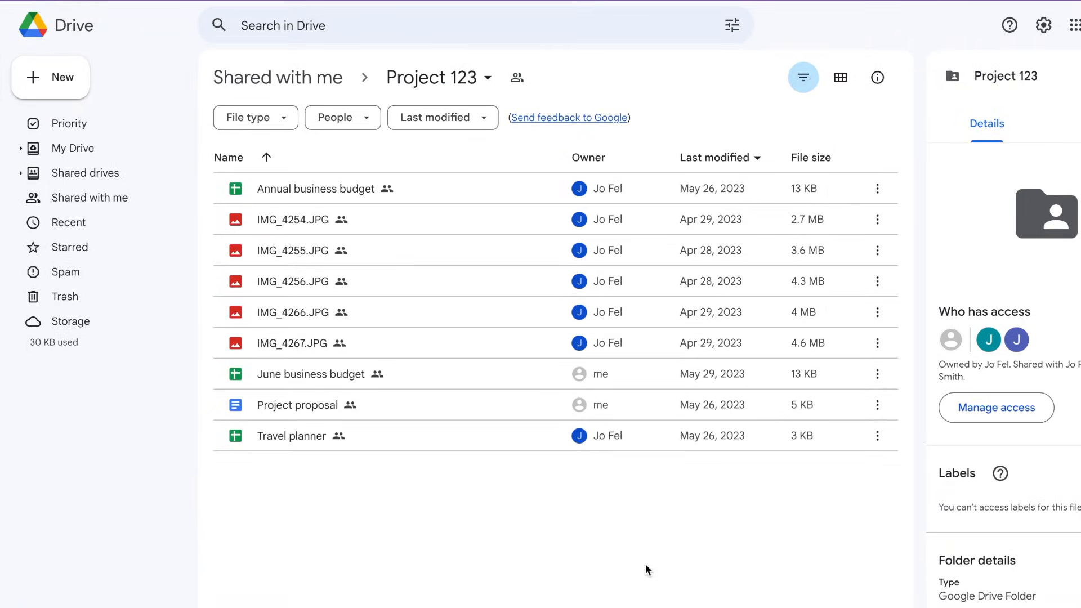
mouse_move(541, 188)
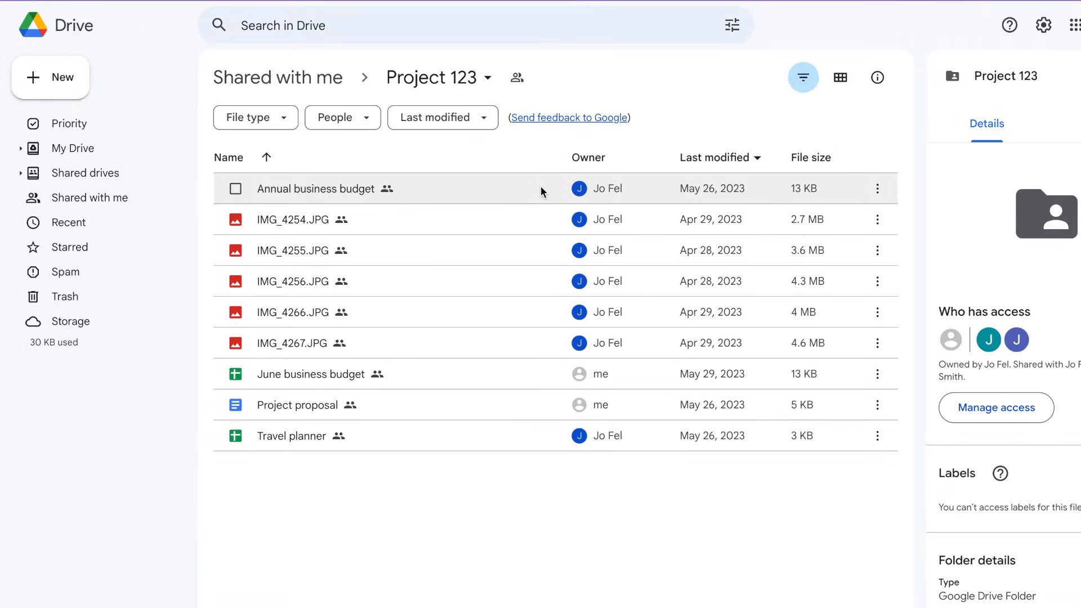
mouse_move(413, 194)
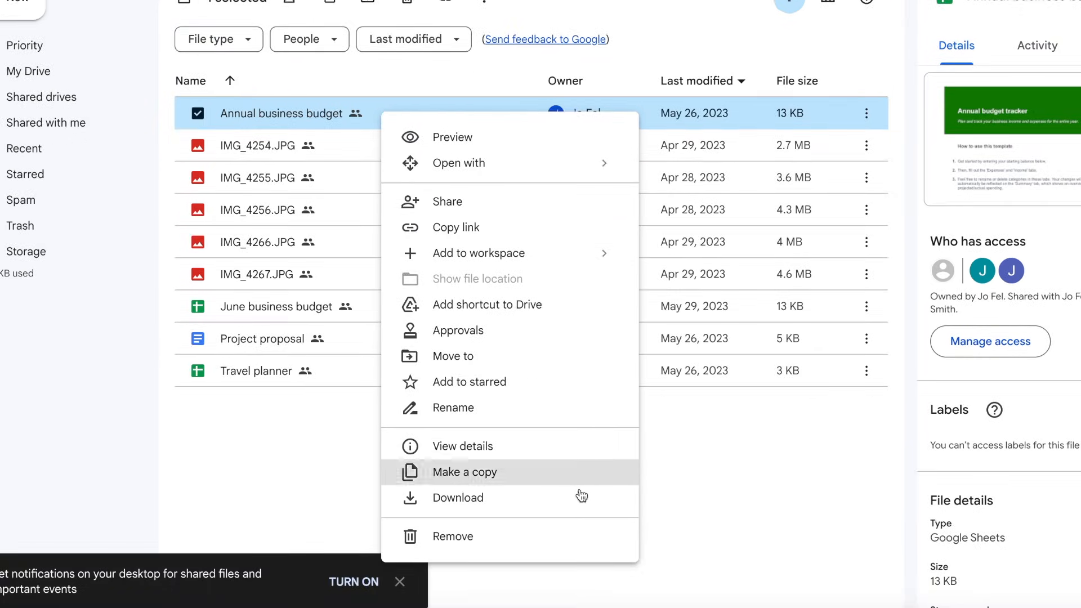
left_click(465, 471)
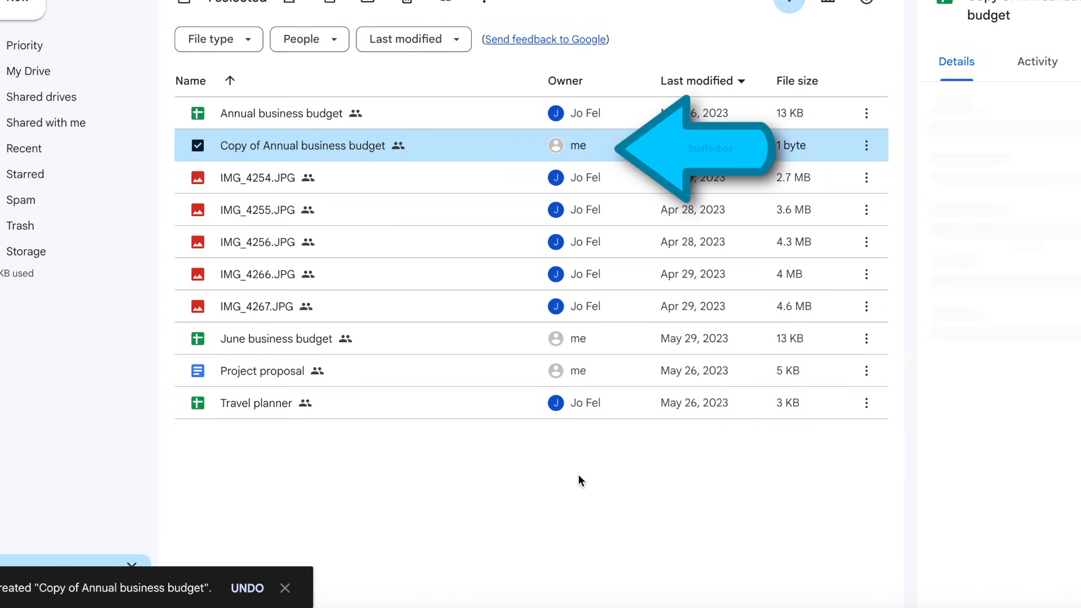
right_click(304, 146)
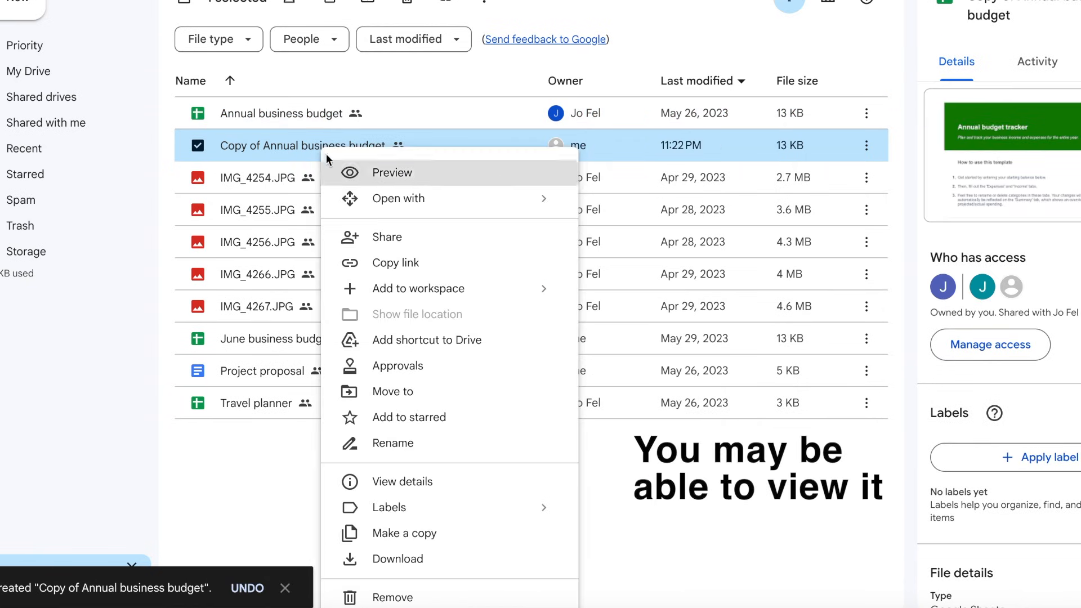
left_click(393, 443)
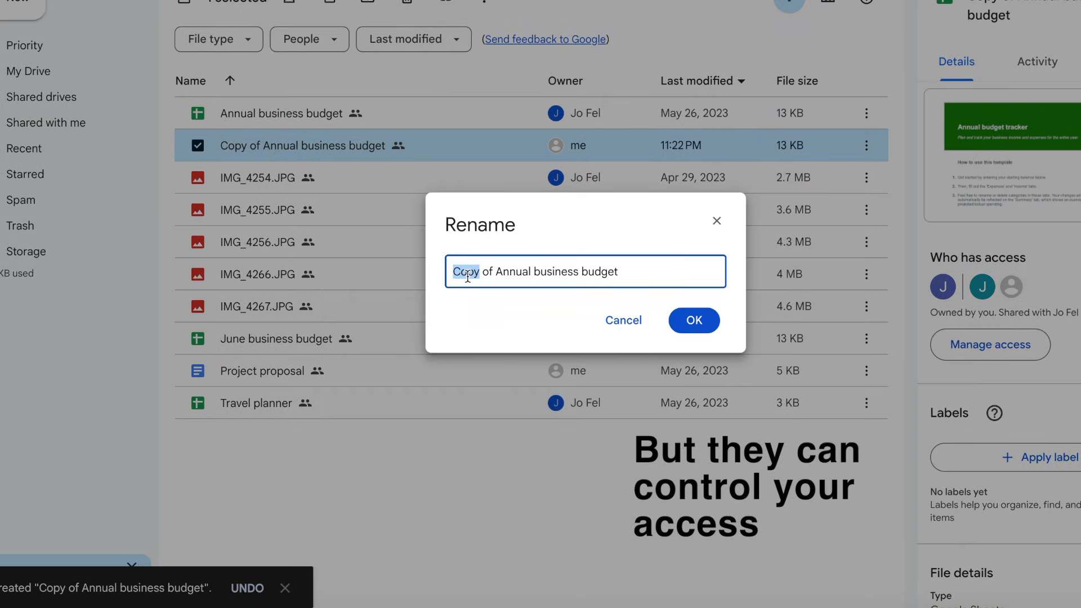
type("2023")
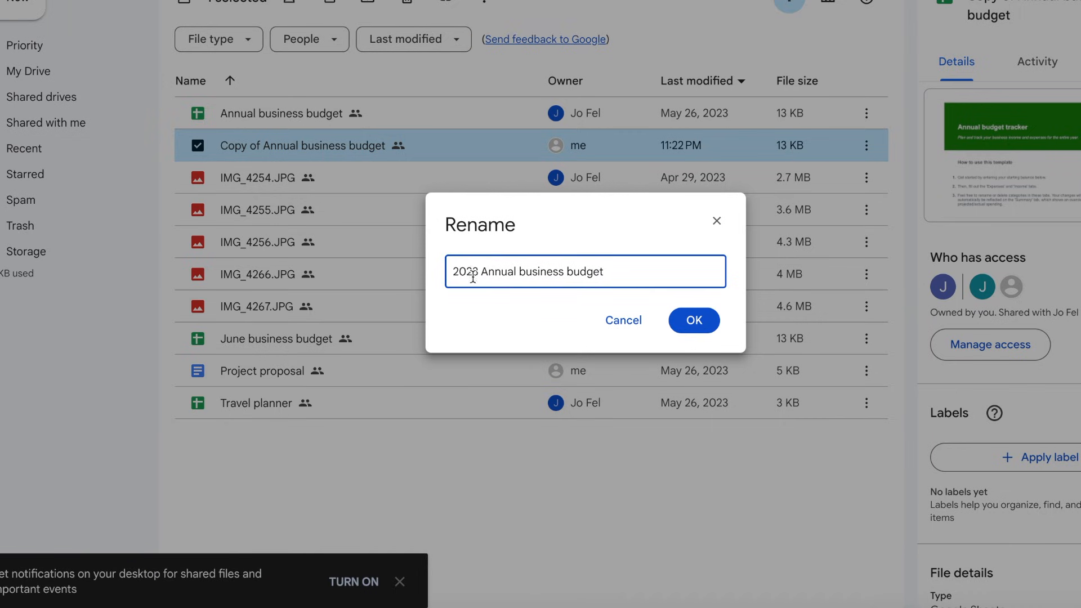
left_click(694, 321)
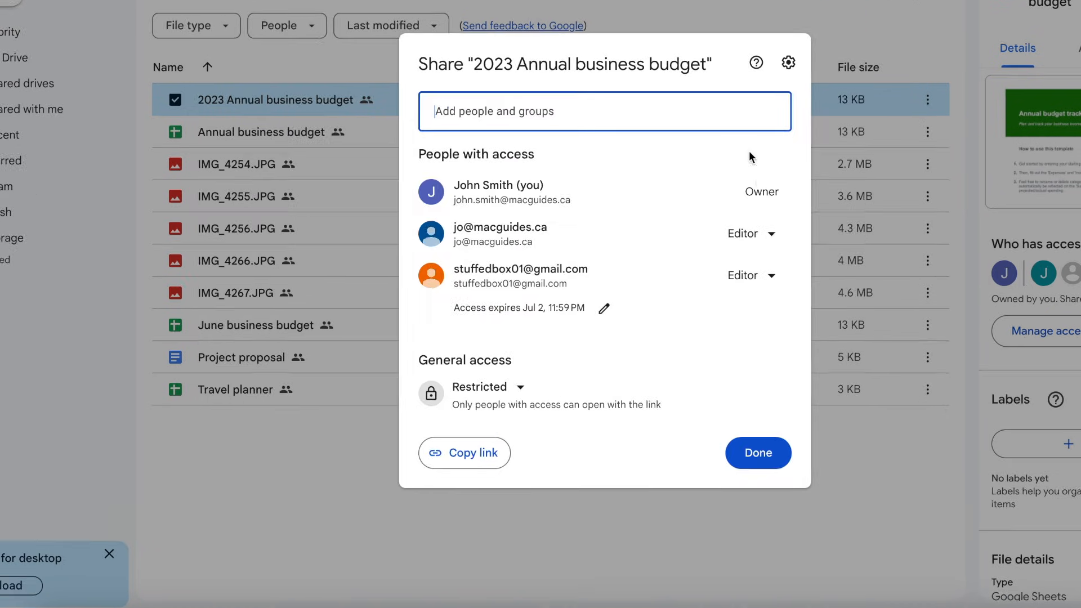
Review the copy's sharing roles, leaving the second person's Editor role unchanged.
left_click(752, 234)
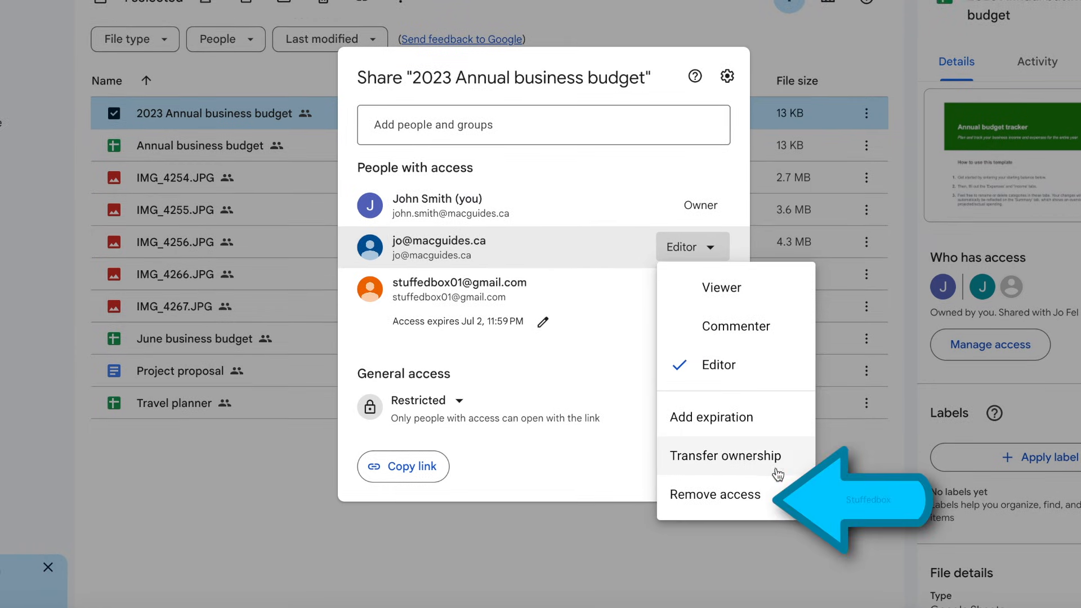
left_click(718, 365)
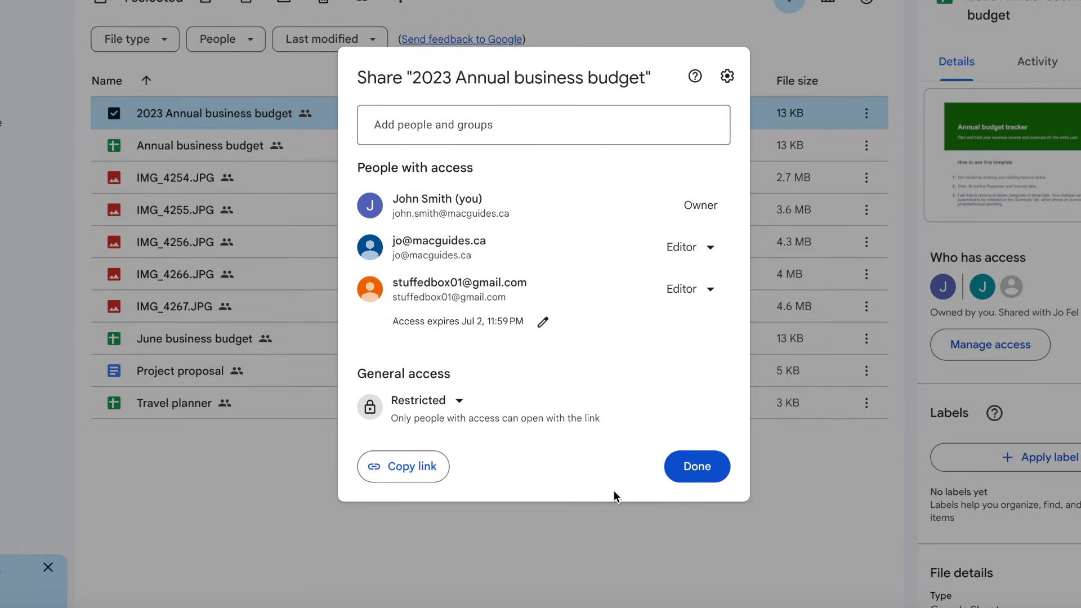
left_click(696, 467)
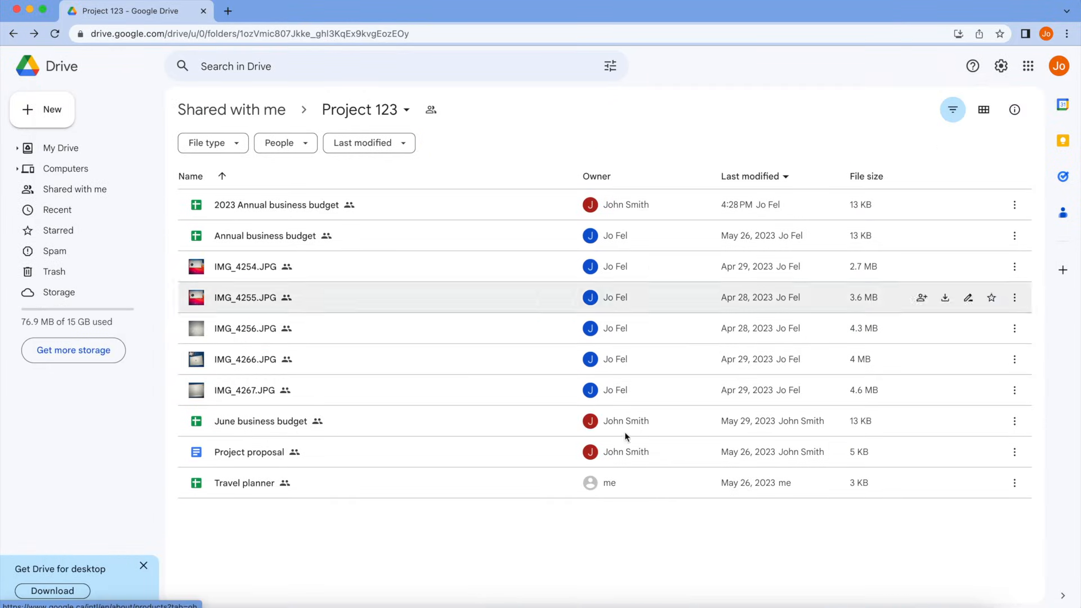
right_click(244, 482)
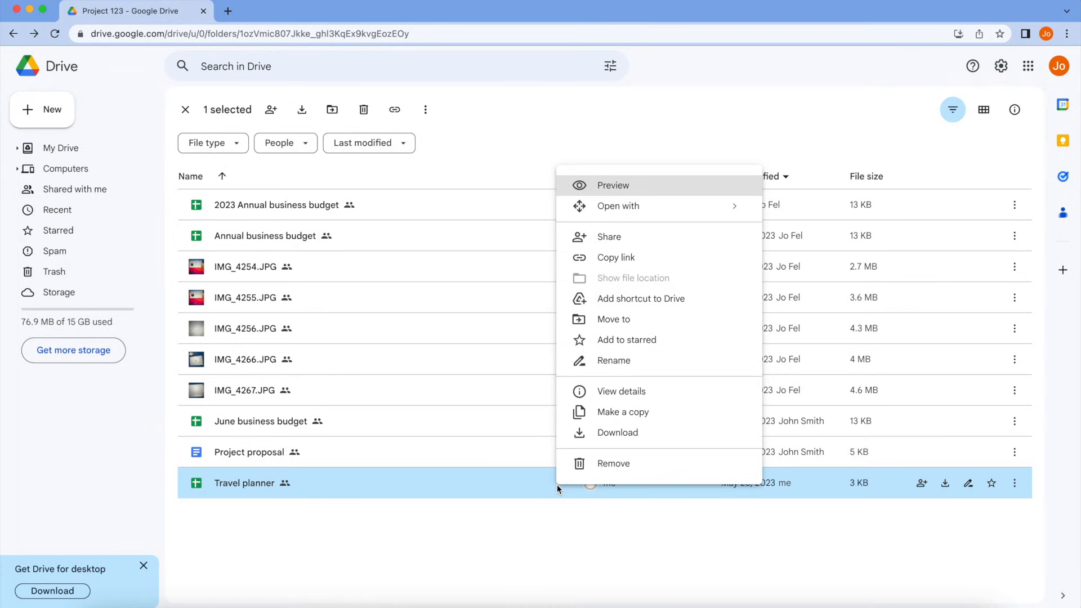
left_click(609, 237)
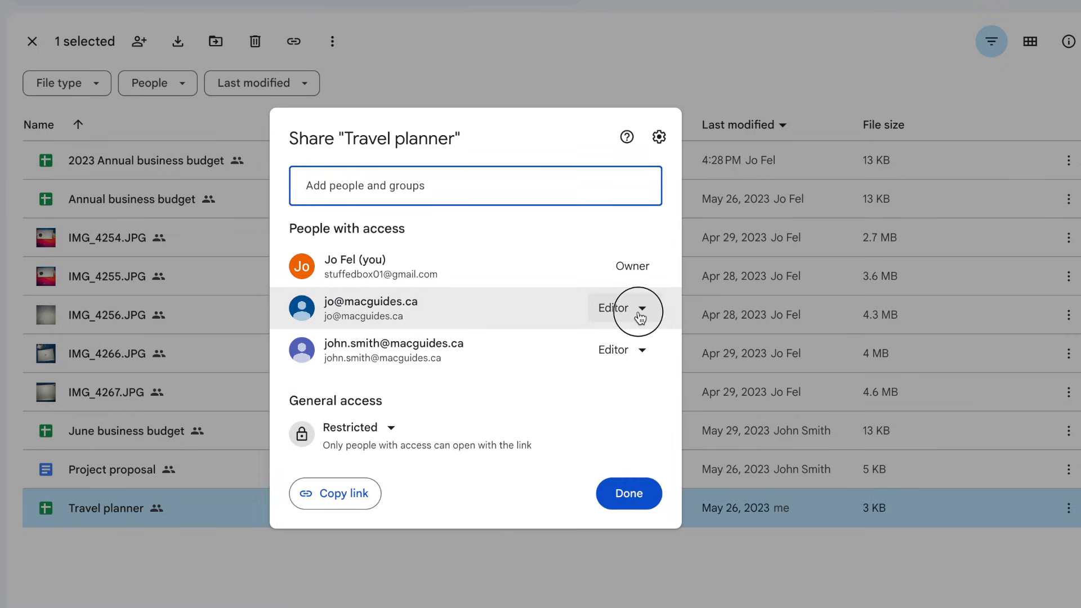
left_click(624, 308)
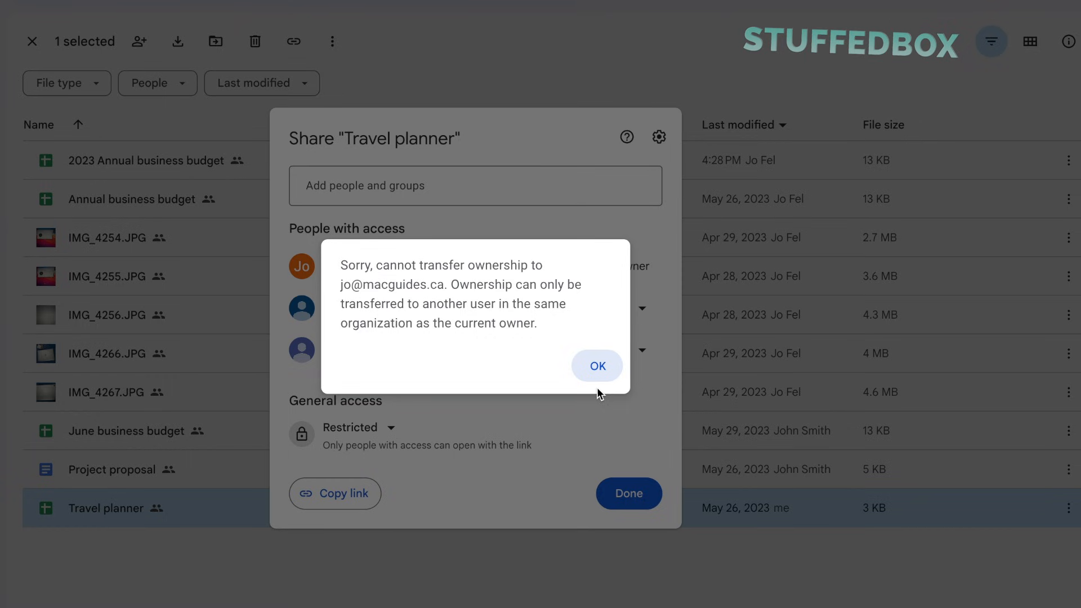
left_click(596, 365)
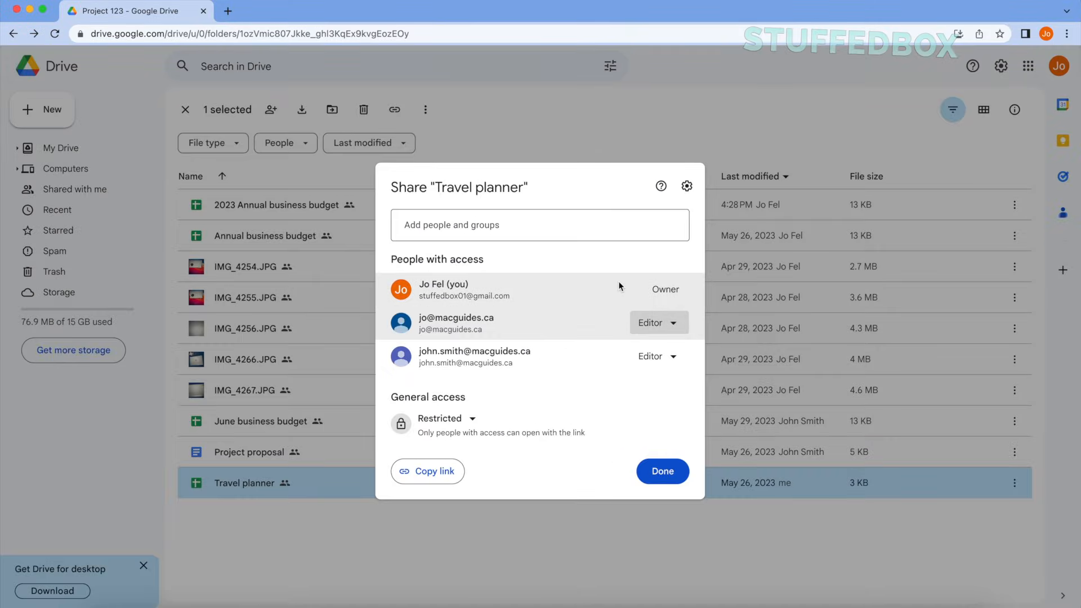
left_click(661, 471)
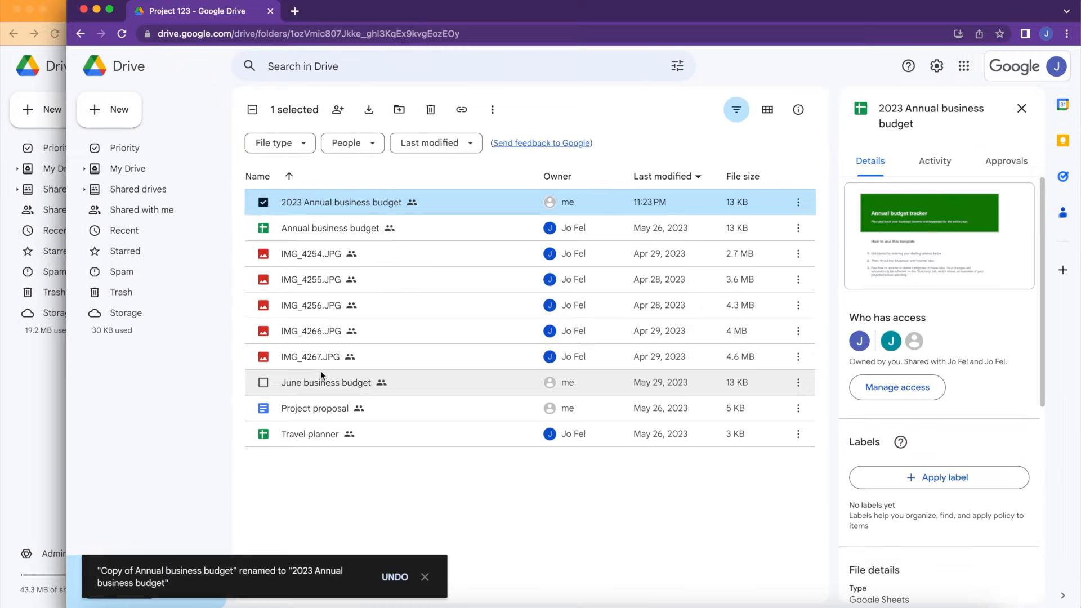
mouse_move(411, 202)
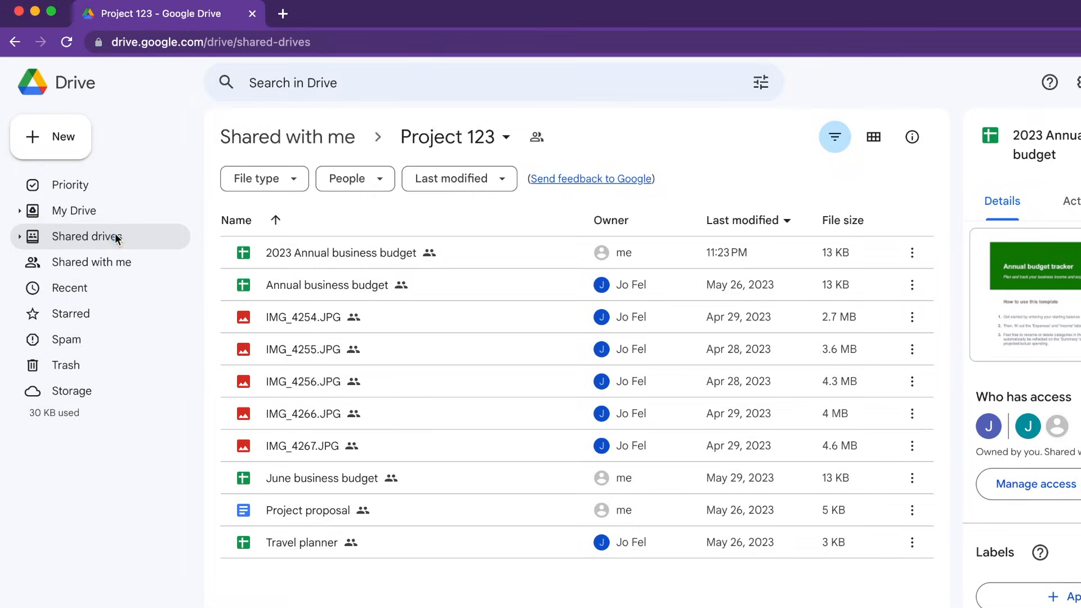
Copy Event marketing timeline in Finance Drive as '2023 Event marketing timeline'.
left_click(87, 236)
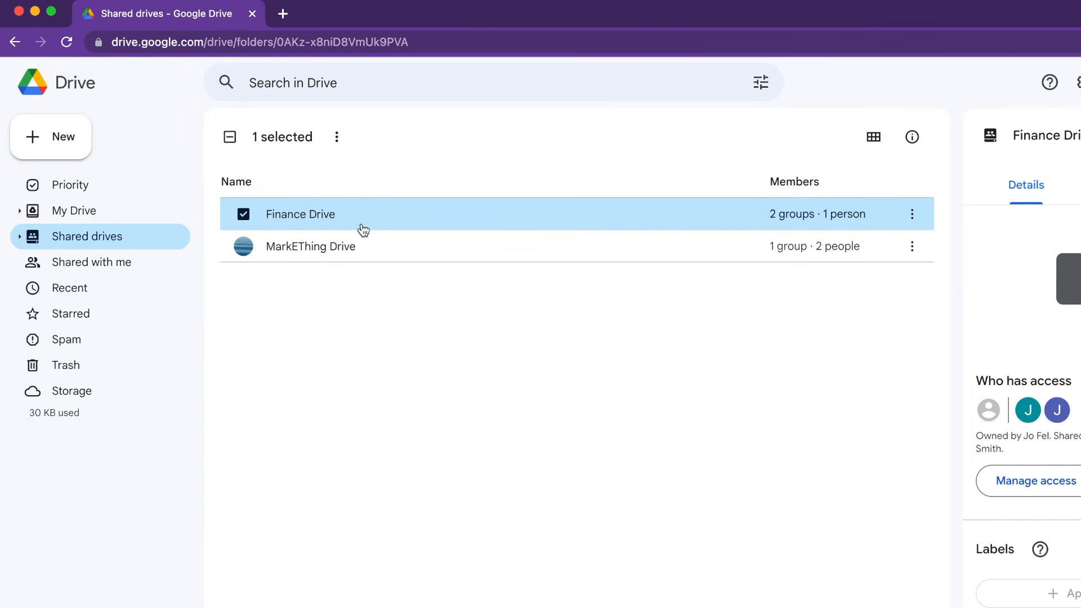
double_click(299, 214)
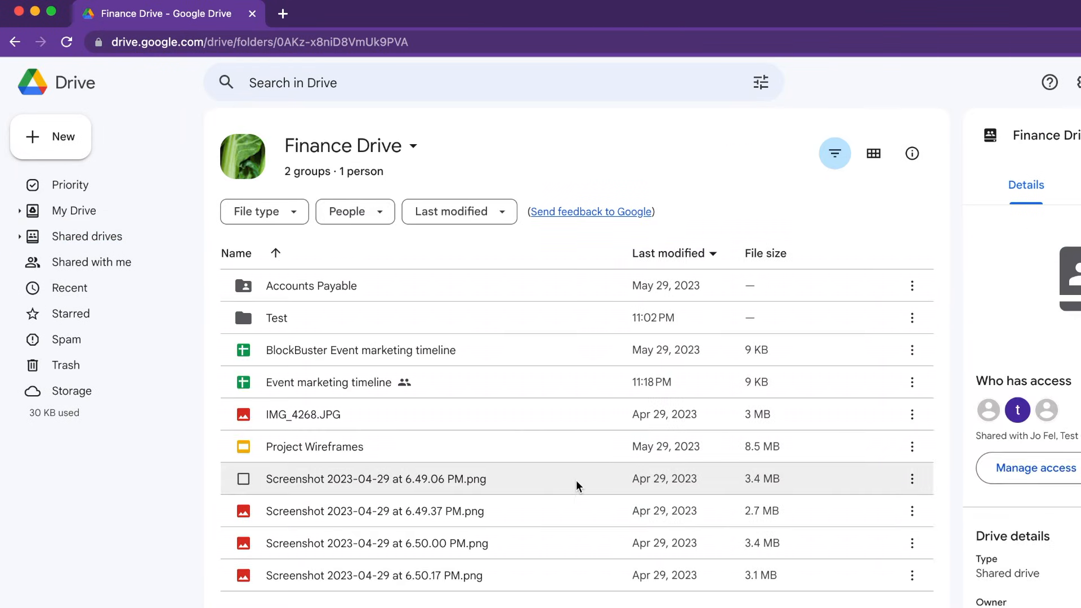
mouse_move(513, 393)
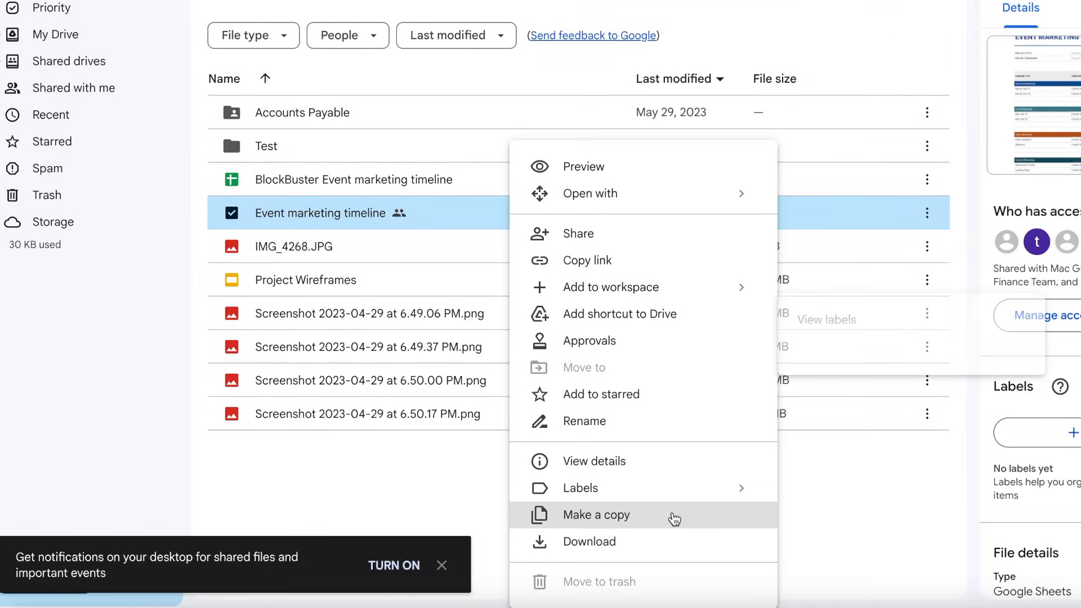
left_click(596, 515)
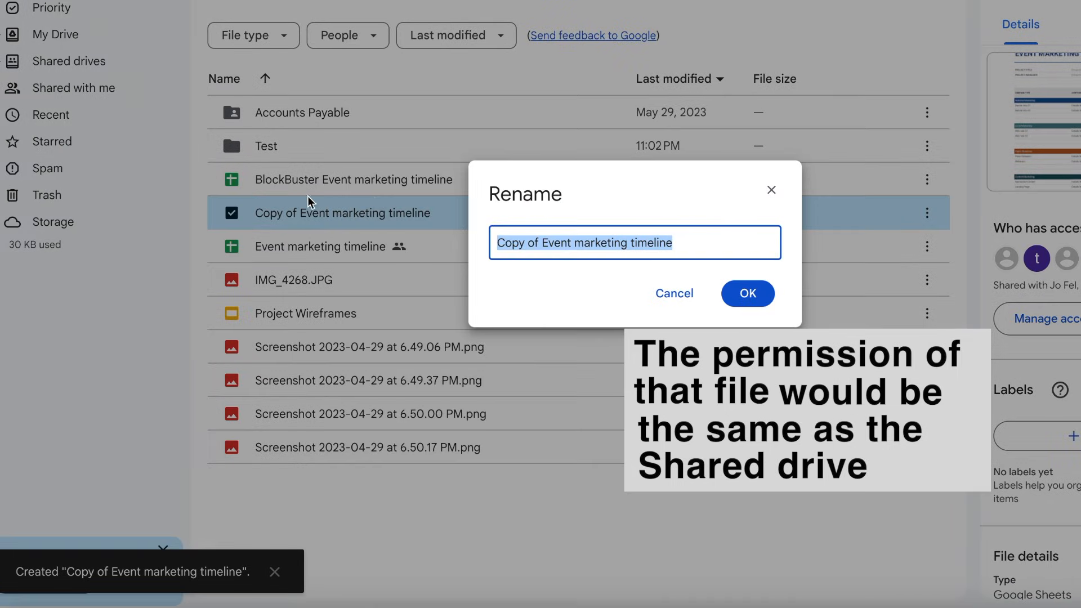
type("2023 Event marketing timeline")
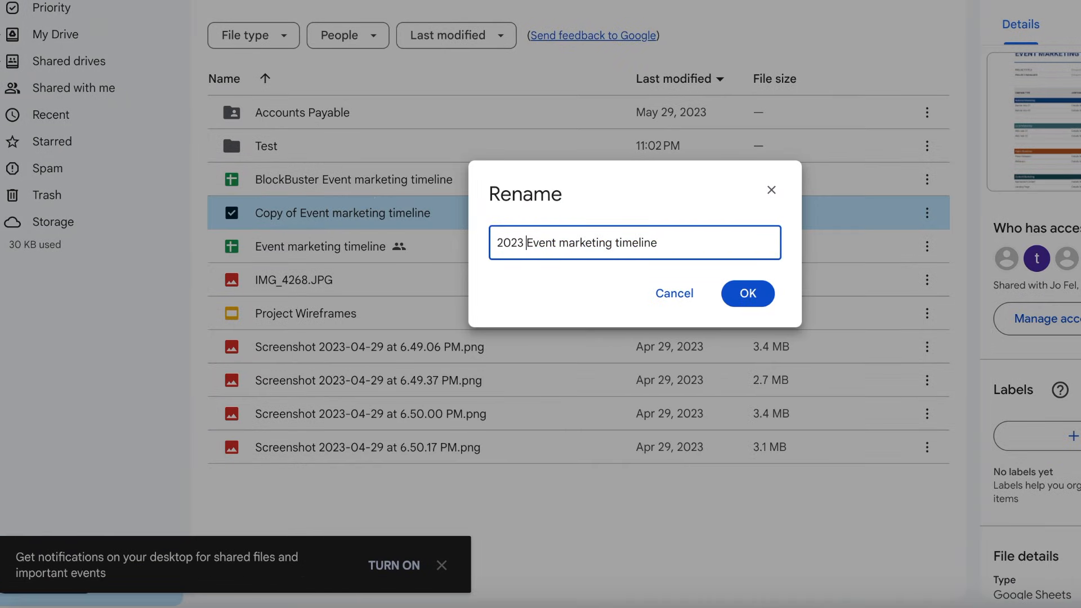
left_click(746, 293)
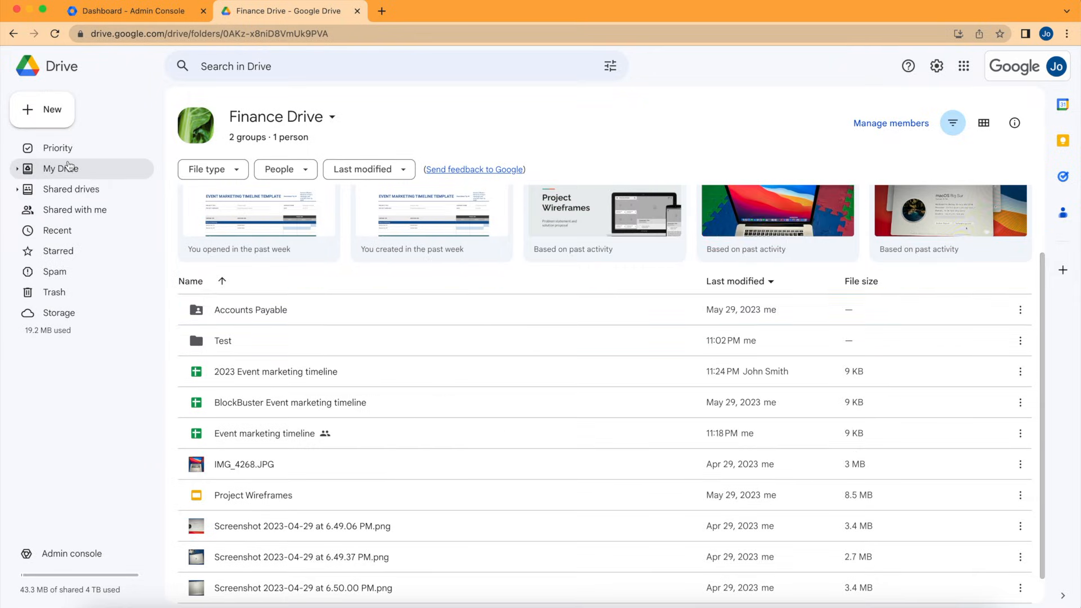
Attempt moving Project 123 into Finance Drive and download the unmovable-items CSV.
left_click(59, 168)
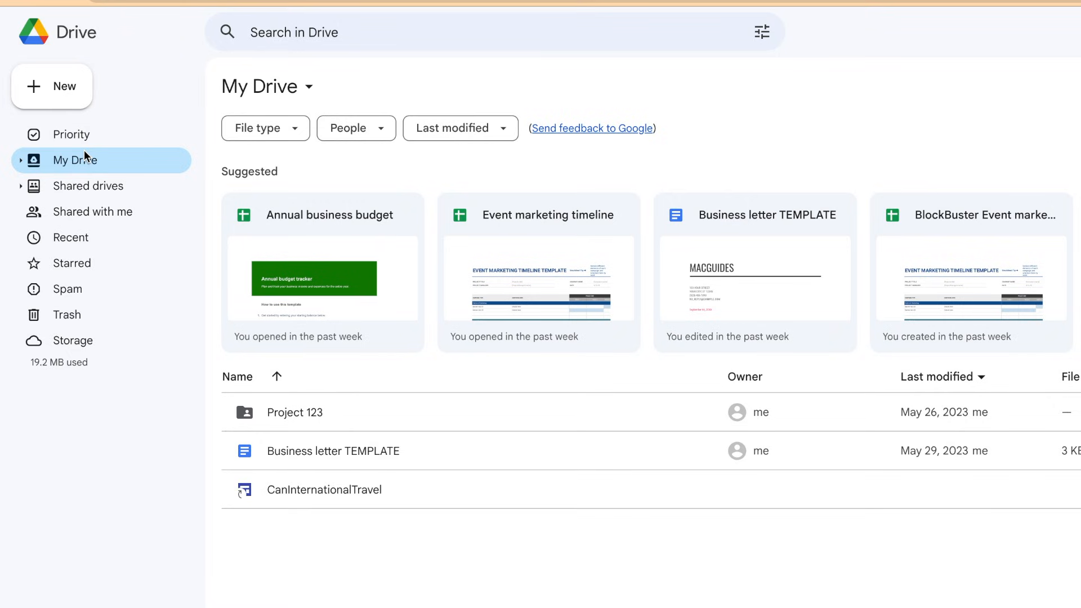
mouse_move(317, 412)
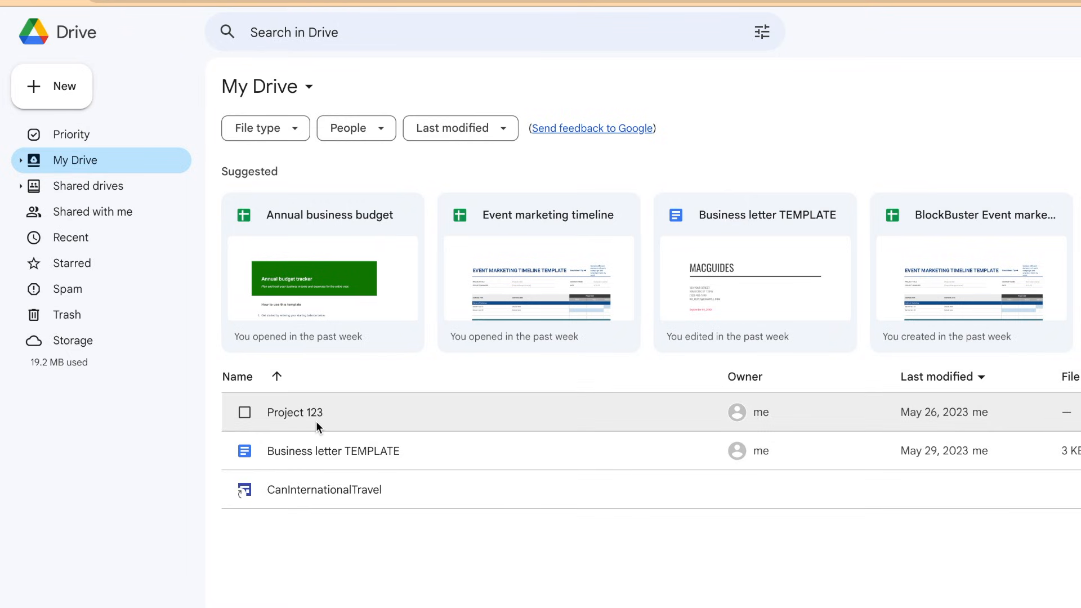
right_click(295, 412)
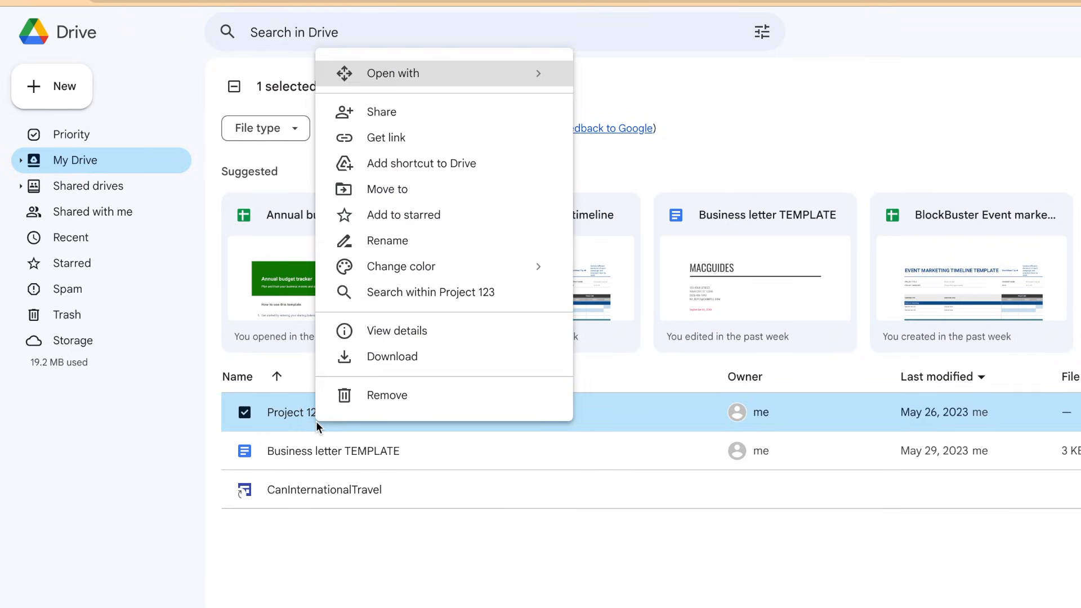
mouse_move(479, 190)
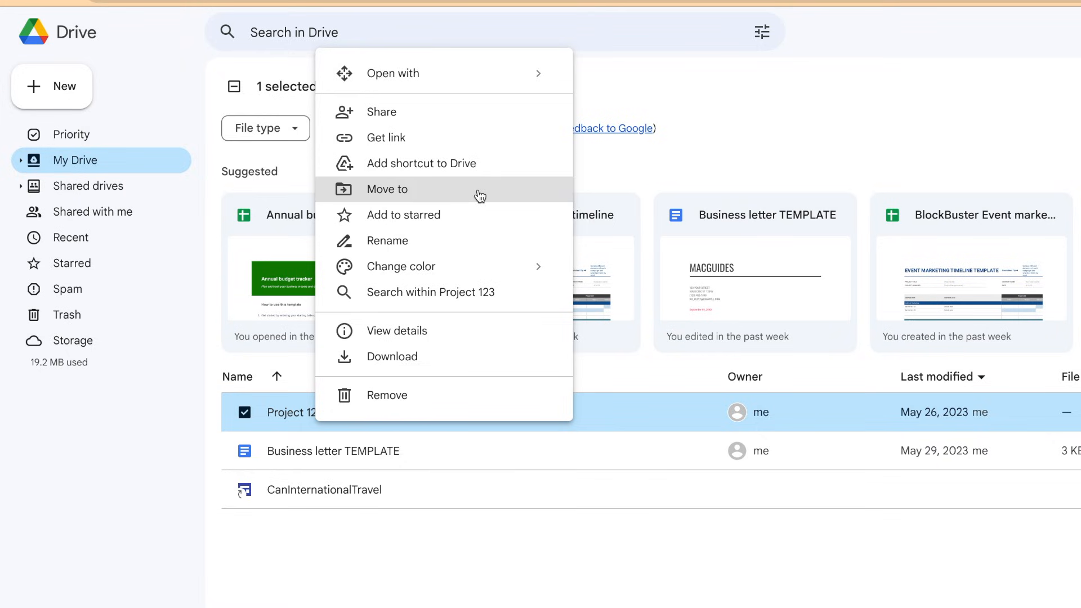
left_click(388, 190)
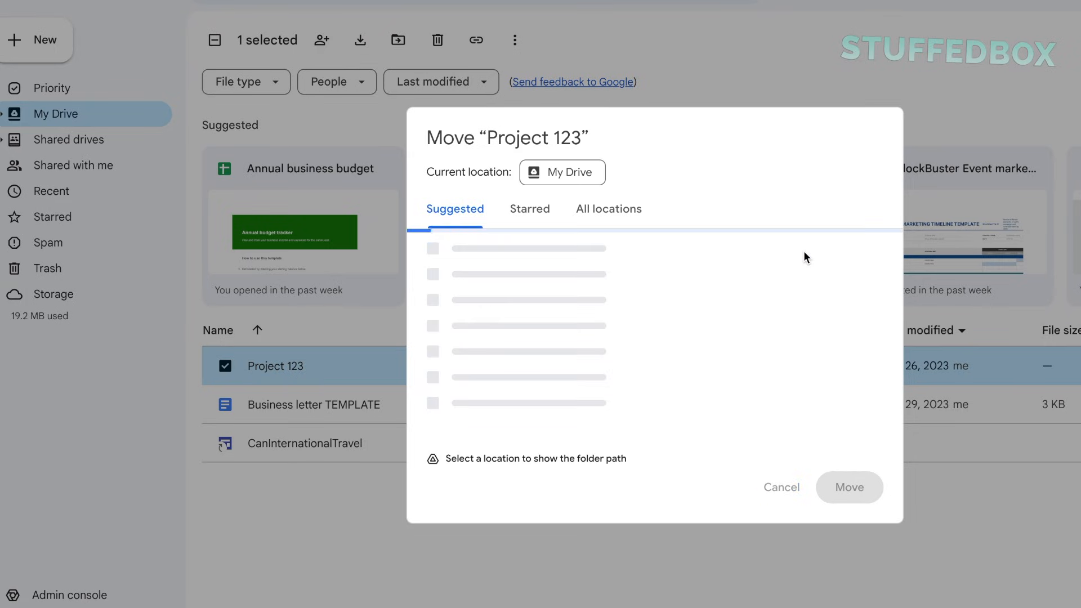
left_click(849, 488)
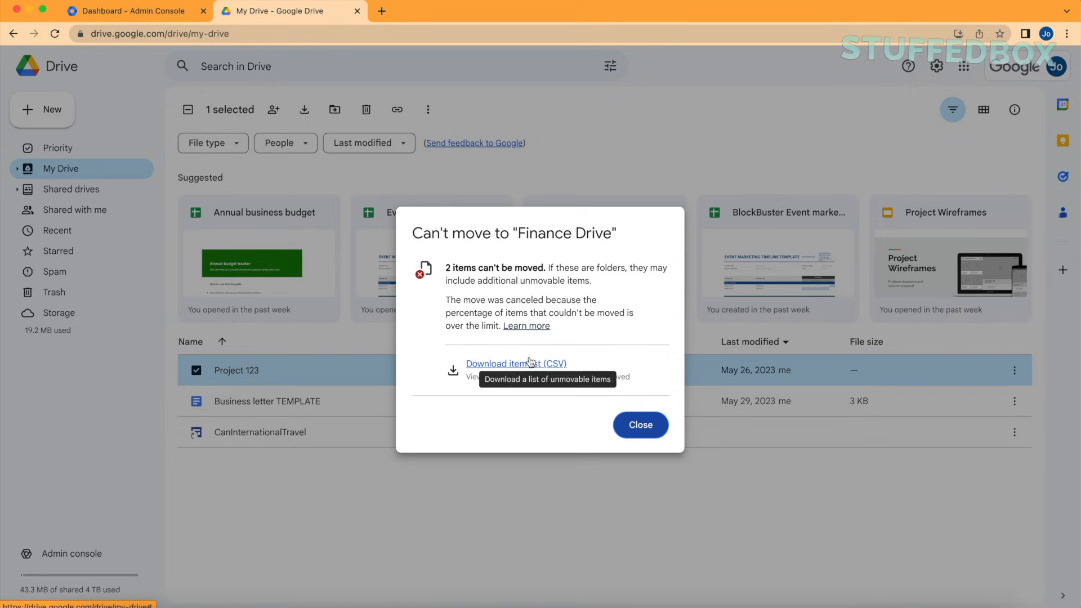
left_click(515, 364)
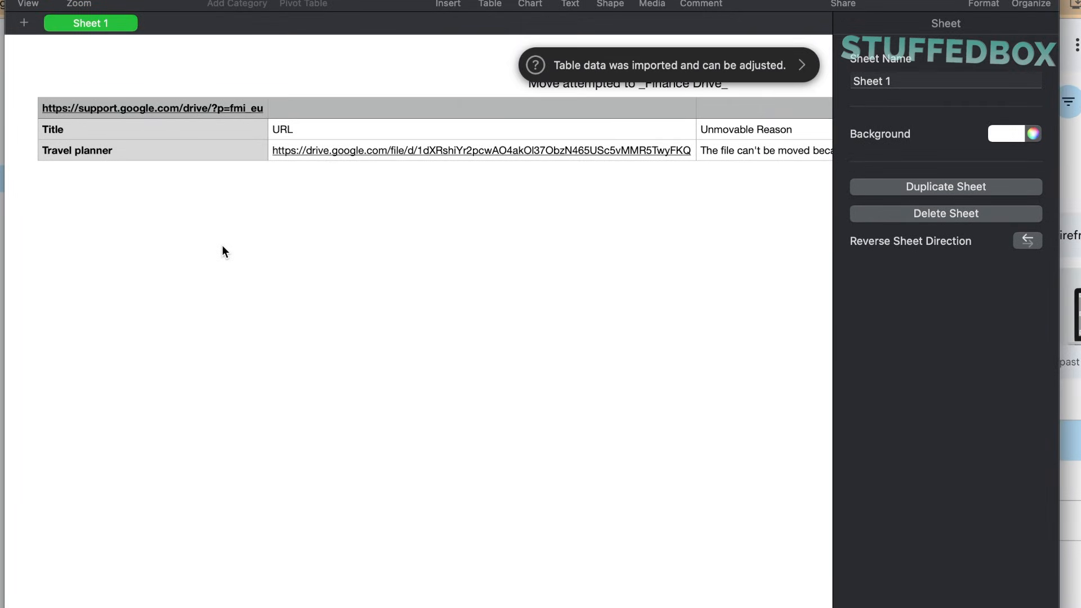
Scroll across the CSV to read Travel planner's Unmovable Reason.
scroll("right", 3)
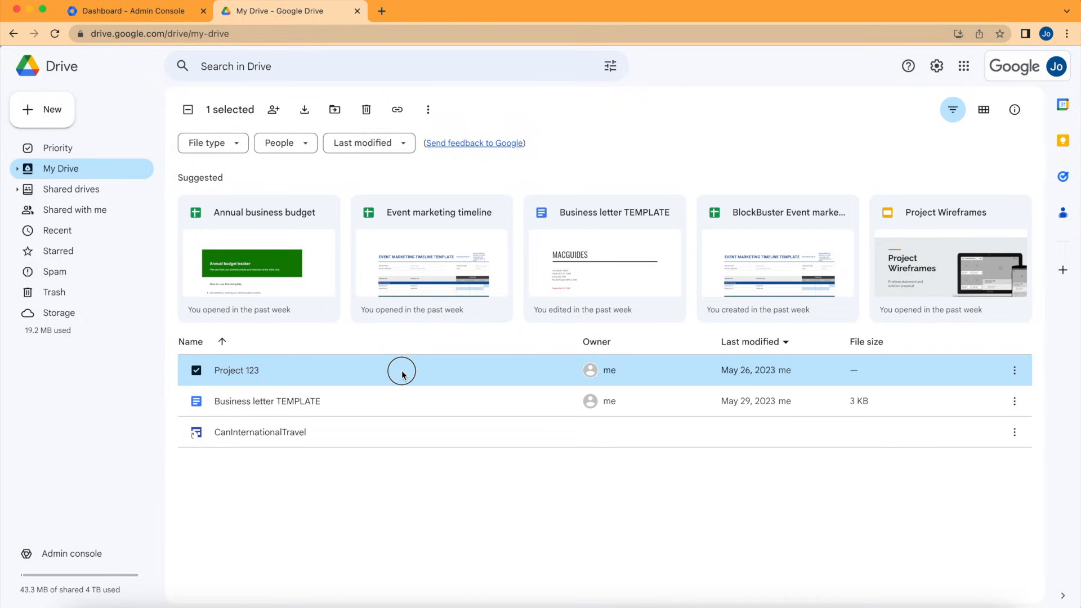
Make the outside editor's access to 2023 Annual business budget expire Jul 2.
double_click(236, 370)
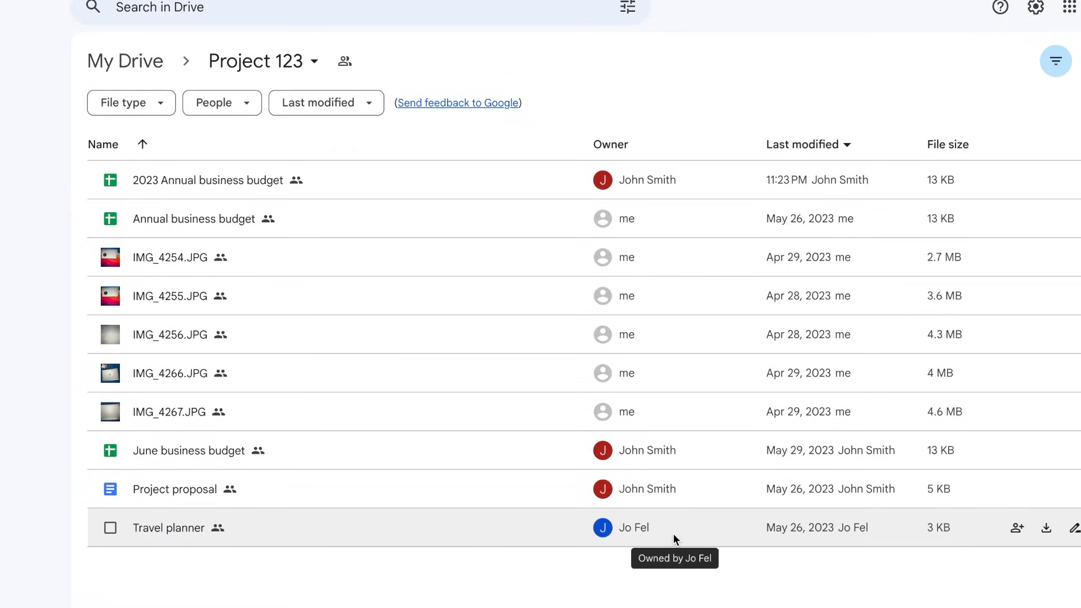
mouse_move(506, 305)
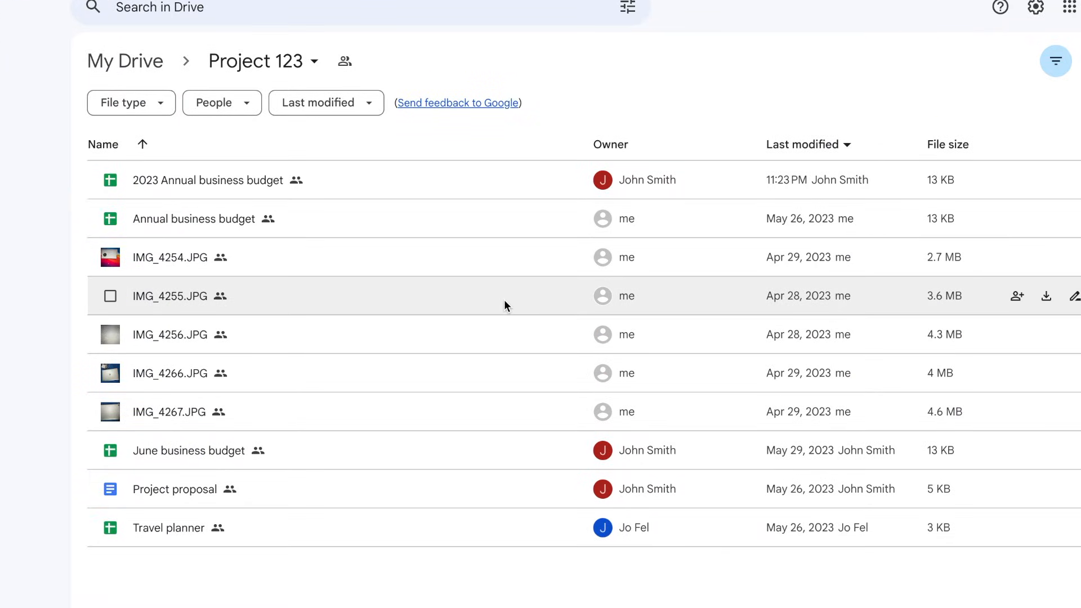
mouse_move(344, 180)
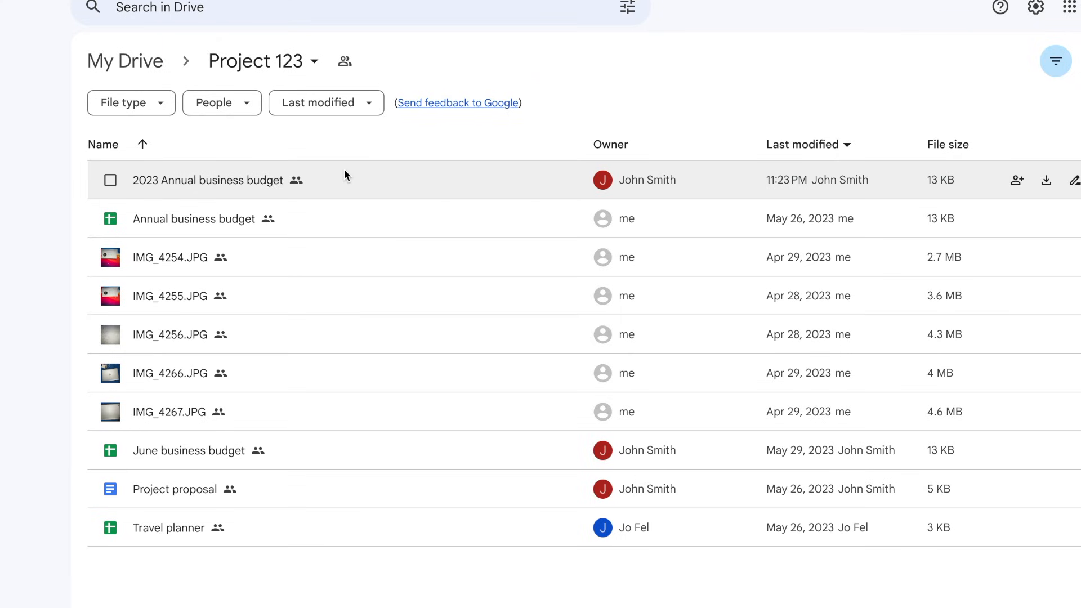
right_click(209, 180)
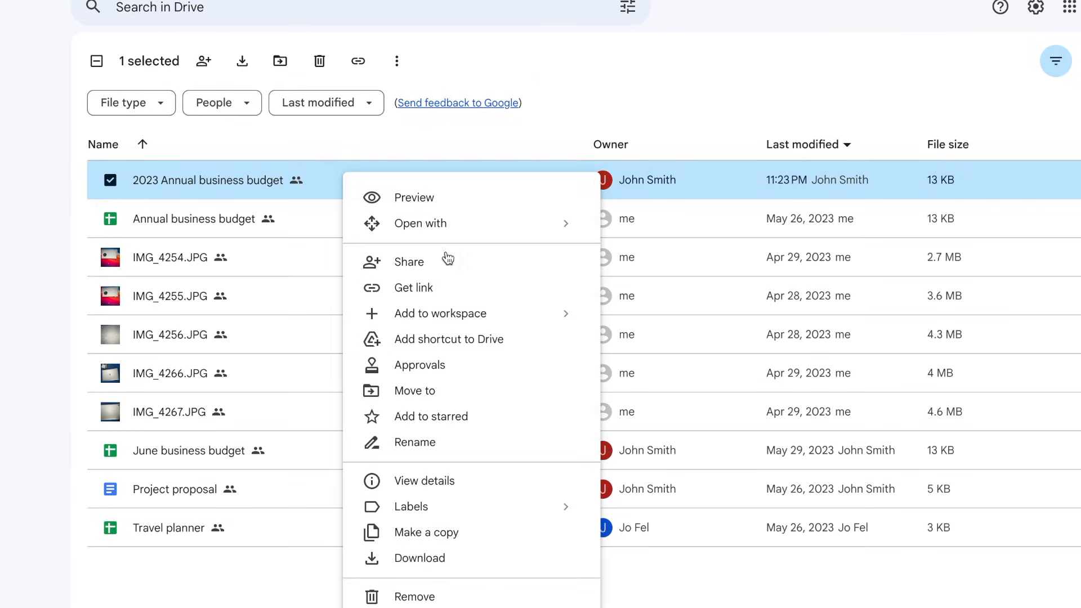
left_click(409, 261)
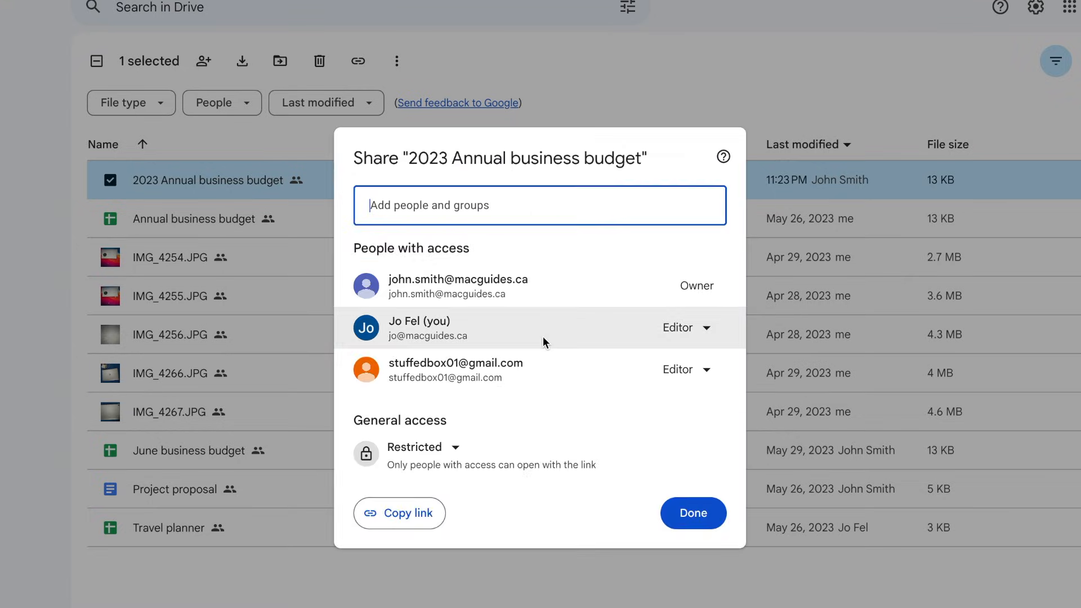
mouse_move(710, 376)
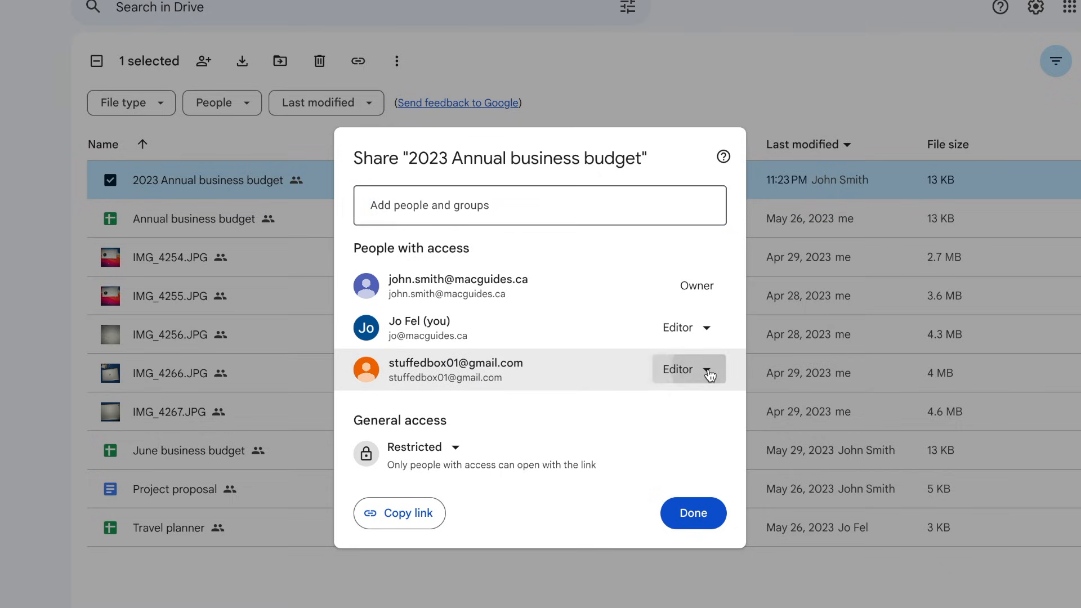
left_click(687, 368)
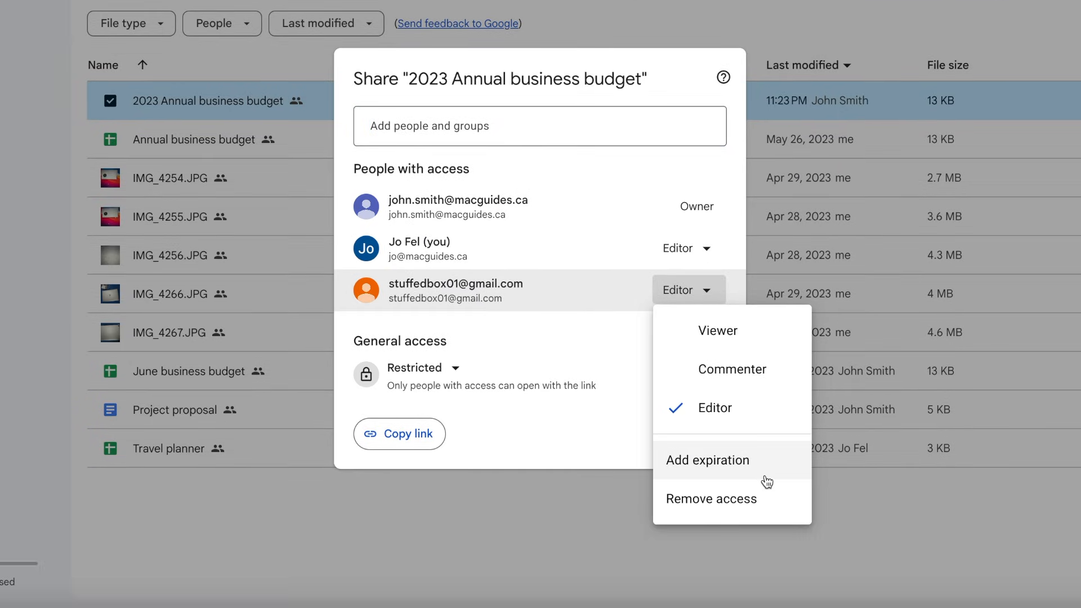
left_click(707, 460)
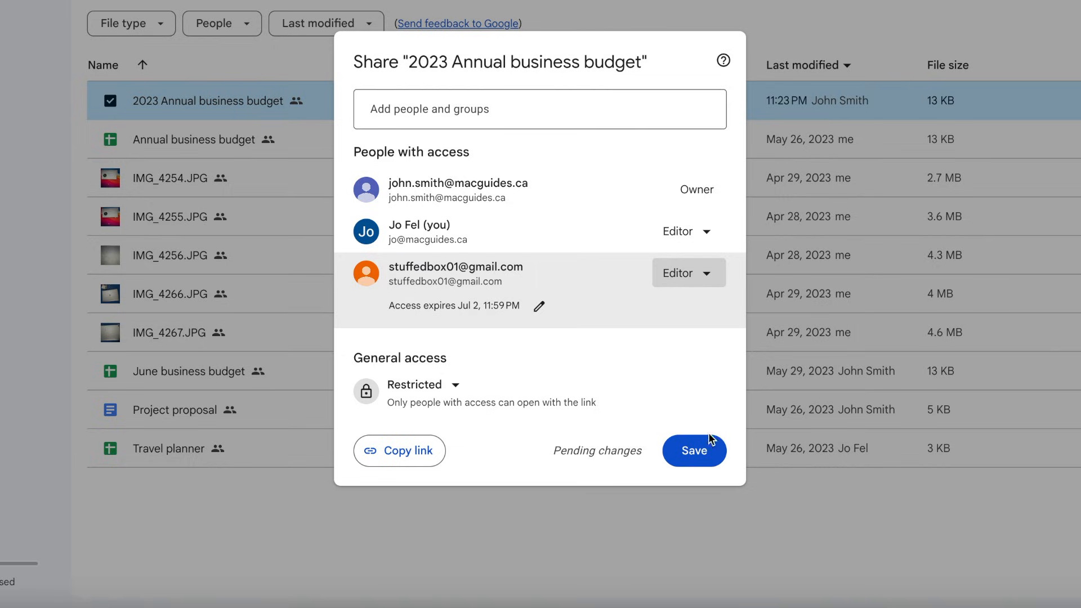
left_click(539, 306)
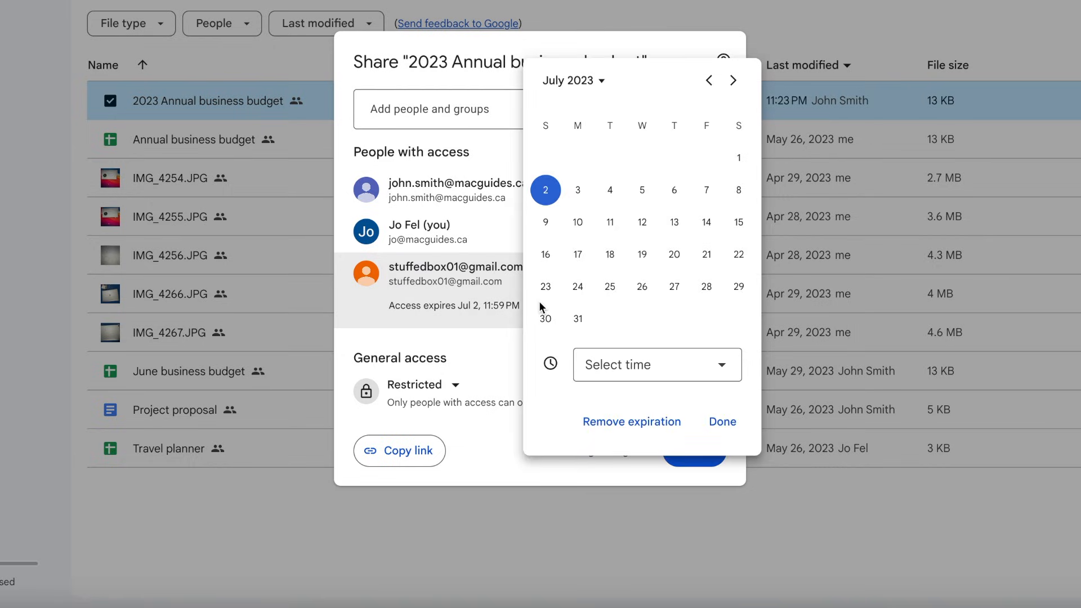
mouse_move(512, 340)
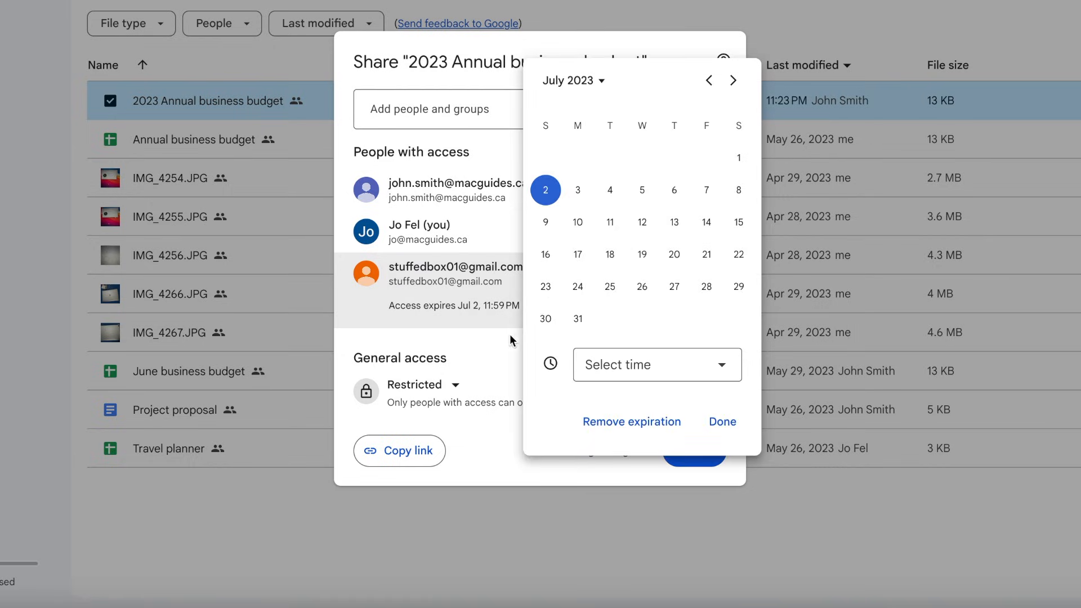
left_click(721, 421)
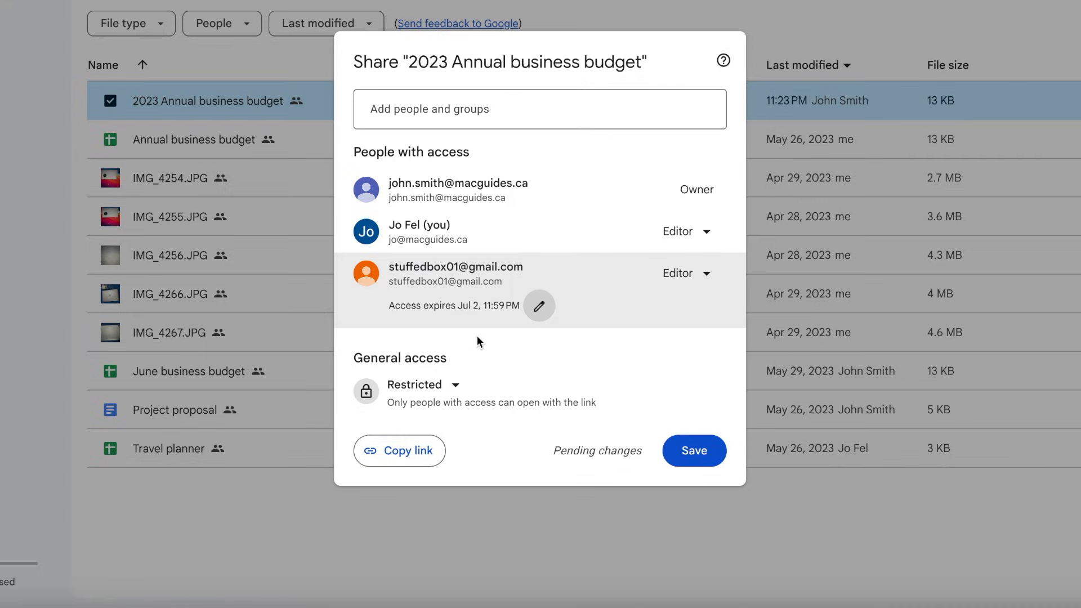
left_click(693, 450)
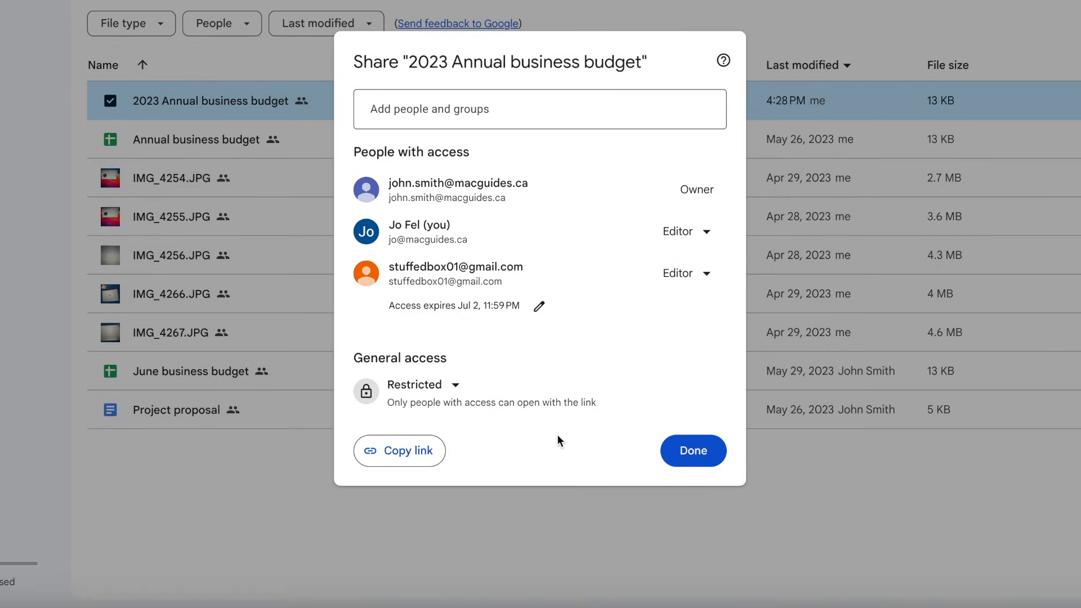
Recheck the editor's role options and close the sharing settings unchanged.
left_click(688, 273)
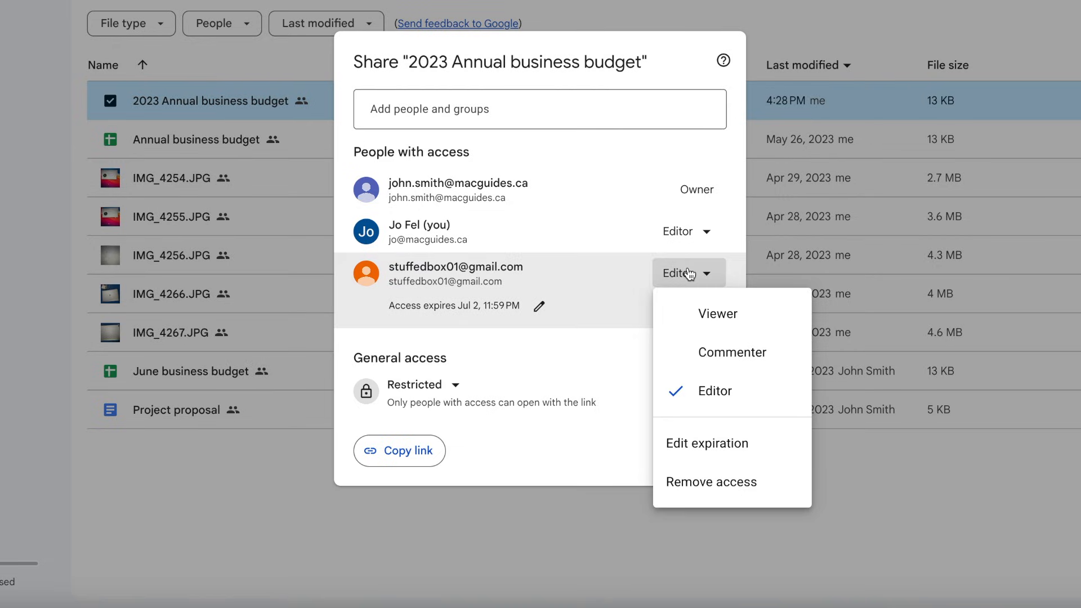
mouse_move(722, 301)
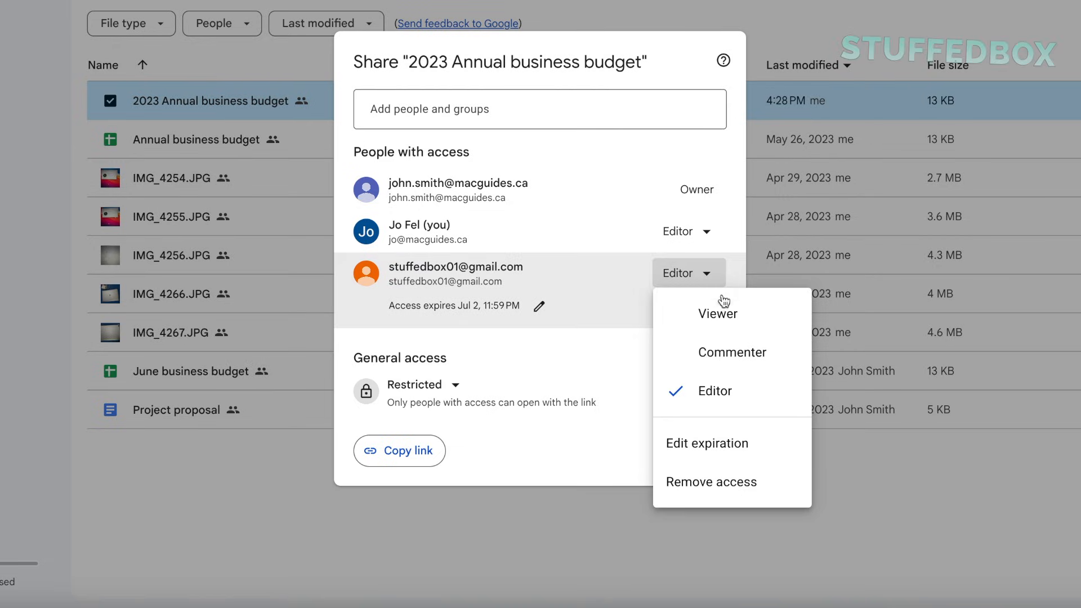
mouse_move(765, 369)
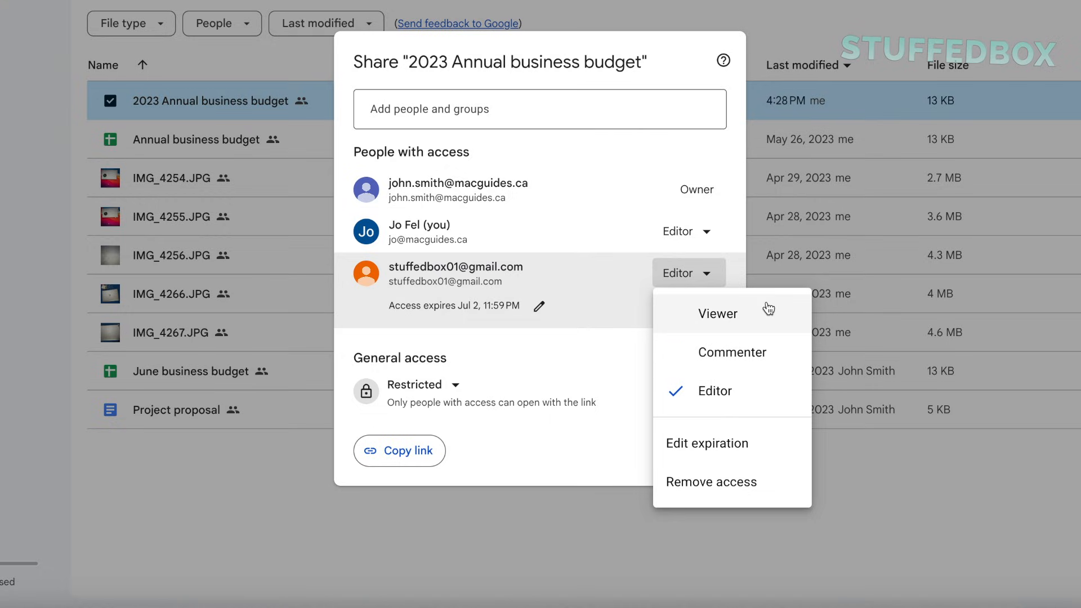
left_click(714, 391)
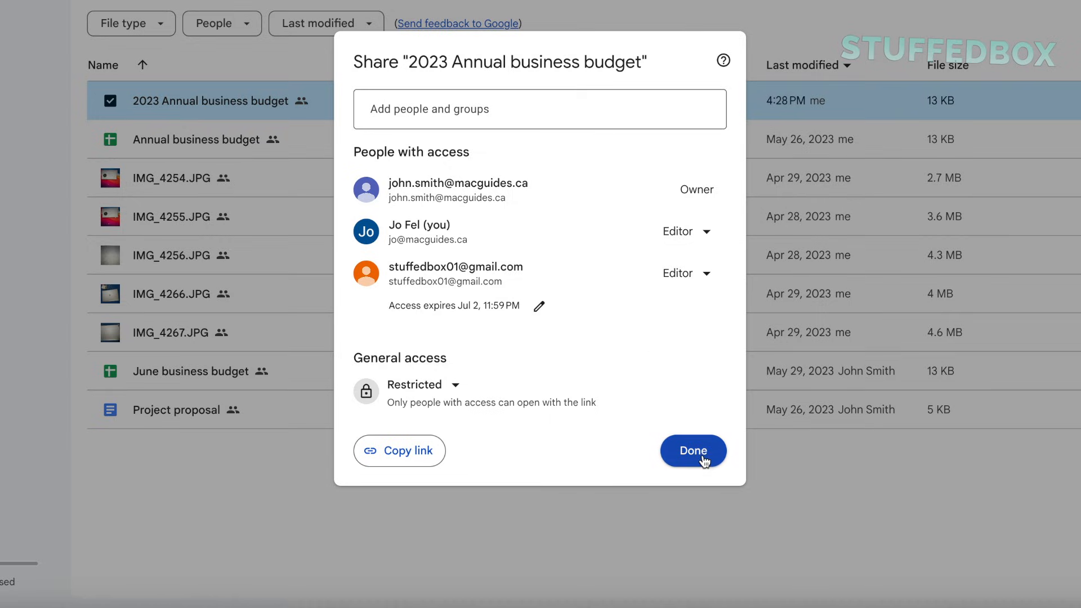
left_click(692, 451)
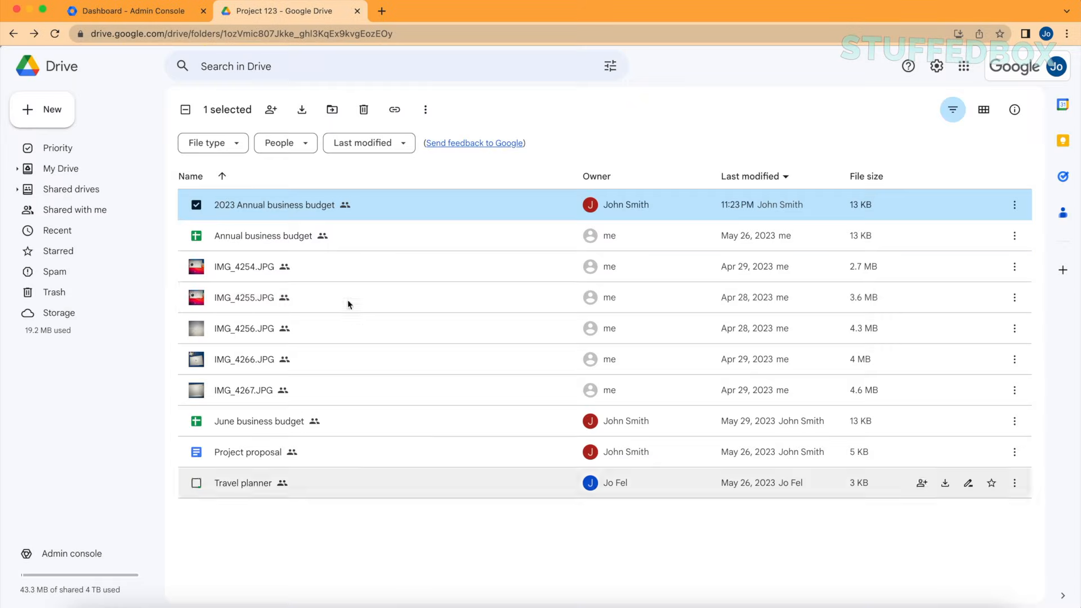
Review Finance Drive's members from the Shared drives list.
left_click(70, 189)
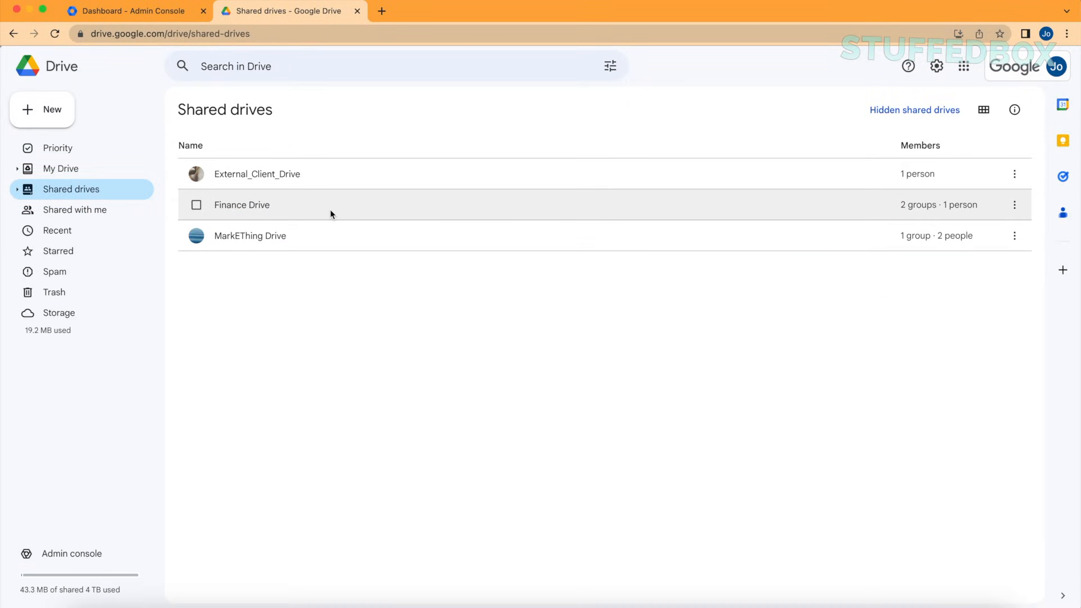
left_click(197, 205)
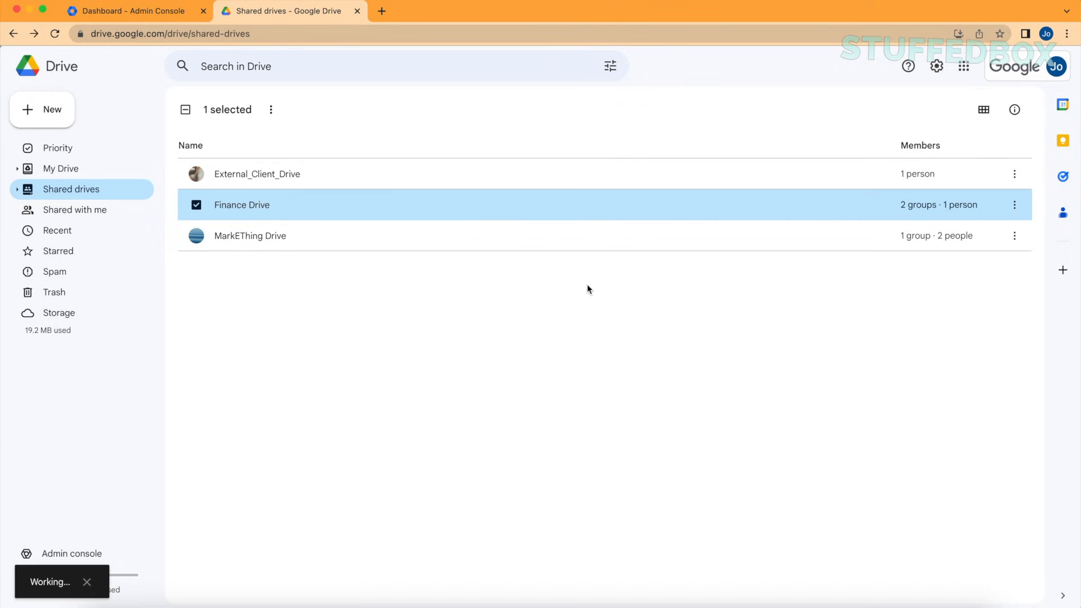
left_click(678, 357)
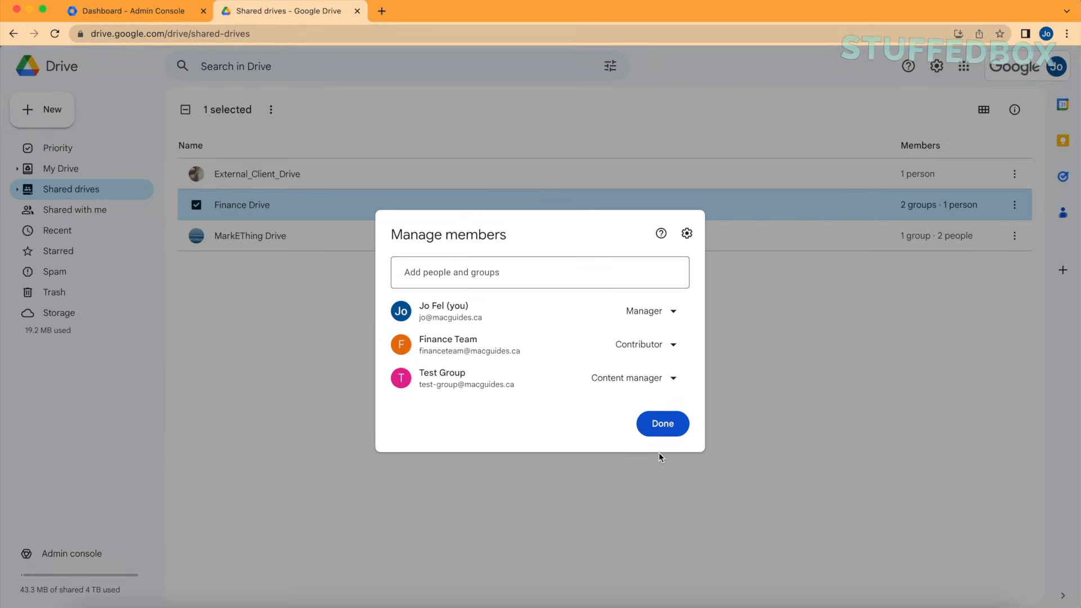
left_click(660, 423)
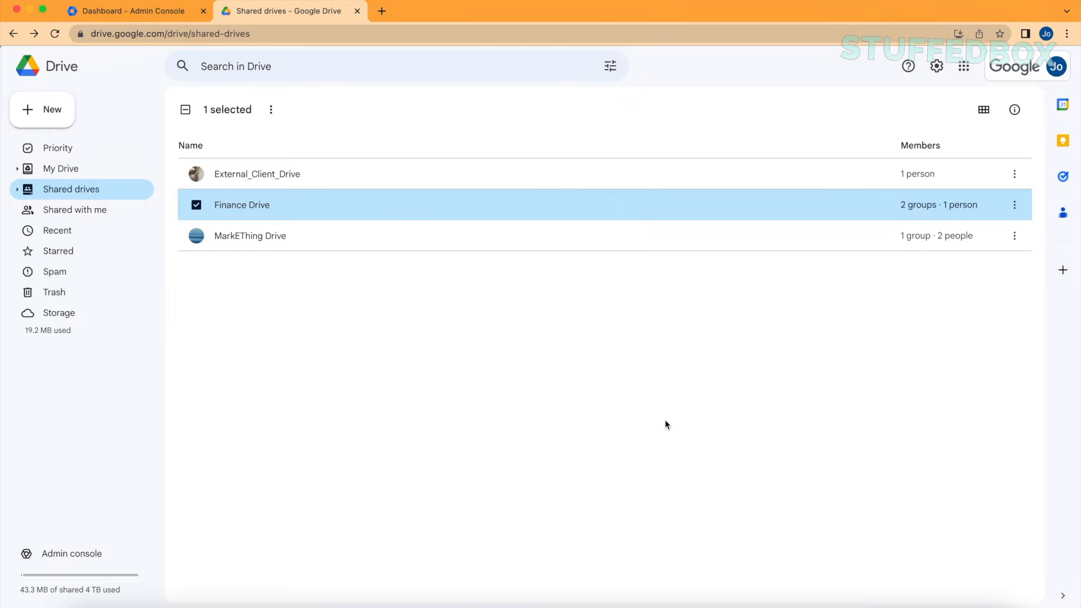
double_click(242, 205)
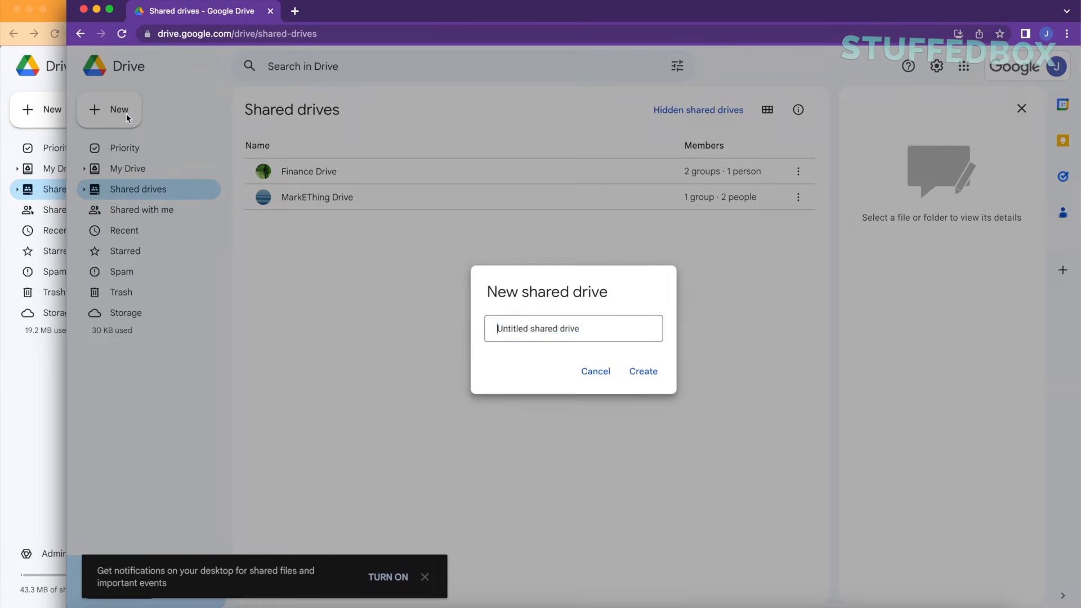
triple_click(572, 328)
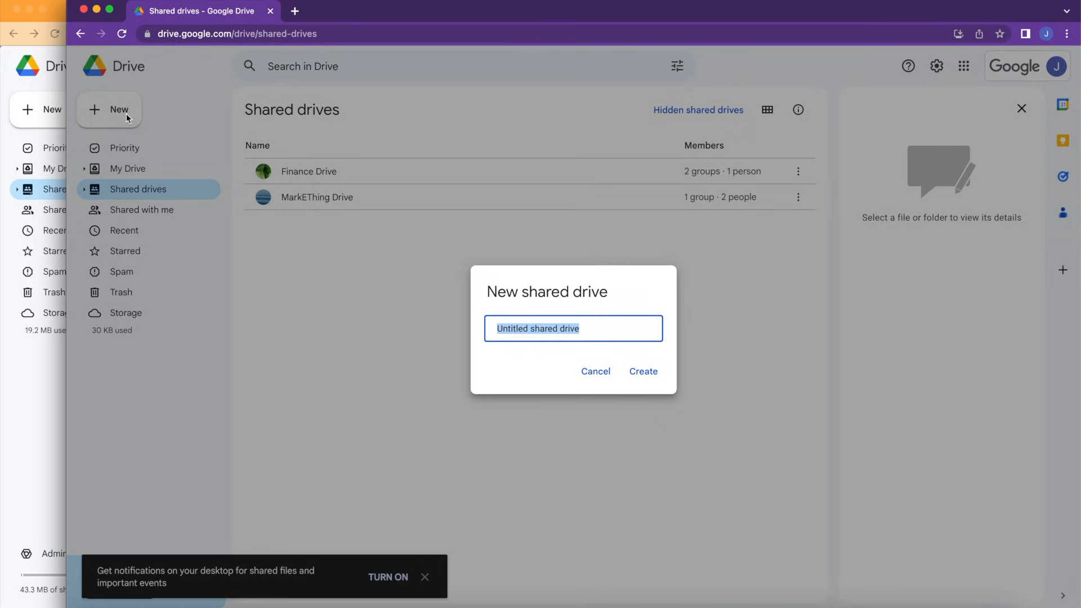
mouse_move(547, 345)
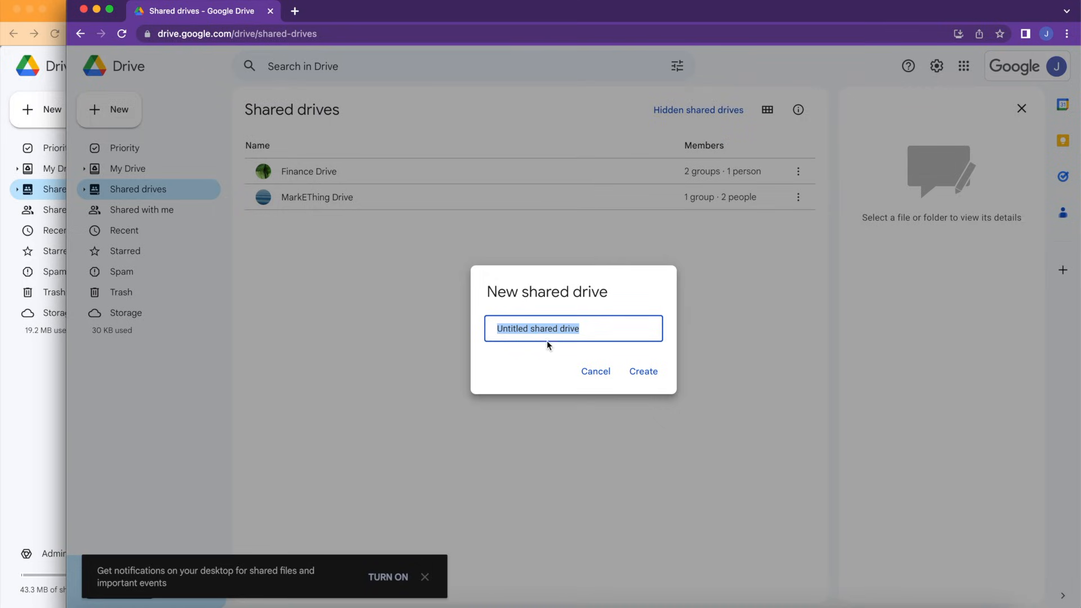
left_click(596, 371)
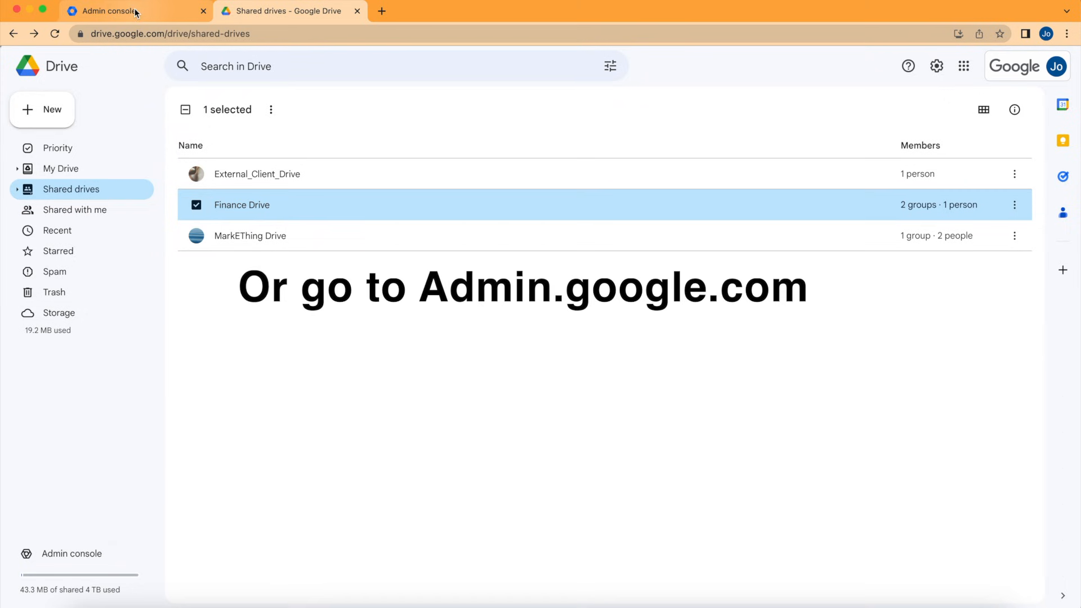
Go from the Admin console's Apps > Google Workspace menu to Drive and Docs settings.
left_click(103, 11)
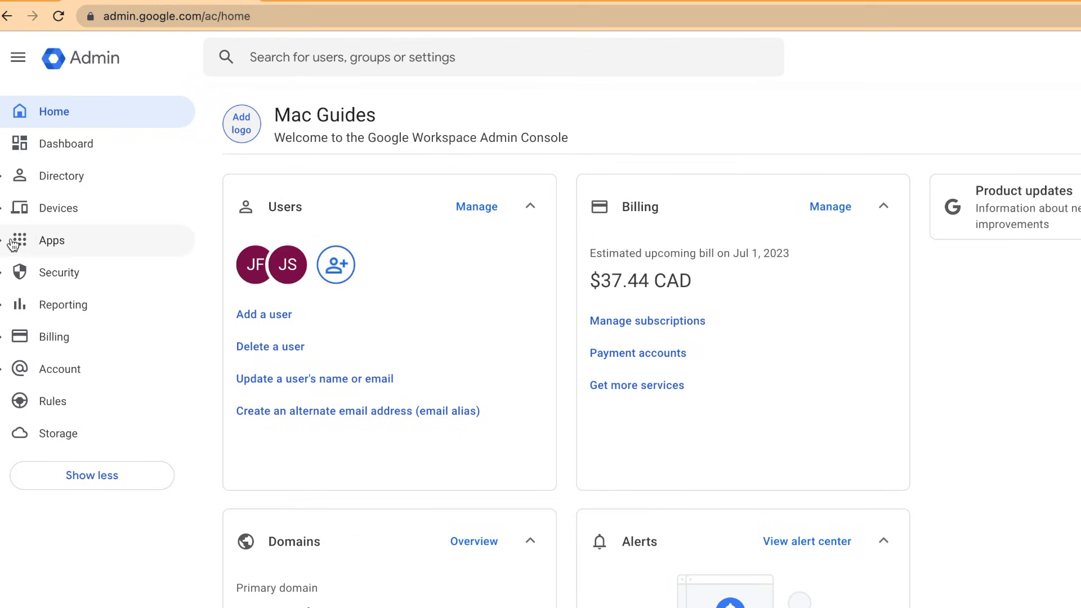
left_click(52, 240)
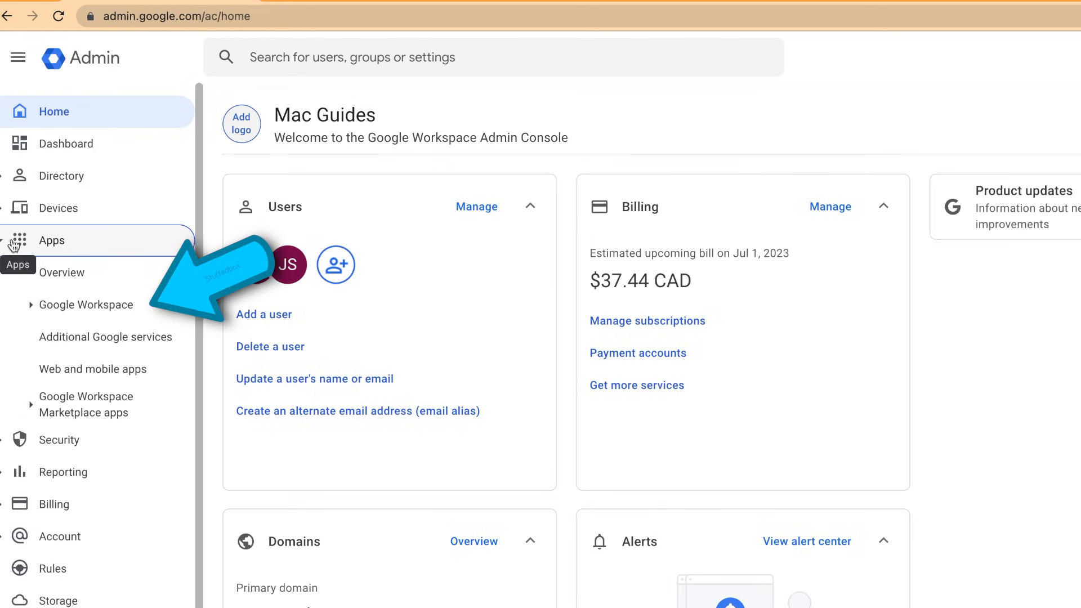
left_click(88, 304)
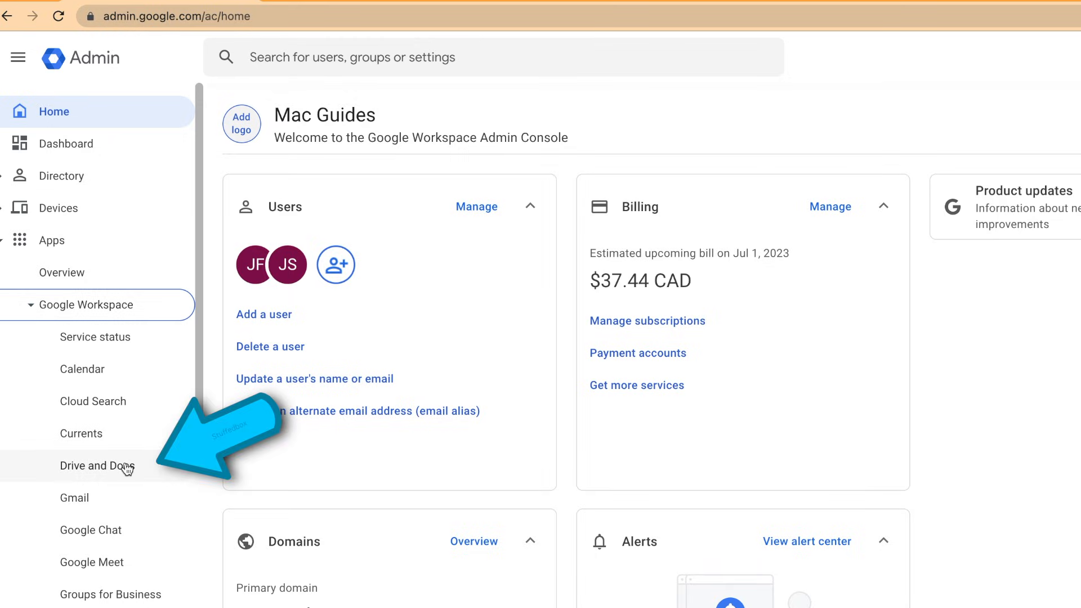
left_click(96, 466)
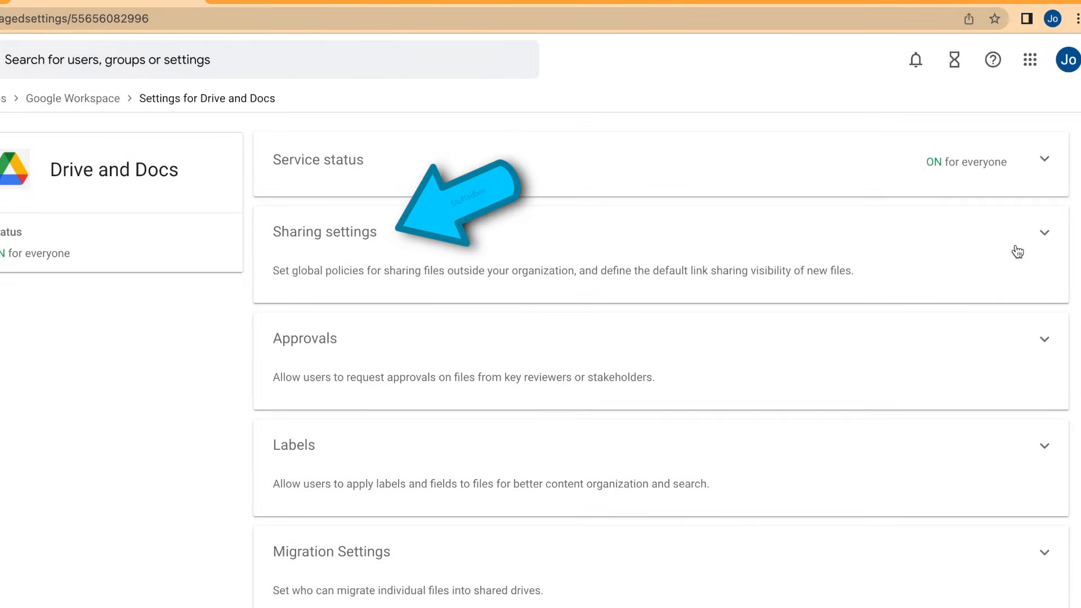
Inspect the Shared drive creation options under Drive sharing settings, then scroll back up.
left_click(324, 232)
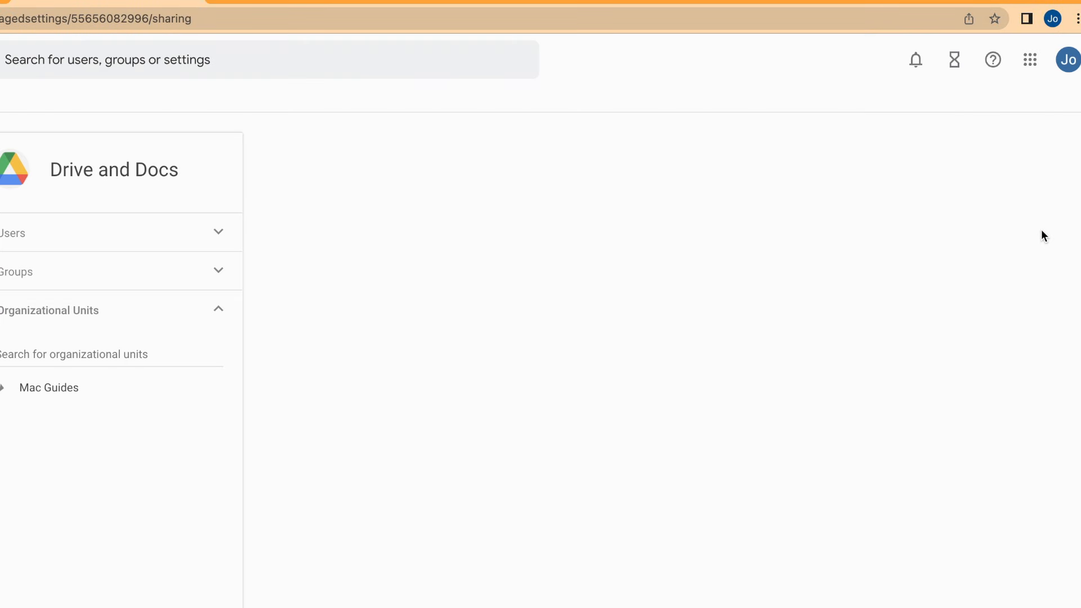
left_click(48, 387)
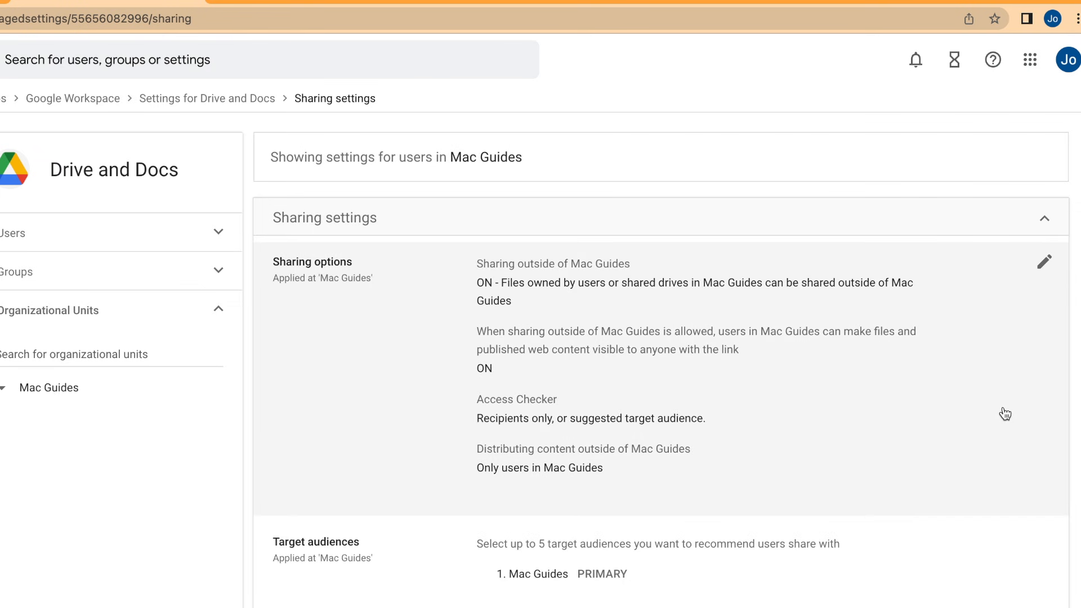
scroll("down", 3)
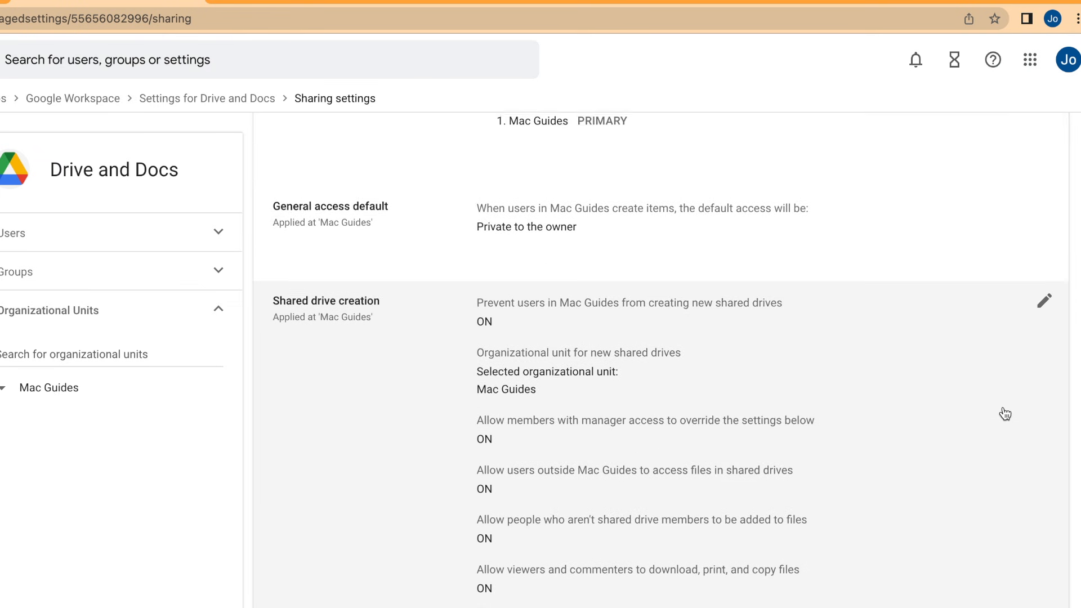
scroll("down", 3)
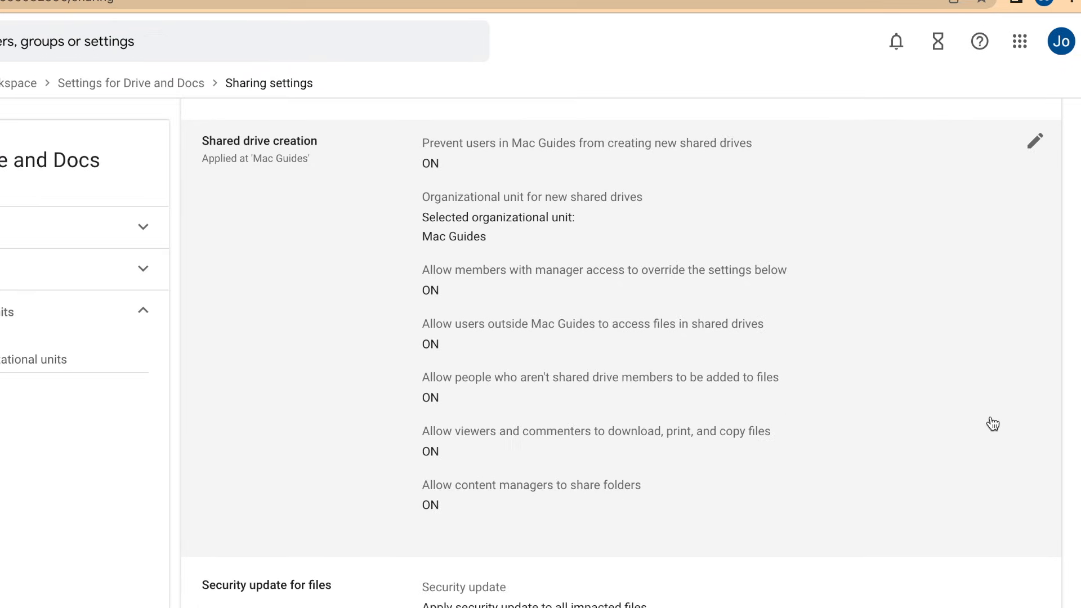
mouse_move(1034, 142)
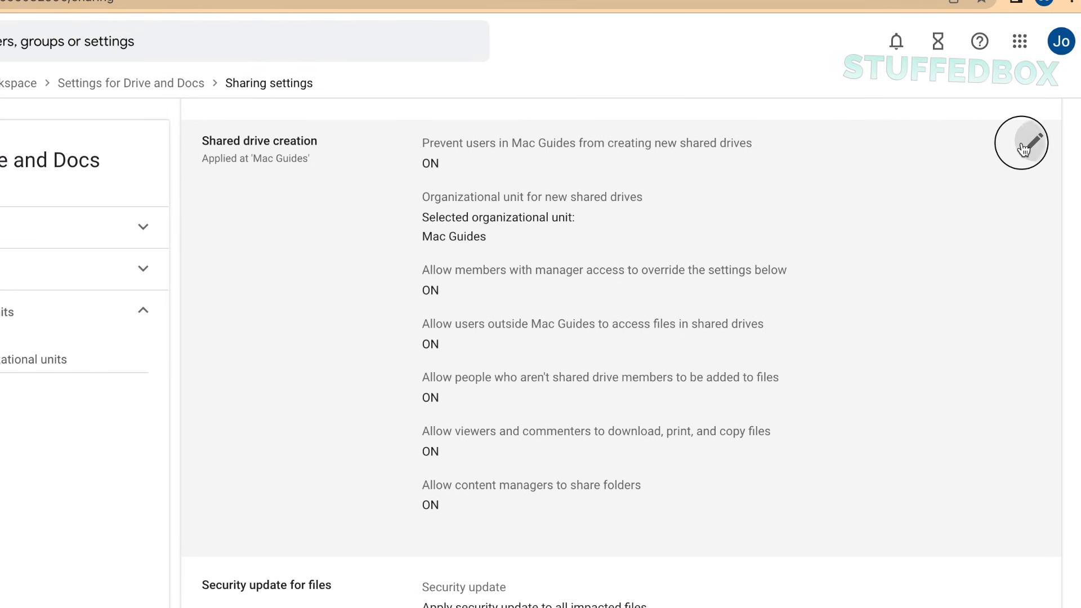
left_click(1021, 142)
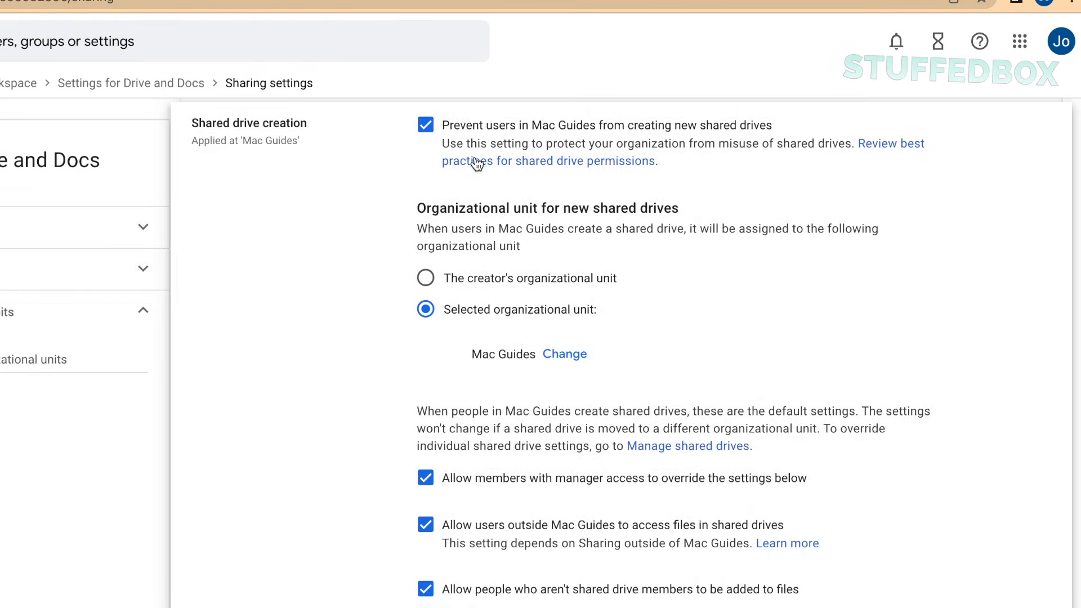
left_click(426, 125)
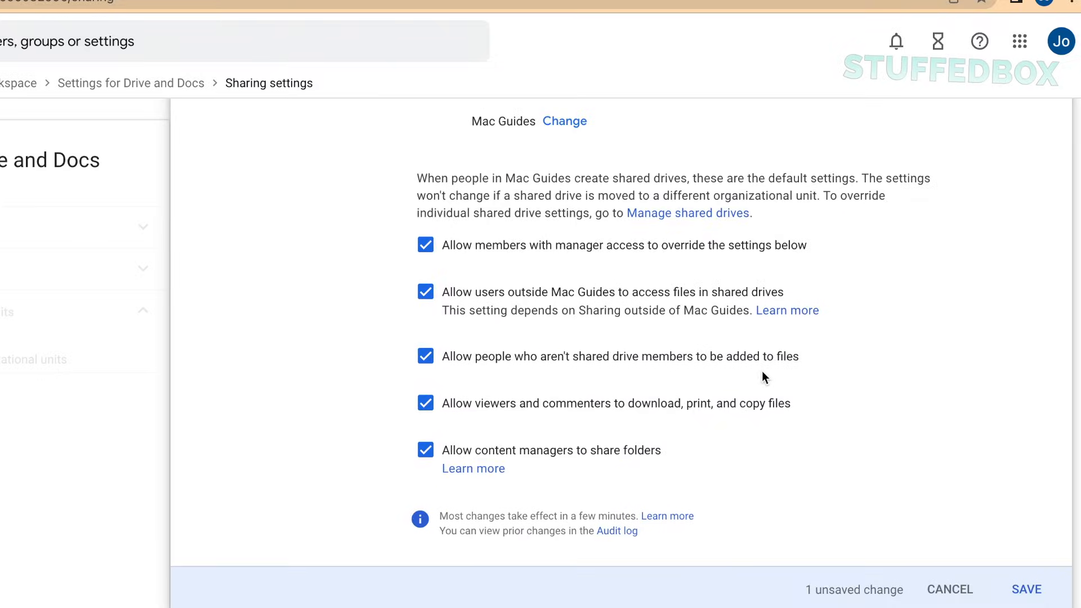
scroll("down", 3)
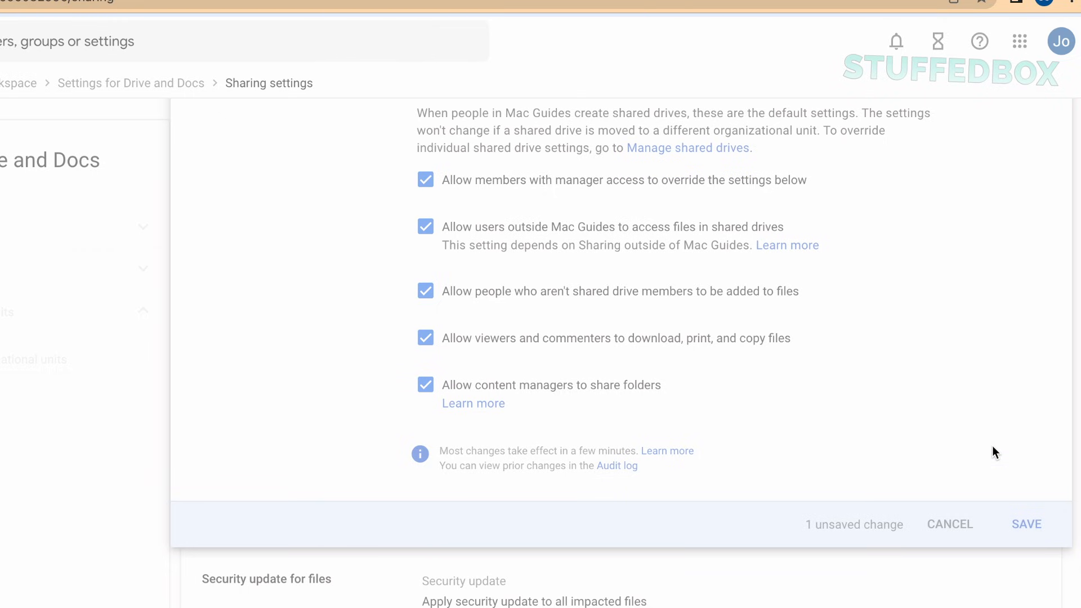
scroll("up", 3)
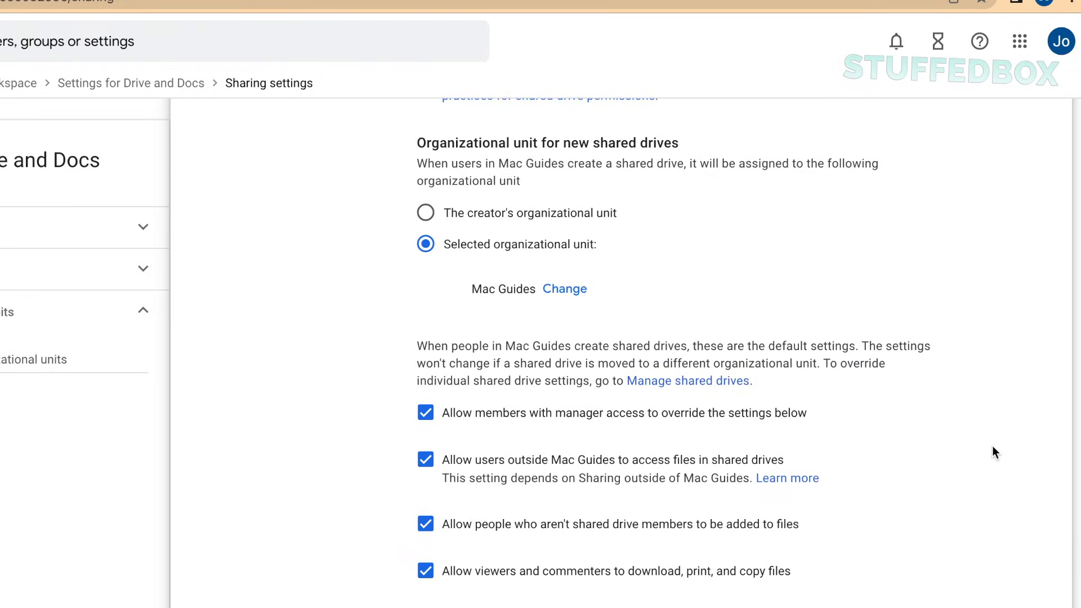
scroll("up", 3)
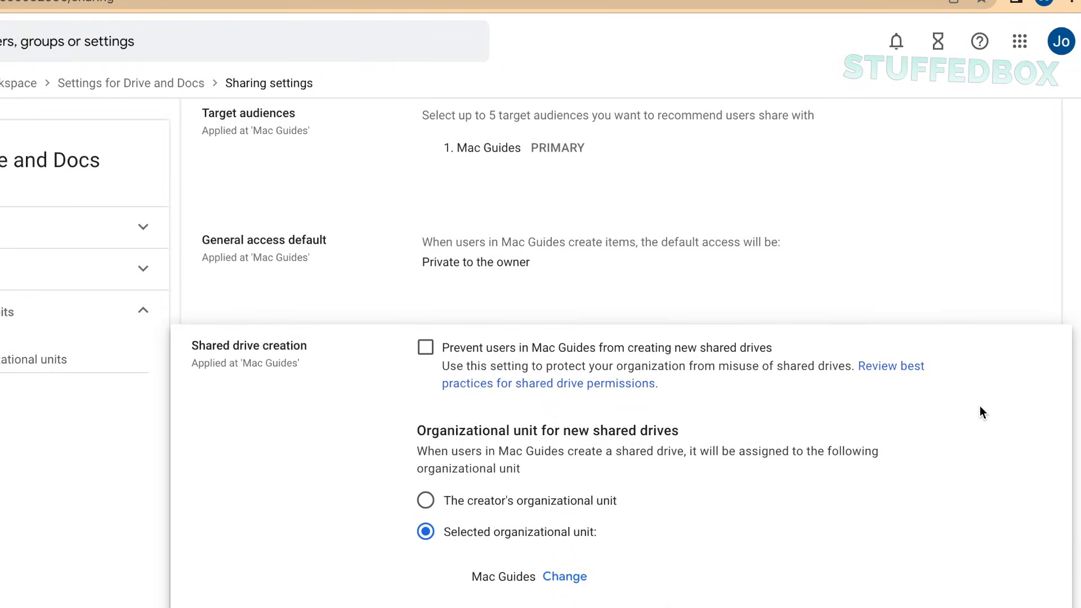
scroll("up", 3)
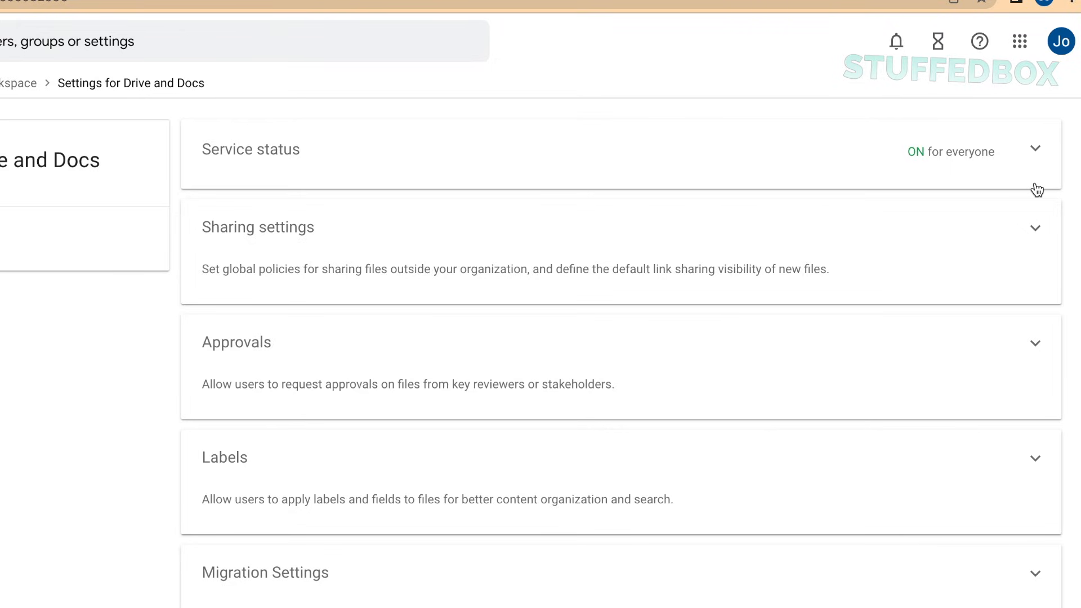
Scroll down Drive and Docs settings to the Manage shared drives card.
scroll("down", 3)
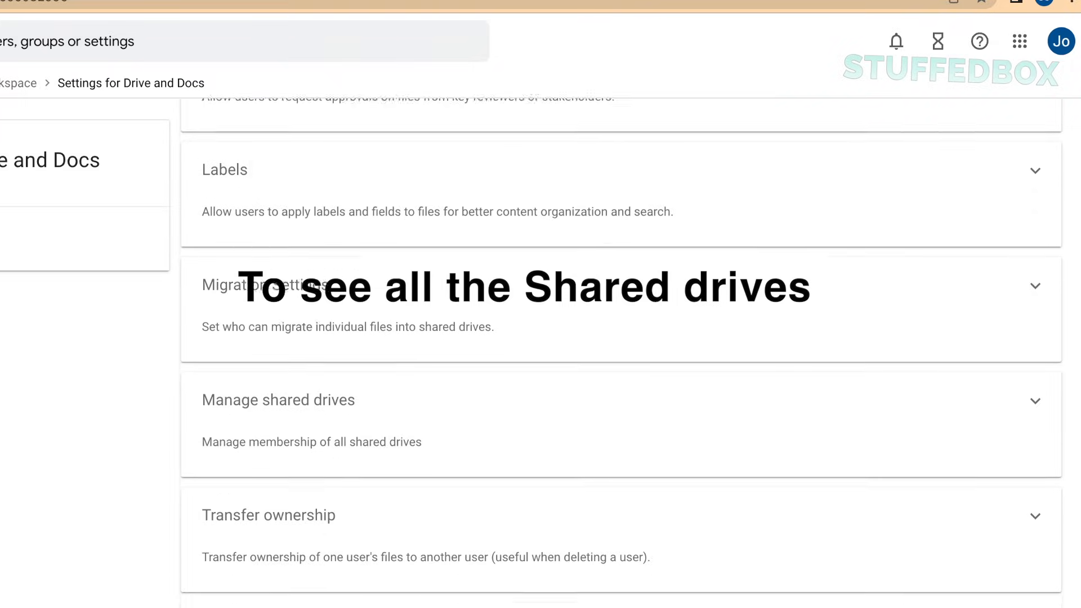
scroll("down", 3)
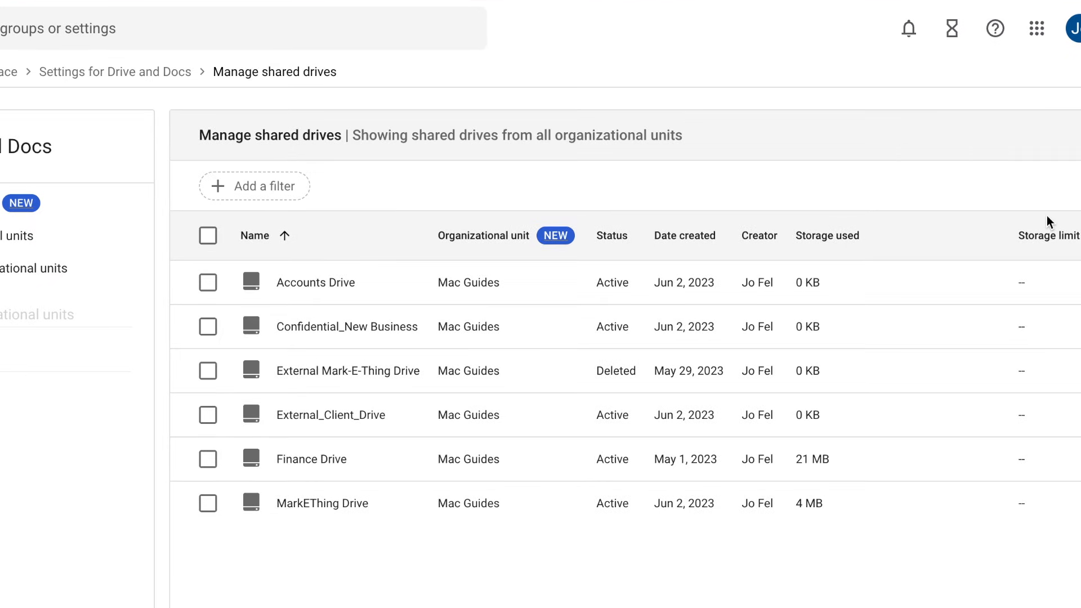
mouse_move(959, 175)
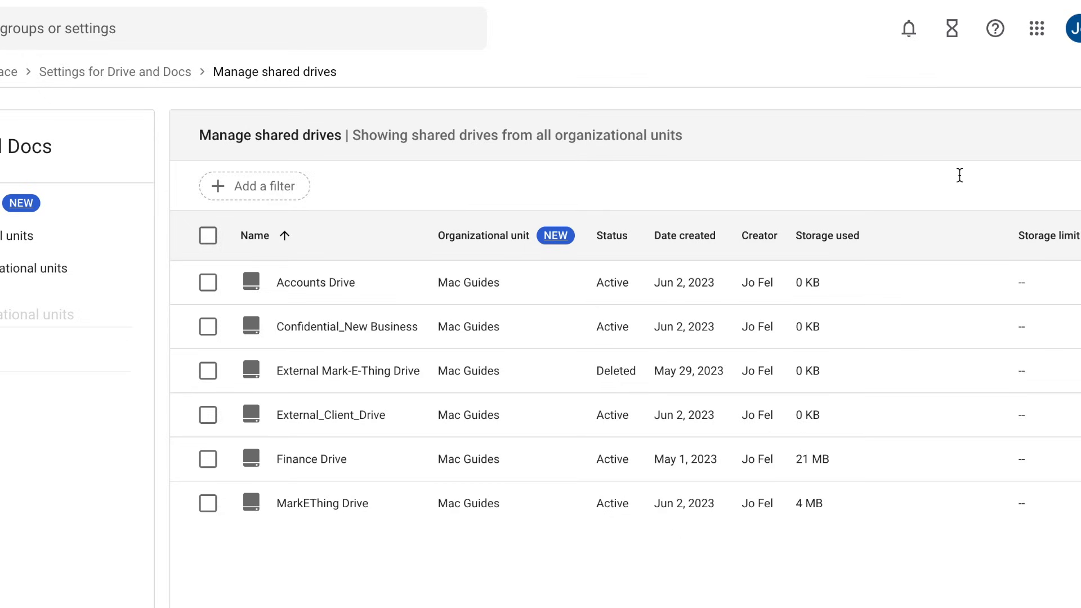
mouse_move(1014, 282)
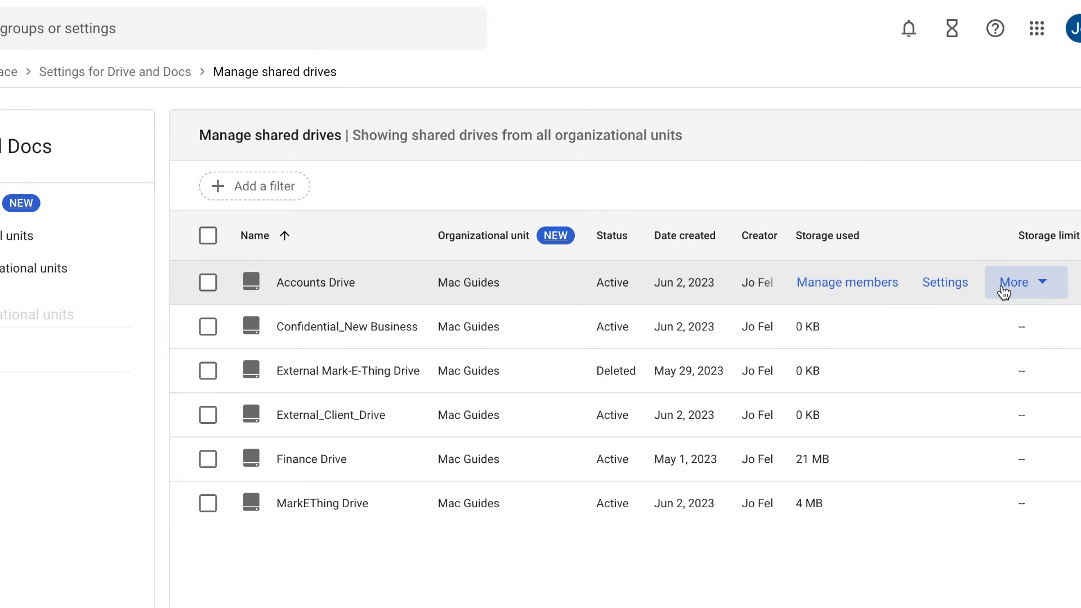
left_click(1016, 282)
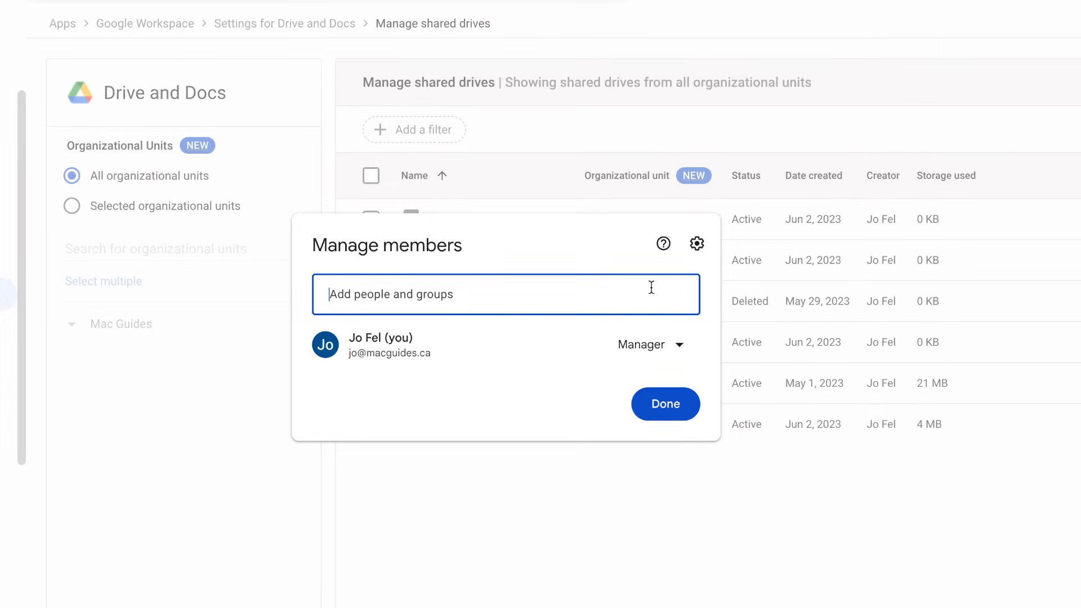
left_click(649, 345)
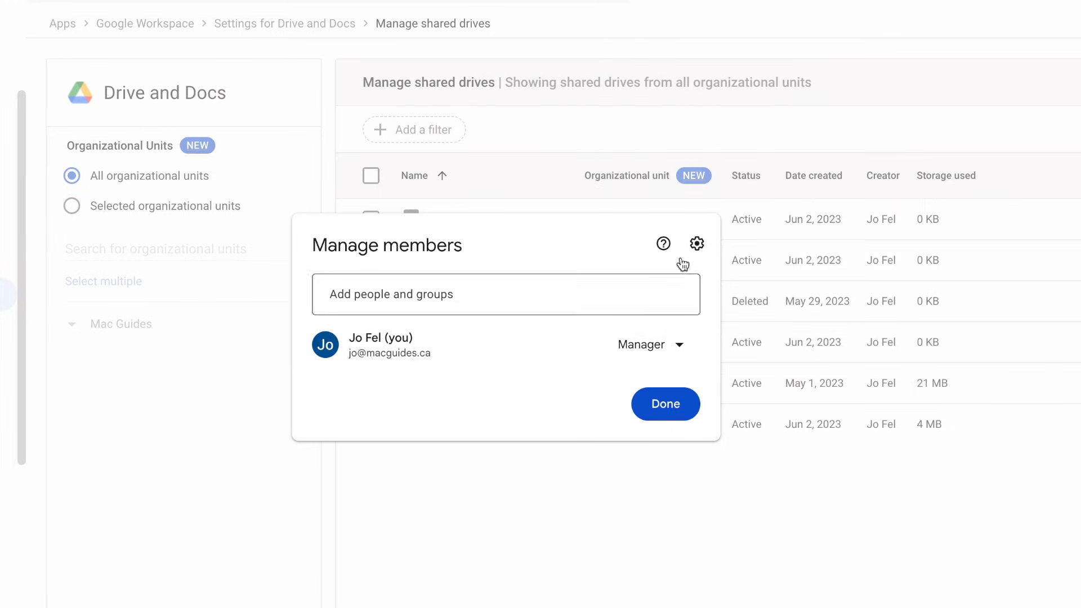
left_click(696, 243)
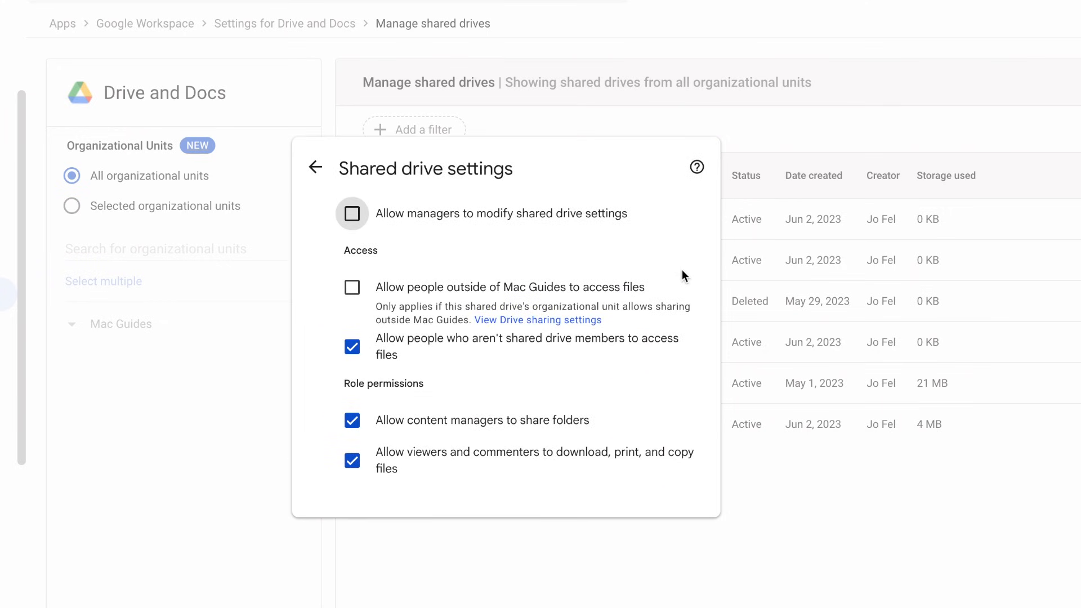
mouse_move(665, 288)
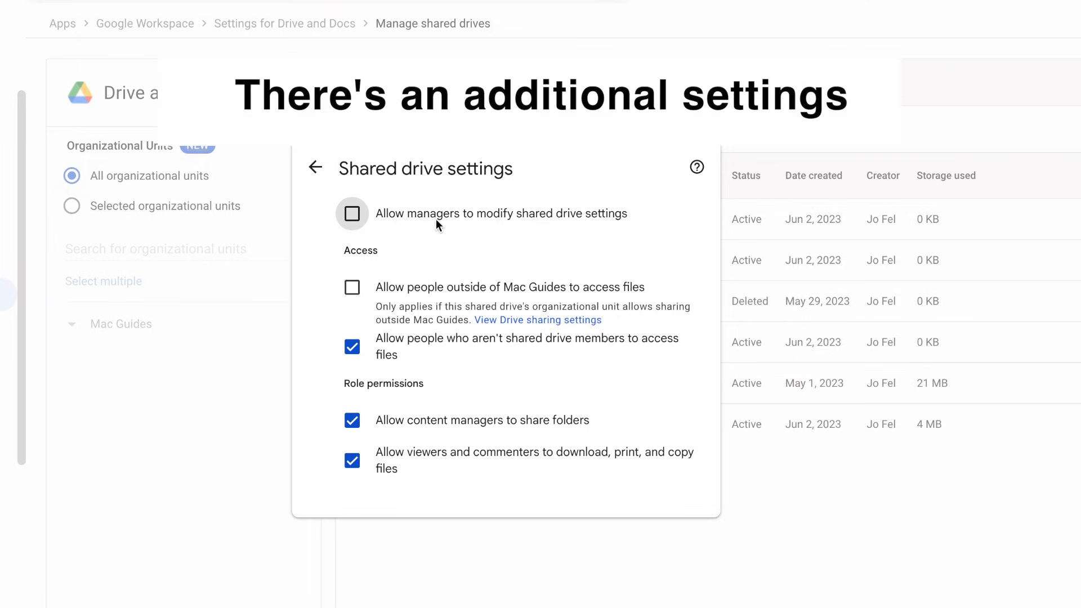
mouse_move(503, 239)
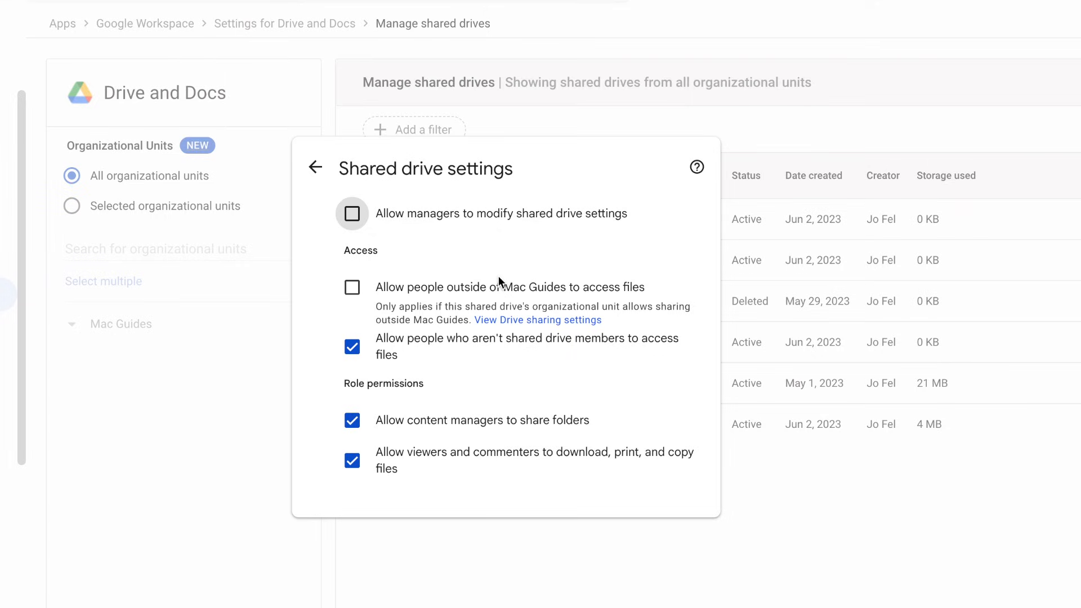
mouse_move(506, 310)
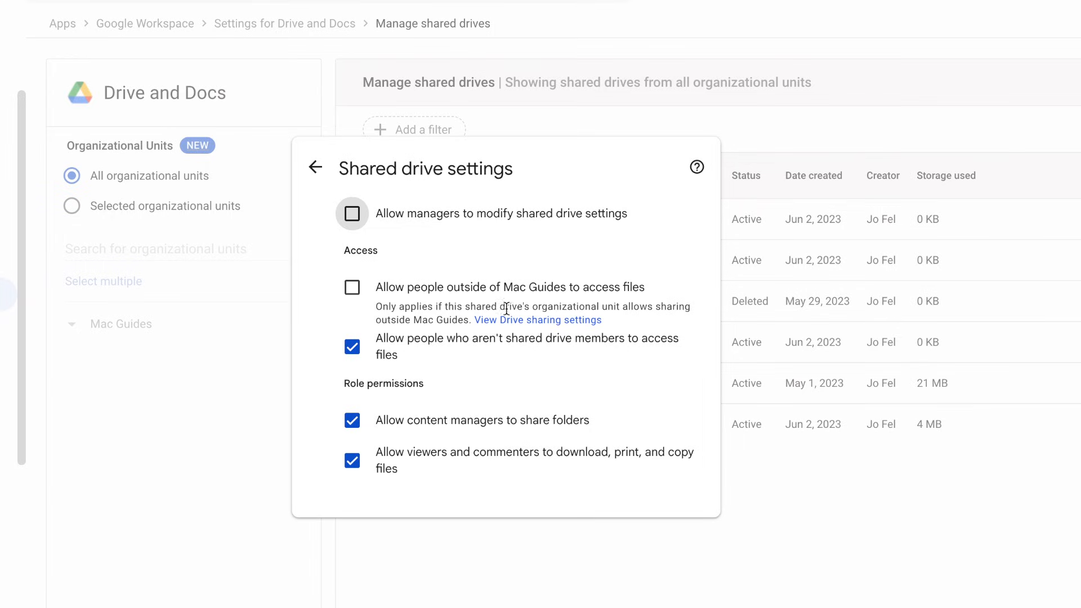
left_click(315, 167)
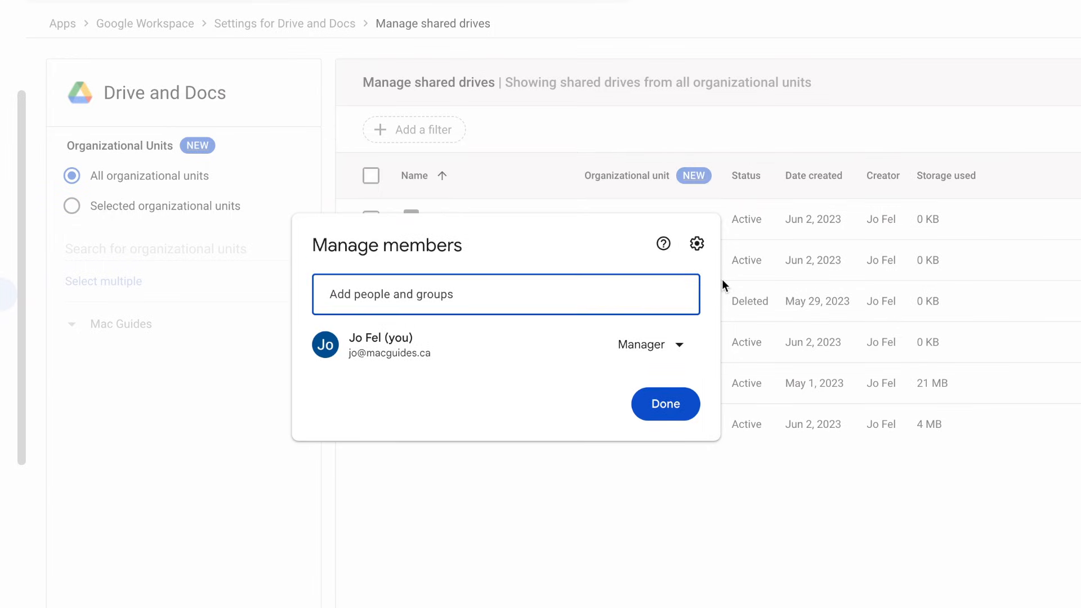
left_click(663, 403)
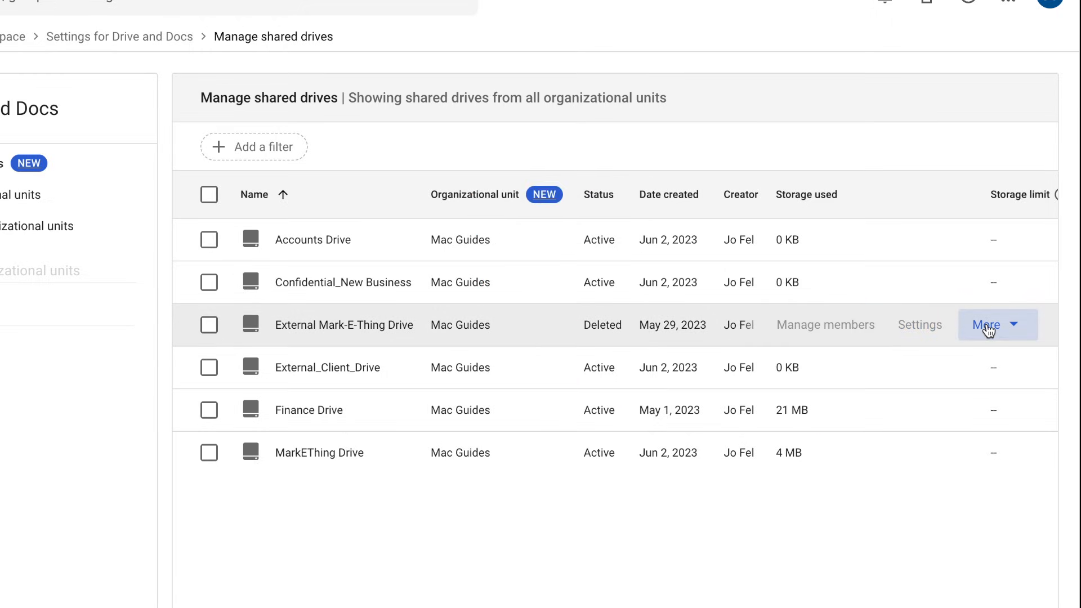
left_click(987, 325)
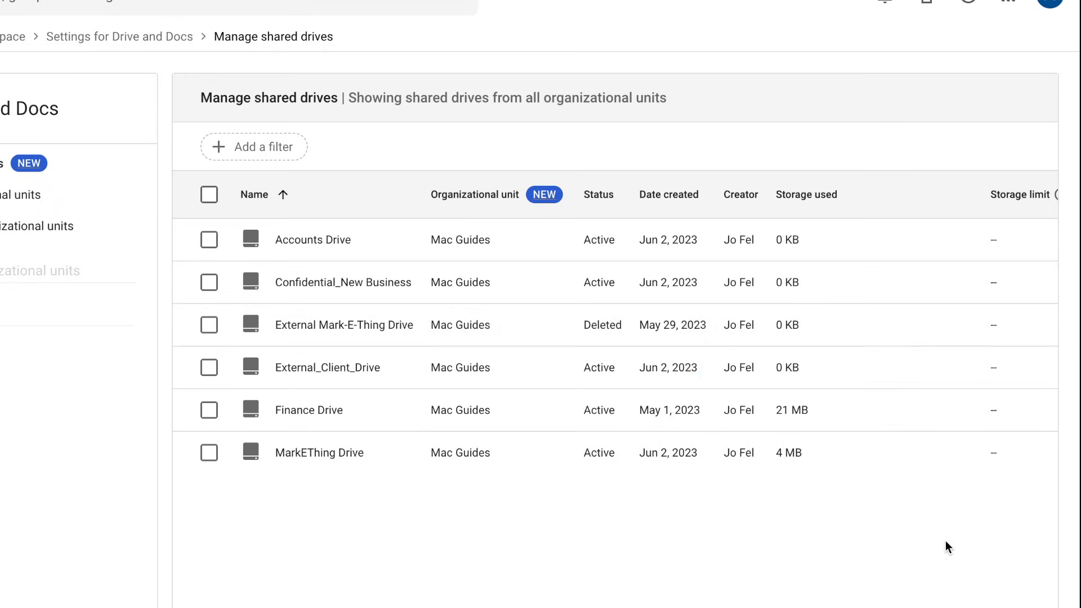
mouse_move(517, 531)
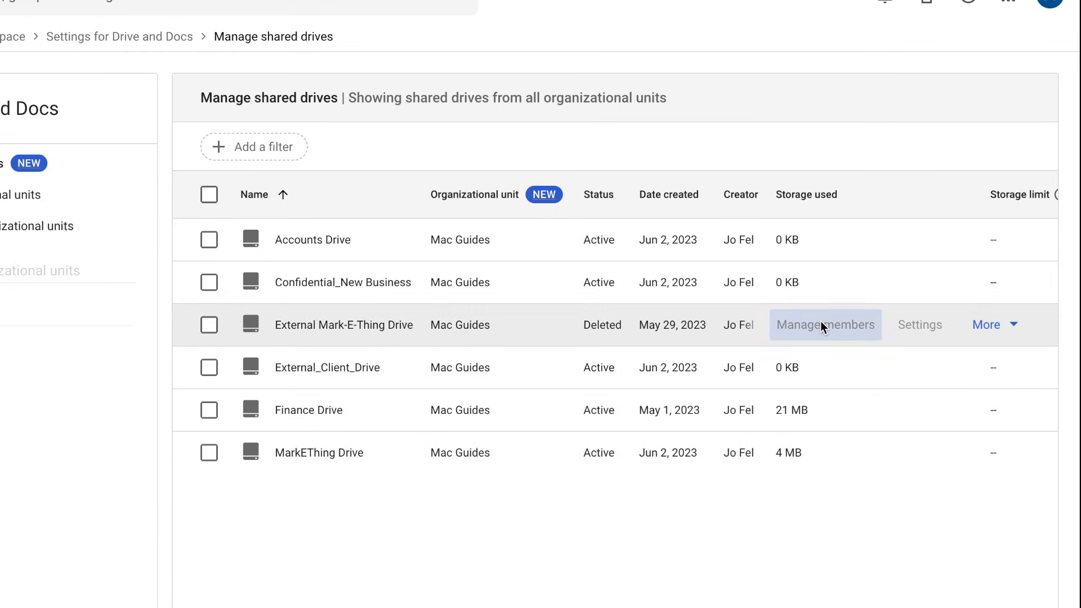
scroll("right", 3)
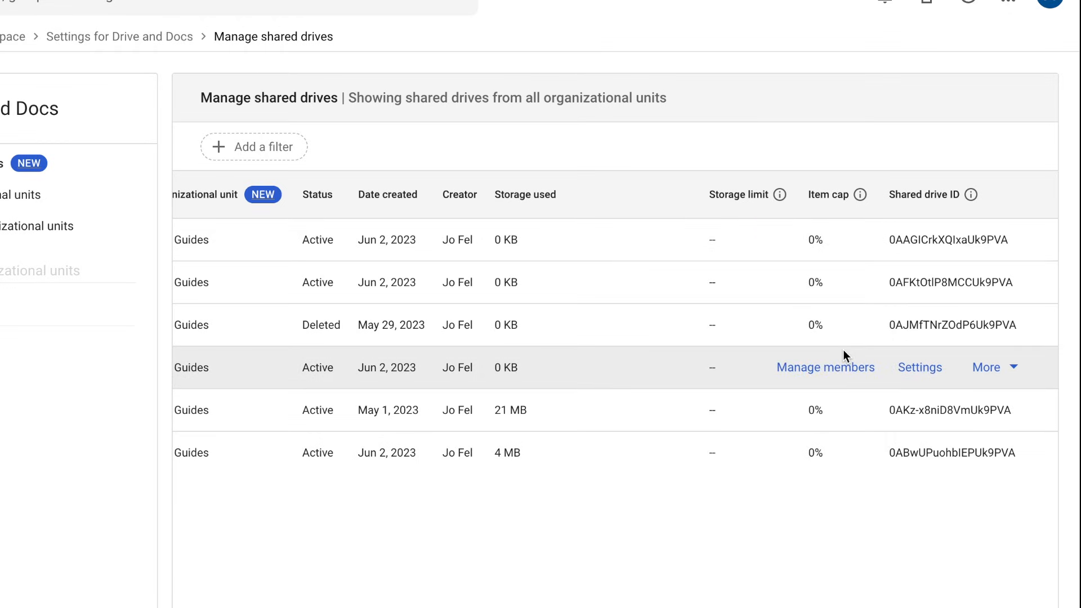
mouse_move(851, 485)
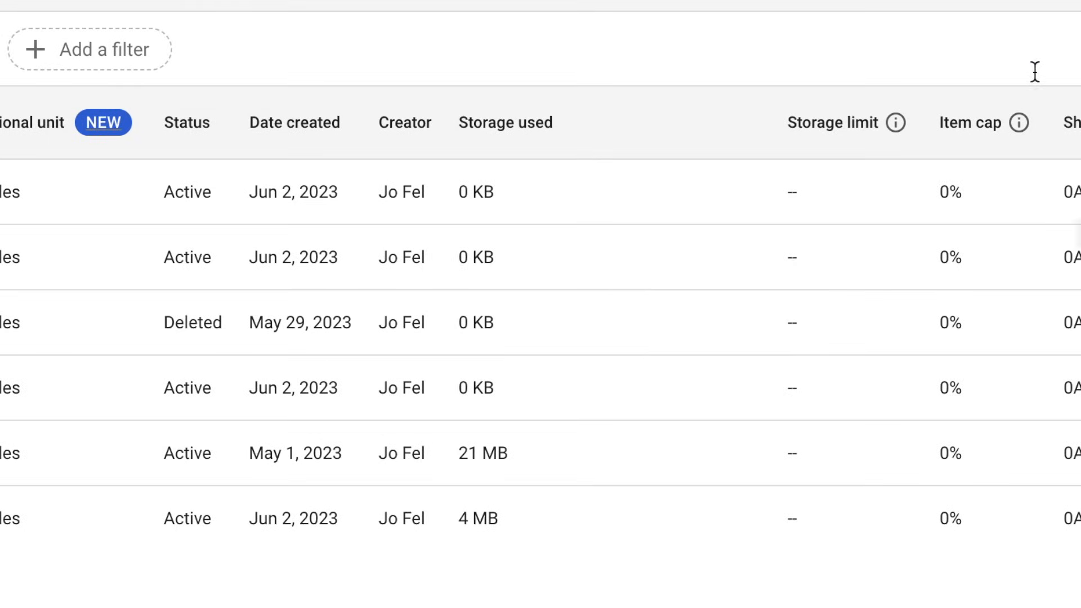
mouse_move(1023, 122)
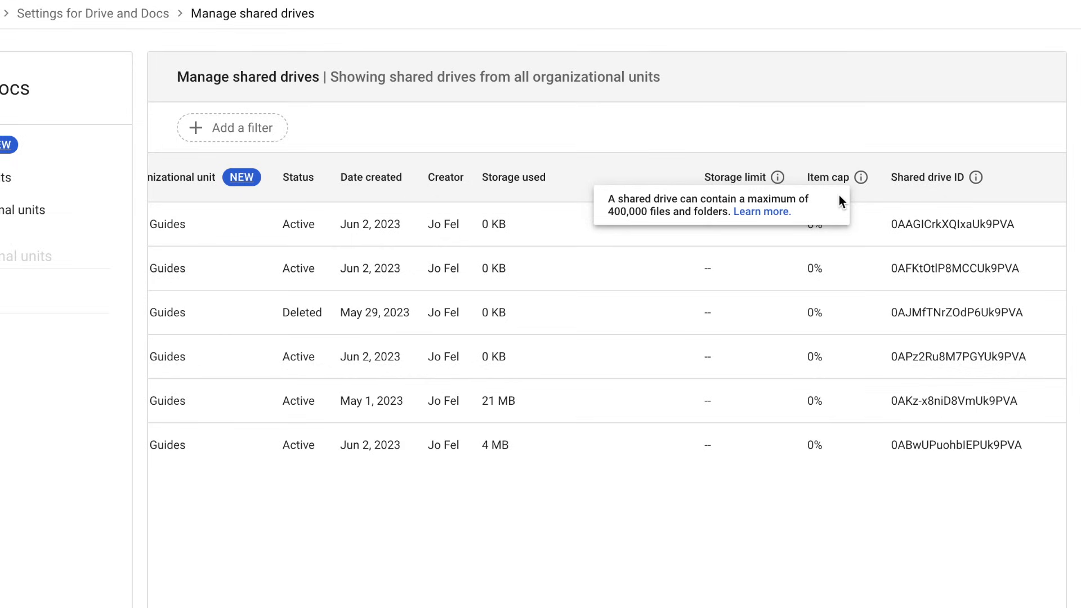
mouse_move(777, 178)
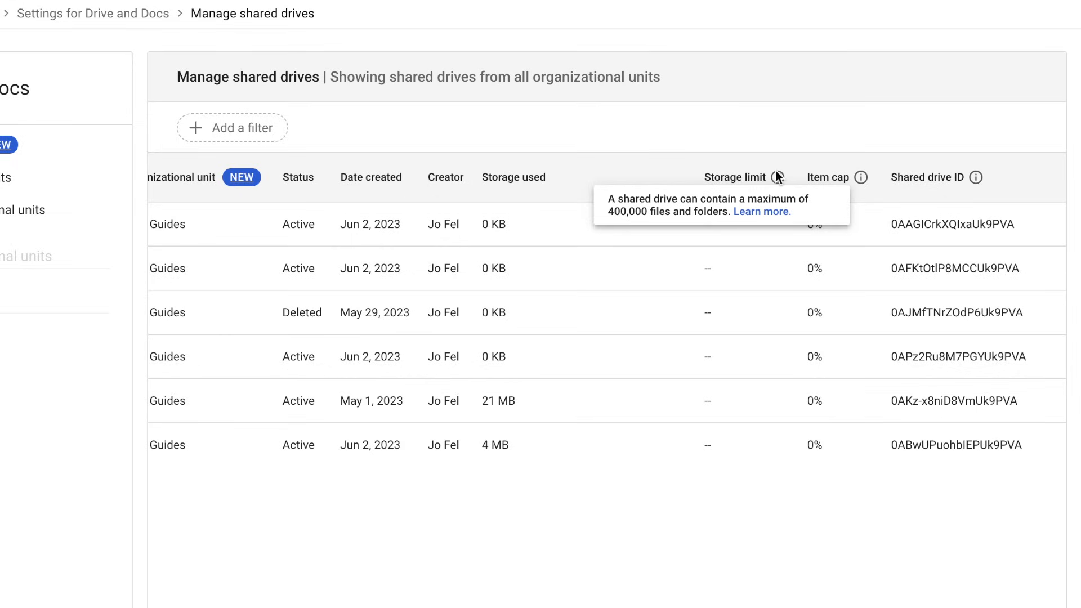
mouse_move(776, 177)
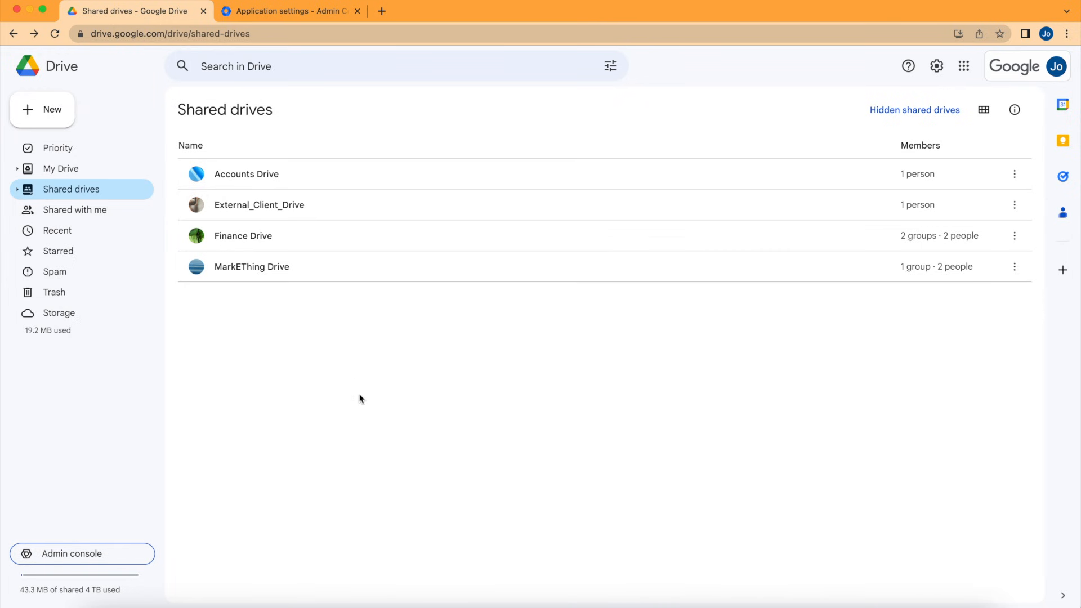
mouse_move(43, 108)
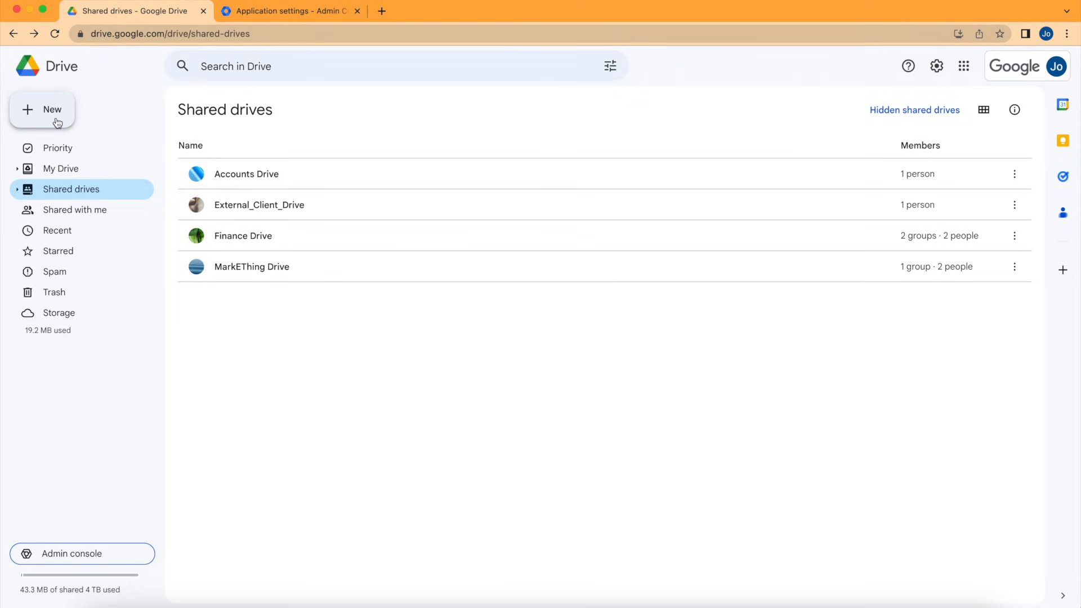
Use the New button on the Shared drives page to open the New shared drive dialog.
left_click(42, 110)
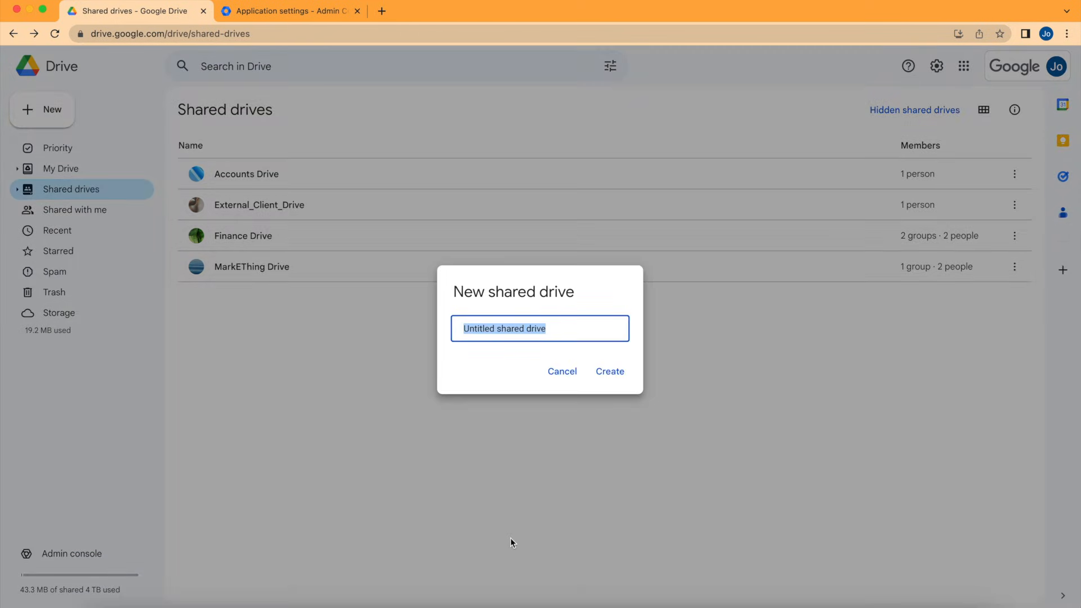